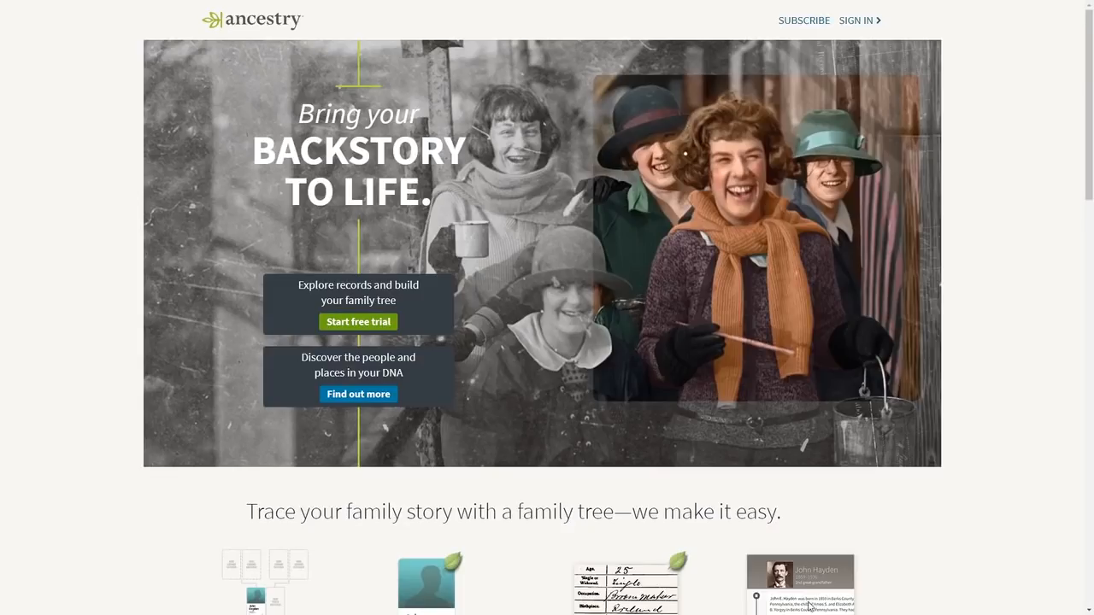
pyautogui.moveTo(998, 91)
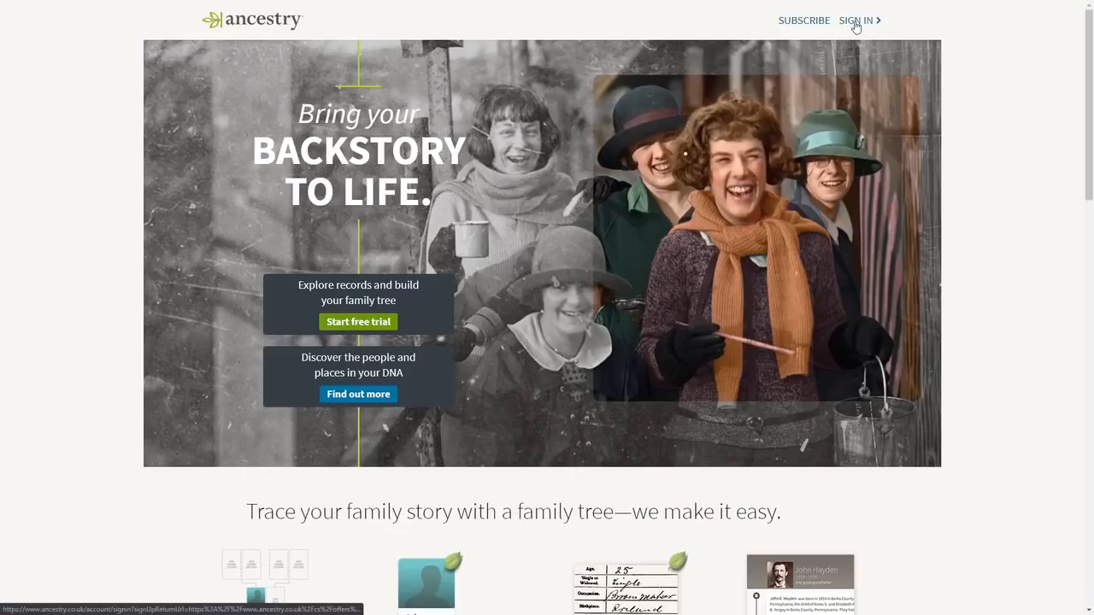
# Step: Go to Sign In and choose 'Sign up today for free' to reach the account form
pyautogui.click(855, 20)
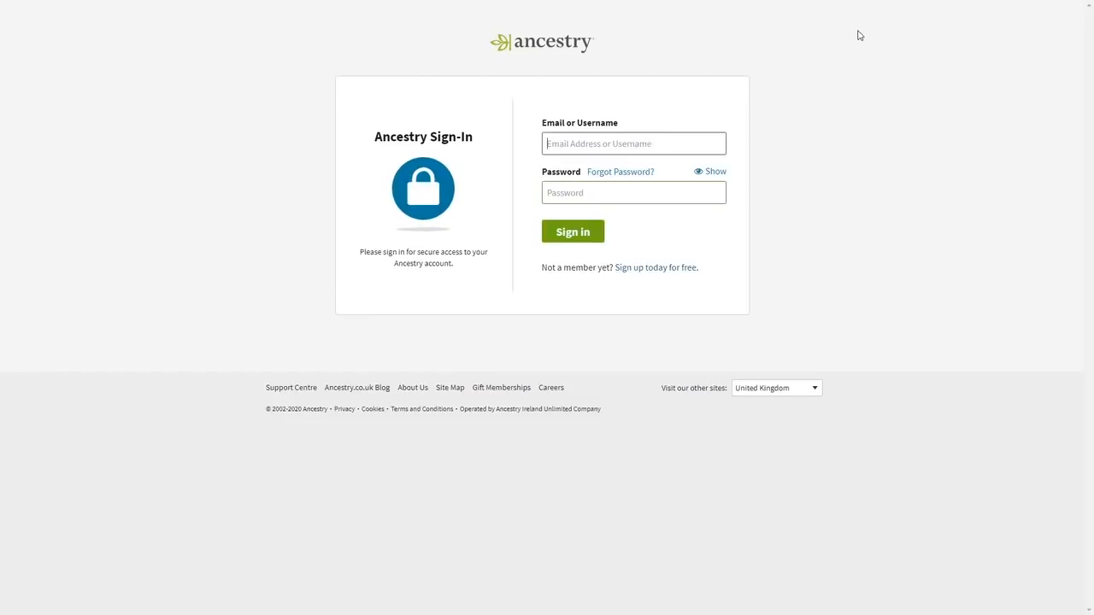
pyautogui.moveTo(720, 236)
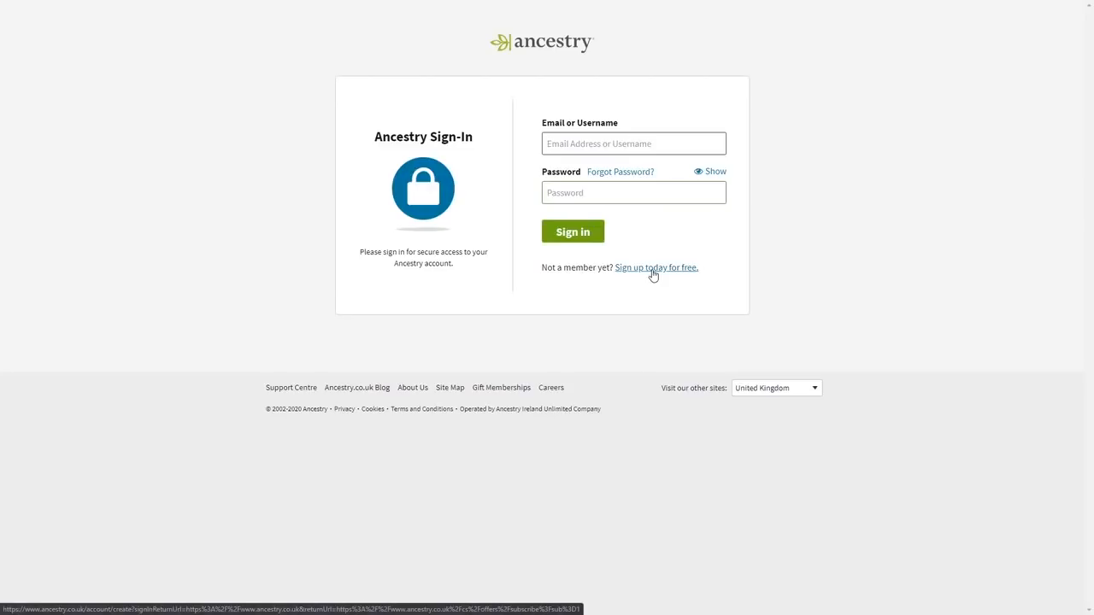
pyautogui.click(656, 267)
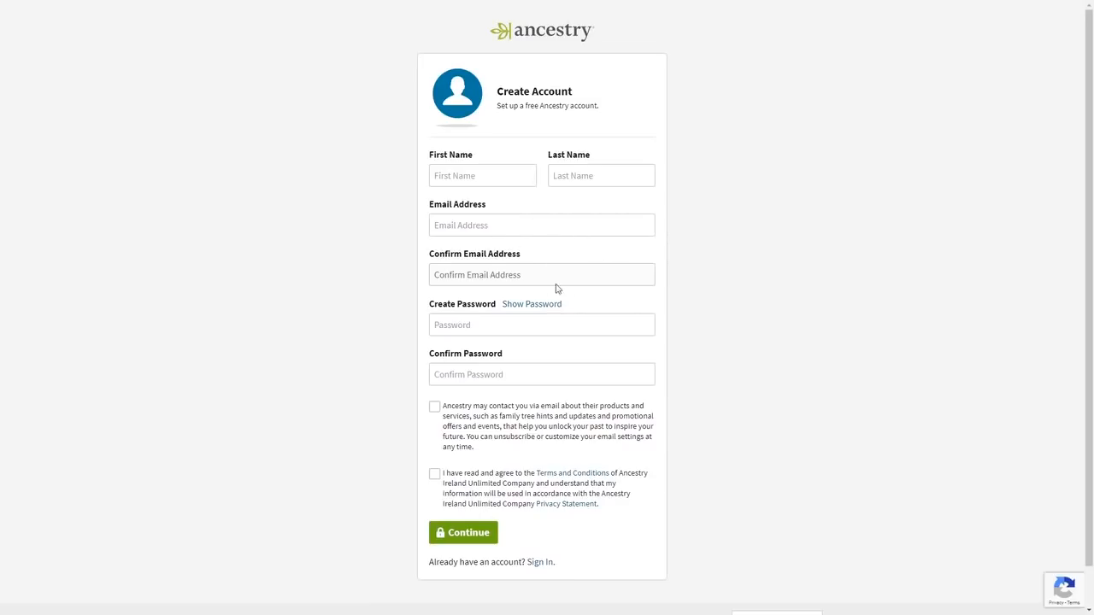
pyautogui.moveTo(521, 236)
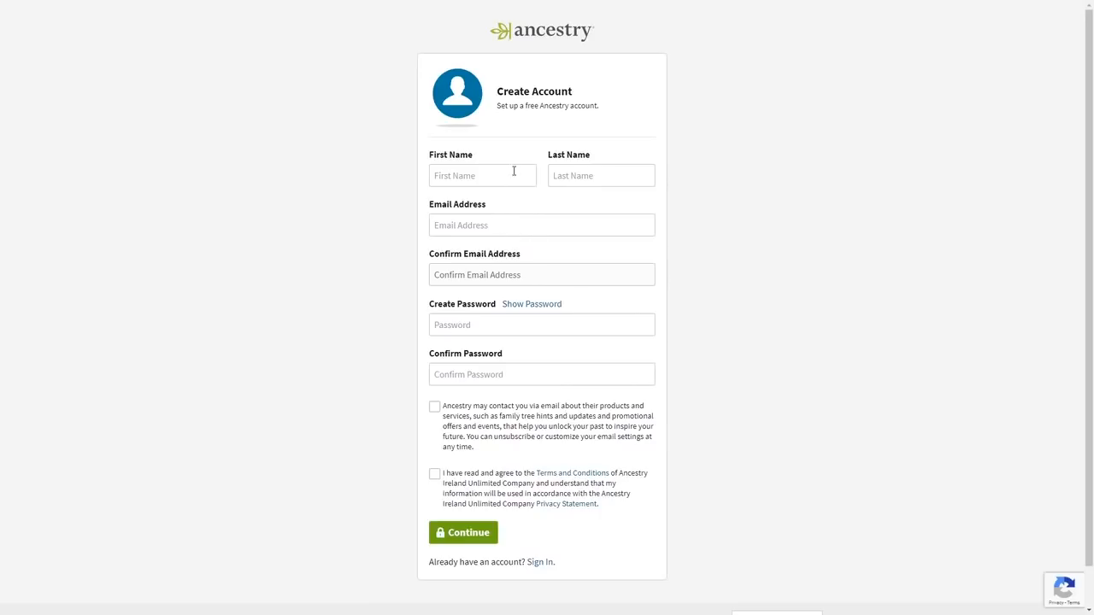
pyautogui.moveTo(505, 314)
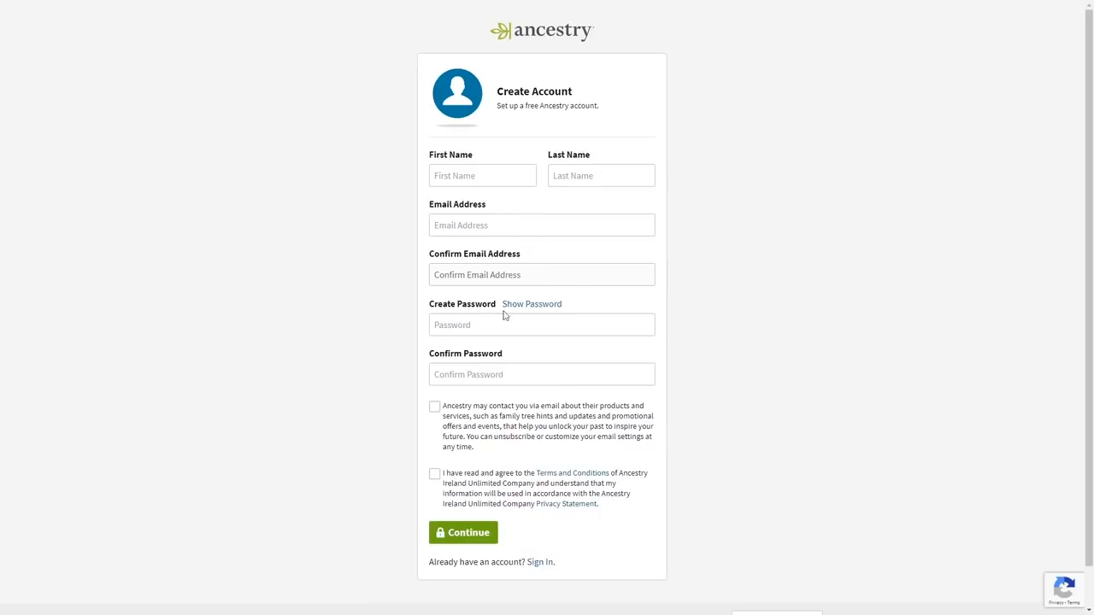
pyautogui.moveTo(622, 187)
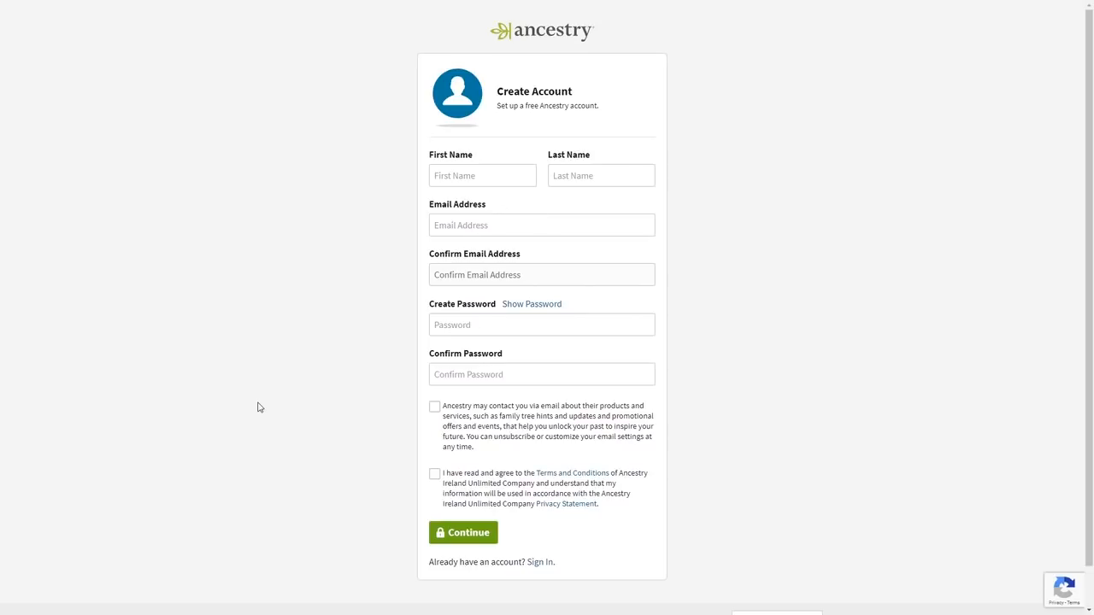
pyautogui.click(540, 561)
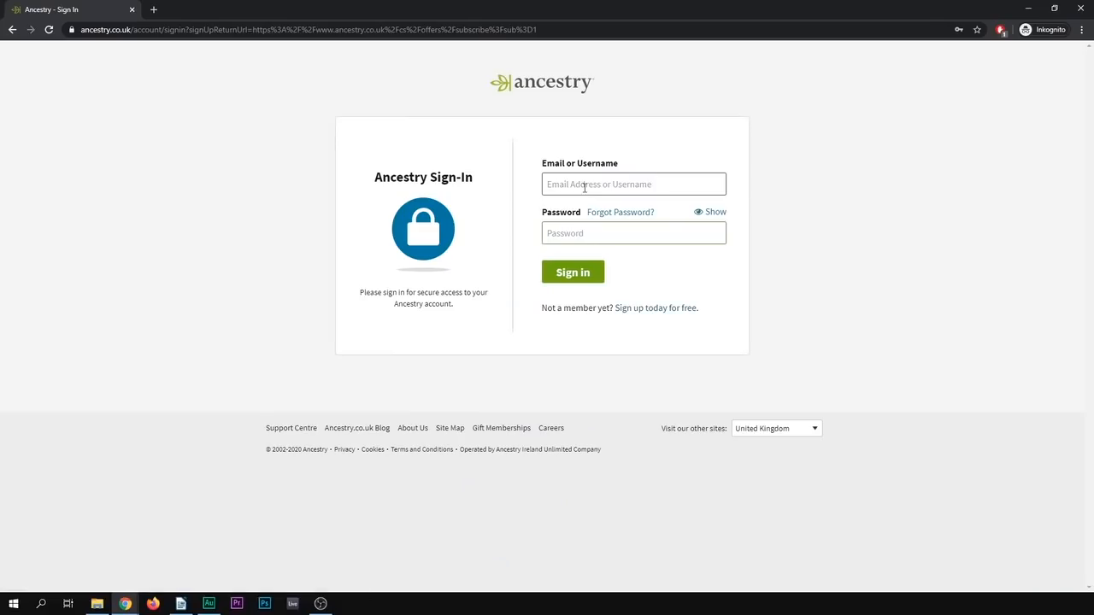
pyautogui.write('JakobB')
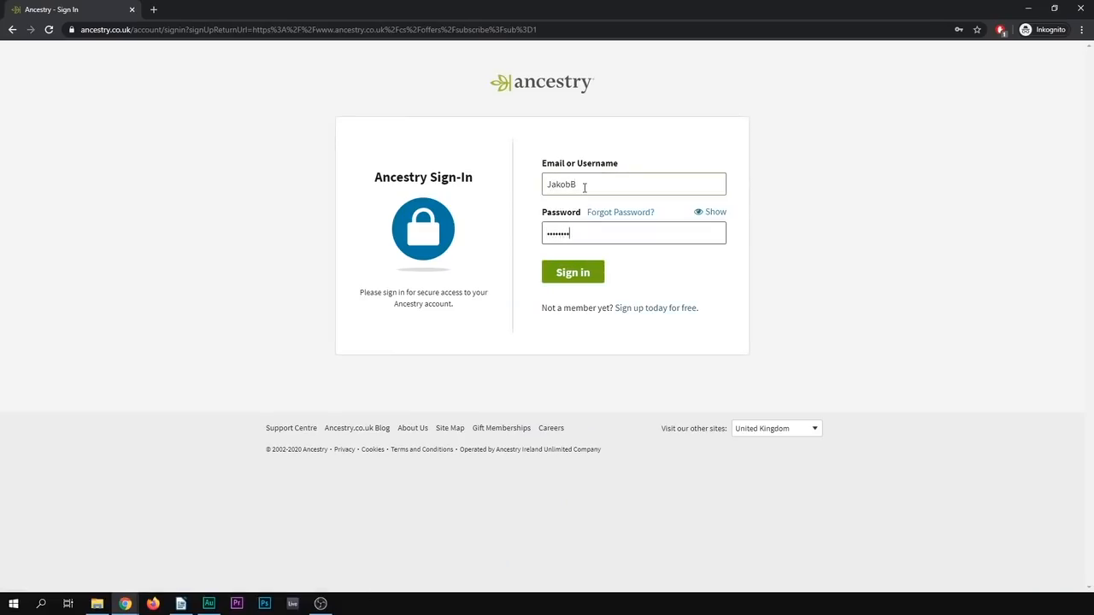
pyautogui.click(571, 271)
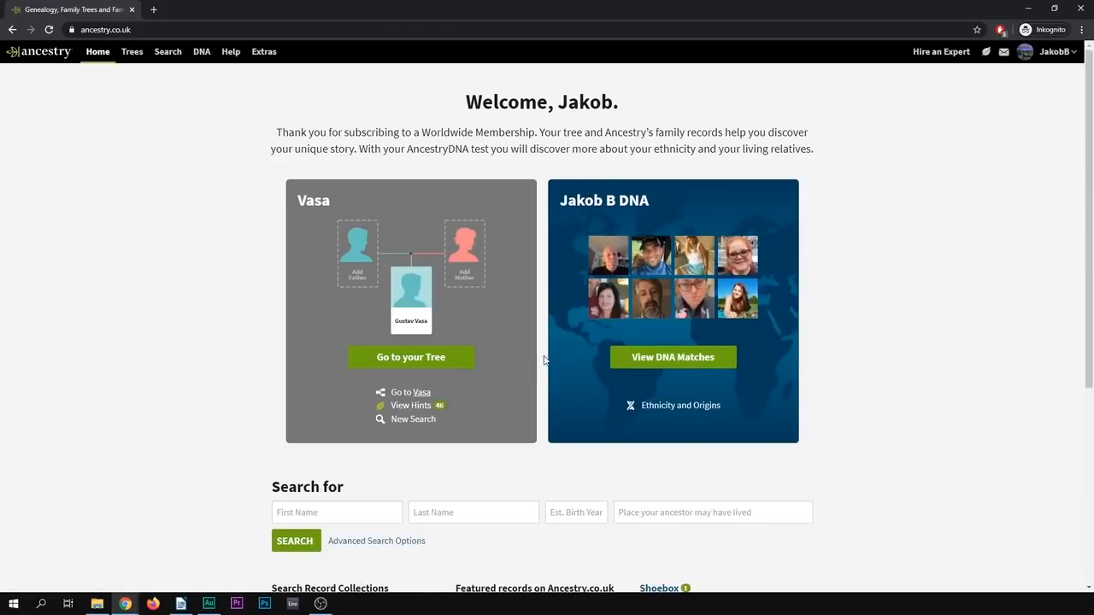
pyautogui.moveTo(529, 260)
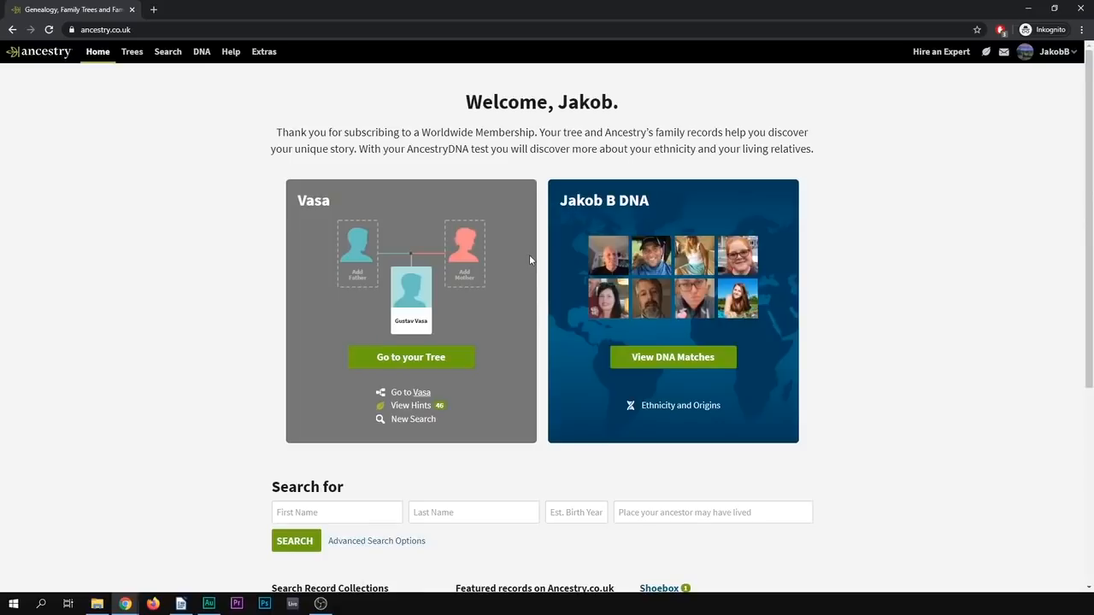
pyautogui.scroll(-3)
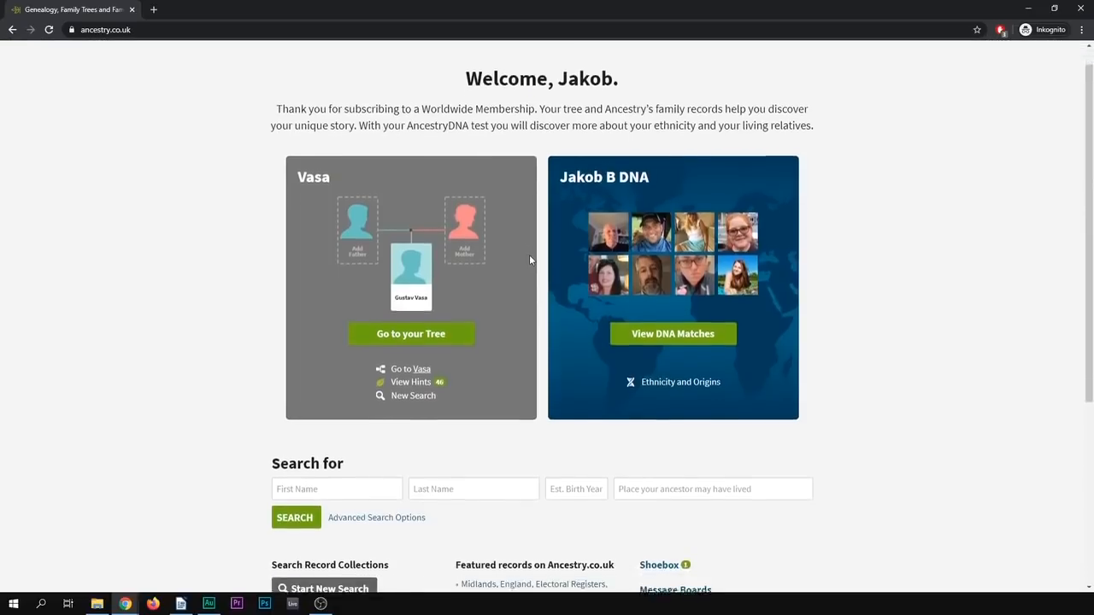
pyautogui.scroll(-3)
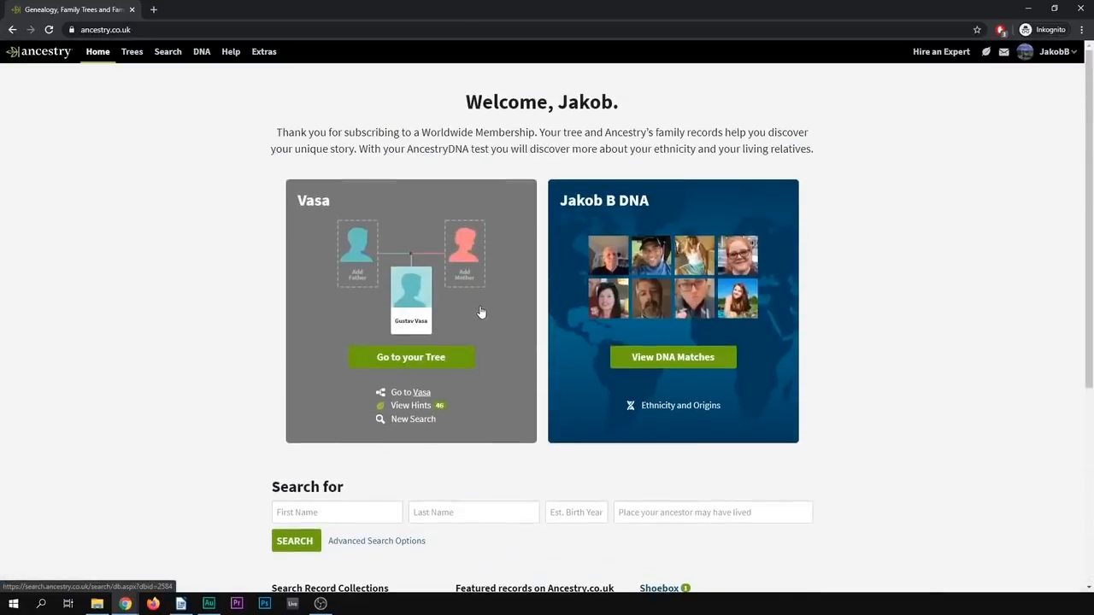
pyautogui.moveTo(155, 84)
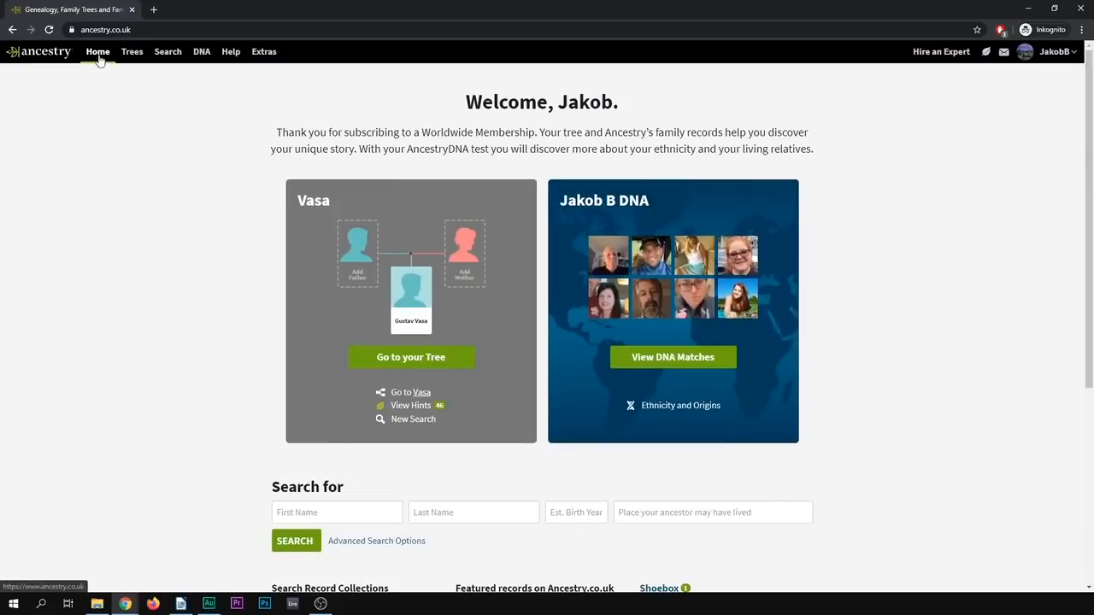
pyautogui.moveTo(164, 69)
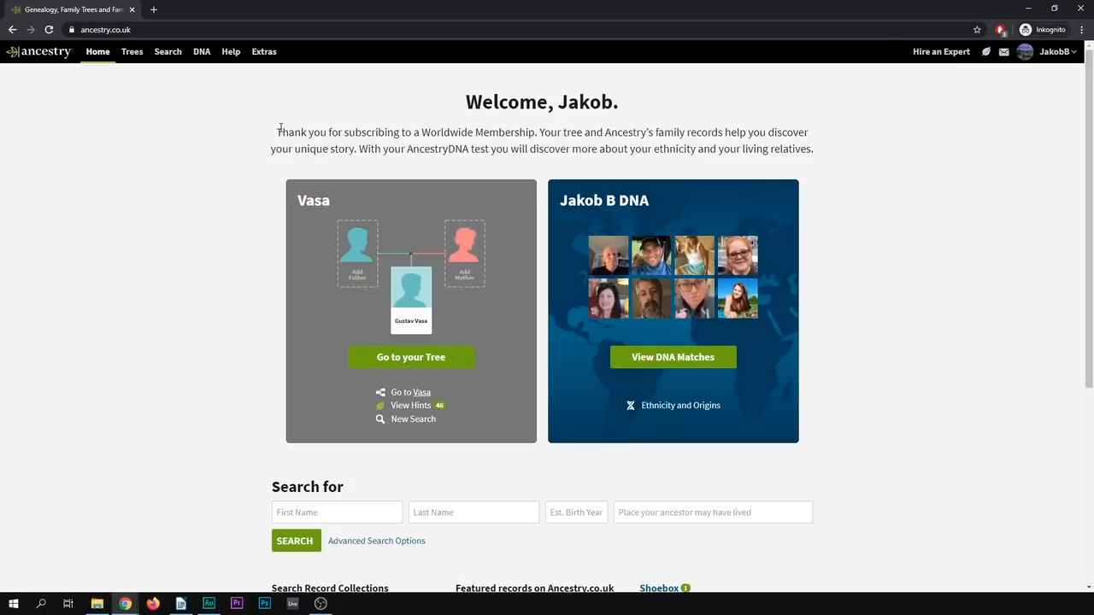
pyautogui.moveTo(108, 75)
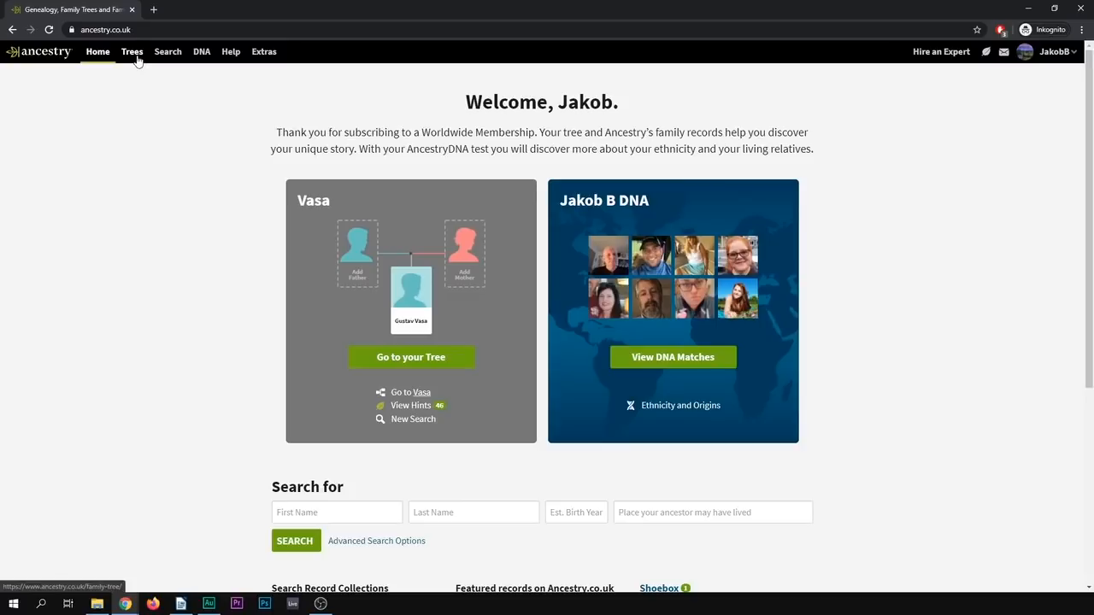
# Step: From Trees > Create & Manage Trees, start a new family tree
pyautogui.click(131, 52)
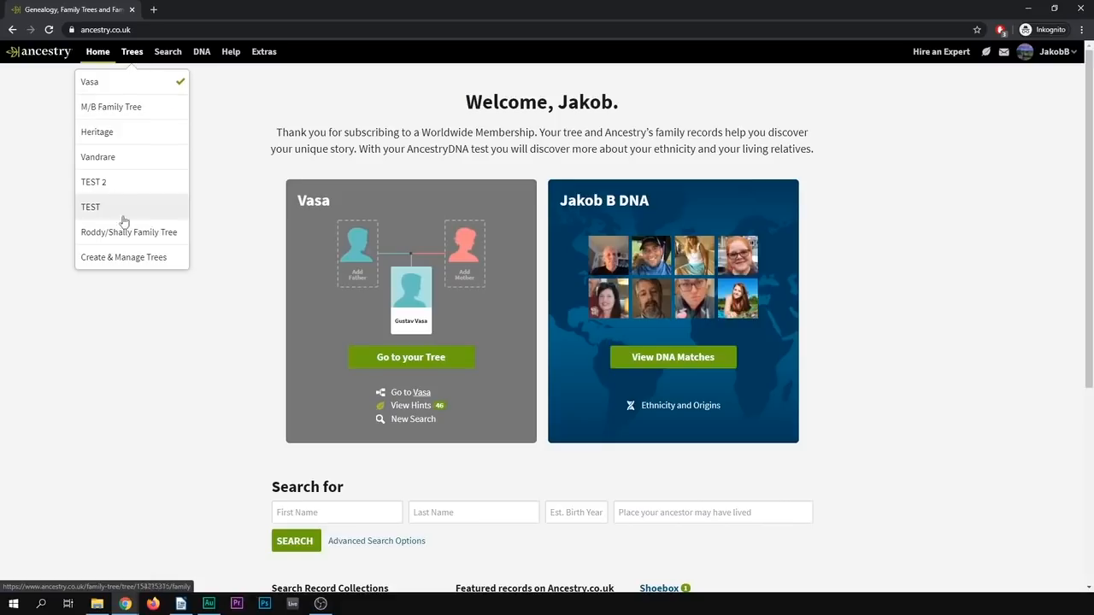
pyautogui.moveTo(113, 263)
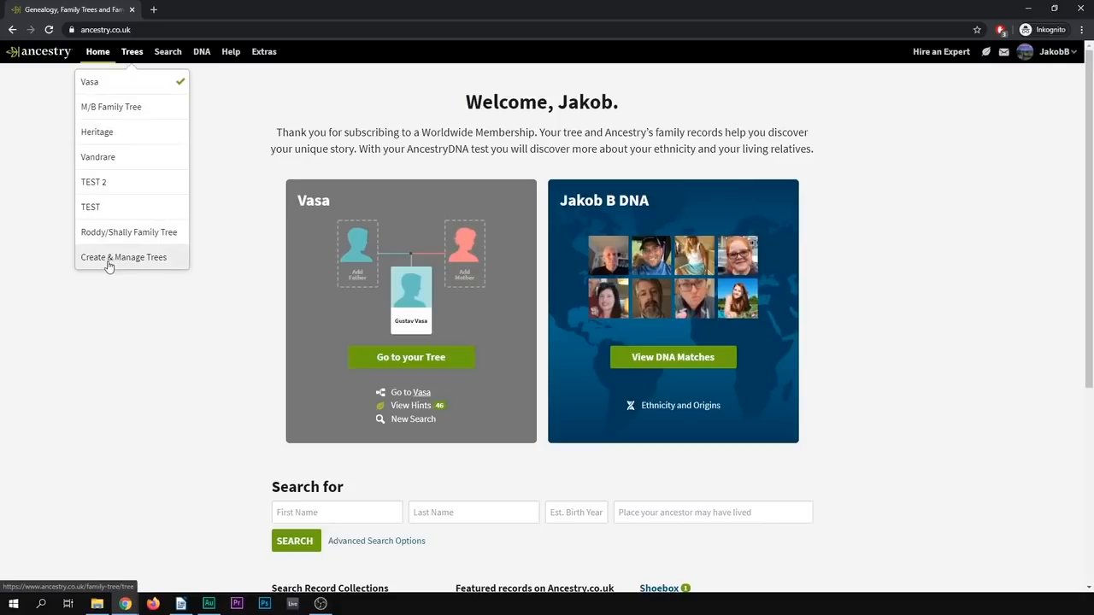
pyautogui.moveTo(128, 263)
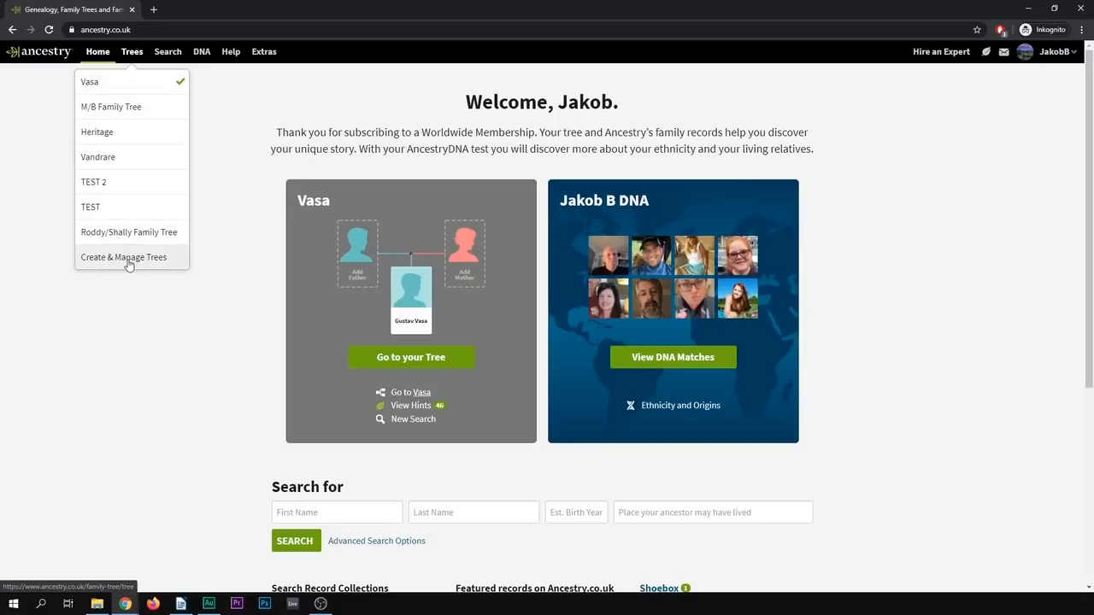
pyautogui.click(123, 256)
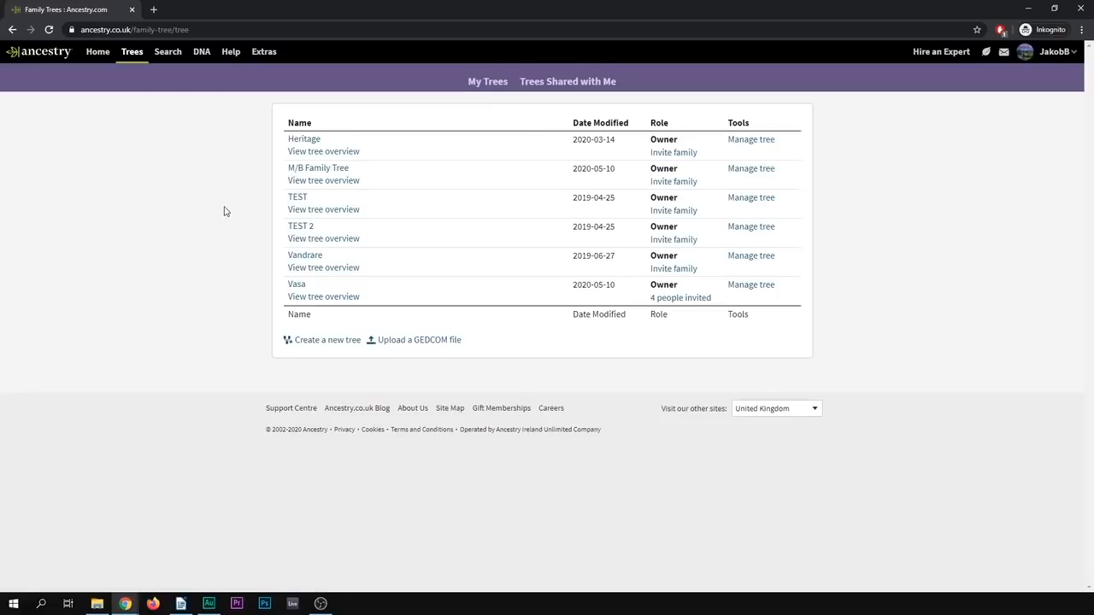
pyautogui.moveTo(559, 105)
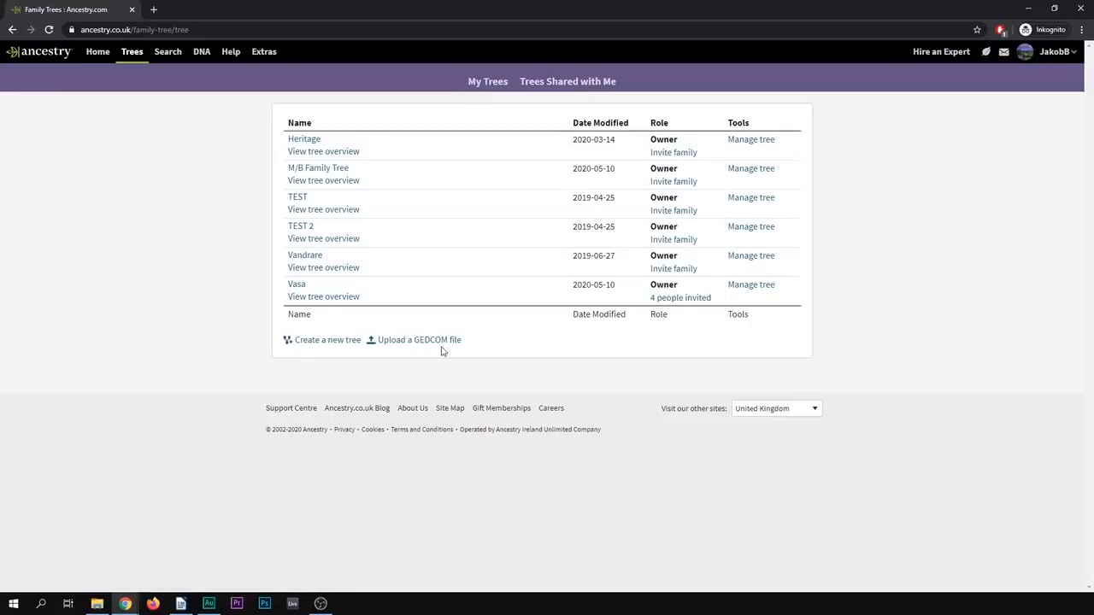
pyautogui.moveTo(328, 339)
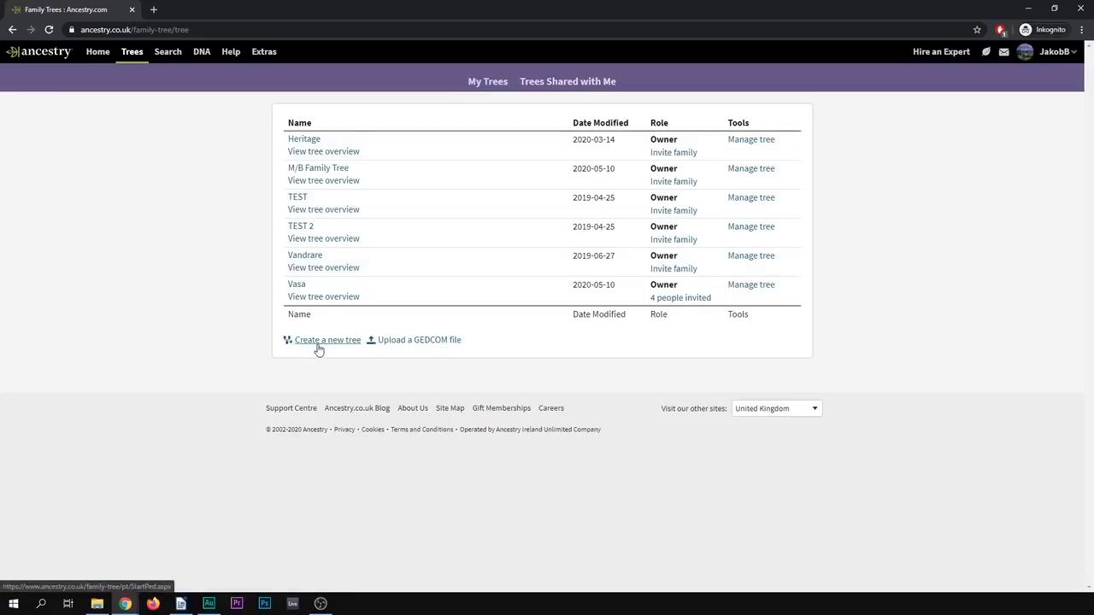
pyautogui.click(328, 340)
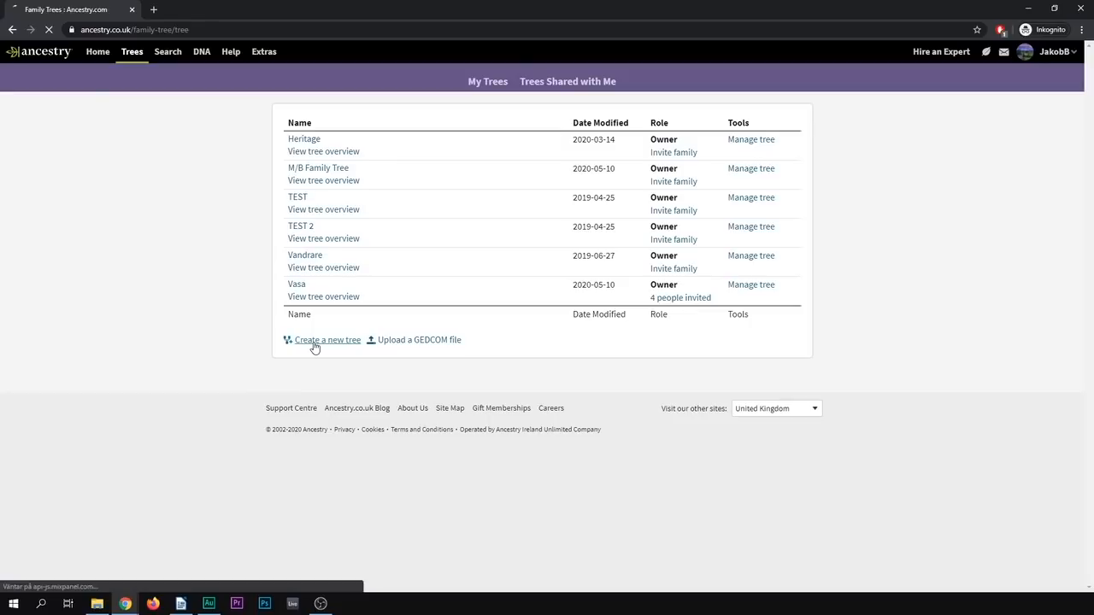
pyautogui.click(329, 341)
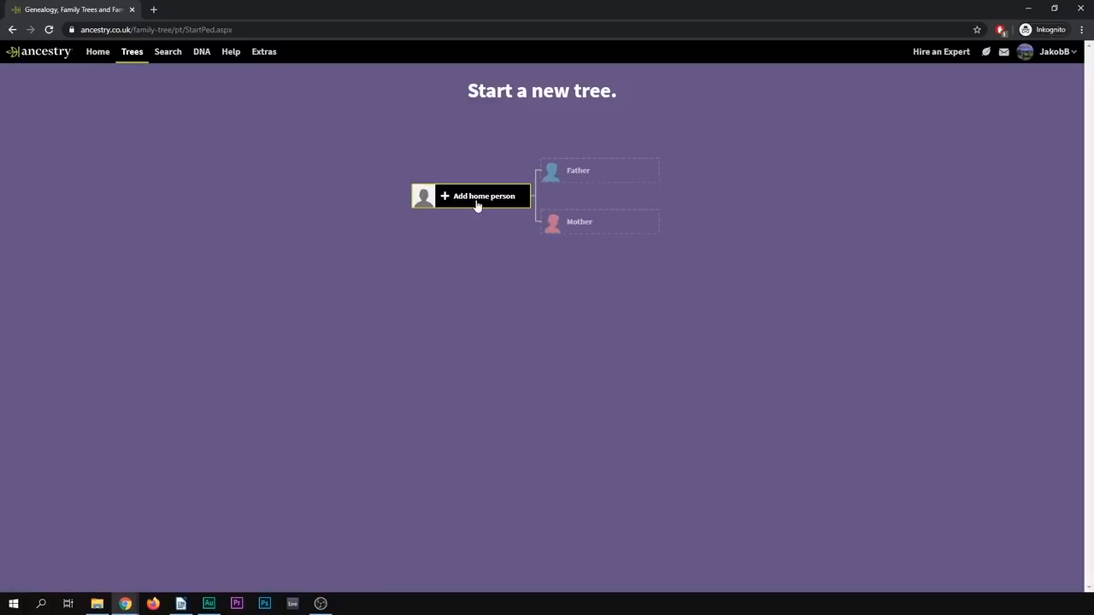
# Step: Enter the home person as James Flibberworth, male, born 1672
pyautogui.click(478, 195)
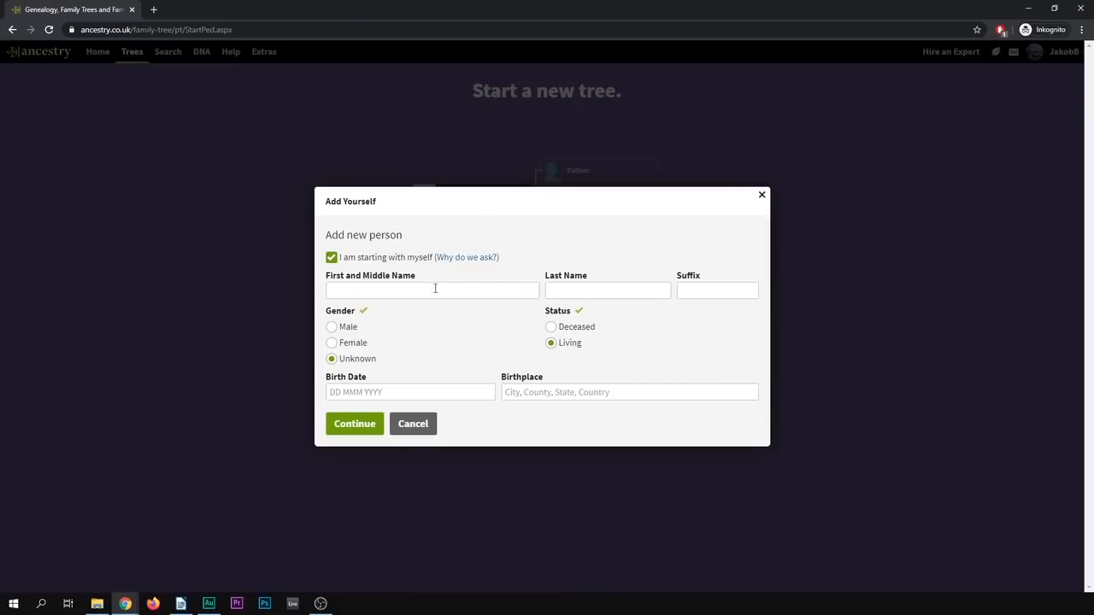
pyautogui.click(431, 291)
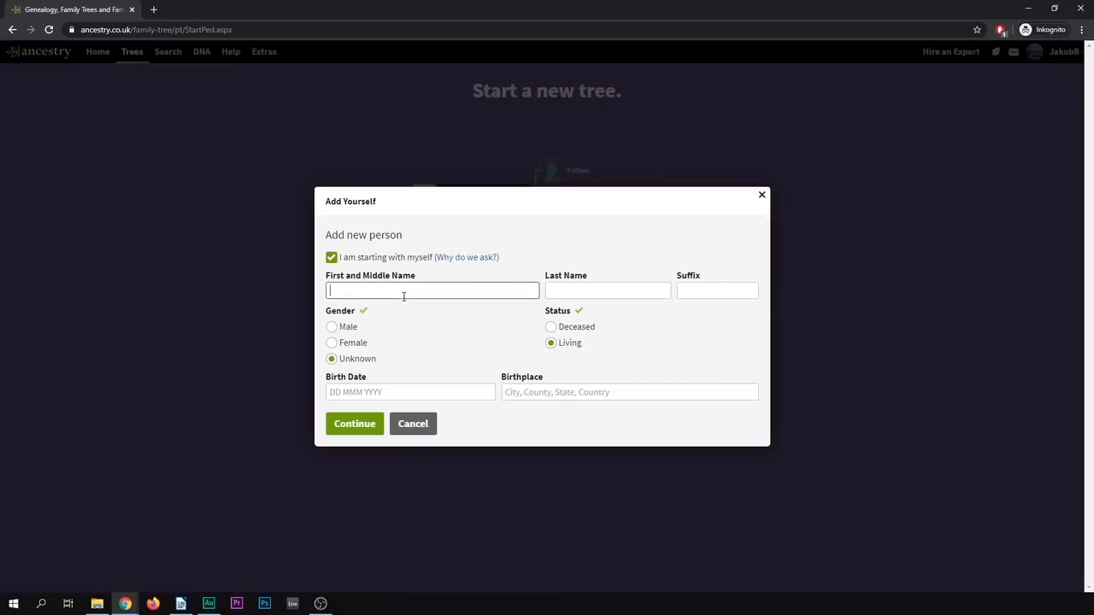
pyautogui.write('Jame')
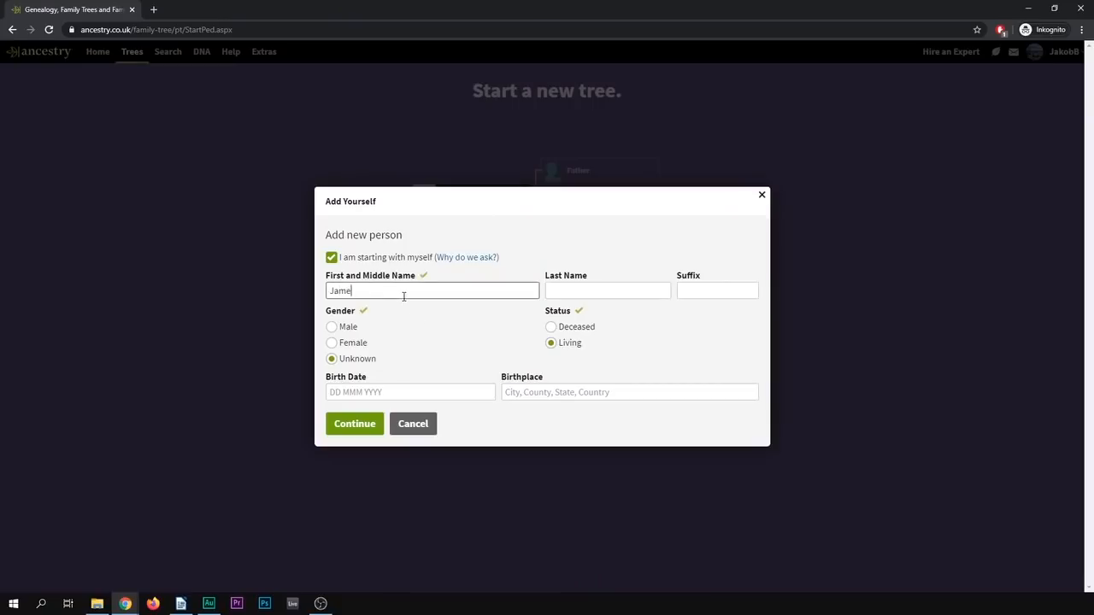
pyautogui.write('Flibber')
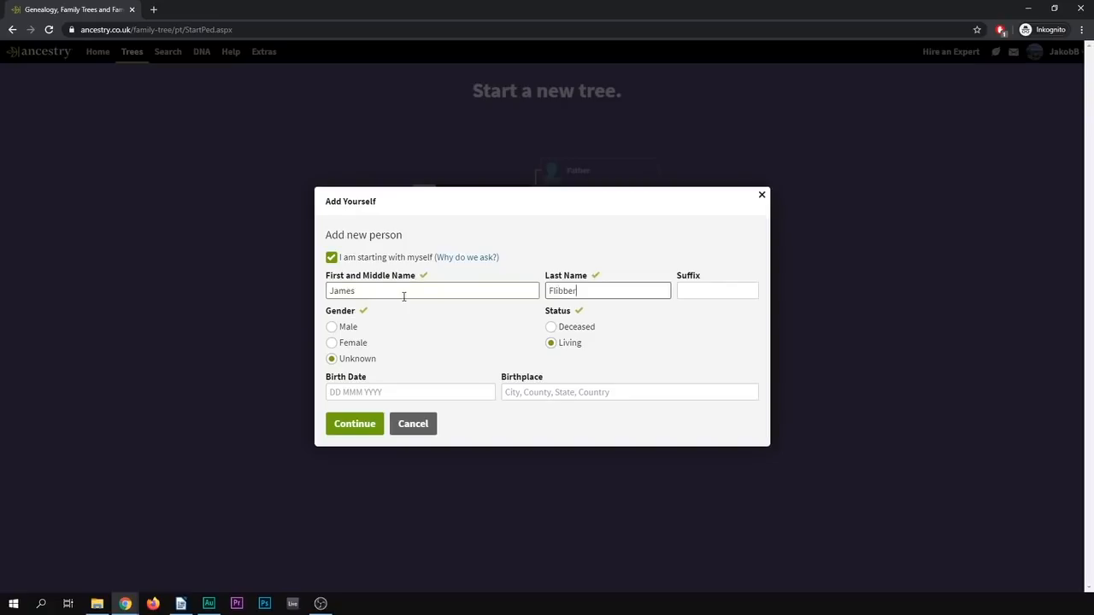
pyautogui.write('worth')
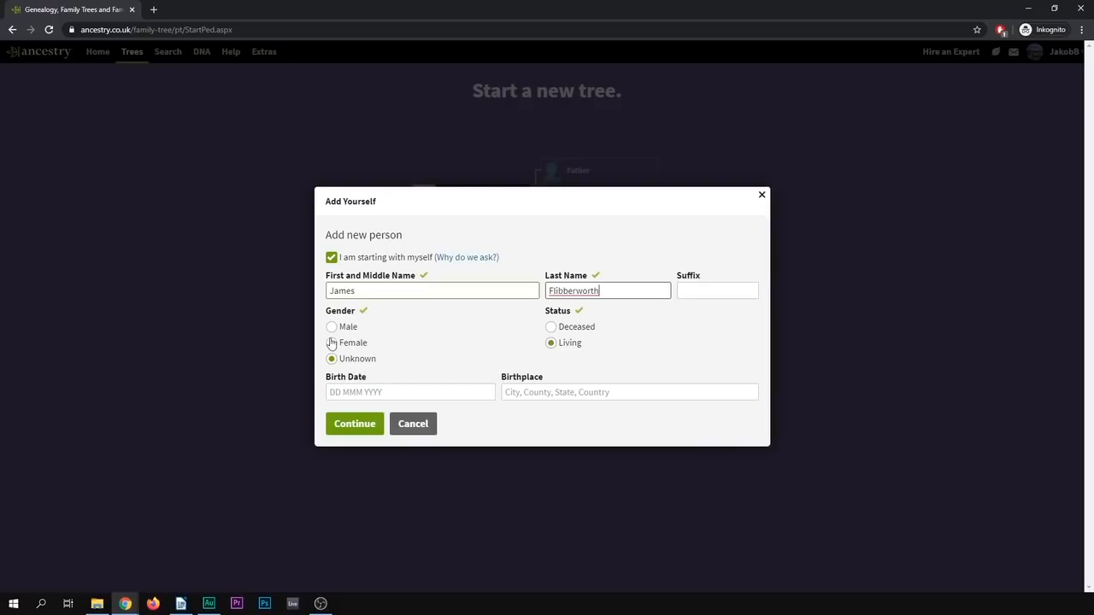
pyautogui.click(331, 326)
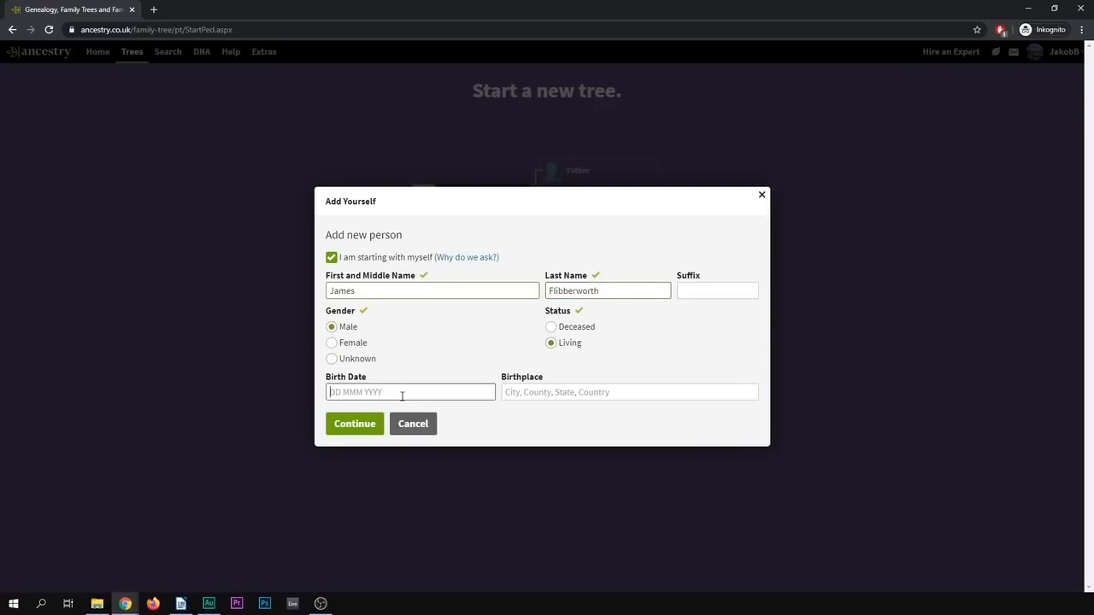
pyautogui.write('1672')
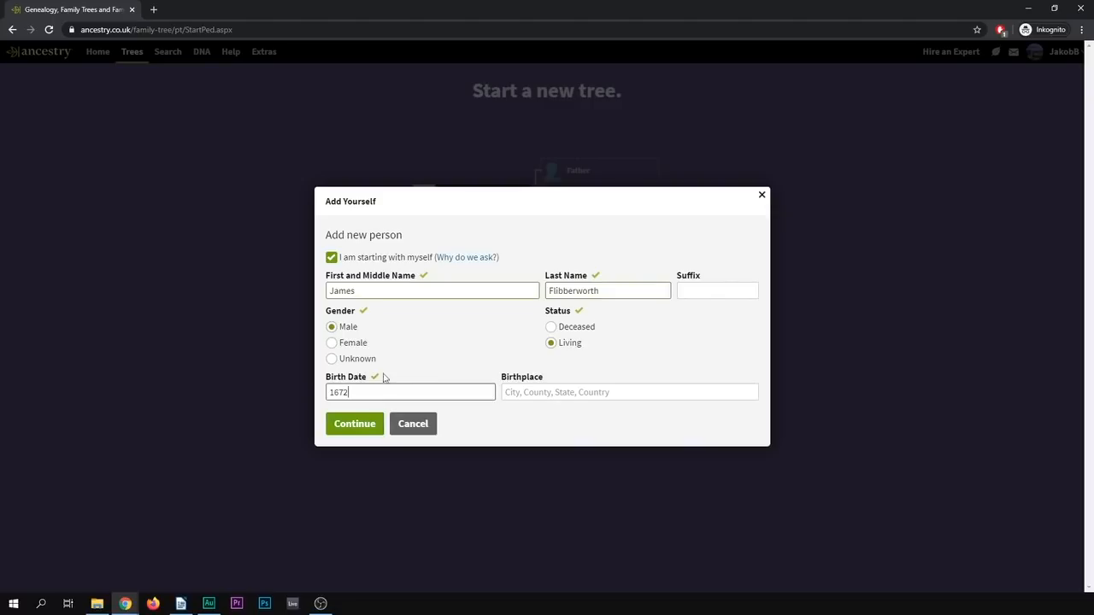
pyautogui.click(354, 424)
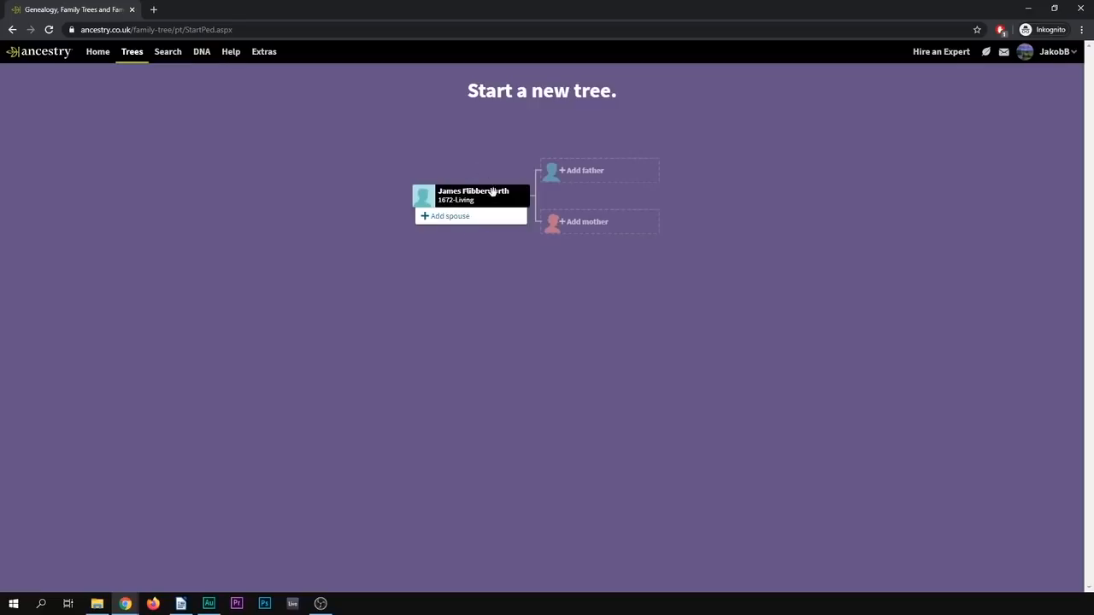
pyautogui.moveTo(315, 173)
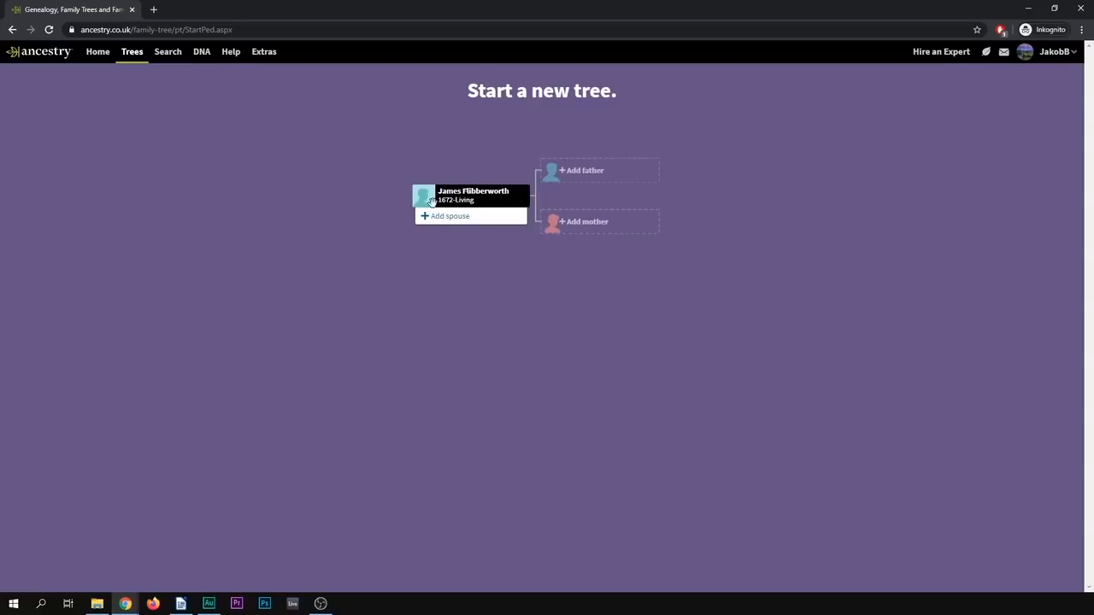
pyautogui.moveTo(503, 193)
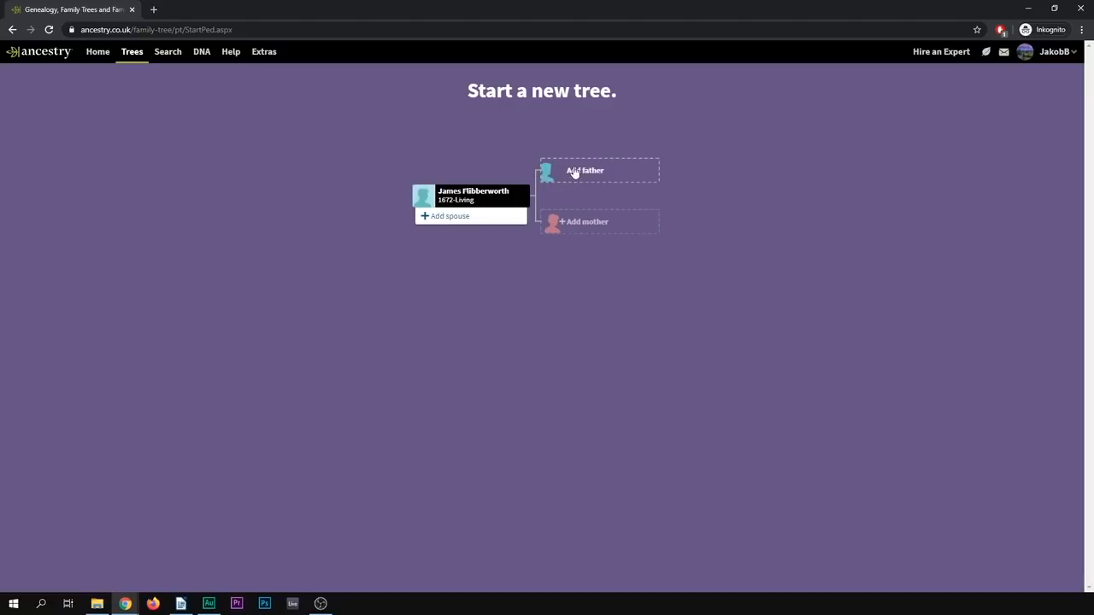
pyautogui.moveTo(580, 229)
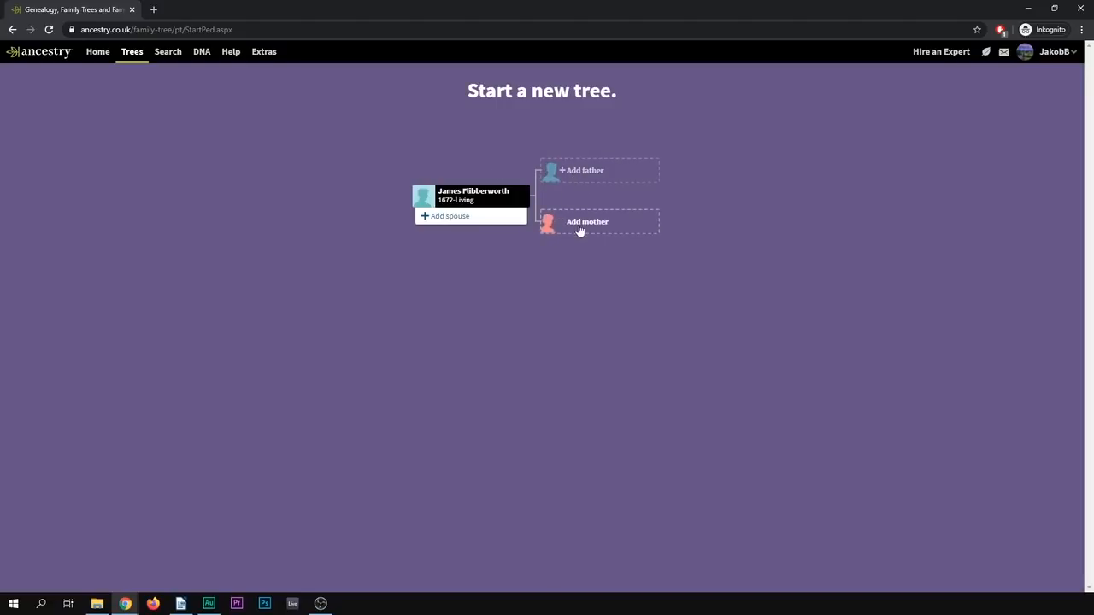
# Step: Add father Nathaniel, birth date 1589, marked Deceased
pyautogui.click(583, 171)
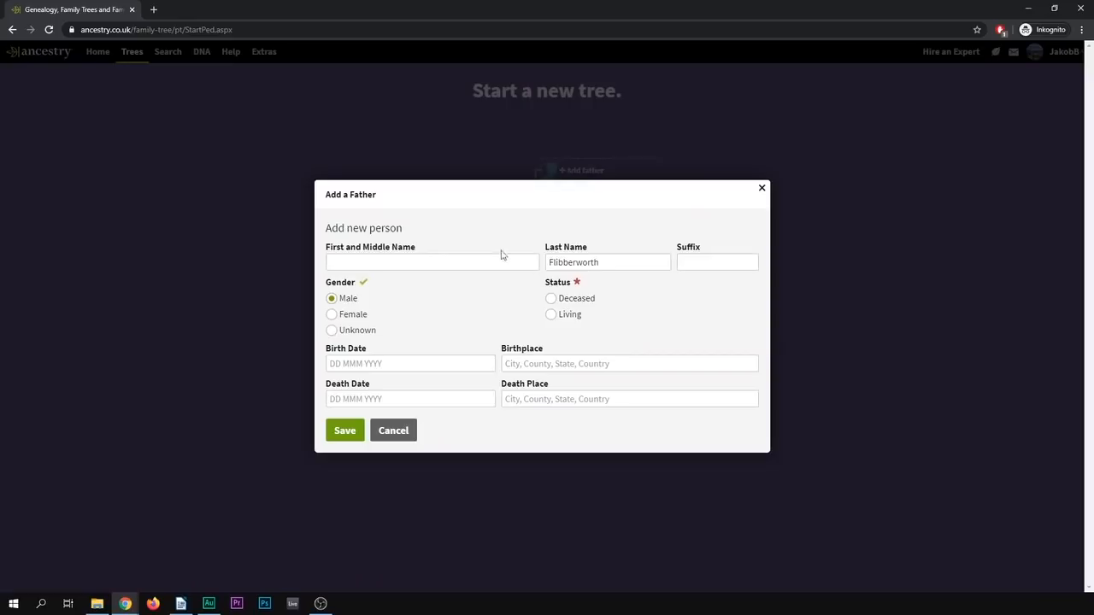
pyautogui.click(431, 263)
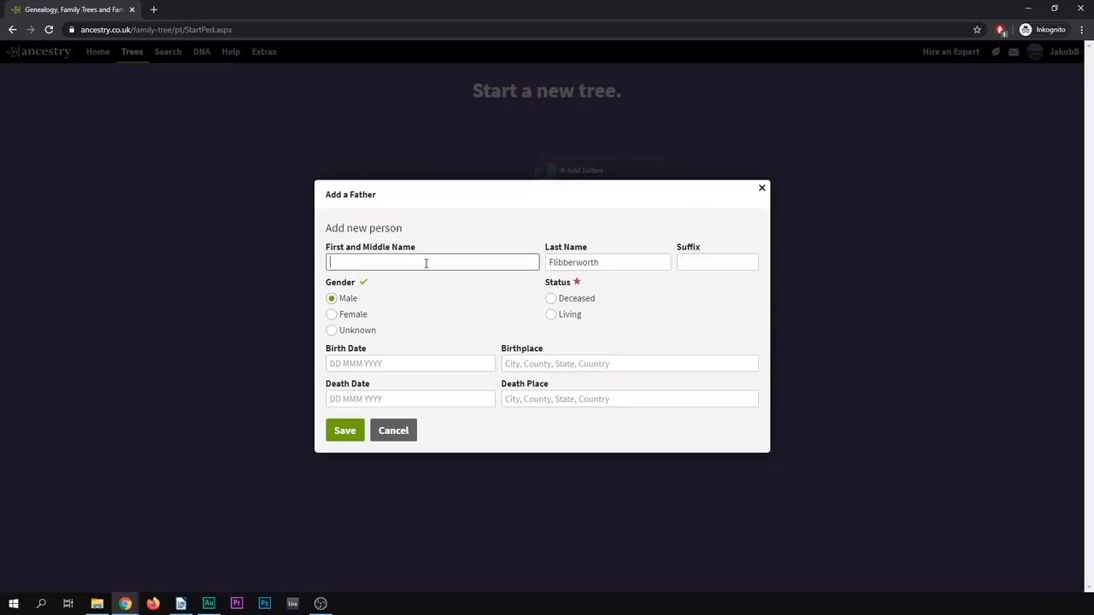
pyautogui.write('Nathaniel')
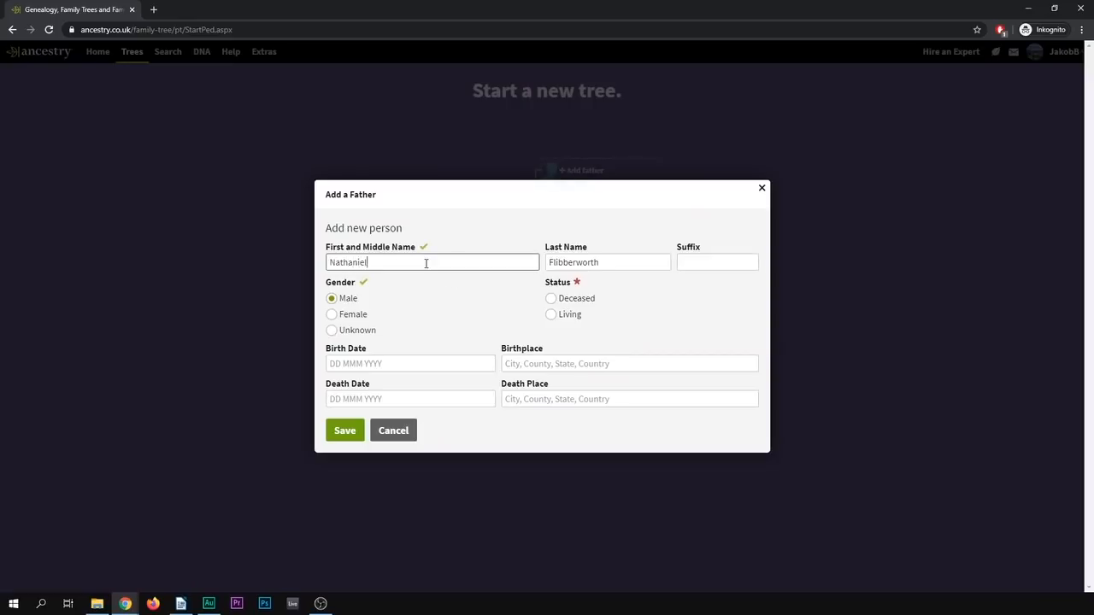
pyautogui.click(410, 363)
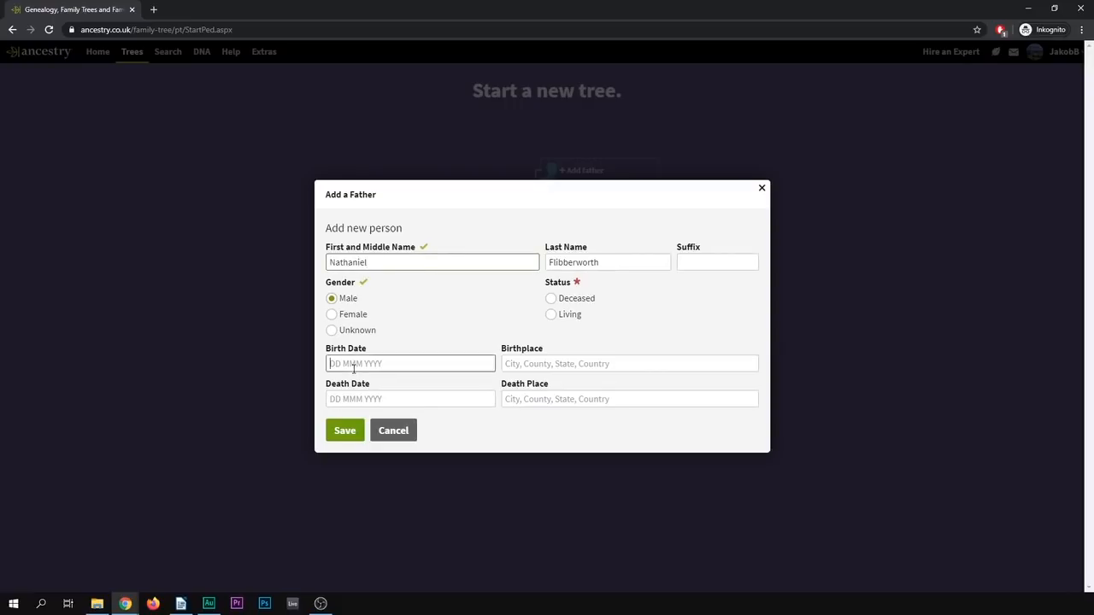
pyautogui.write('1589')
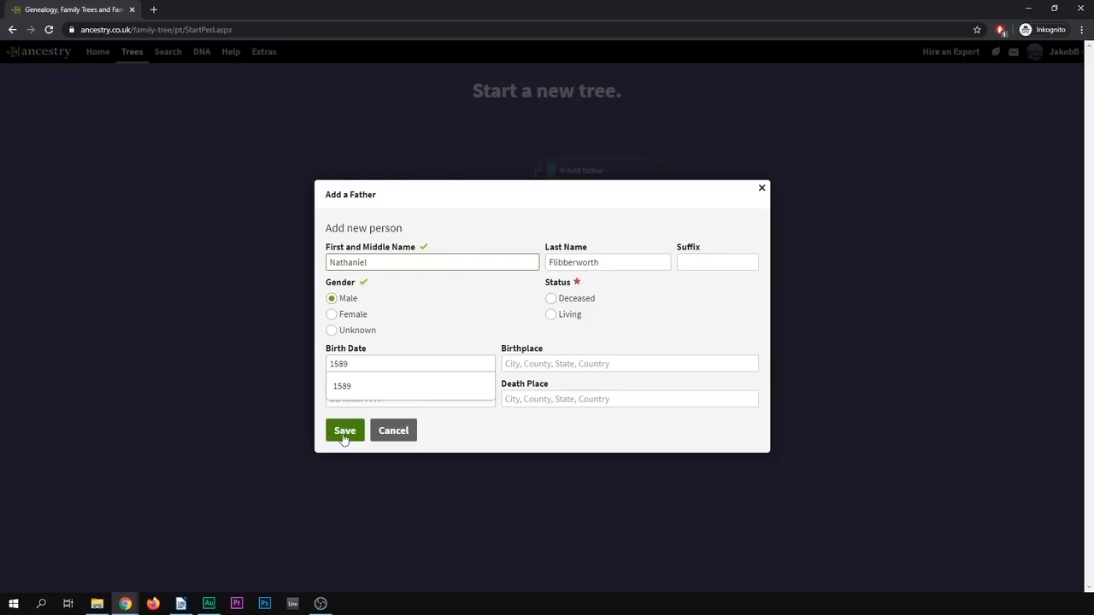
pyautogui.click(345, 430)
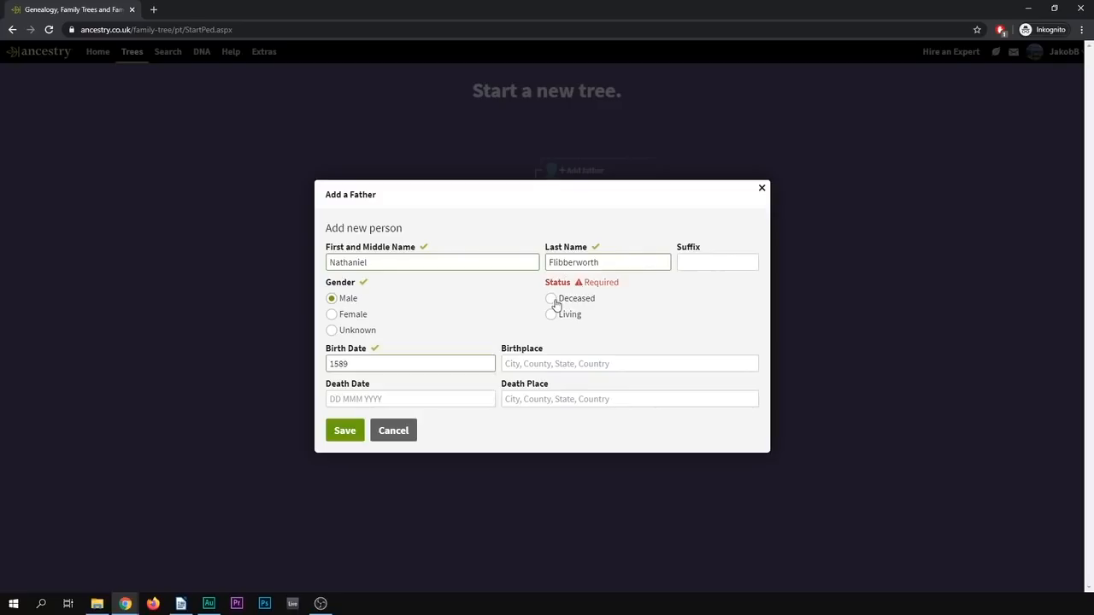
pyautogui.moveTo(567, 318)
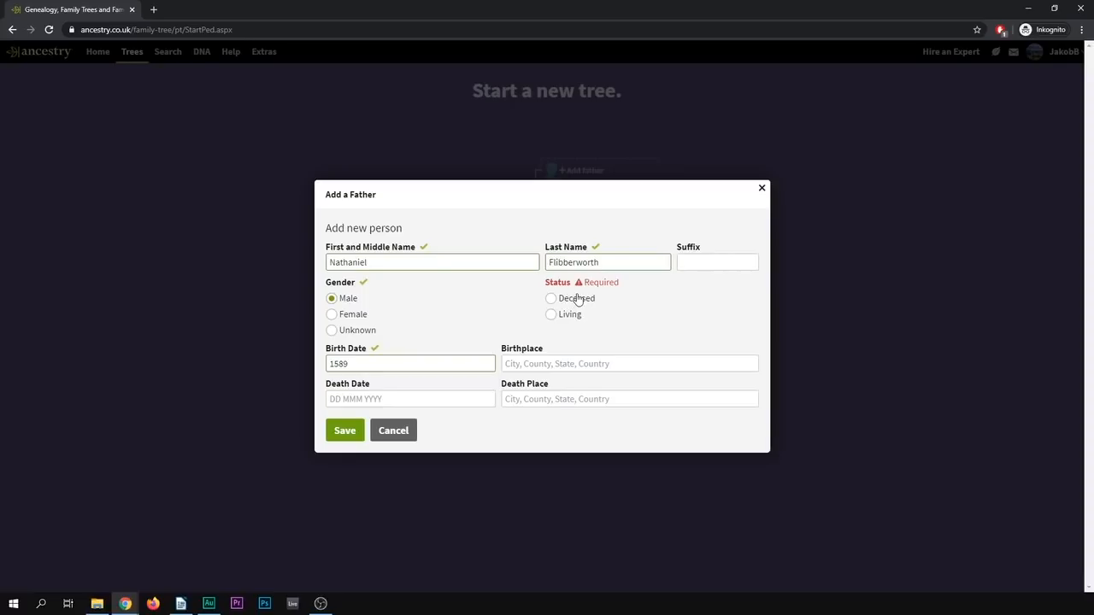
pyautogui.moveTo(571, 323)
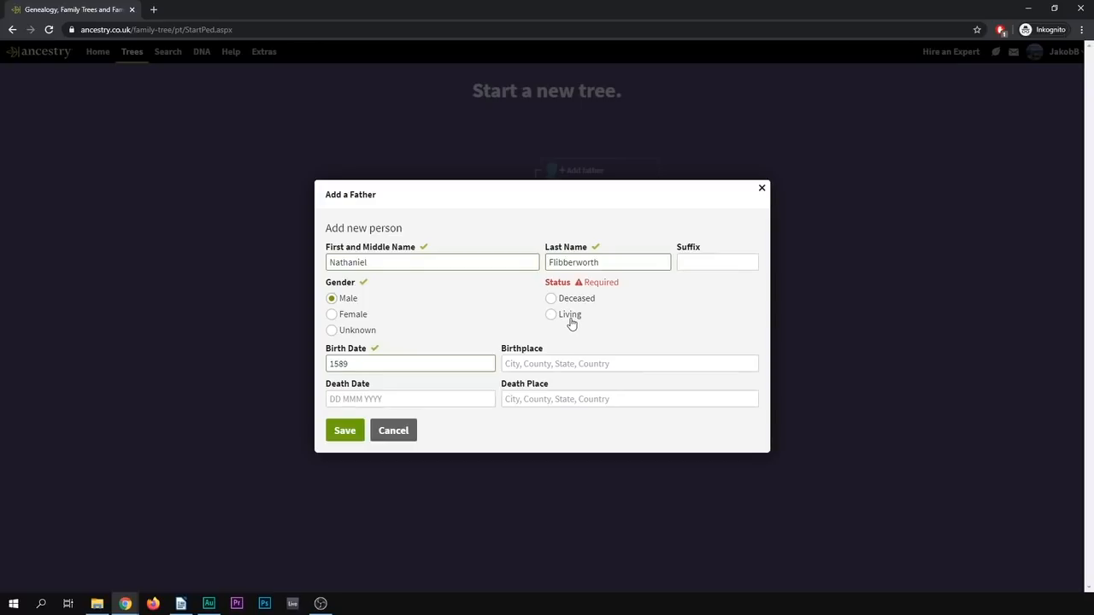
pyautogui.moveTo(561, 297)
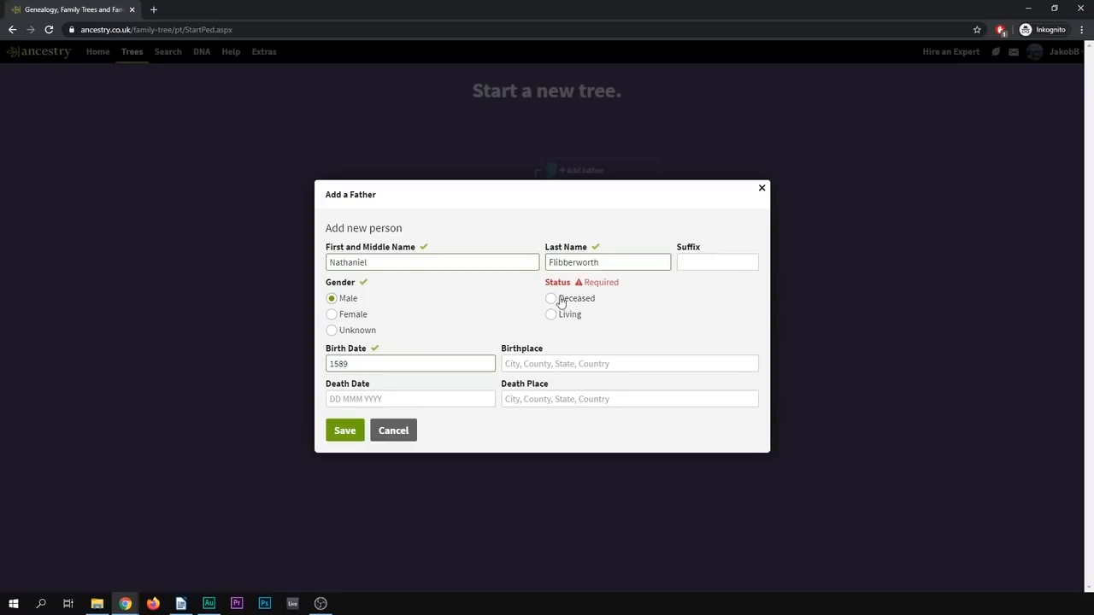
pyautogui.click(551, 298)
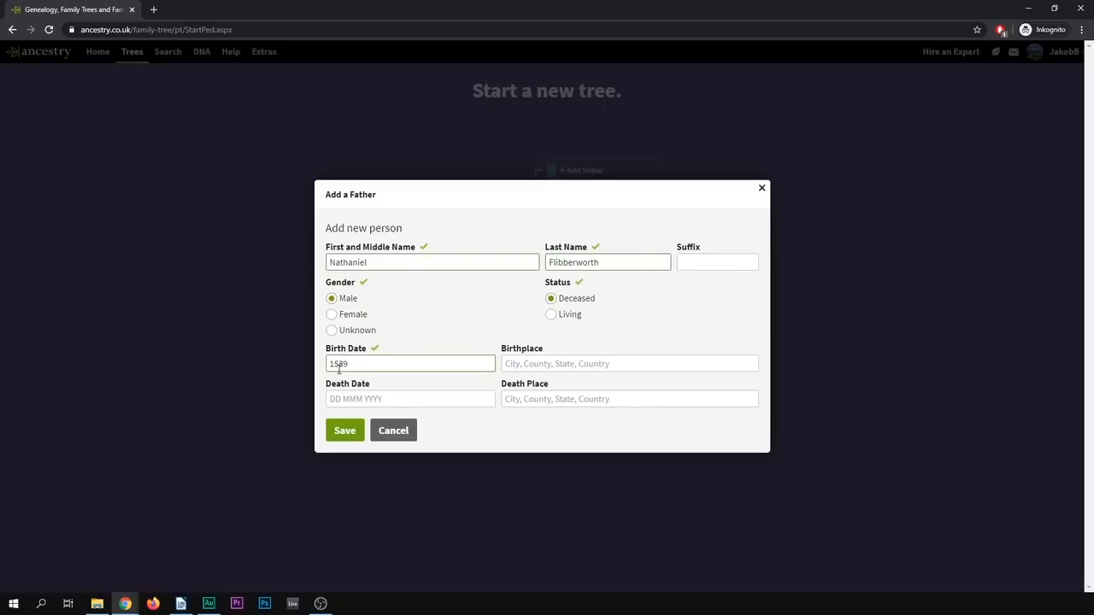
# Step: Save the father, then save Flibberworth Family Tree with 'Allow others to view' unticked
pyautogui.click(345, 430)
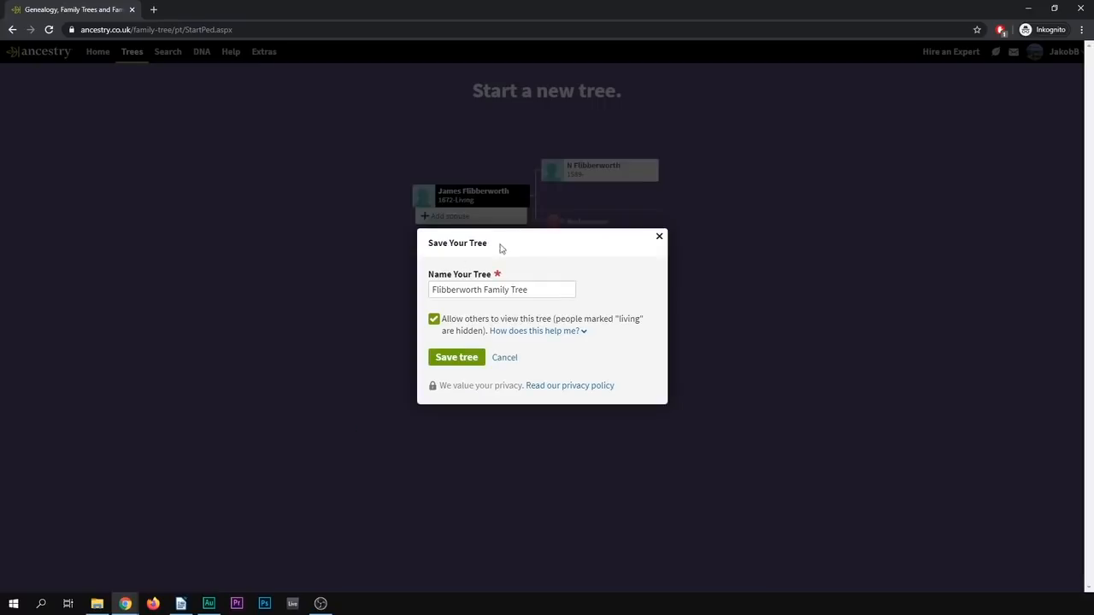
pyautogui.moveTo(428, 427)
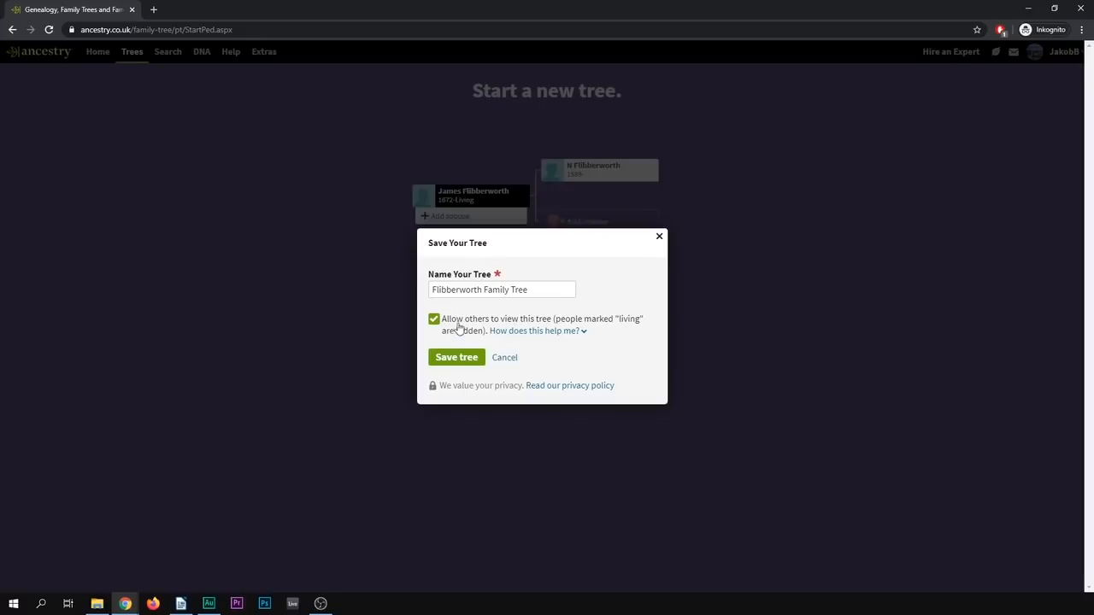
pyautogui.moveTo(453, 329)
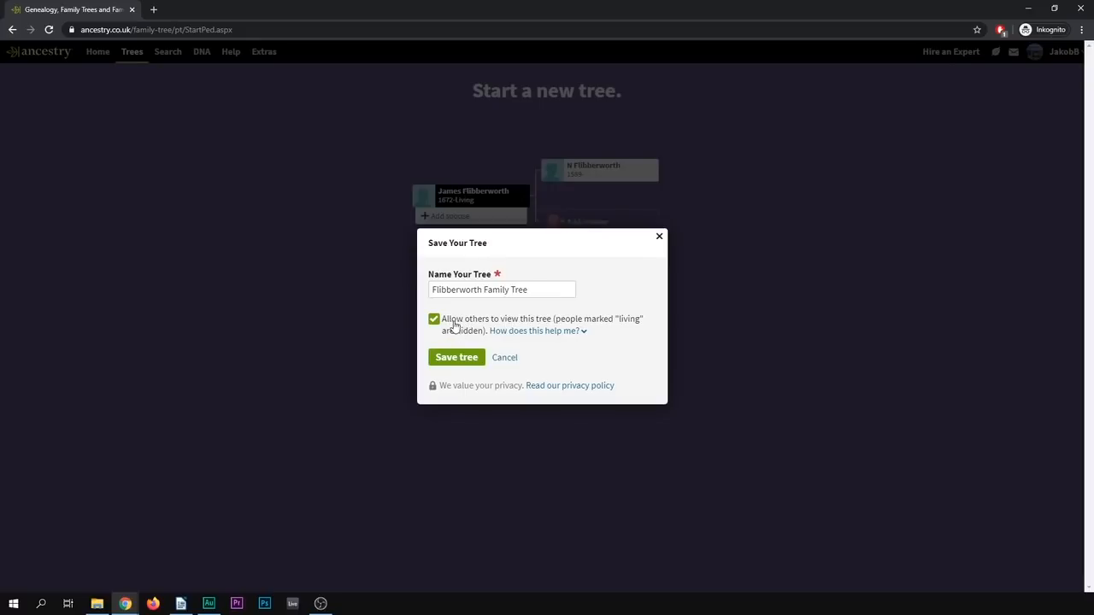
pyautogui.moveTo(489, 326)
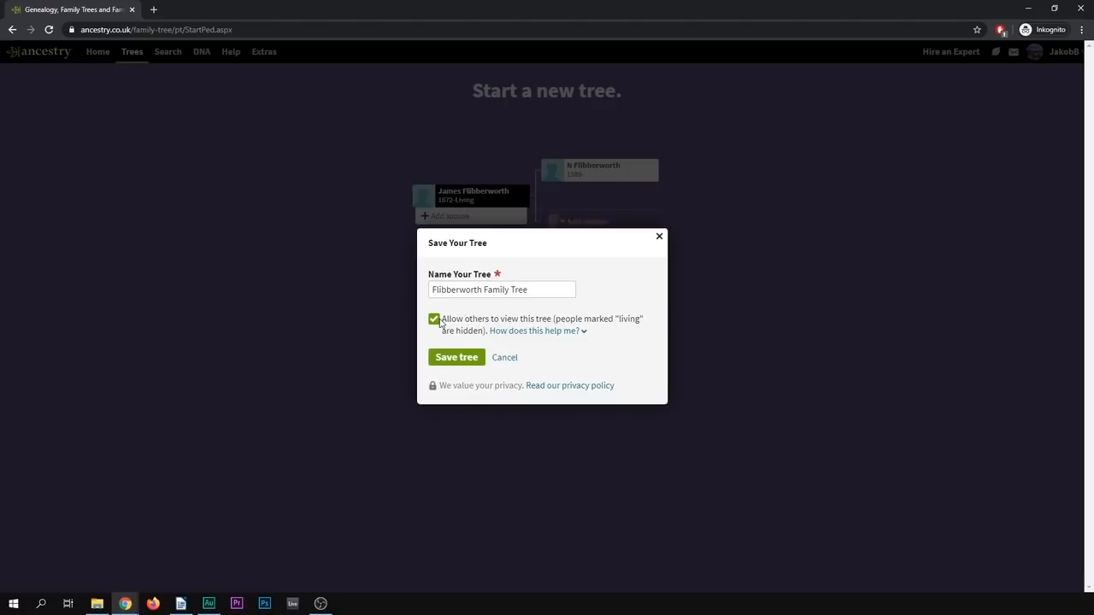
pyautogui.click(435, 320)
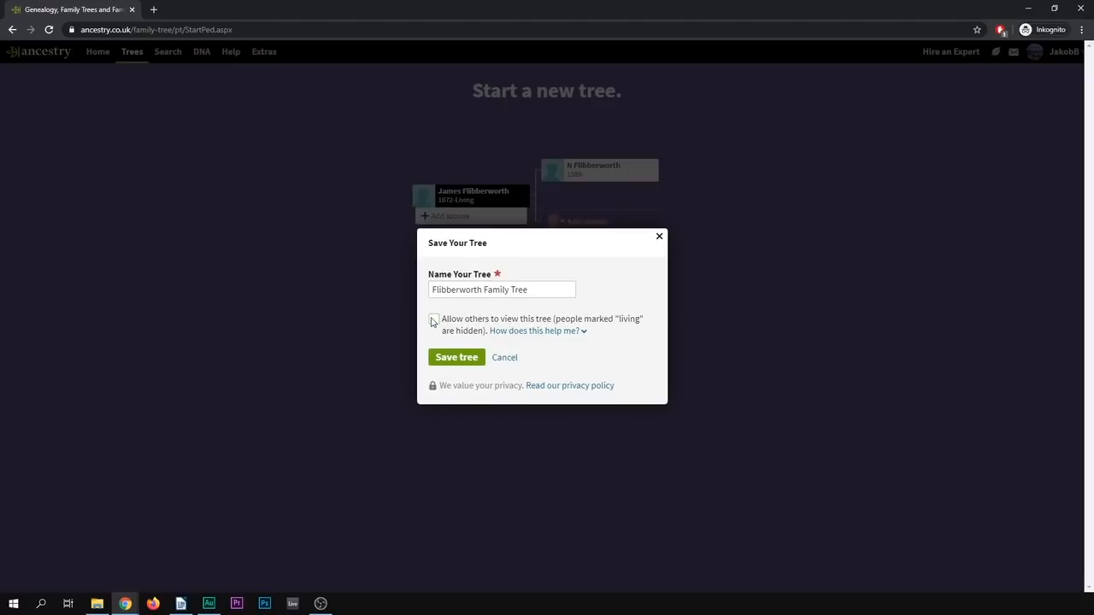
pyautogui.click(434, 319)
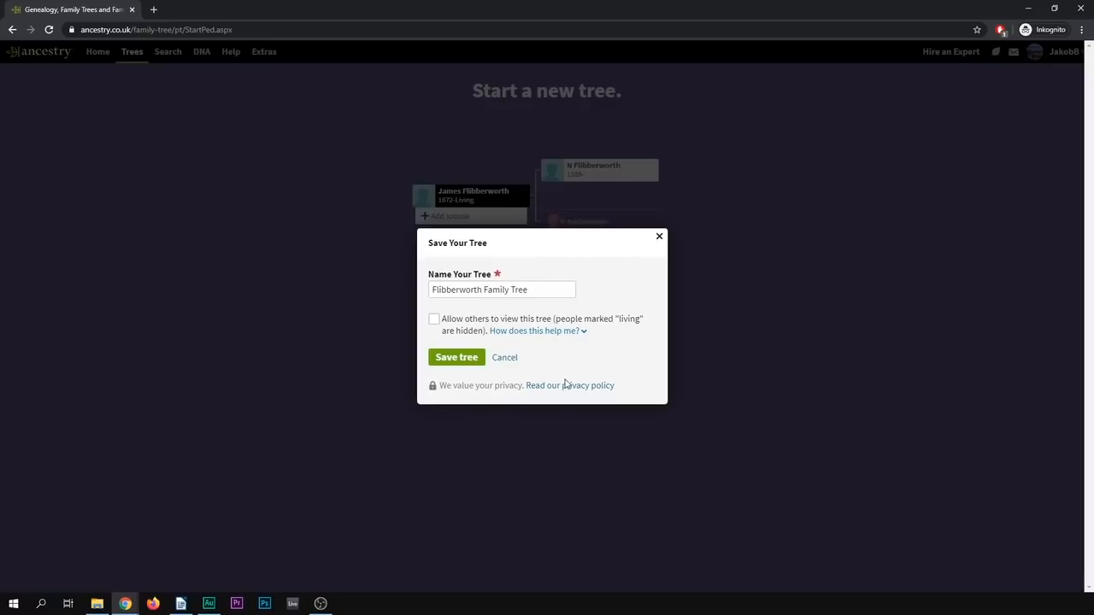
pyautogui.moveTo(568, 386)
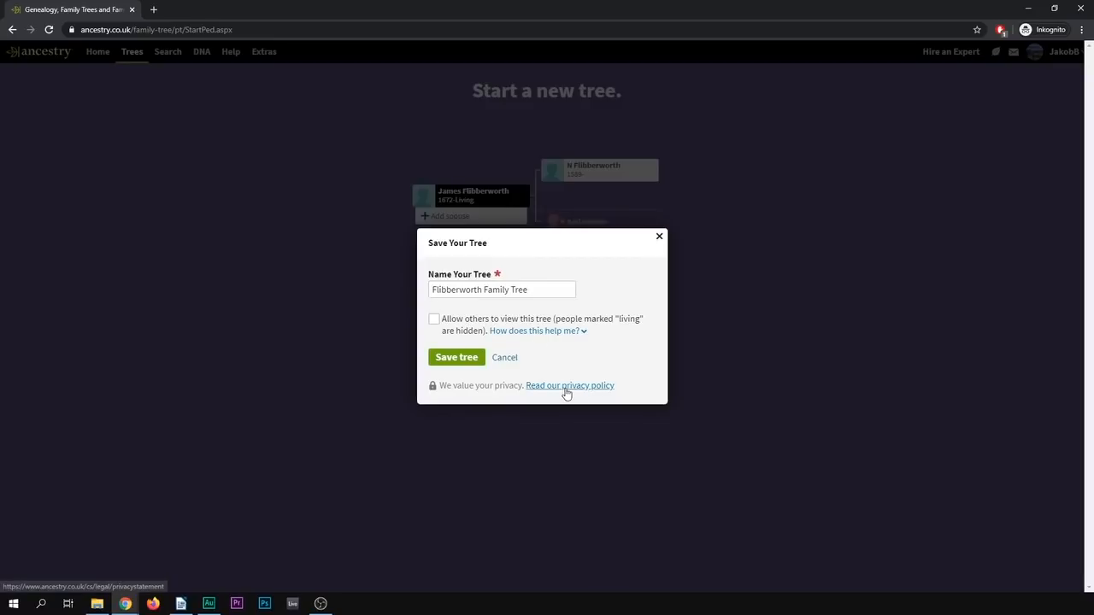
pyautogui.click(456, 358)
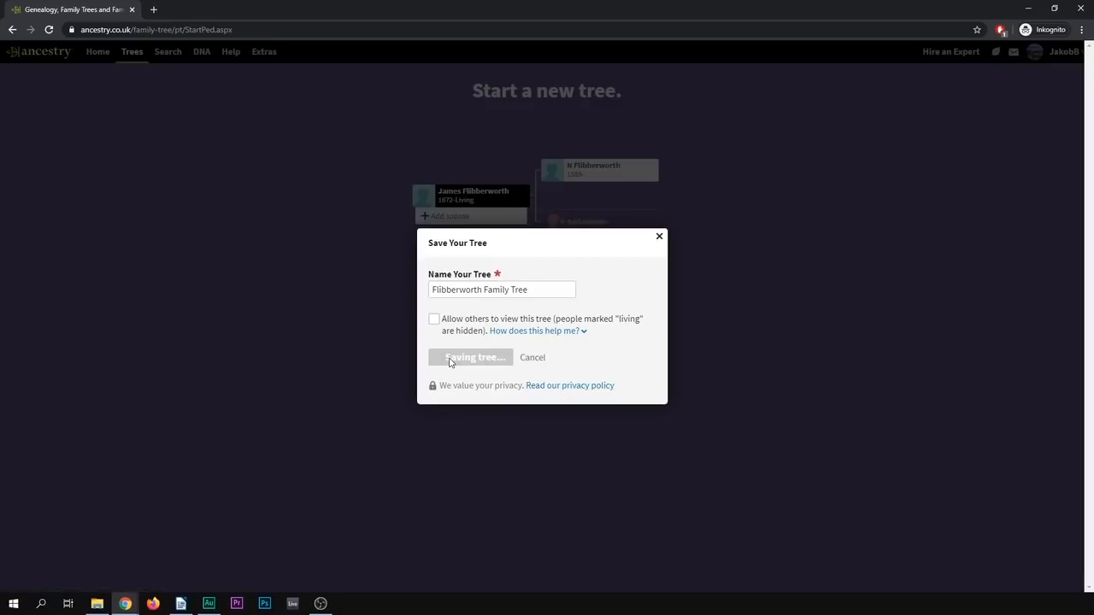
pyautogui.click(472, 357)
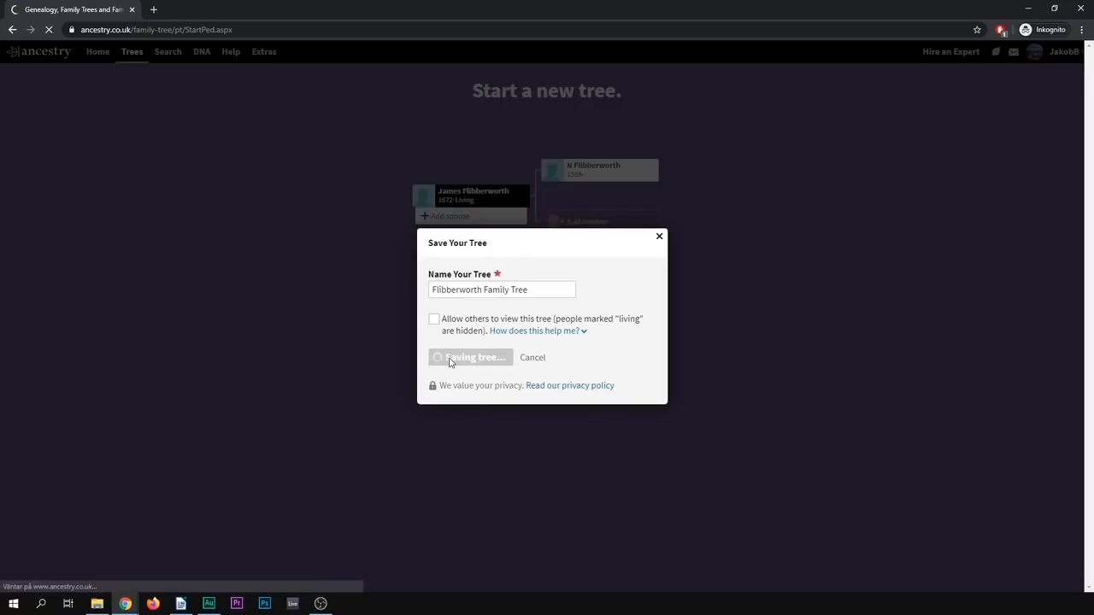
pyautogui.click(470, 357)
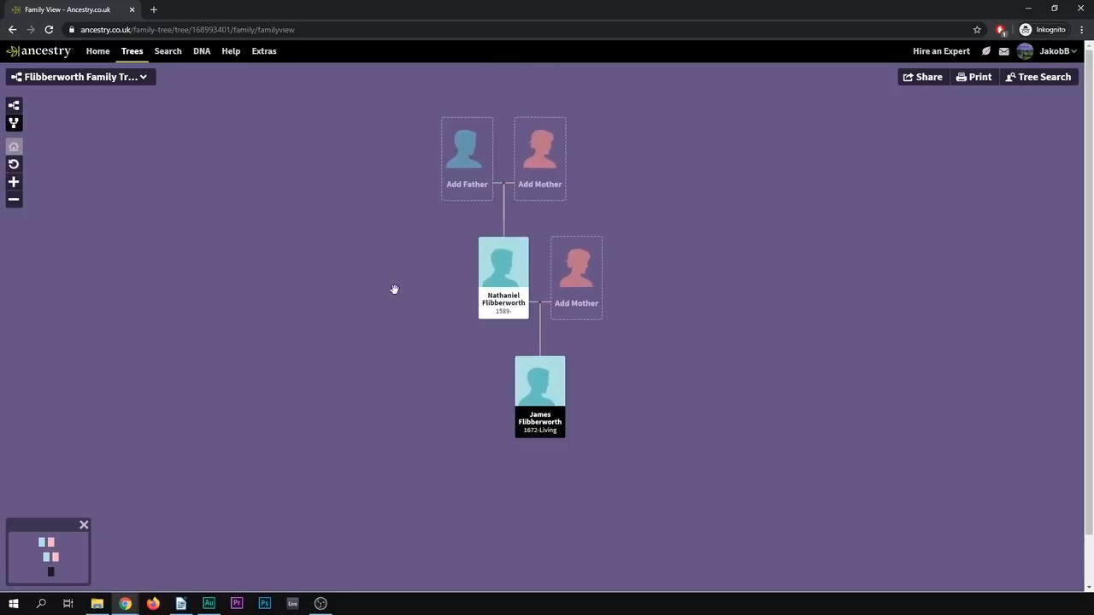
pyautogui.moveTo(400, 282)
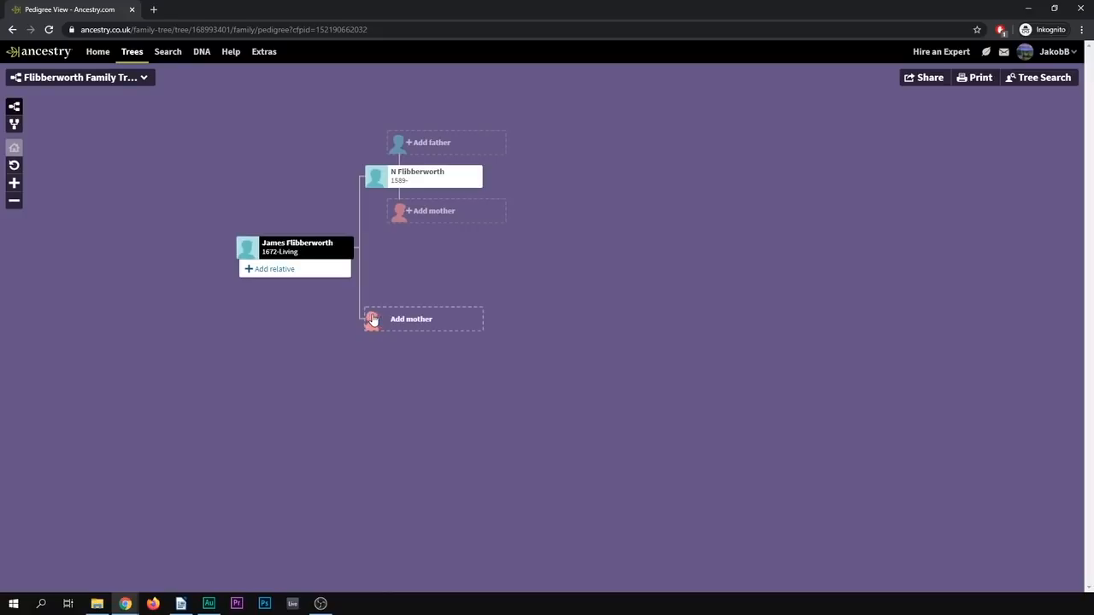
pyautogui.moveTo(307, 186)
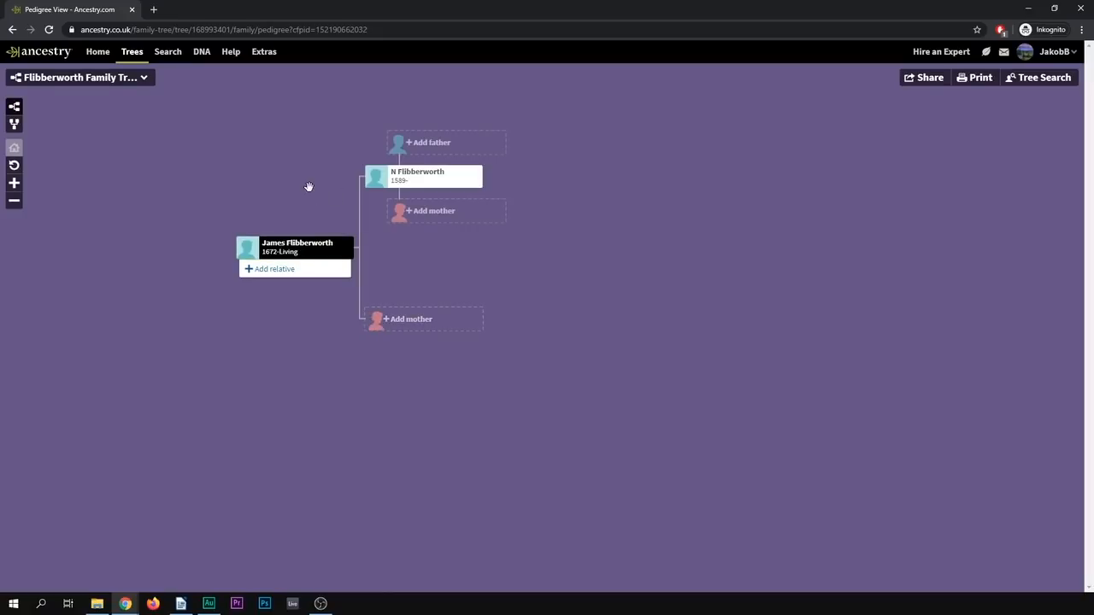
pyautogui.moveTo(13, 123)
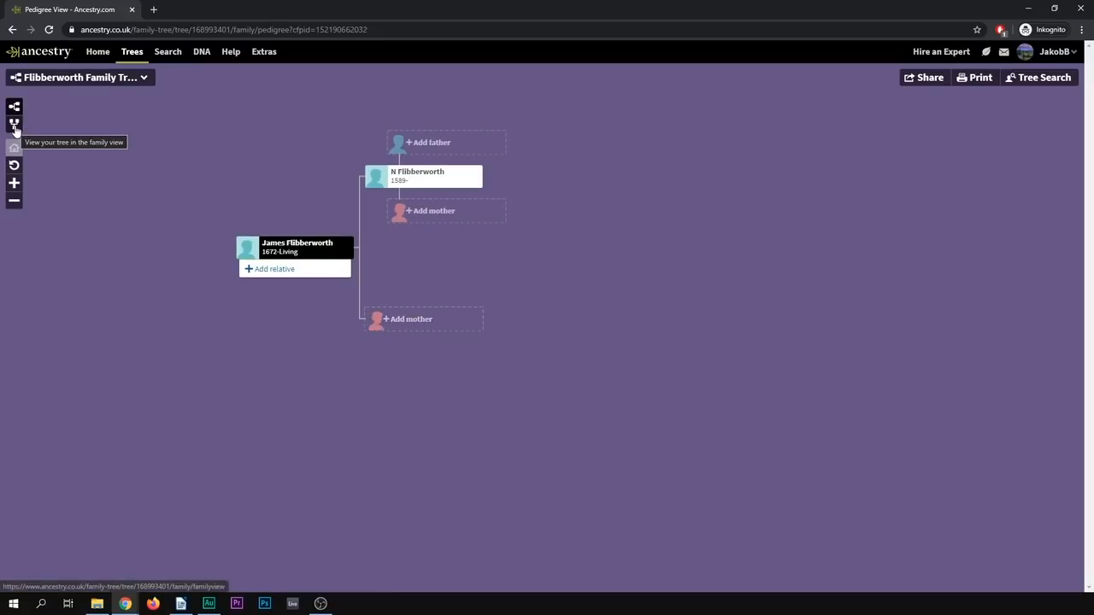
# Step: Switch the loaded tree from pedigree layout back to family view
pyautogui.click(13, 123)
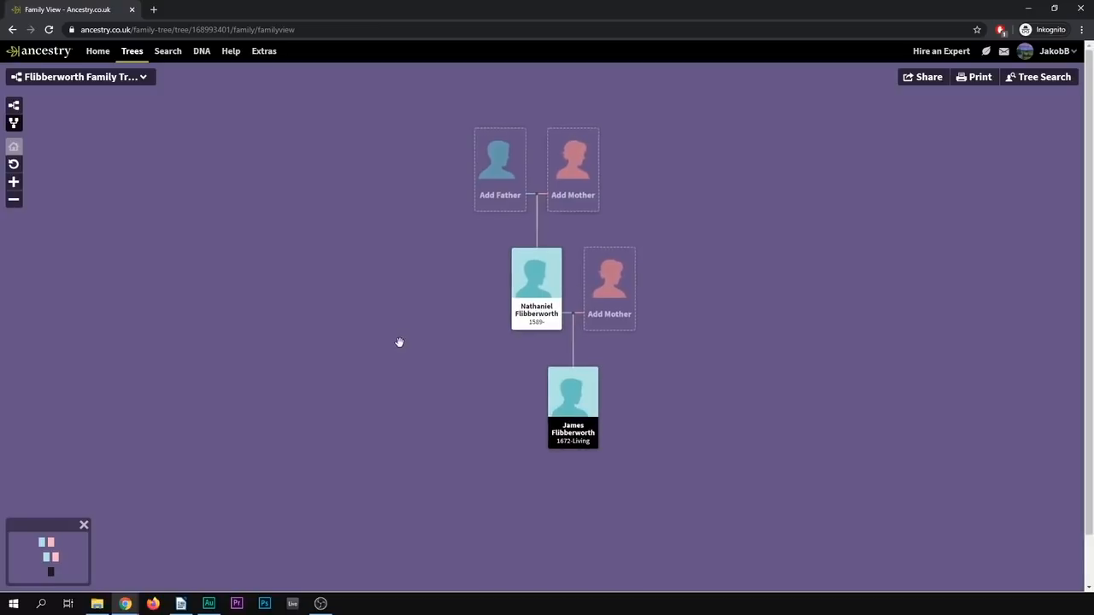
pyautogui.moveTo(209, 306)
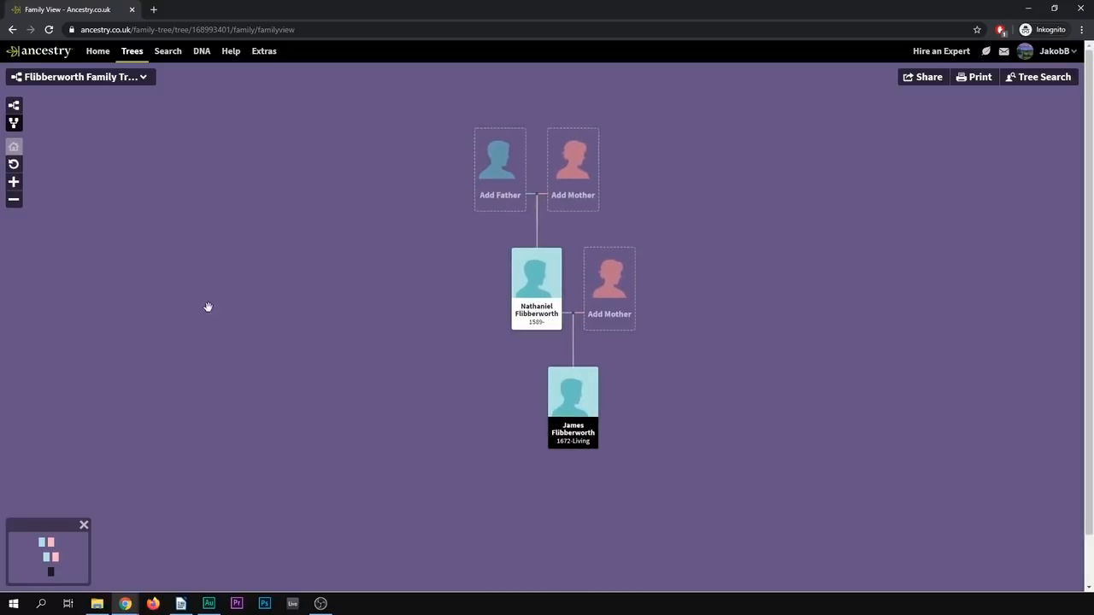
pyautogui.moveTo(188, 311)
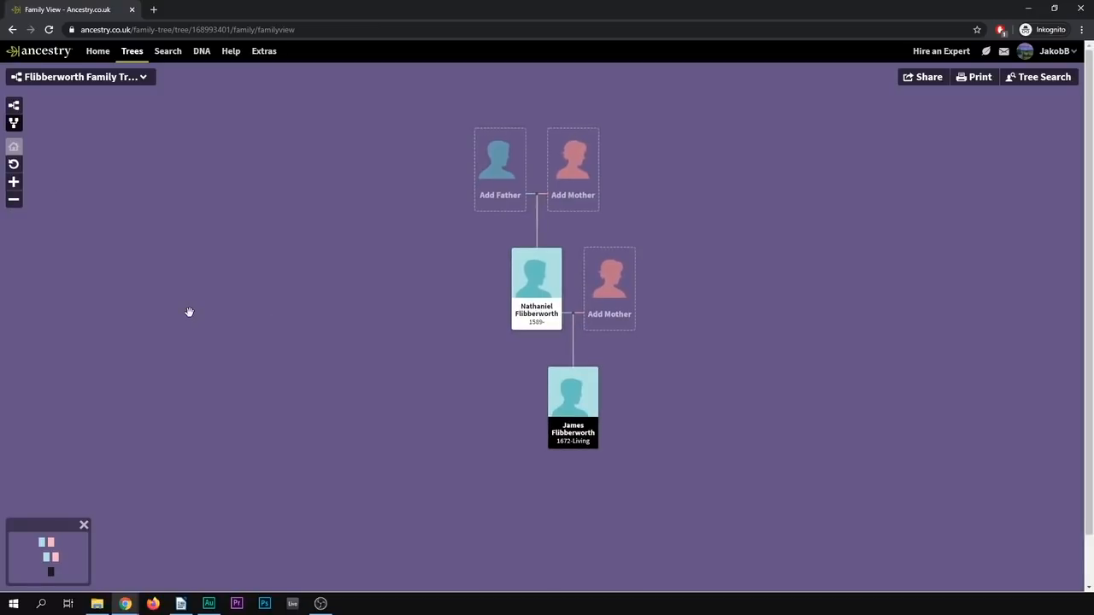
pyautogui.moveTo(448, 376)
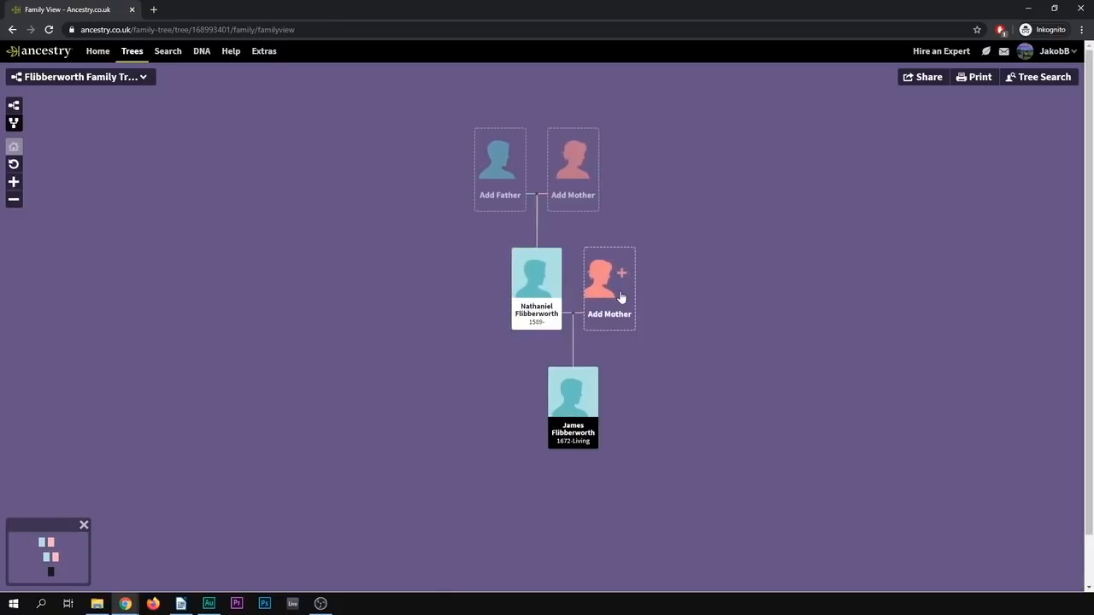
pyautogui.moveTo(618, 328)
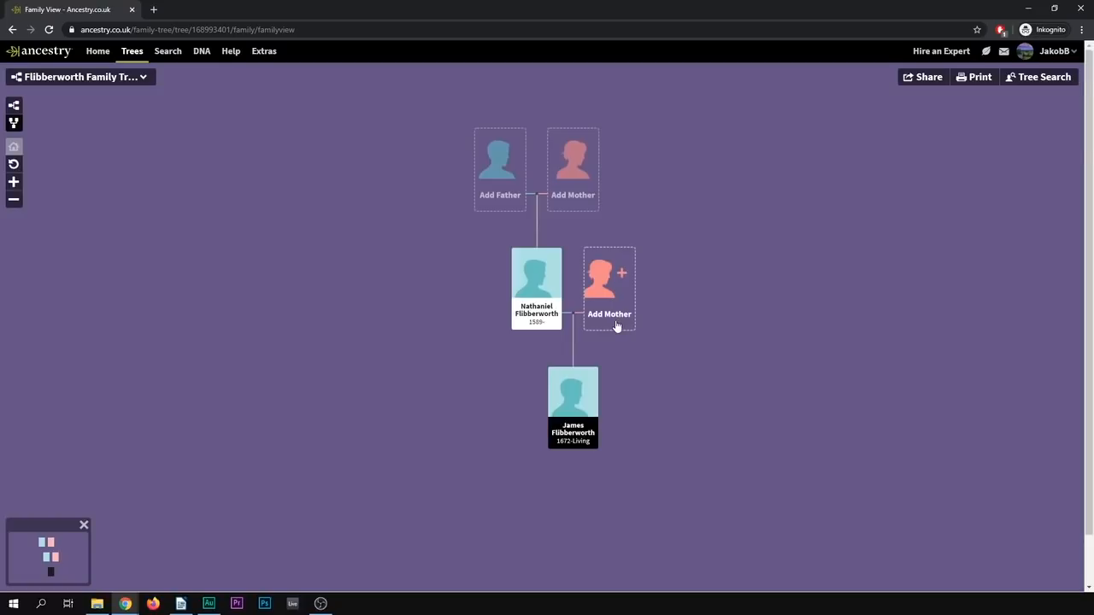
pyautogui.click(609, 314)
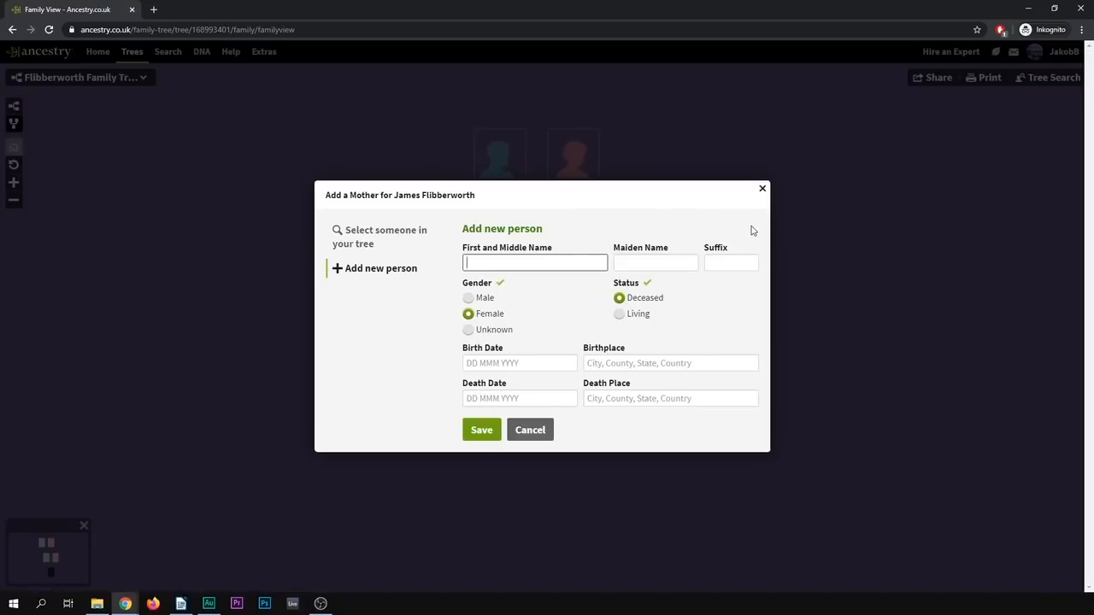
pyautogui.click(530, 429)
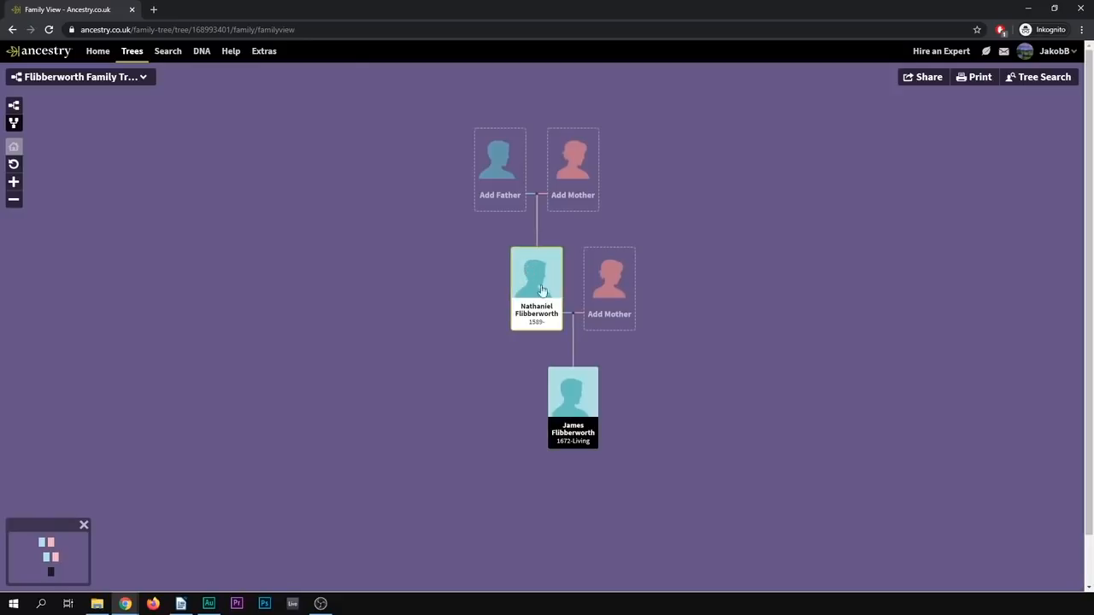
pyautogui.click(537, 287)
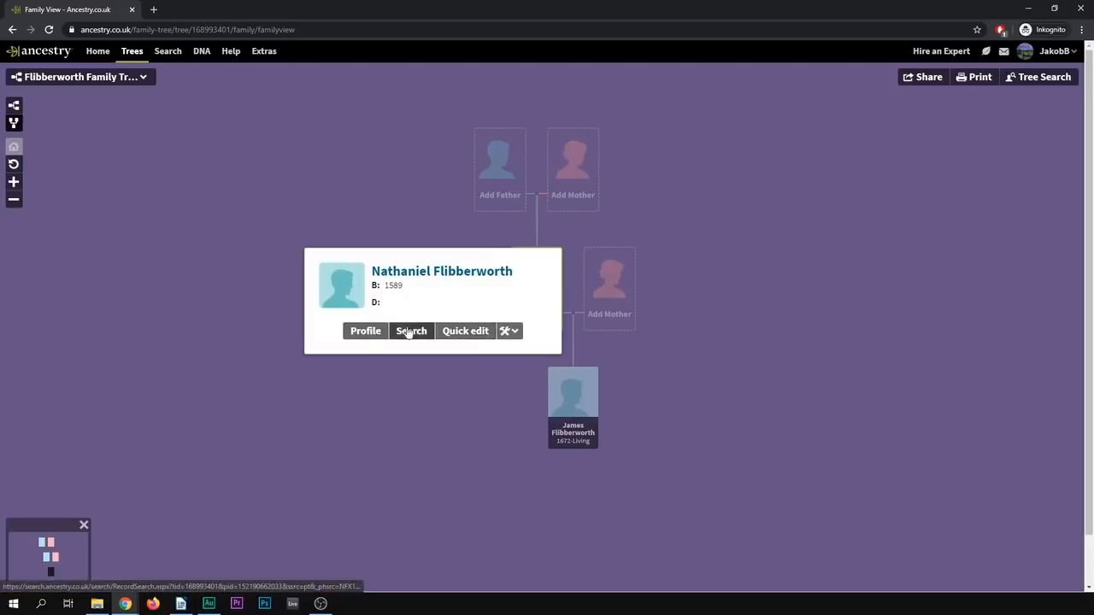
pyautogui.click(366, 331)
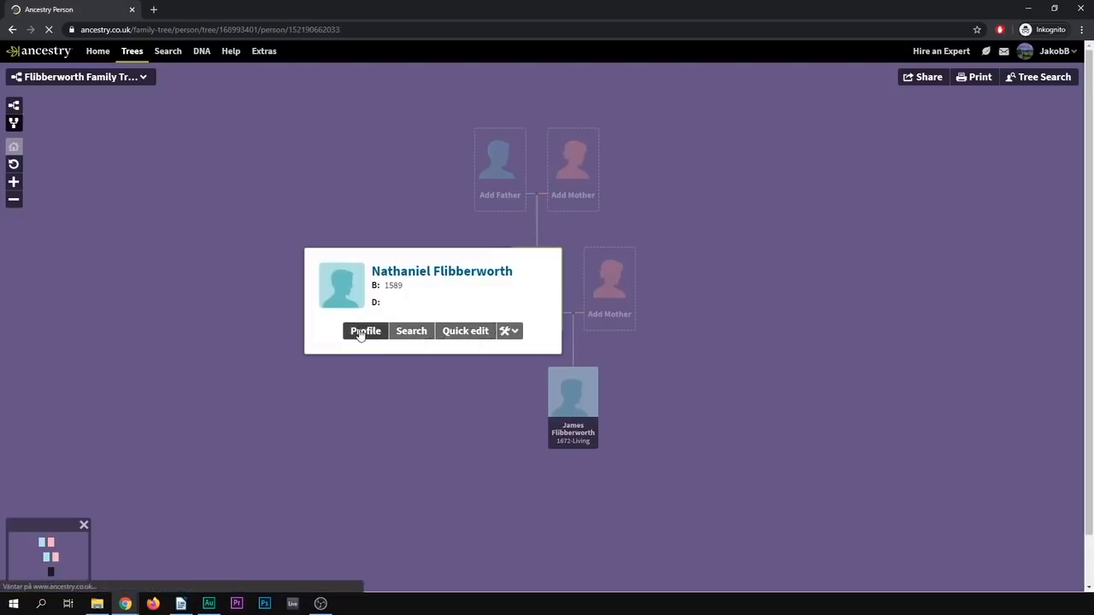
# Step: Load Nathaniel Flibberworth's Facts page showing his 1589 birth and son James
pyautogui.click(366, 331)
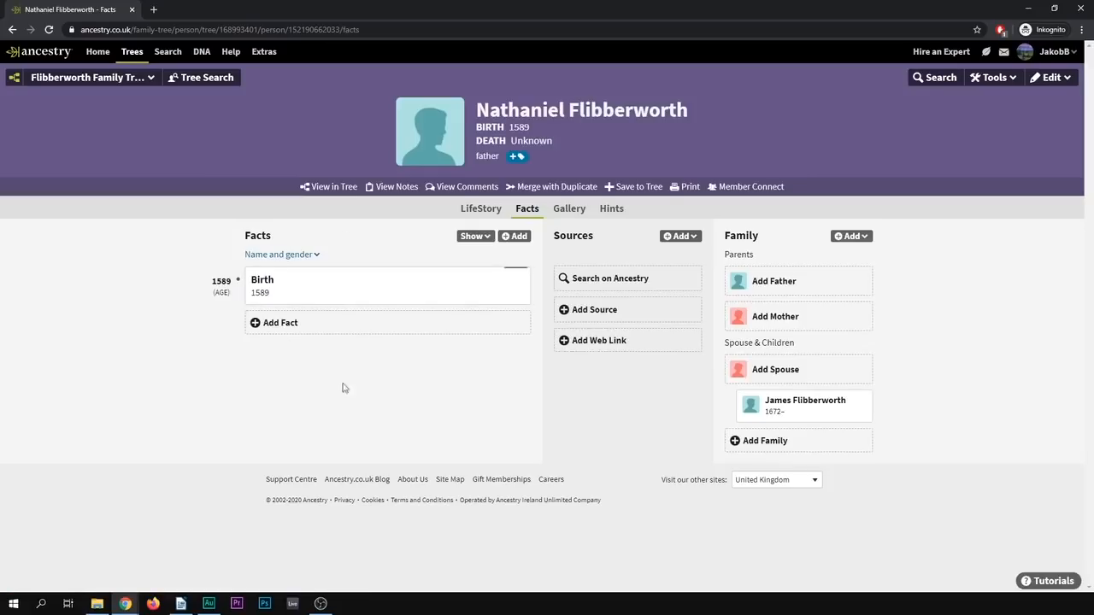
pyautogui.moveTo(585, 294)
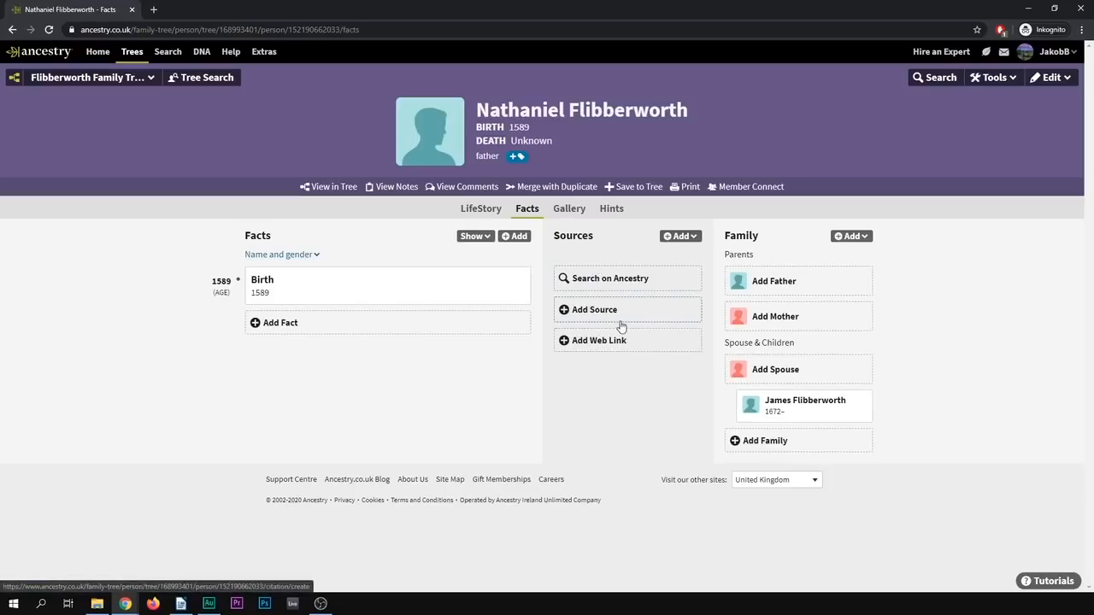
pyautogui.moveTo(612, 325)
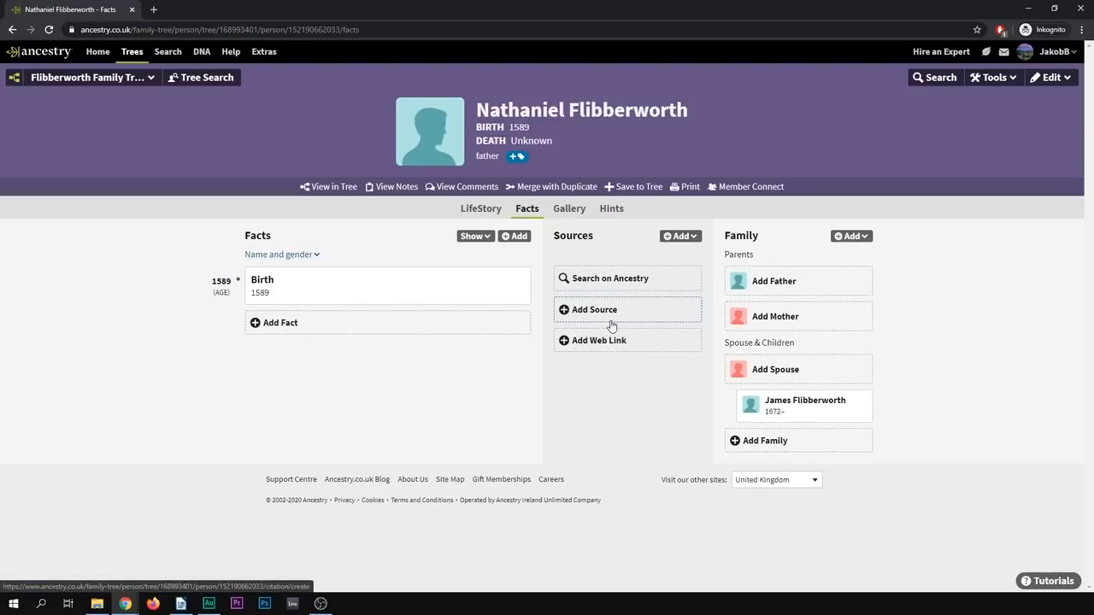
pyautogui.moveTo(598, 341)
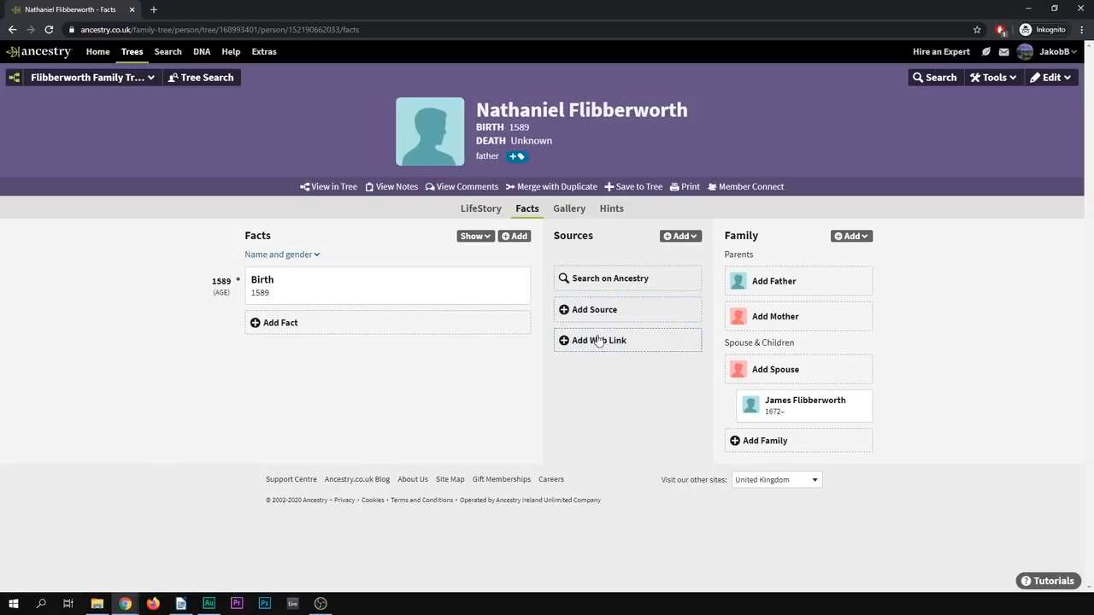
pyautogui.moveTo(615, 278)
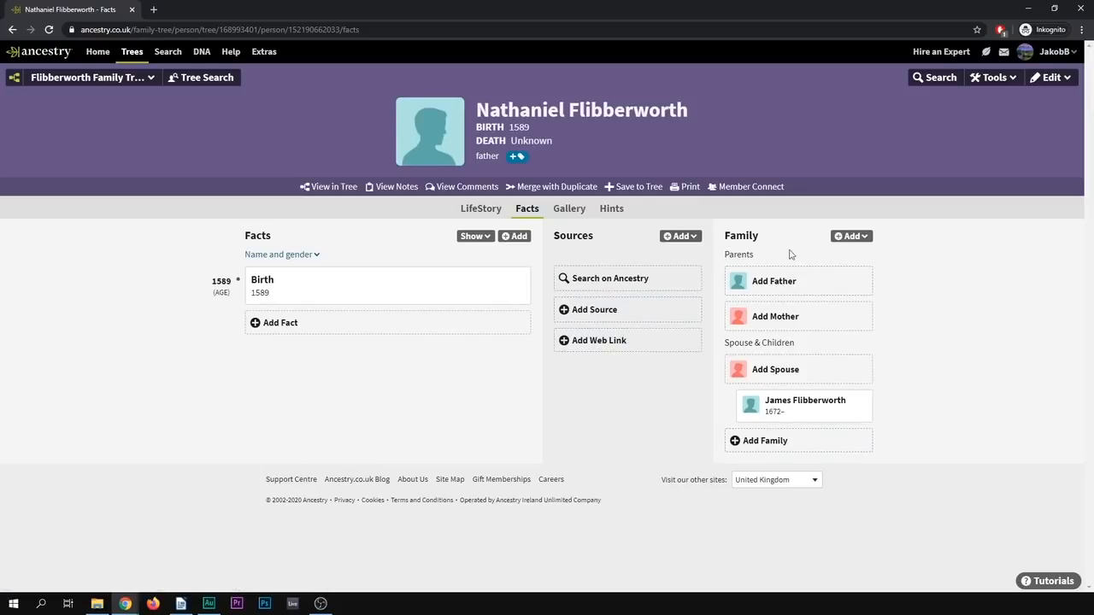
pyautogui.moveTo(118, 308)
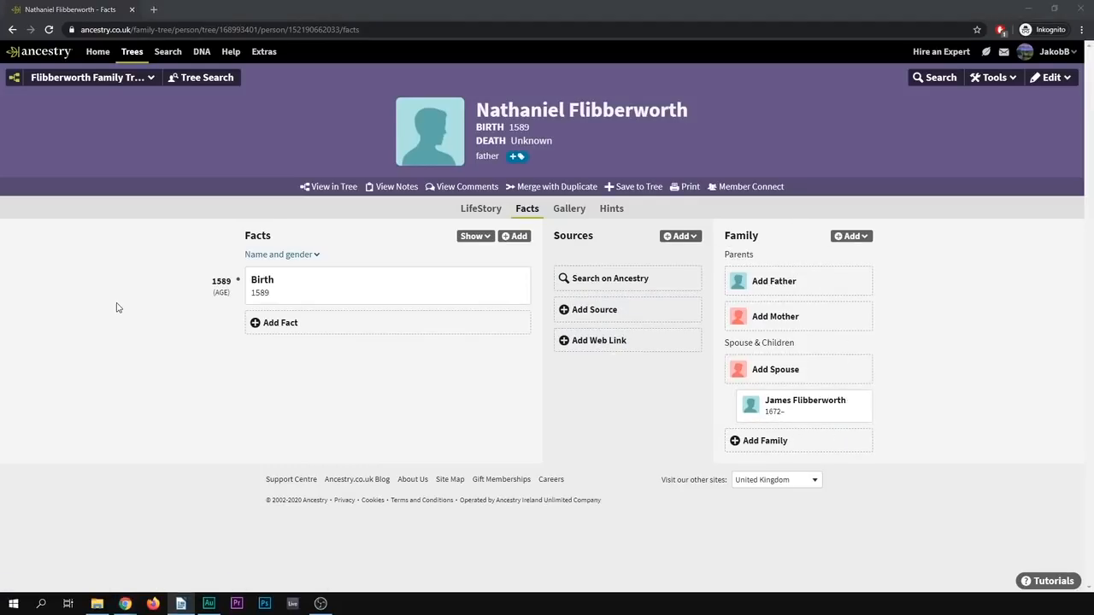
pyautogui.moveTo(174, 300)
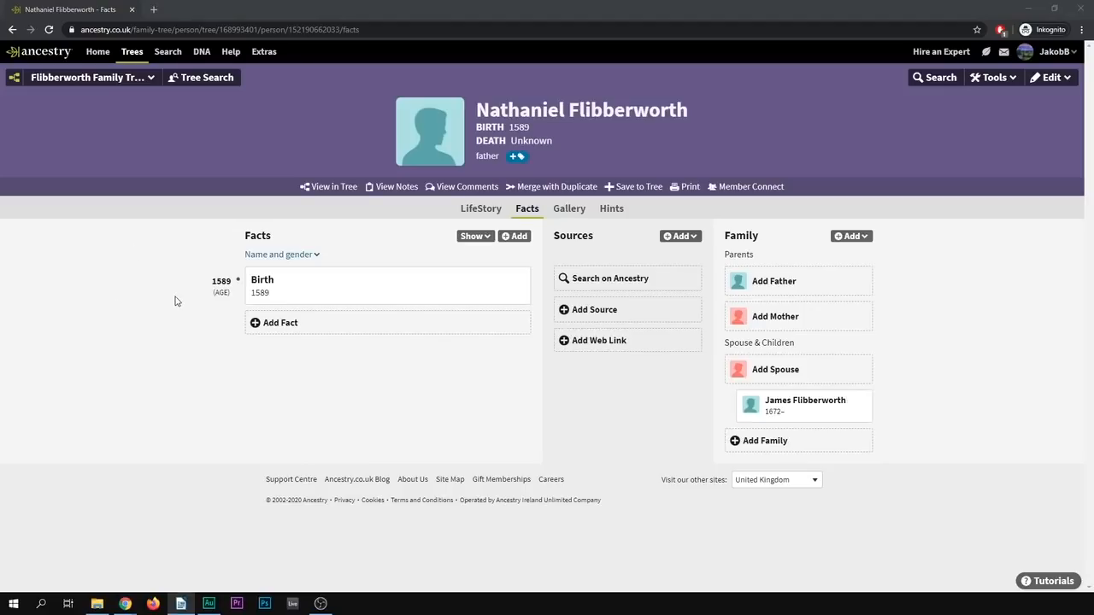
pyautogui.moveTo(185, 207)
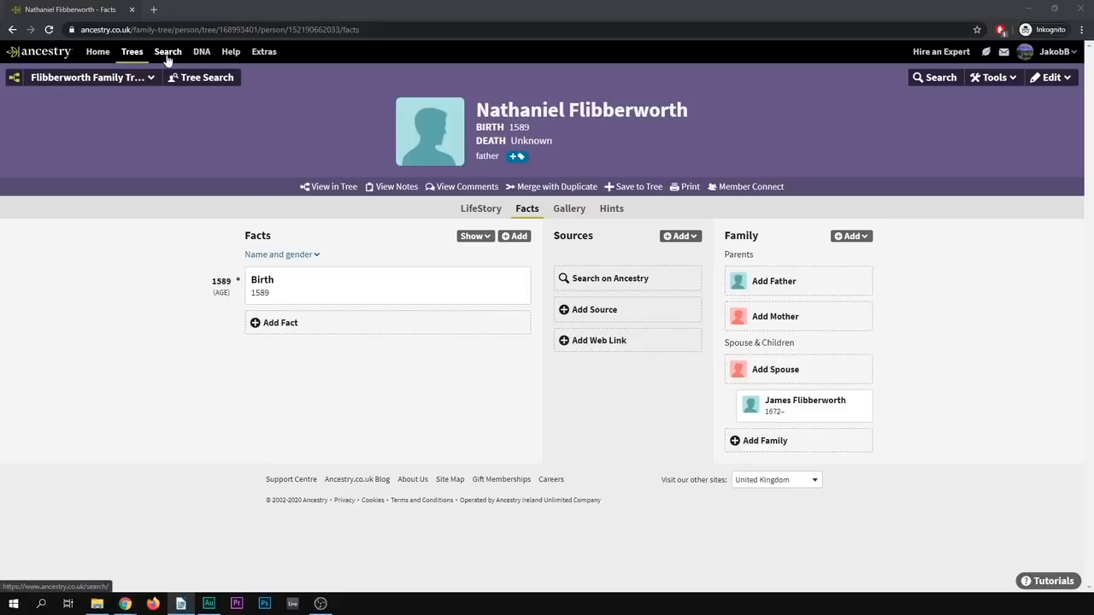
# Step: Choose Search All Records from the Search menu
pyautogui.click(167, 51)
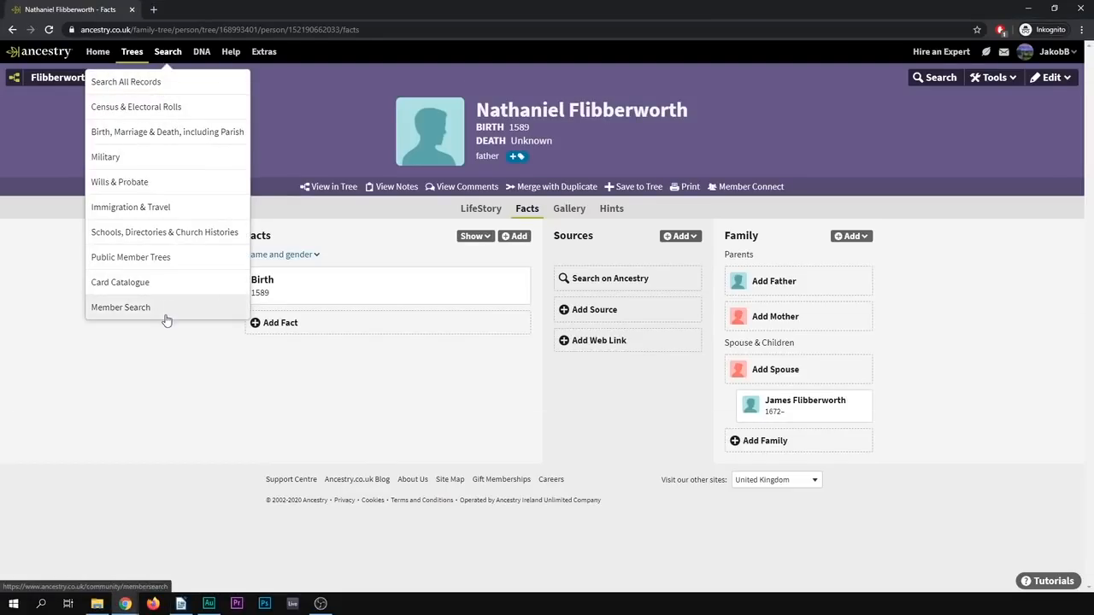
pyautogui.moveTo(127, 82)
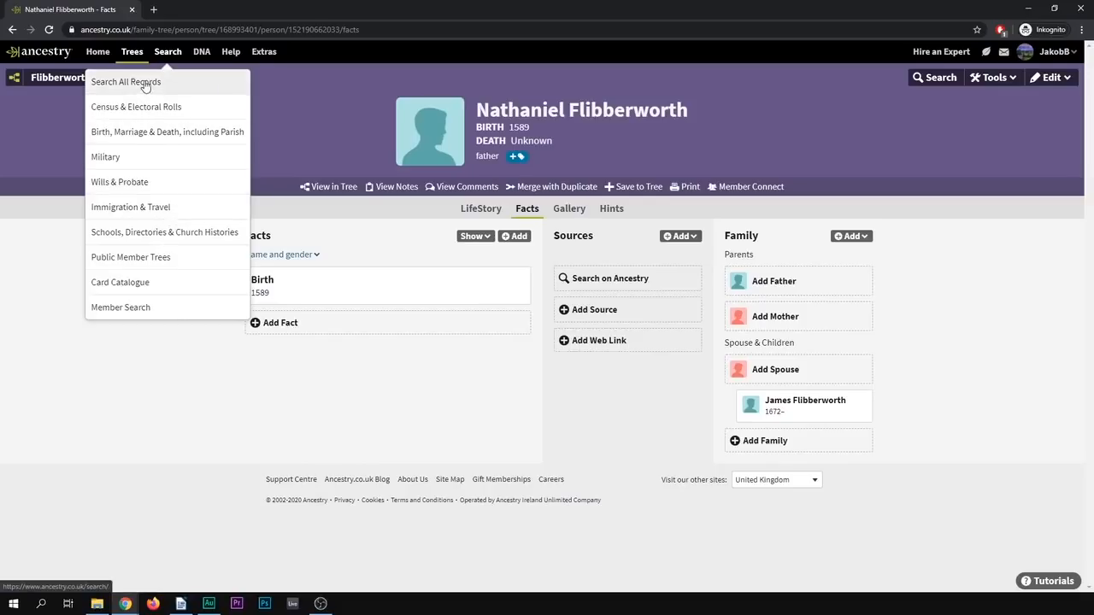
pyautogui.moveTo(163, 89)
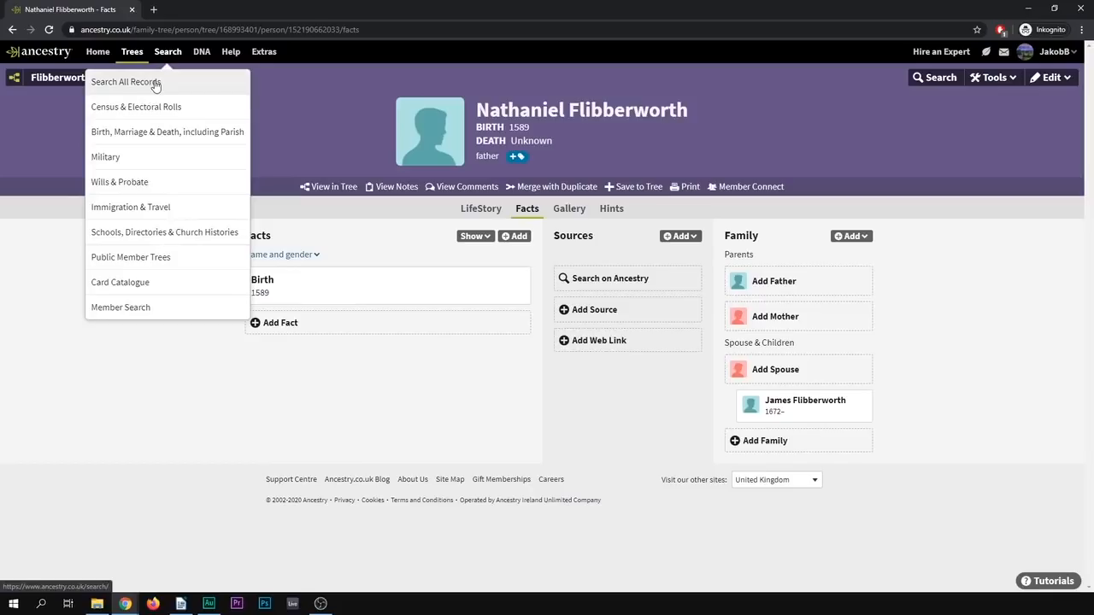
pyautogui.moveTo(137, 106)
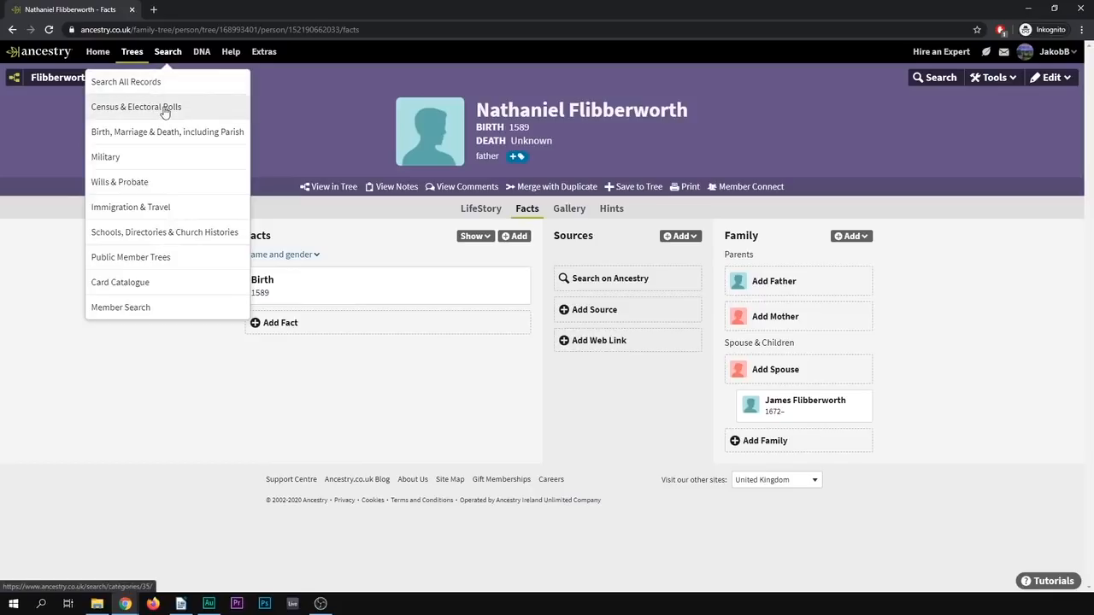
pyautogui.moveTo(191, 131)
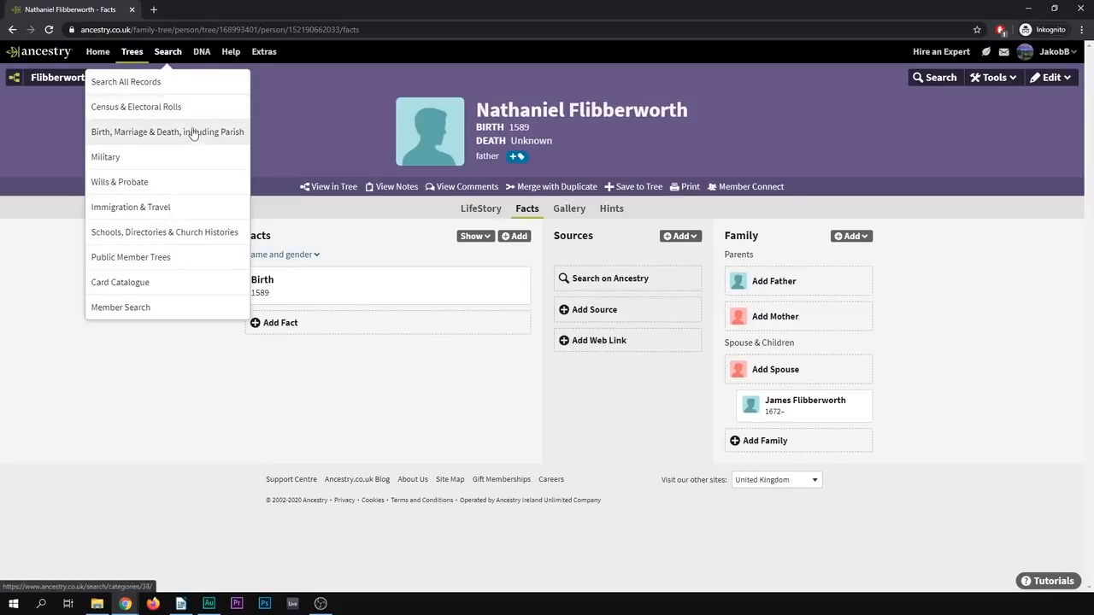
pyautogui.moveTo(195, 212)
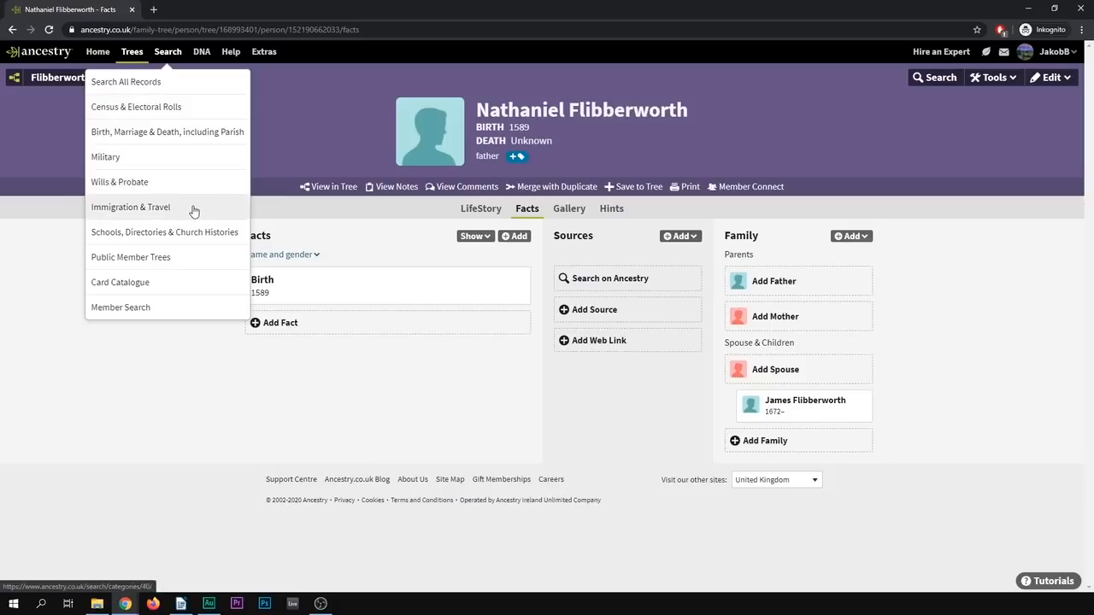
pyautogui.moveTo(188, 260)
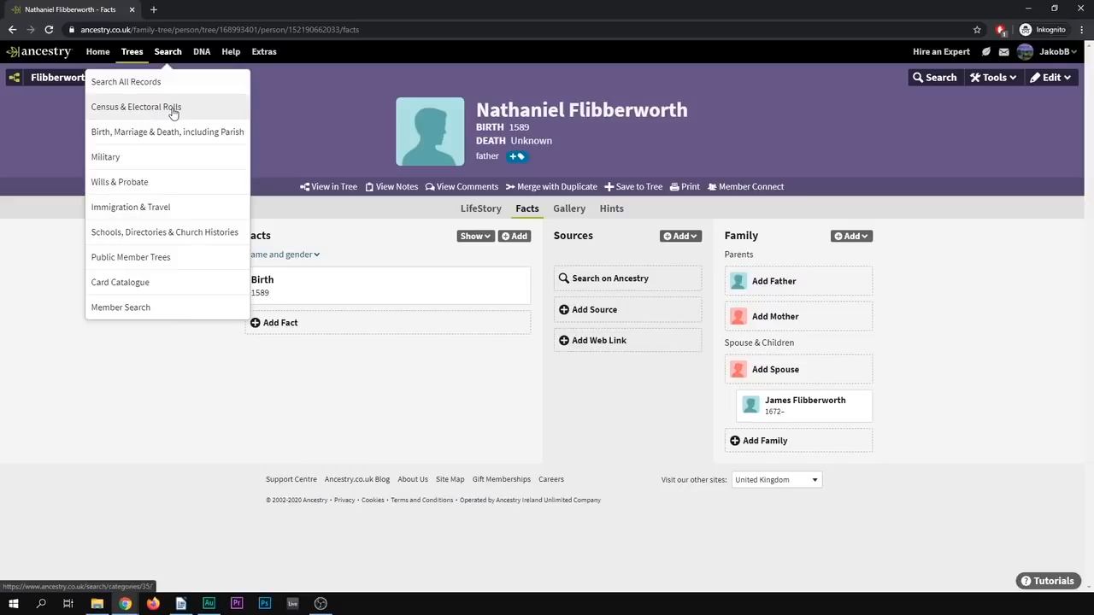
pyautogui.moveTo(169, 116)
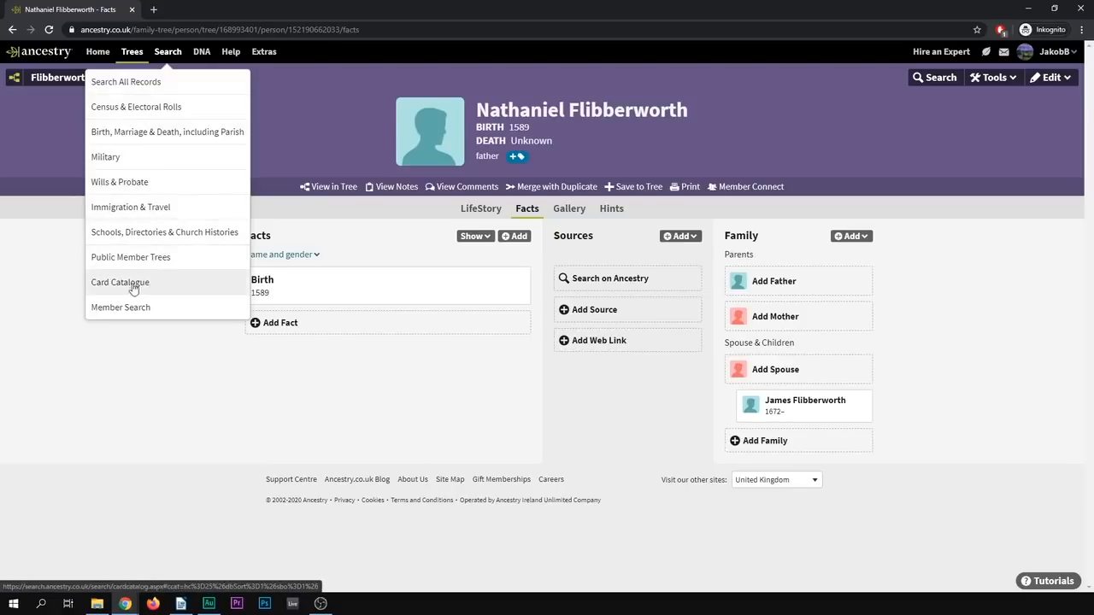
pyautogui.moveTo(157, 291)
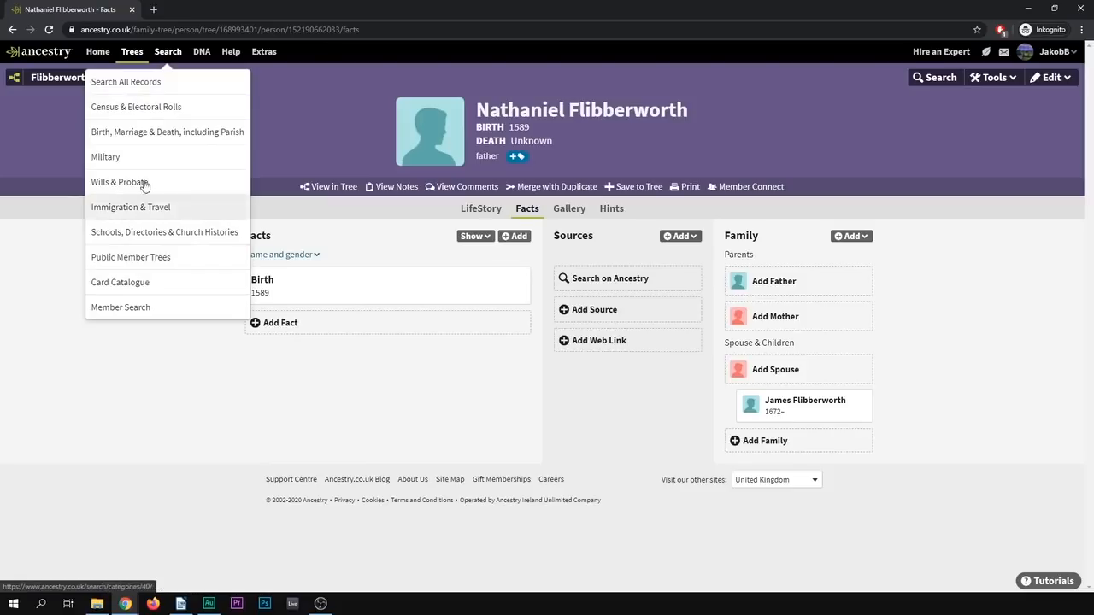
pyautogui.click(126, 82)
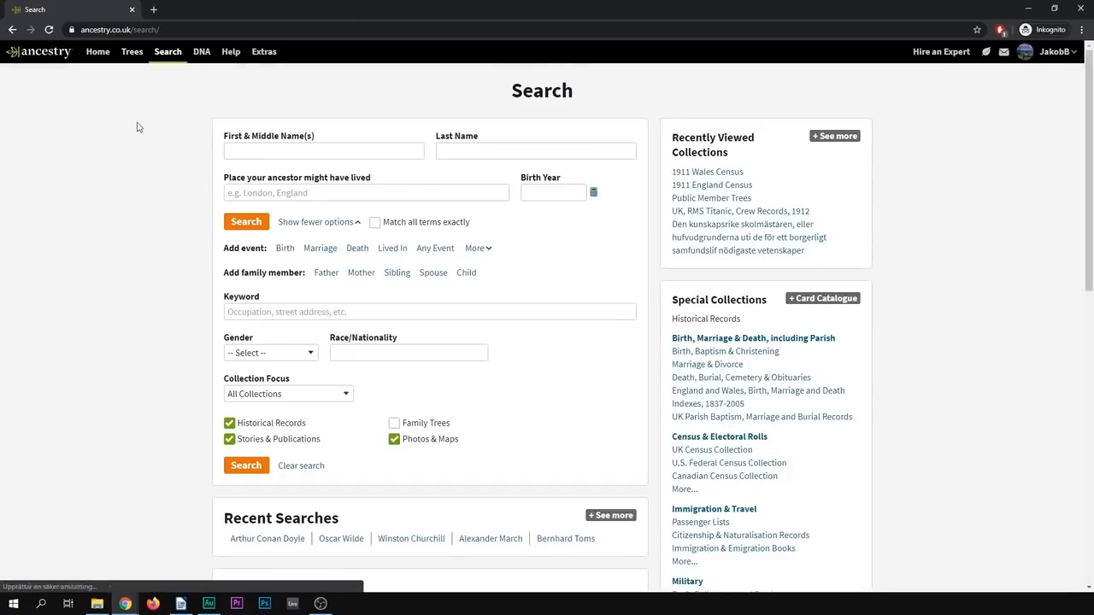
# Step: Enter Nathaniel Flibberworth as the name to search for
pyautogui.click(323, 151)
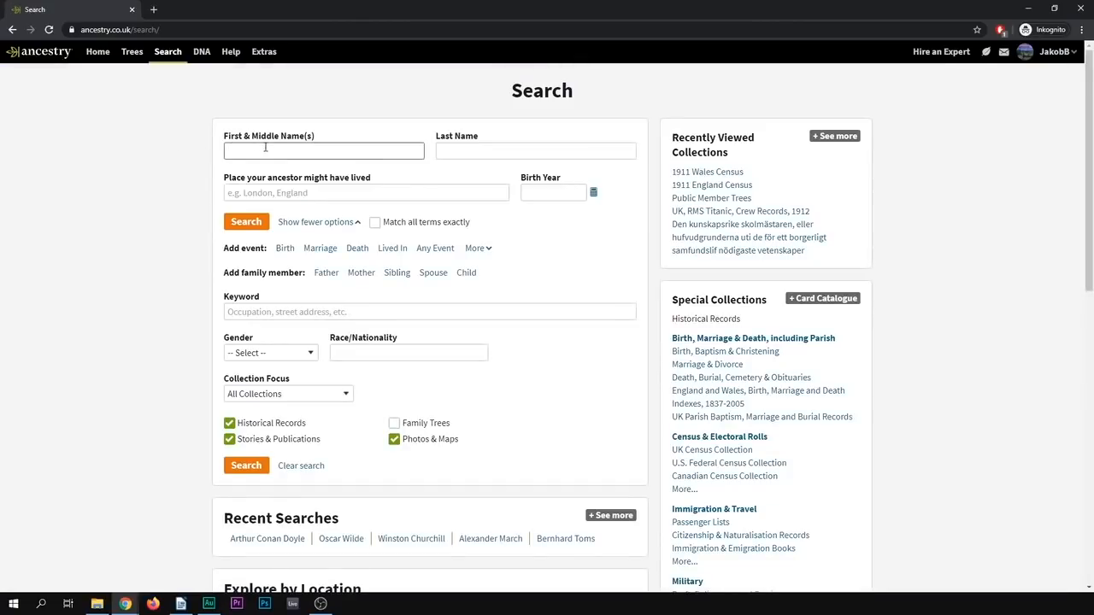
pyautogui.write('Nathaniel Flibberworth')
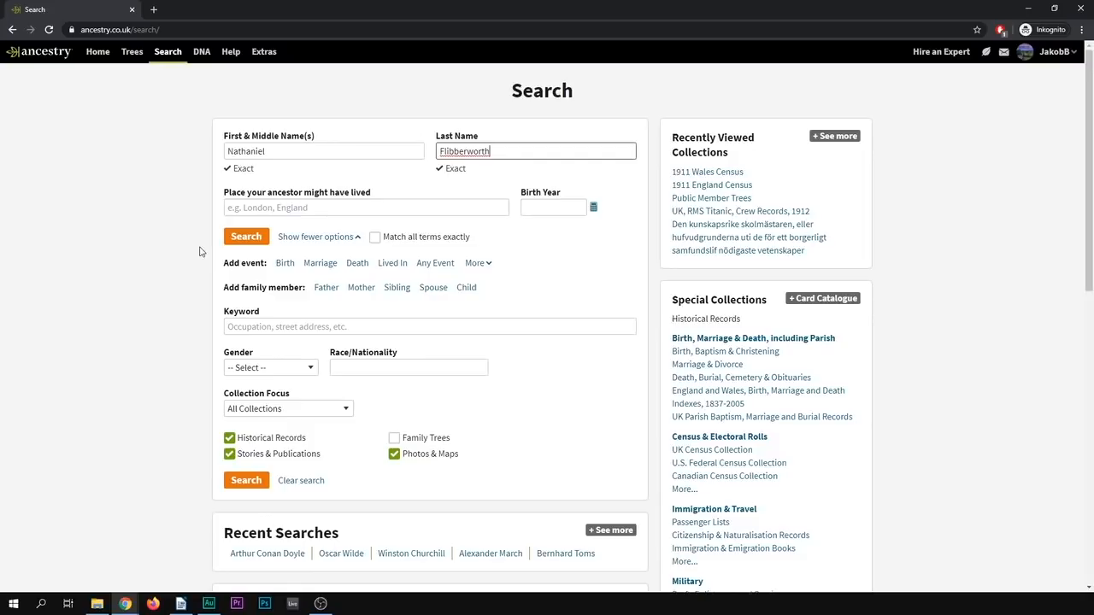
pyautogui.moveTo(239, 173)
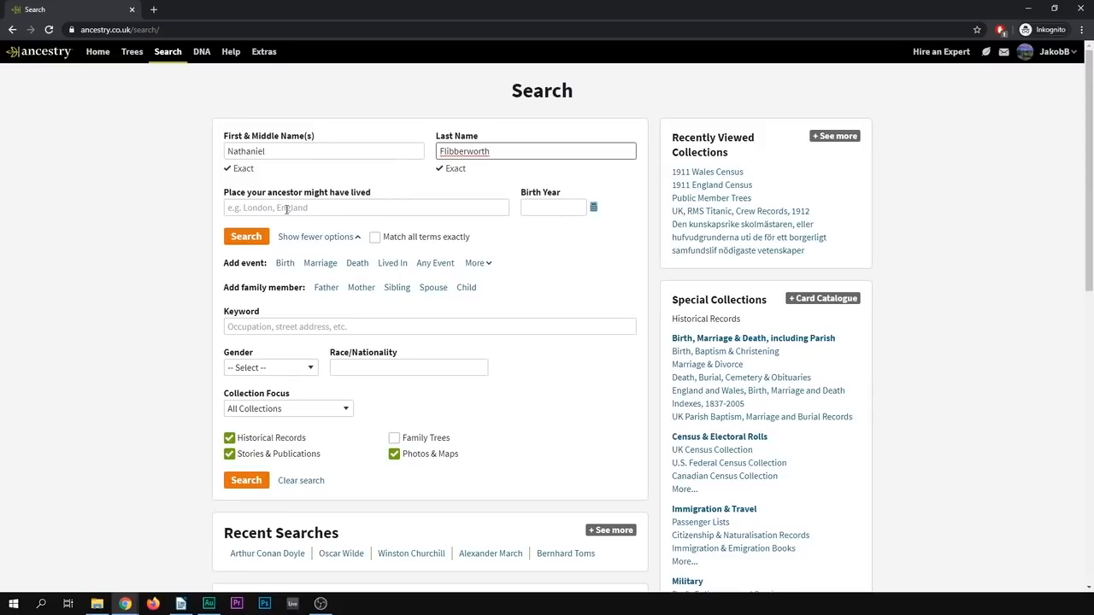
pyautogui.click(366, 207)
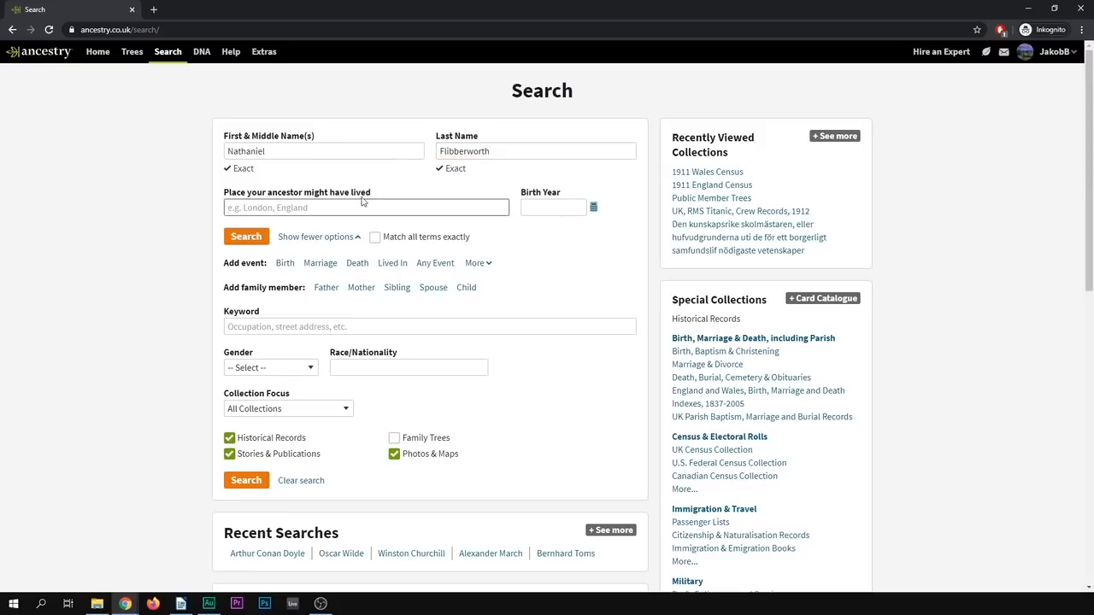
pyautogui.moveTo(322, 263)
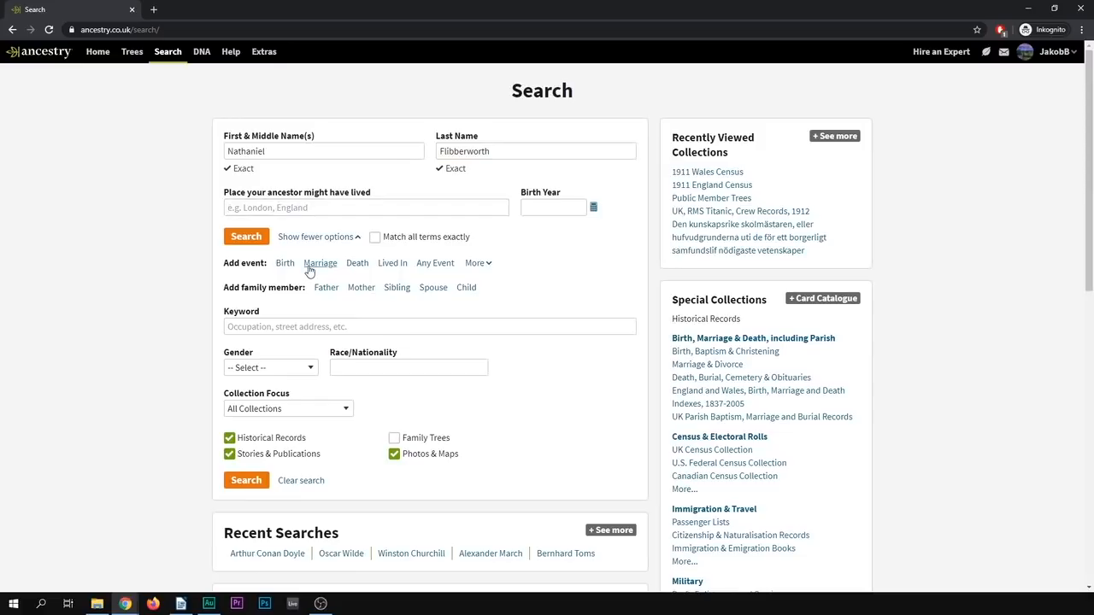
# Step: Add a Marriage event to the search and run it, getting zero good matches
pyautogui.click(320, 263)
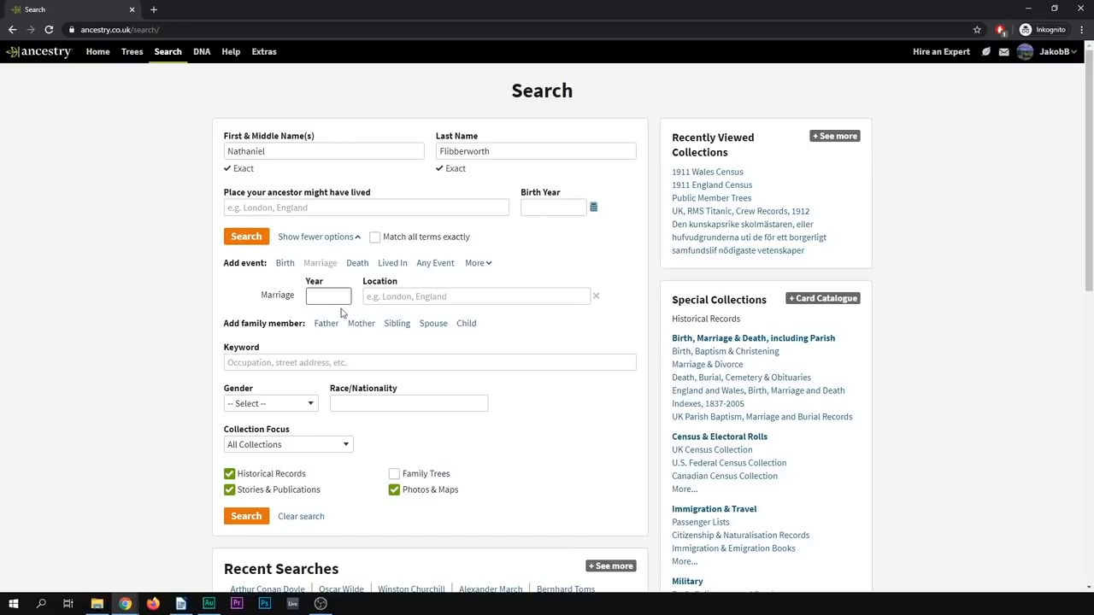
pyautogui.click(328, 296)
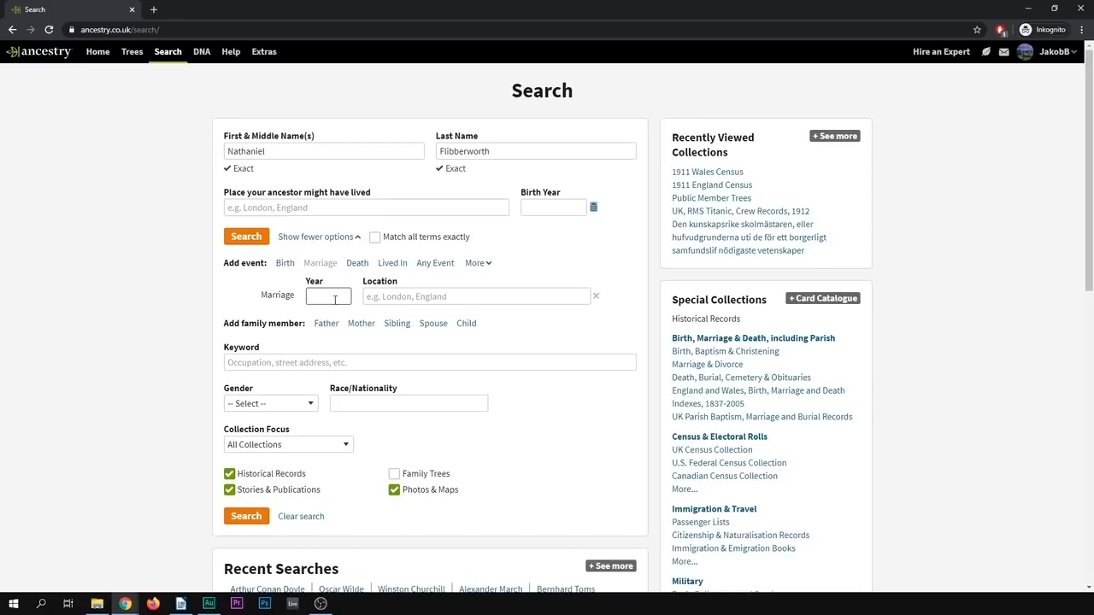
pyautogui.click(329, 297)
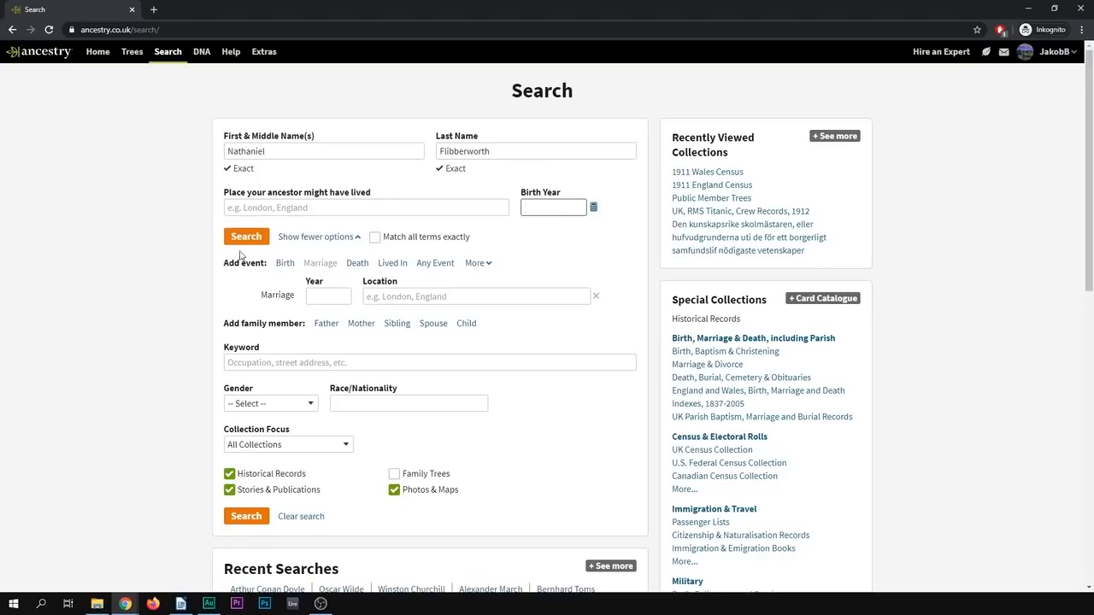
pyautogui.click(246, 236)
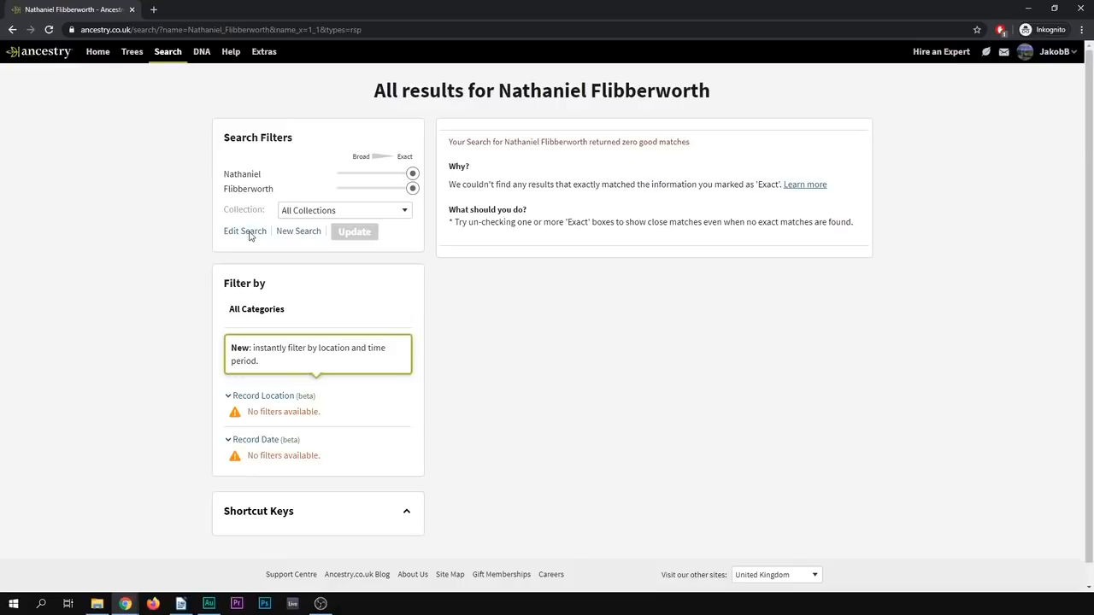
pyautogui.moveTo(301, 166)
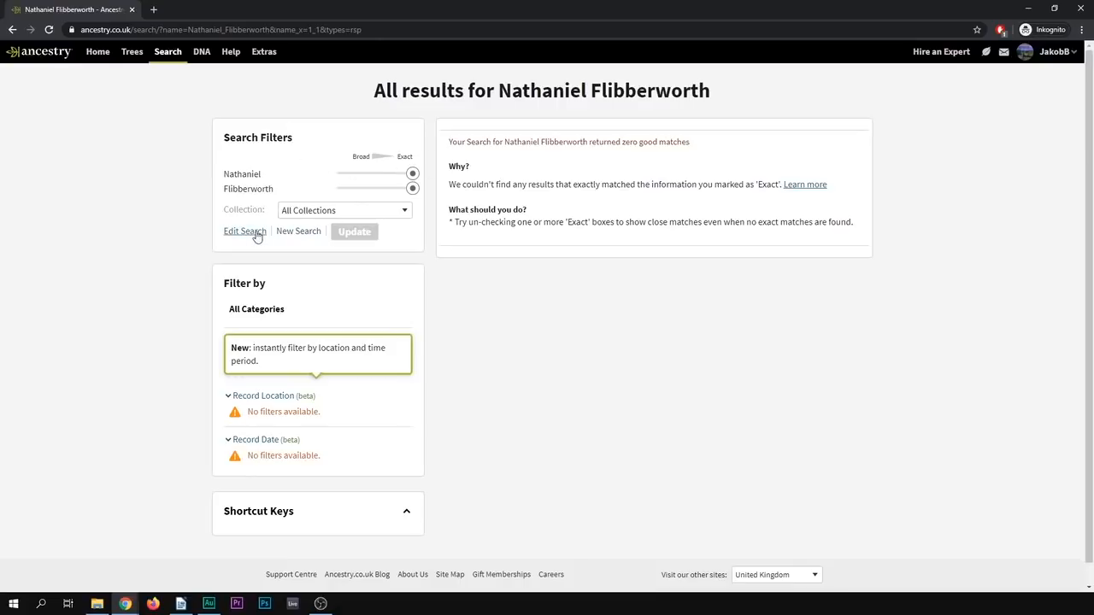
# Step: Change the searched names to James Smith and rerun, returning over three million records
pyautogui.click(245, 230)
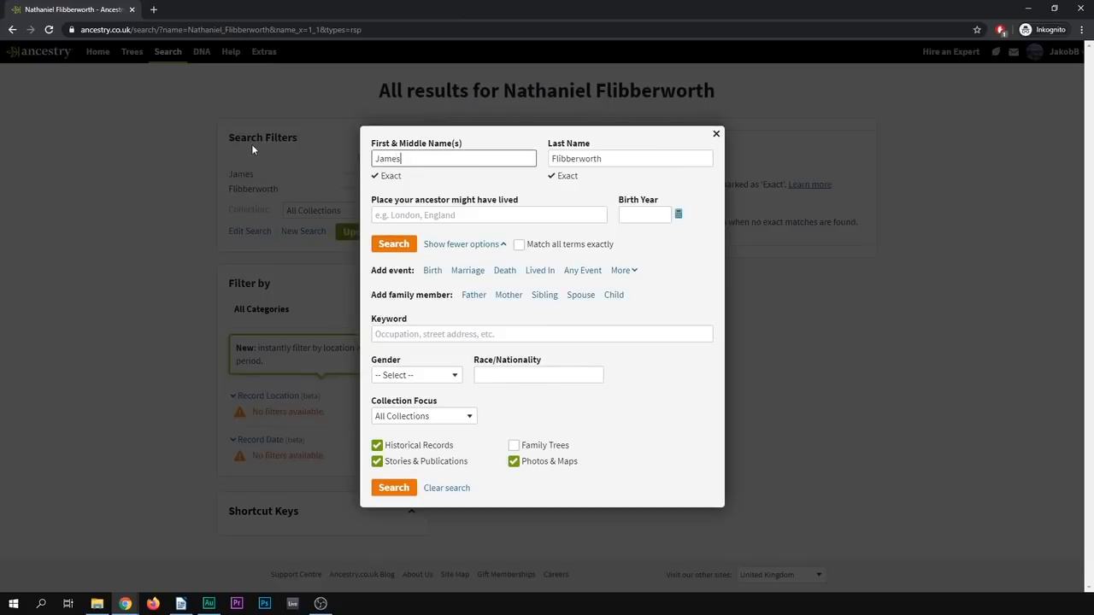
pyautogui.click(393, 243)
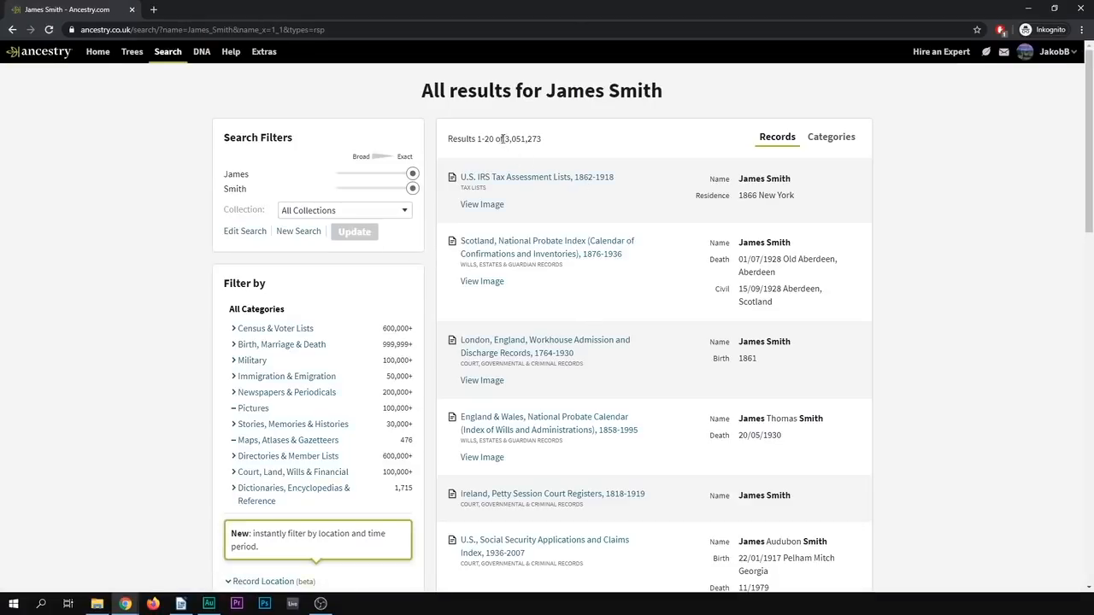
pyautogui.doubleClick(524, 139)
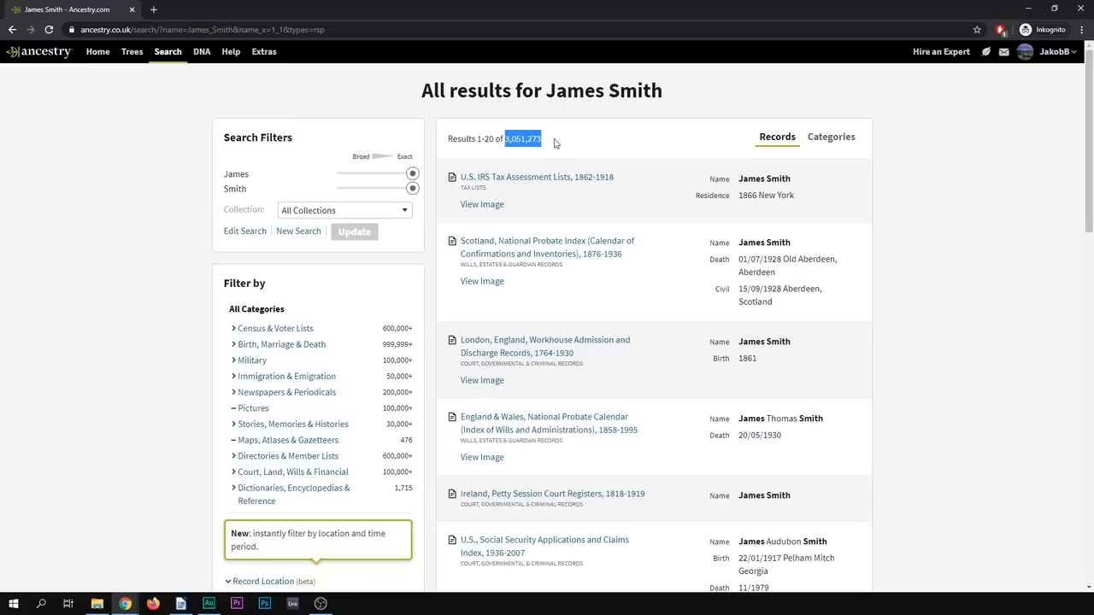
# Step: Scroll through the James Smith results list down to a probate calendar entry
pyautogui.scroll(-3)
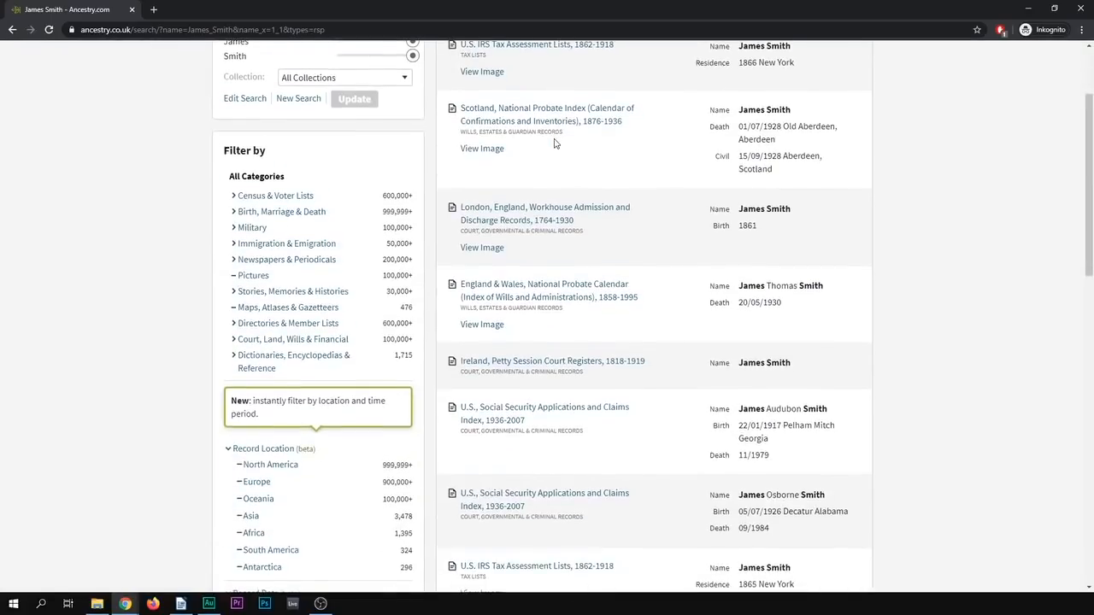
pyautogui.scroll(-3)
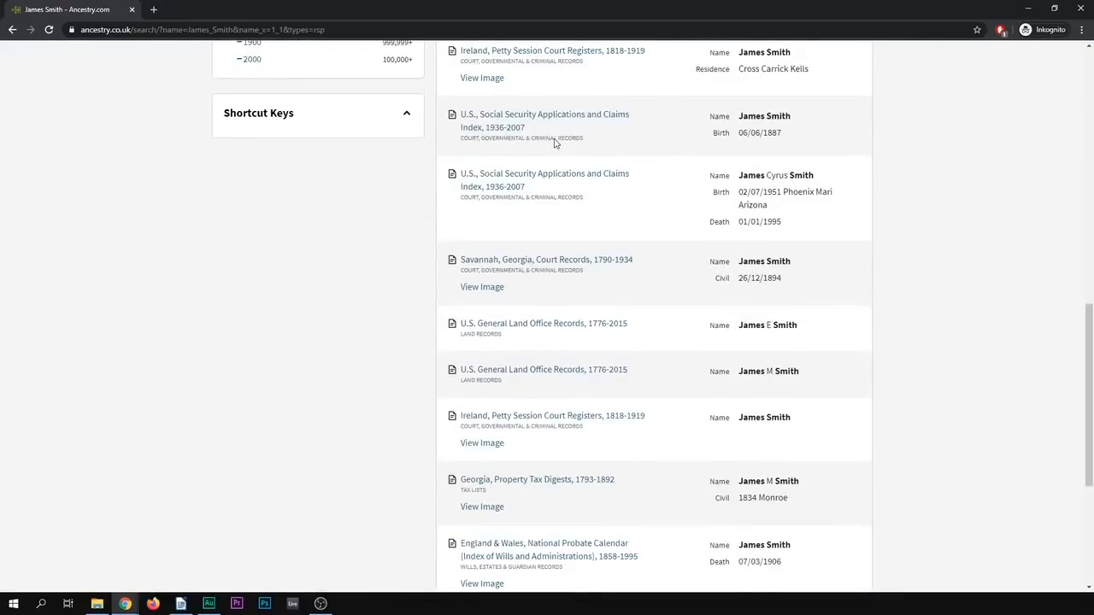
pyautogui.scroll(-3)
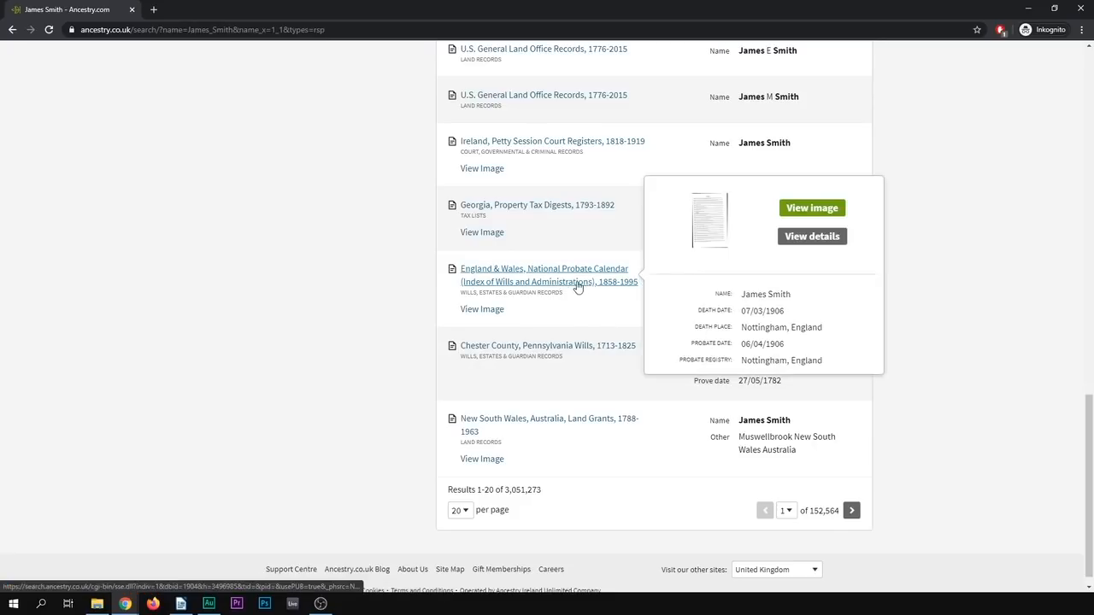
pyautogui.moveTo(571, 291)
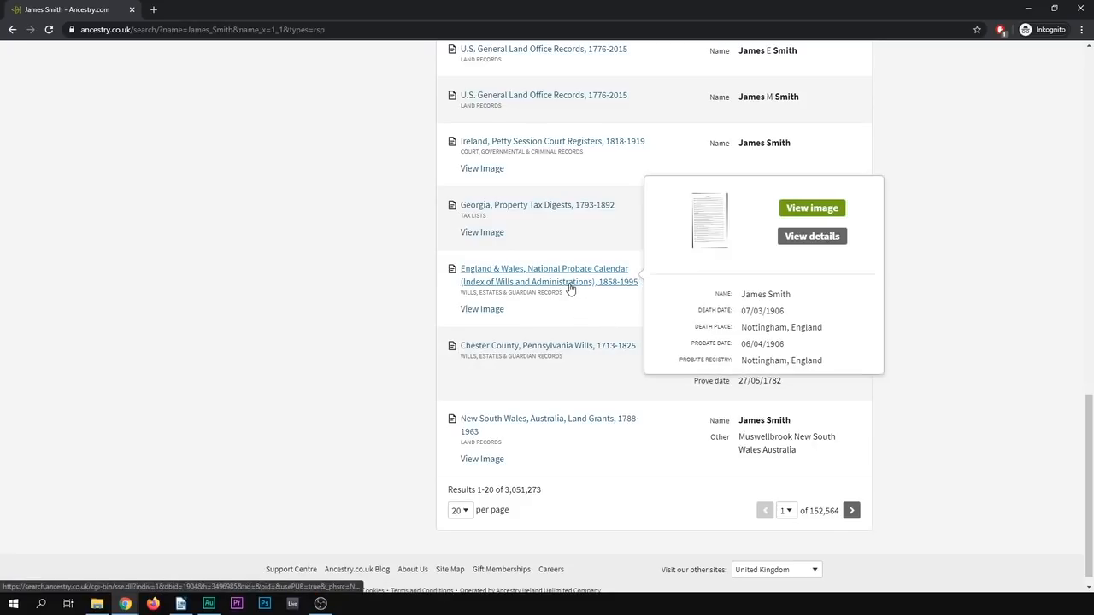
# Step: Open the England & Wales National Probate Calendar record for James Smith, peeking at the Save options
pyautogui.click(547, 275)
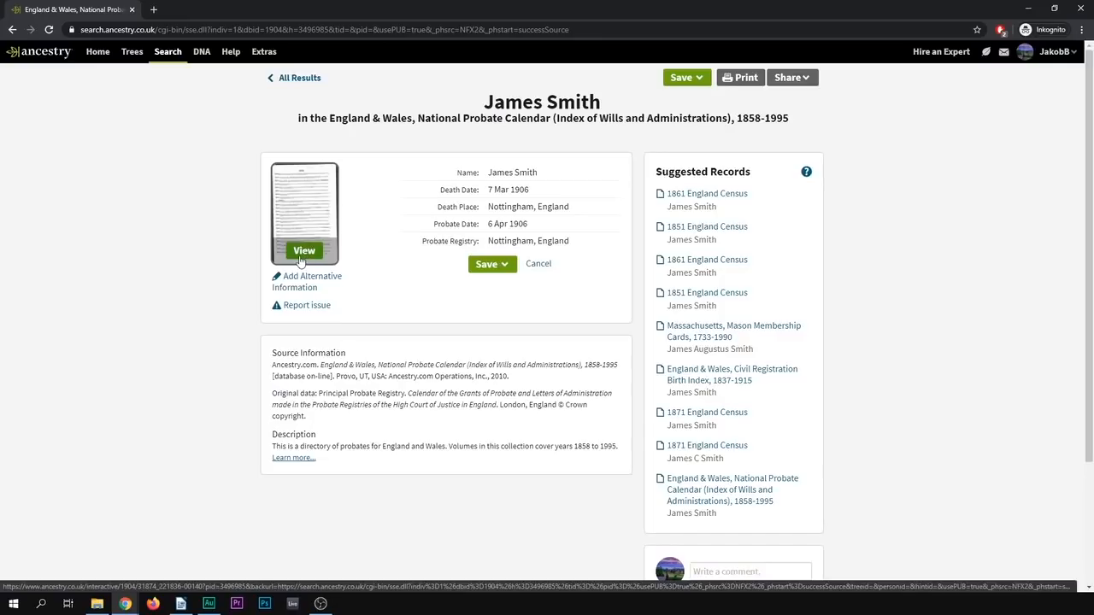
pyautogui.click(680, 77)
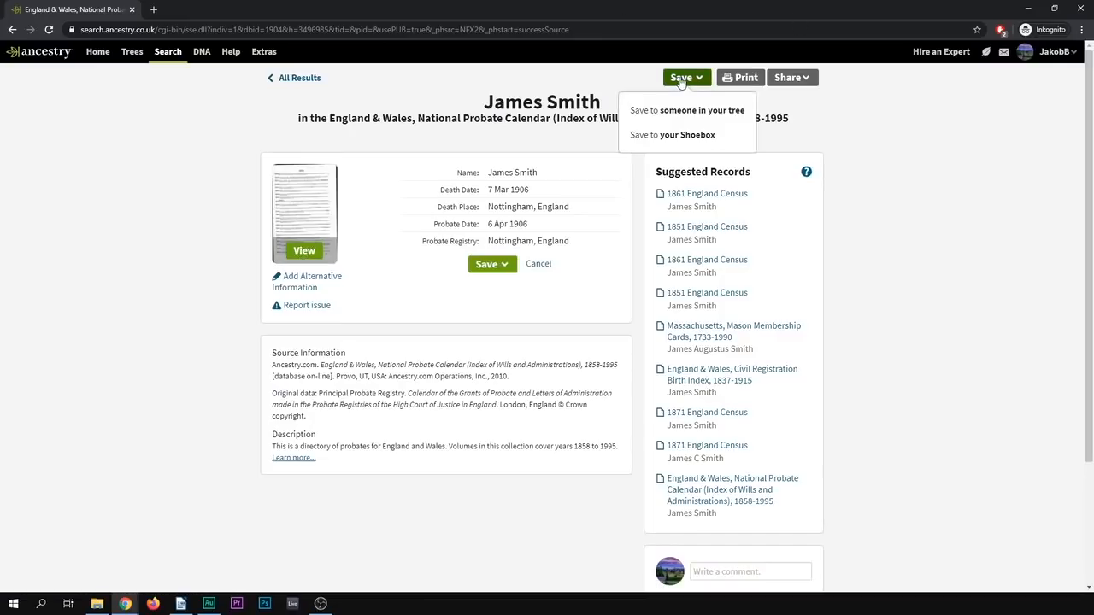
pyautogui.click(680, 77)
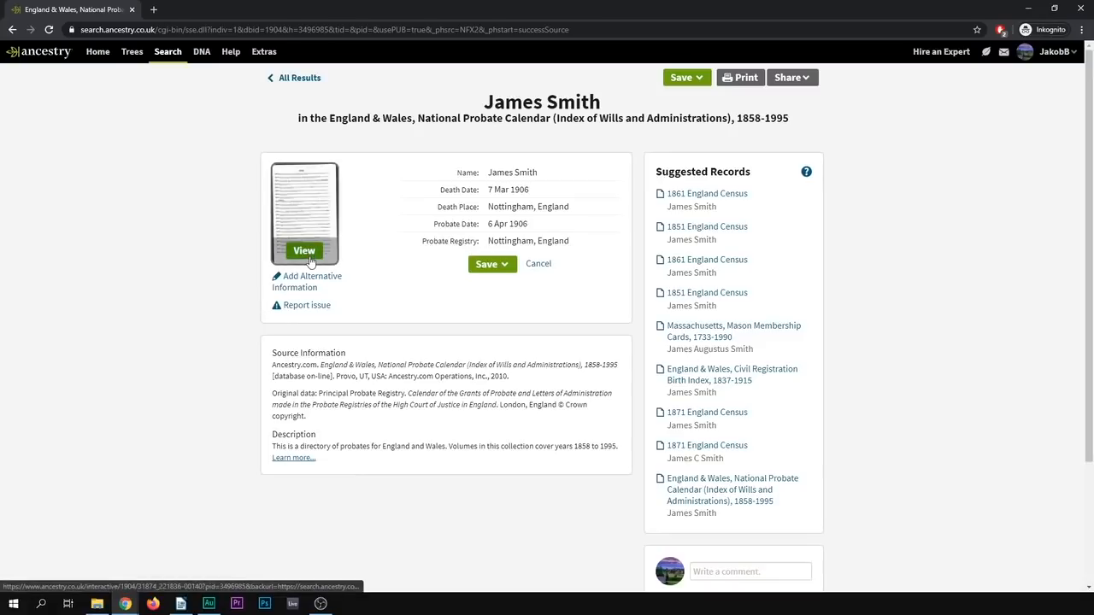
# Step: View the scanned 1906 probate calendar page image and scroll down it
pyautogui.click(305, 250)
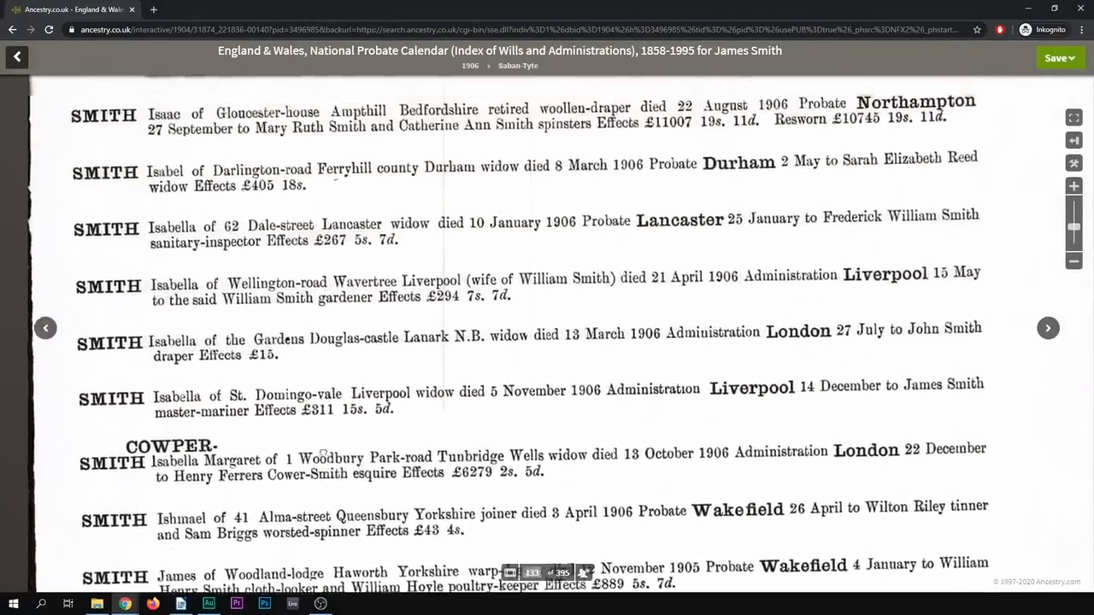
pyautogui.scroll(-3)
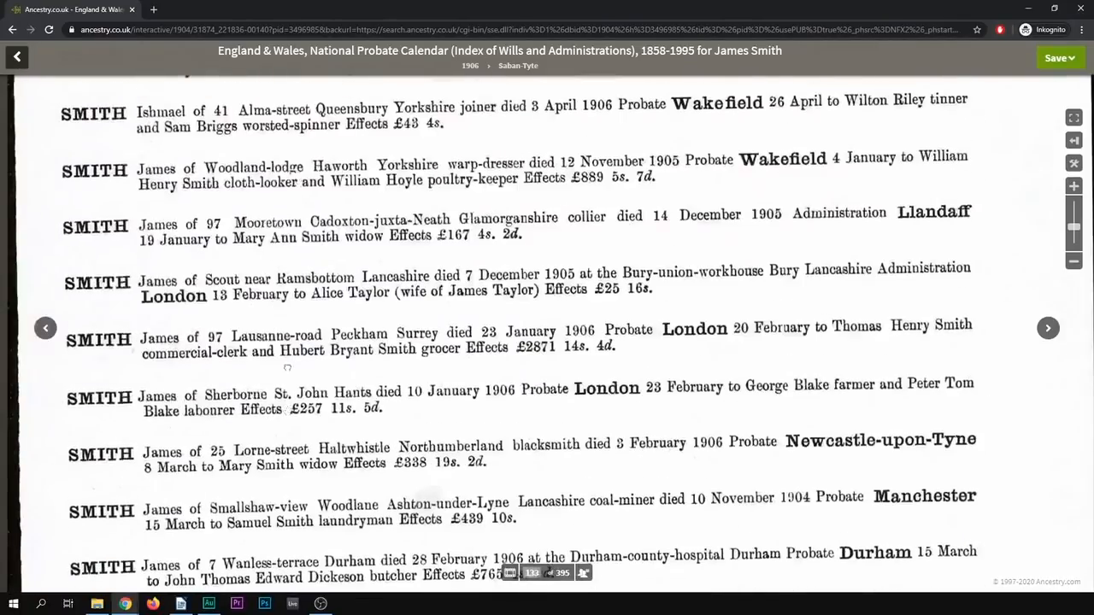
pyautogui.scroll(-3)
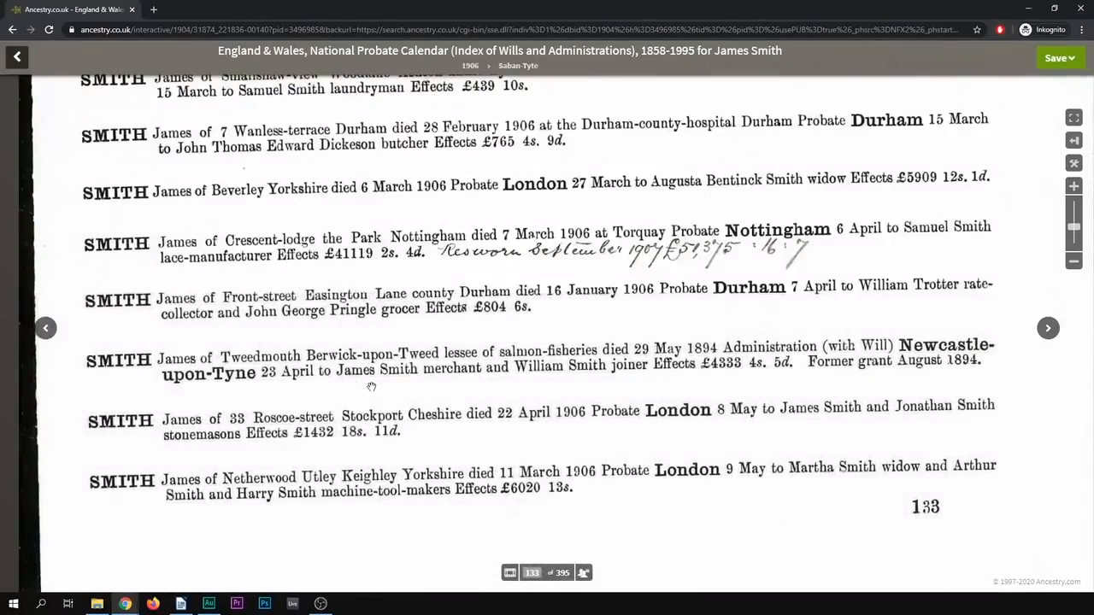
pyautogui.moveTo(462, 448)
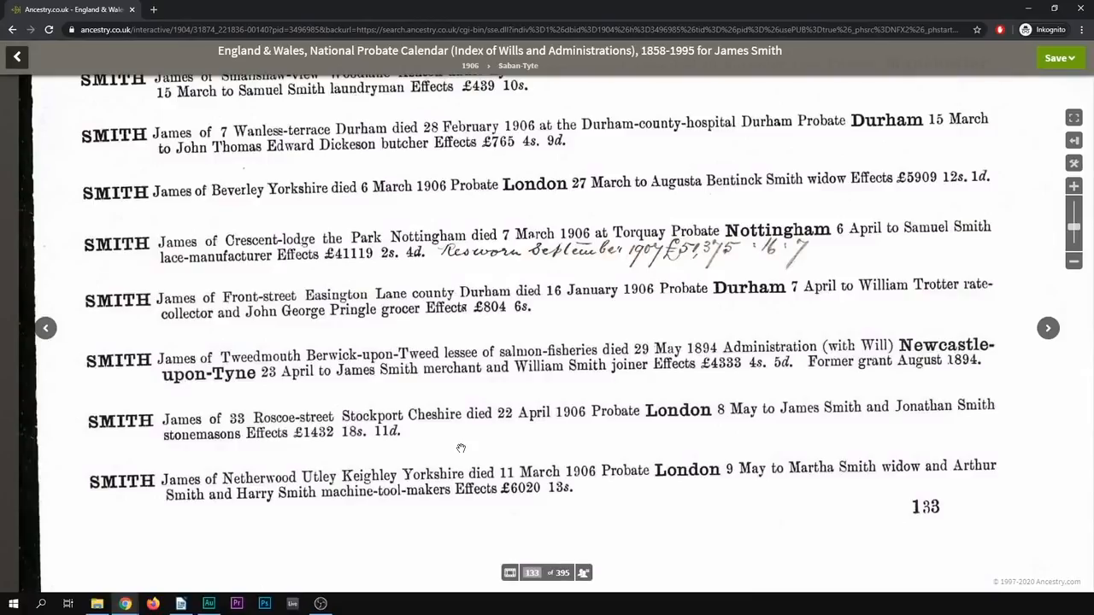
pyautogui.moveTo(492, 520)
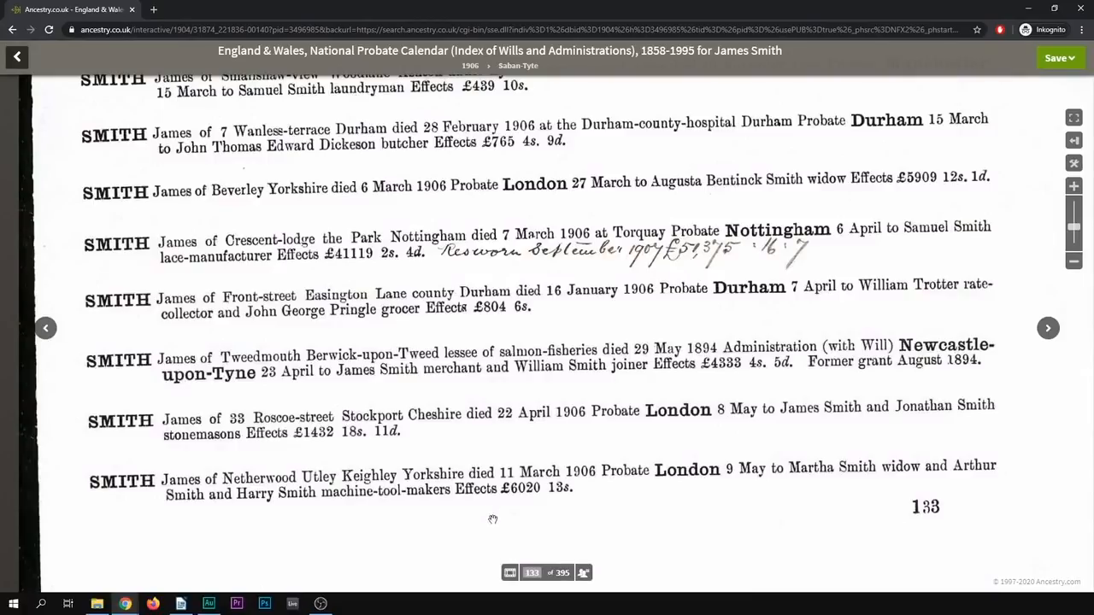
pyautogui.moveTo(510, 572)
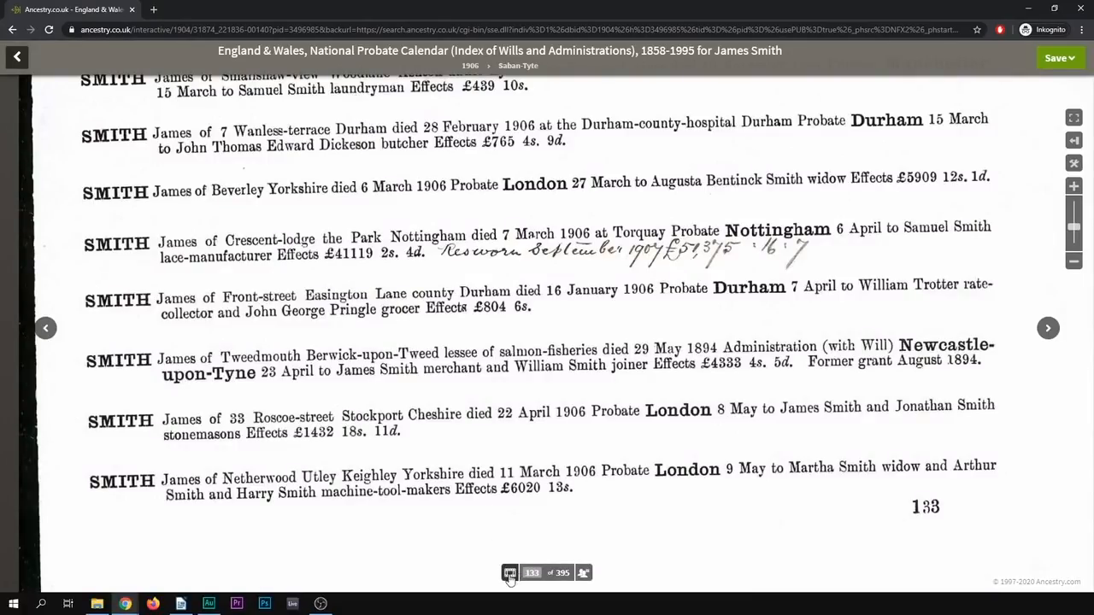
pyautogui.click(509, 573)
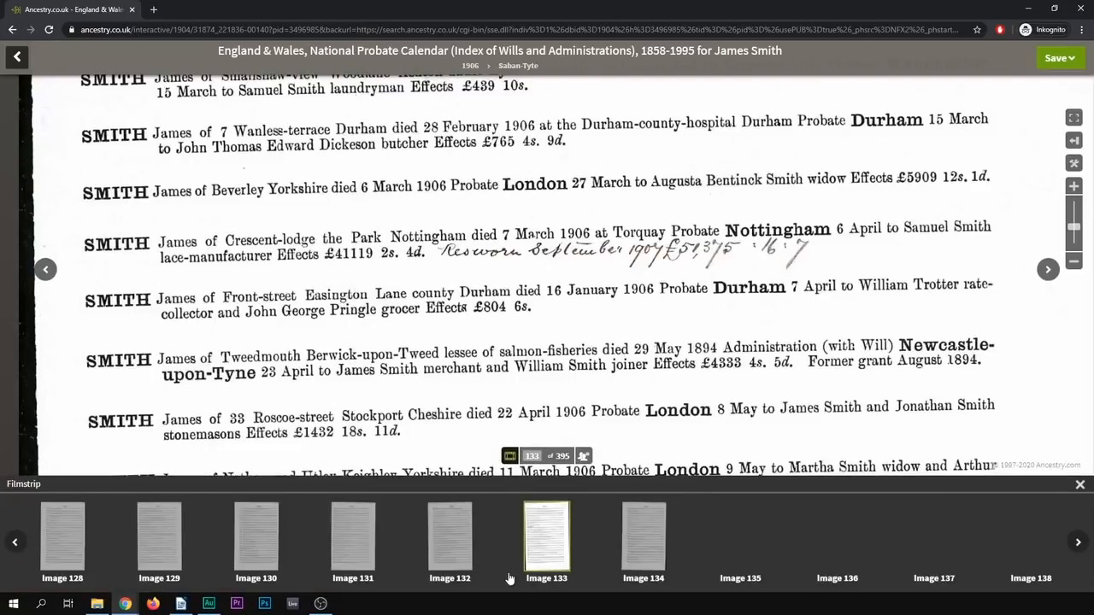
pyautogui.moveTo(352, 538)
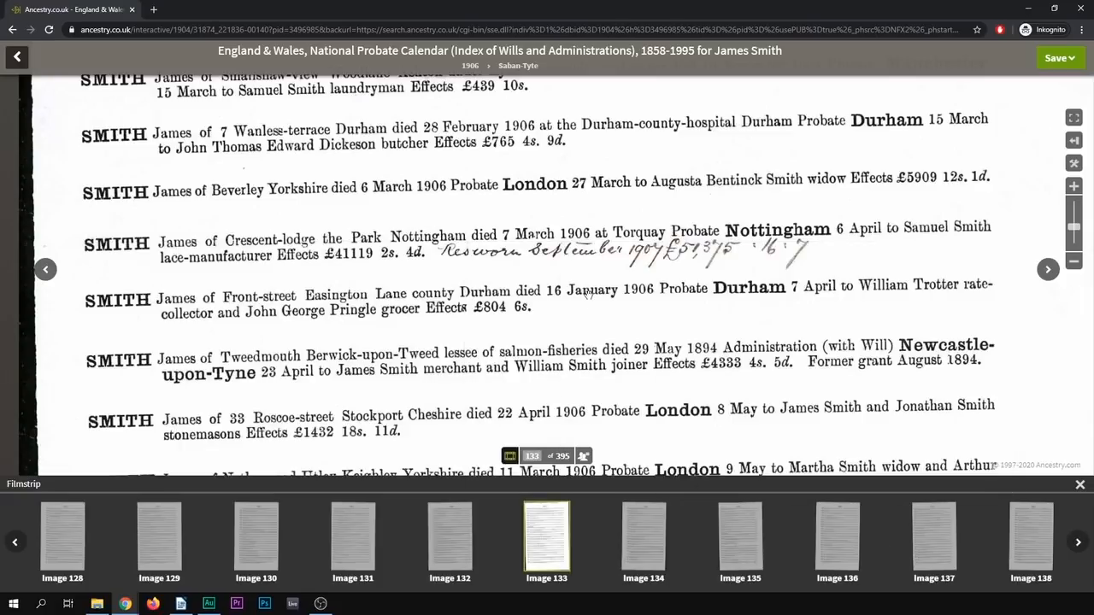
pyautogui.click(1080, 485)
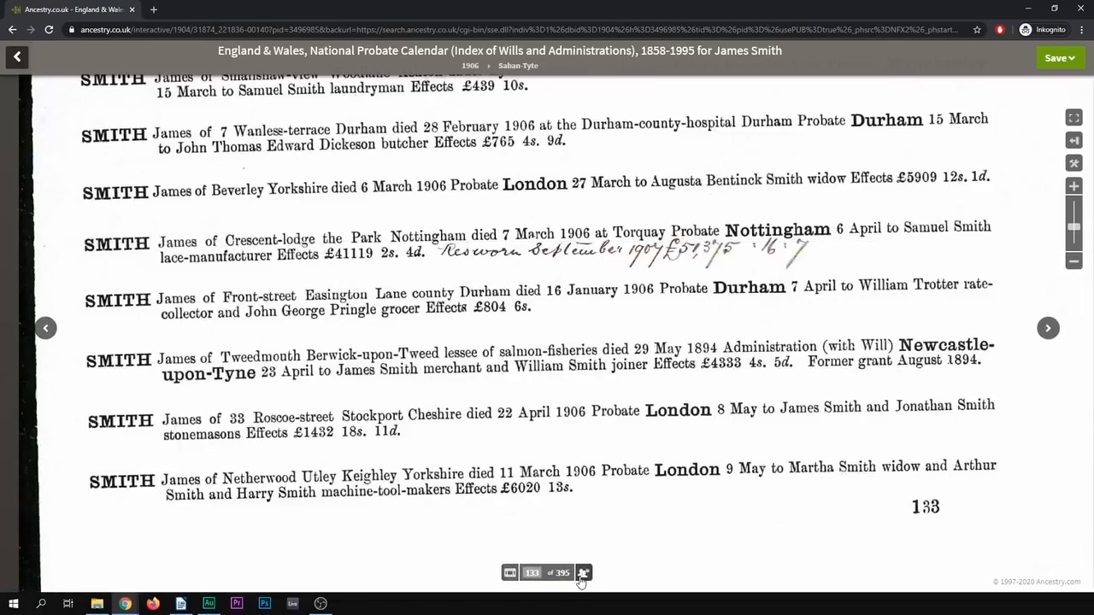
pyautogui.click(583, 573)
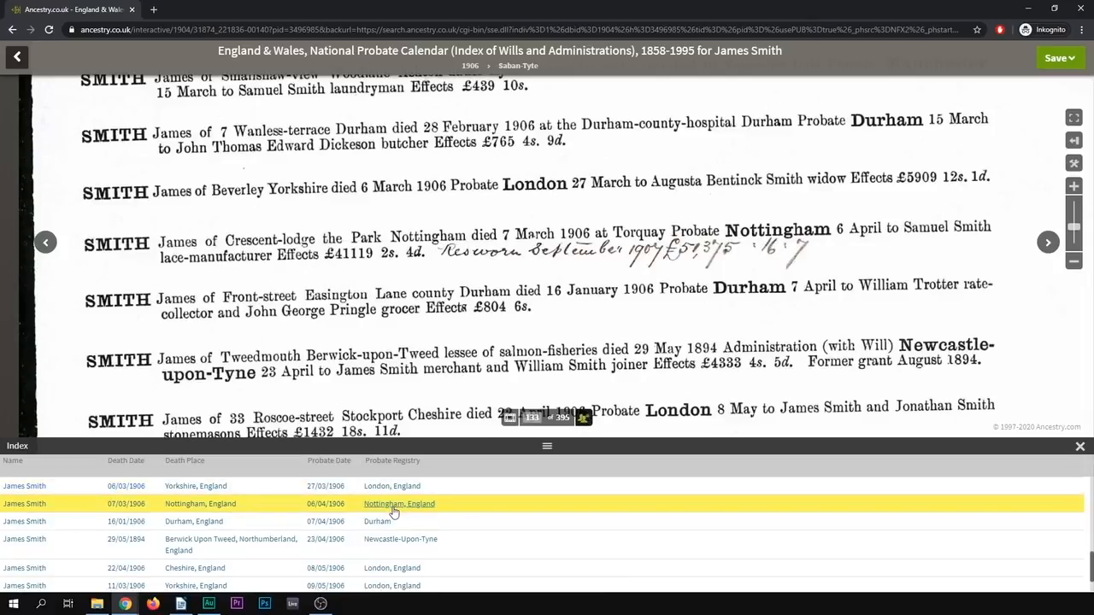
pyautogui.moveTo(72, 510)
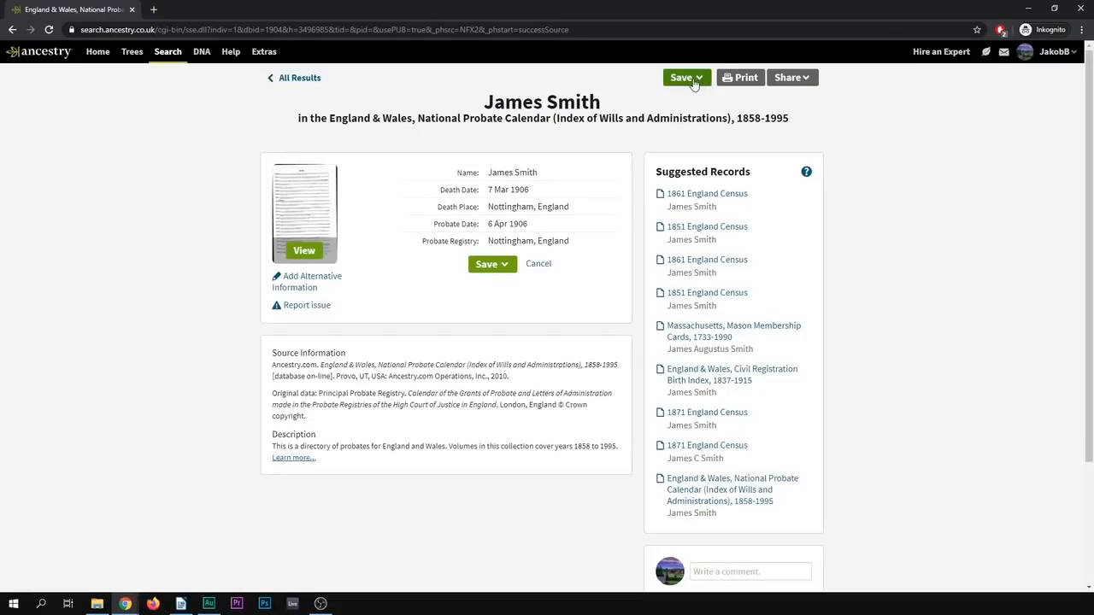
# Step: Save the record to someone in the tree, choosing James Flibberworth (1672) via 'fli'
pyautogui.click(685, 77)
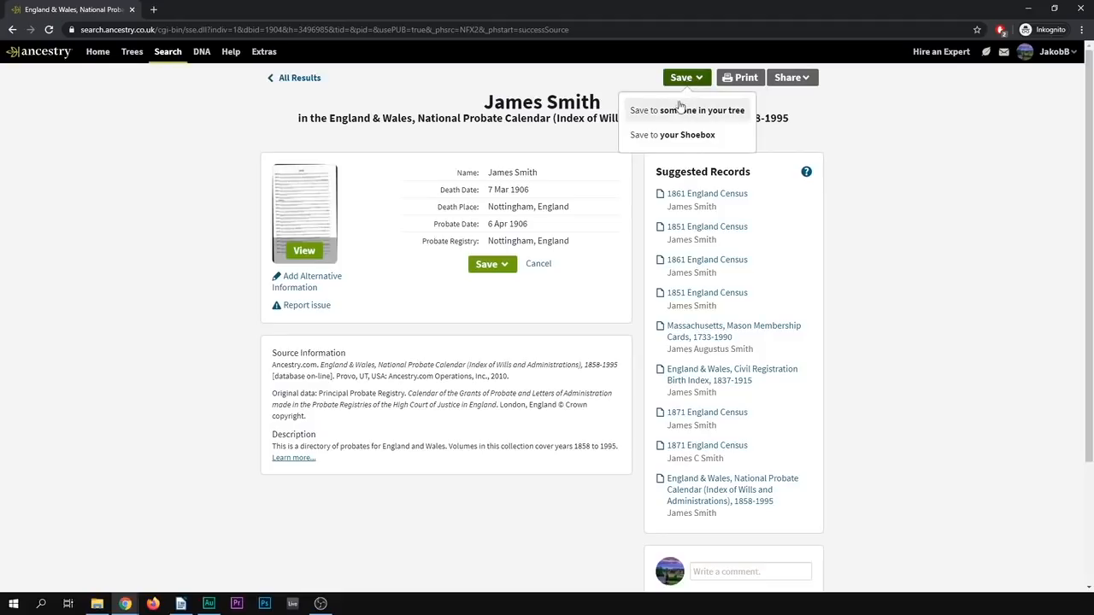
pyautogui.click(687, 109)
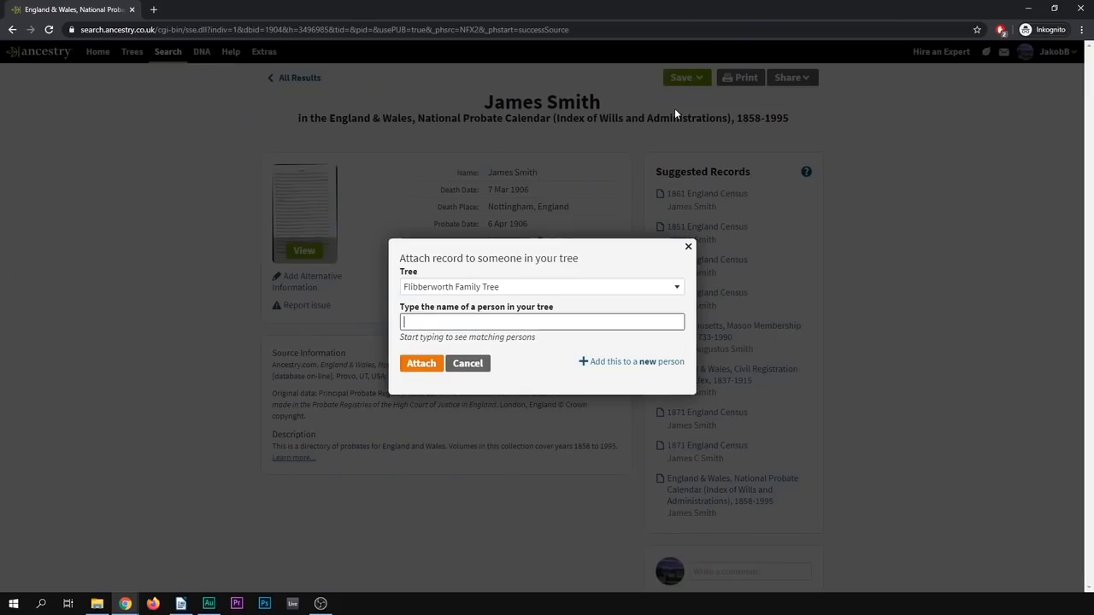
pyautogui.moveTo(472, 301)
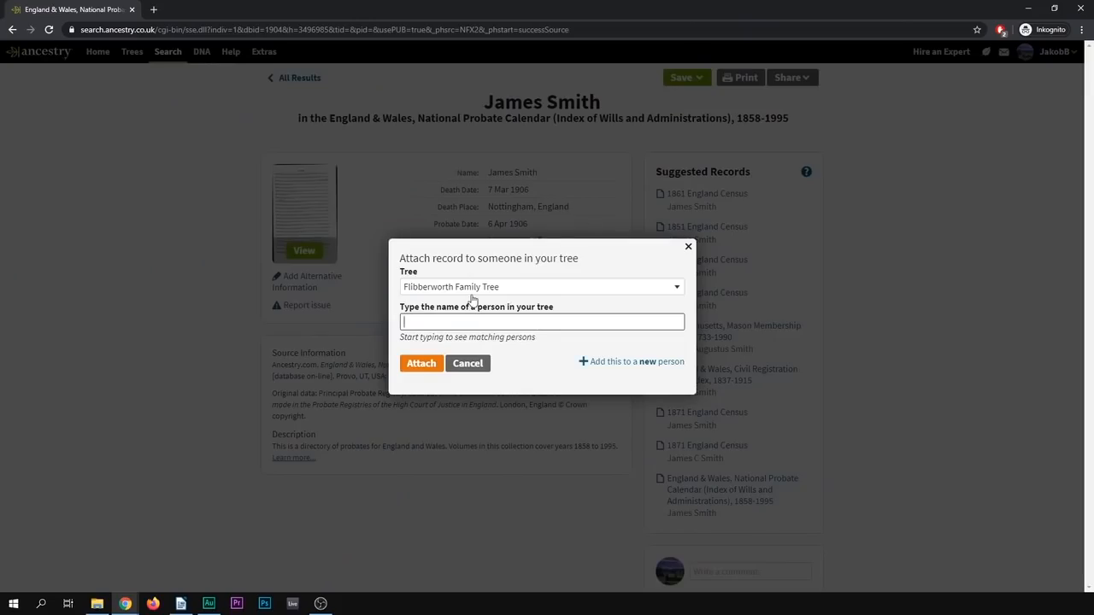
pyautogui.write('fli')
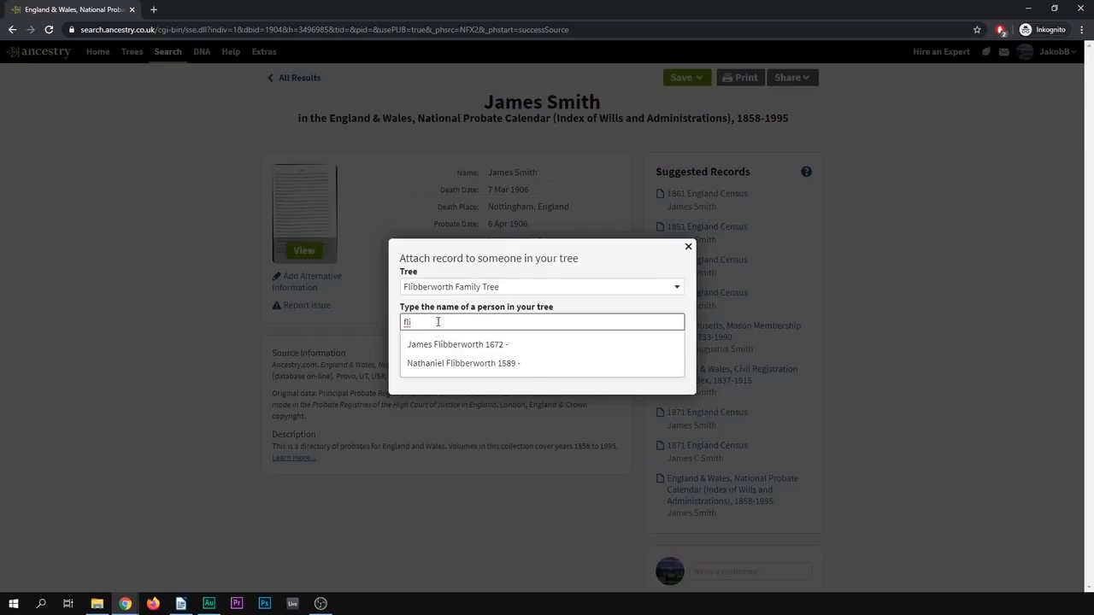
pyautogui.moveTo(444, 345)
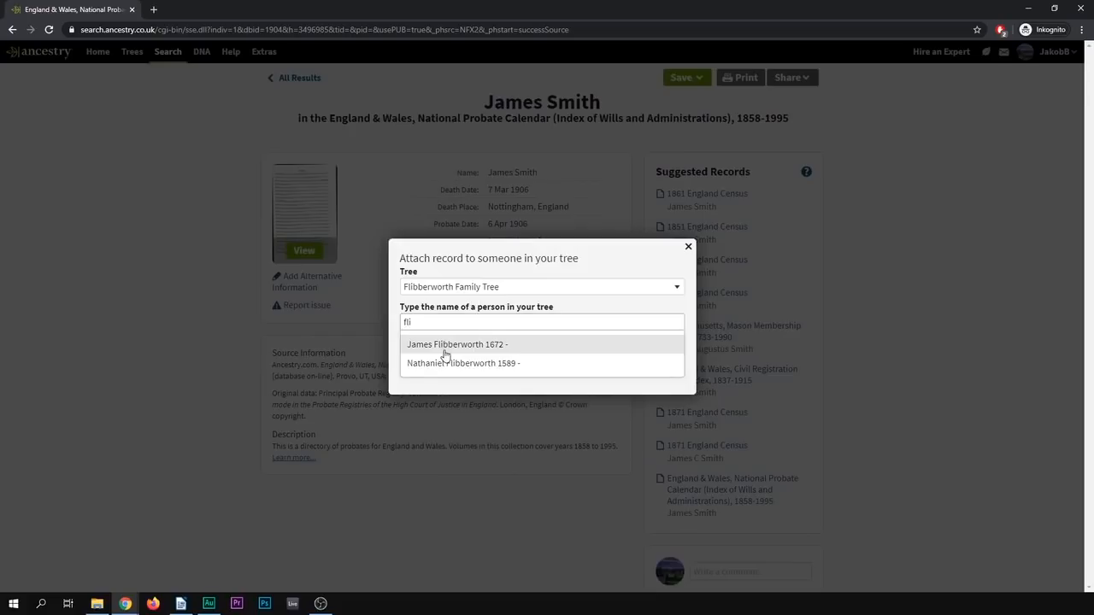
pyautogui.moveTo(445, 354)
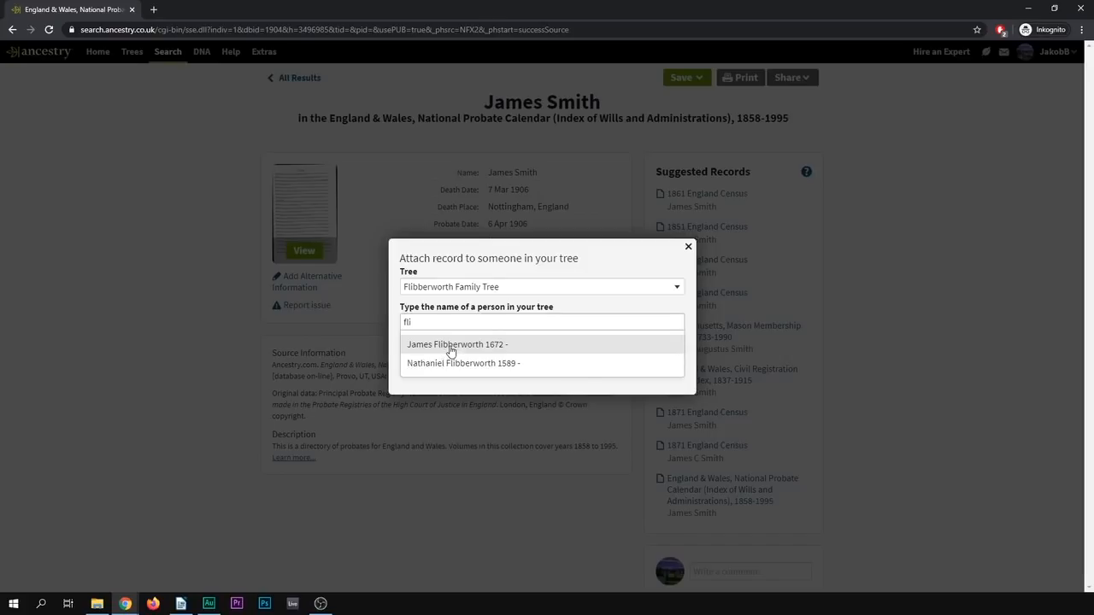
pyautogui.click(458, 345)
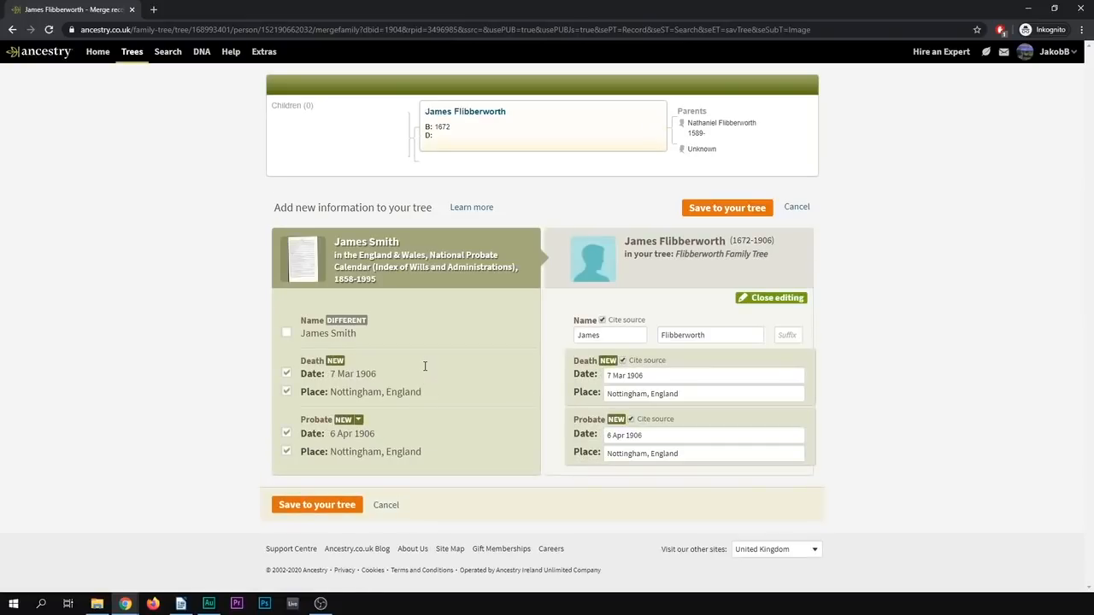
pyautogui.moveTo(394, 229)
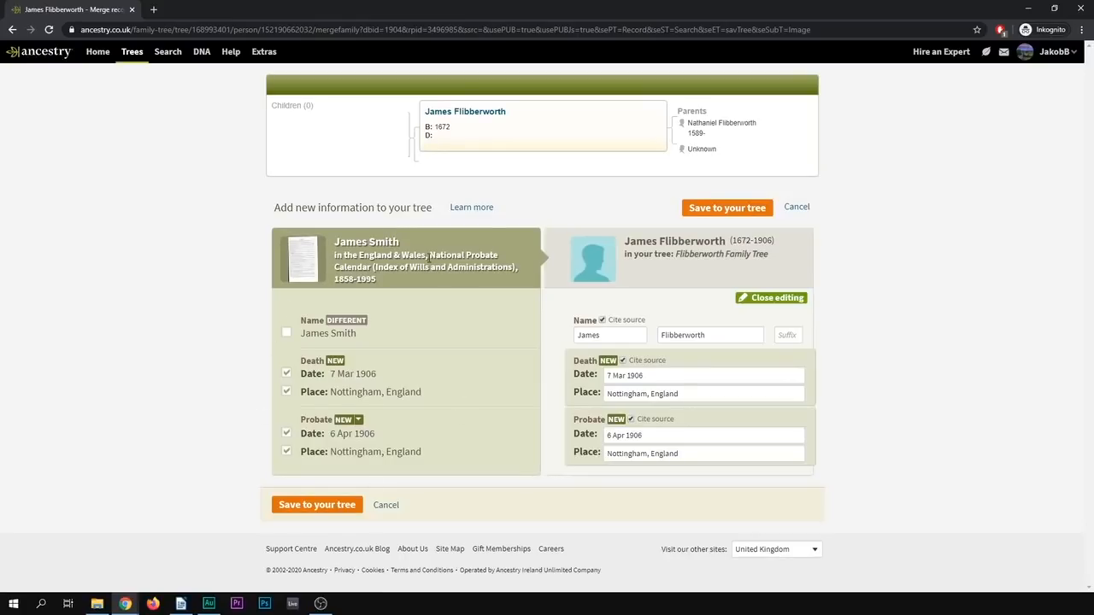
pyautogui.moveTo(404, 472)
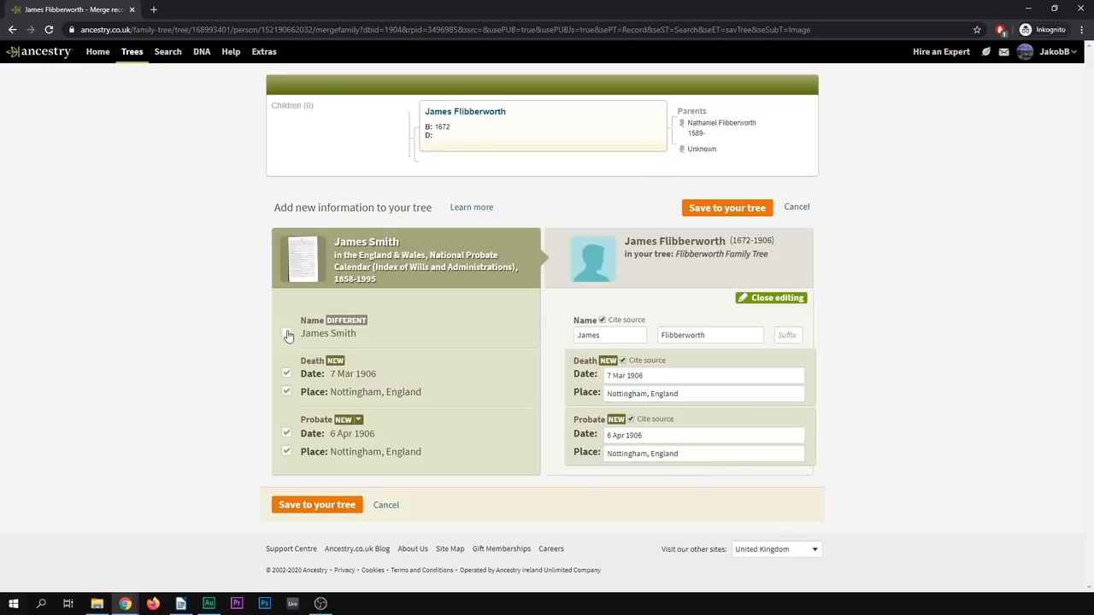
pyautogui.click(288, 332)
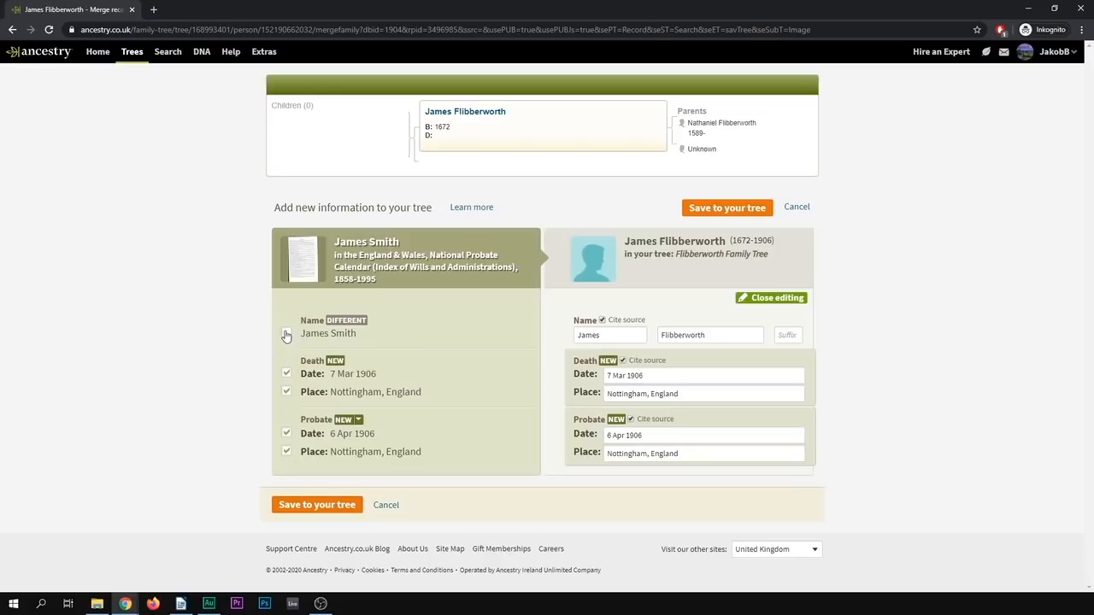
pyautogui.click(287, 331)
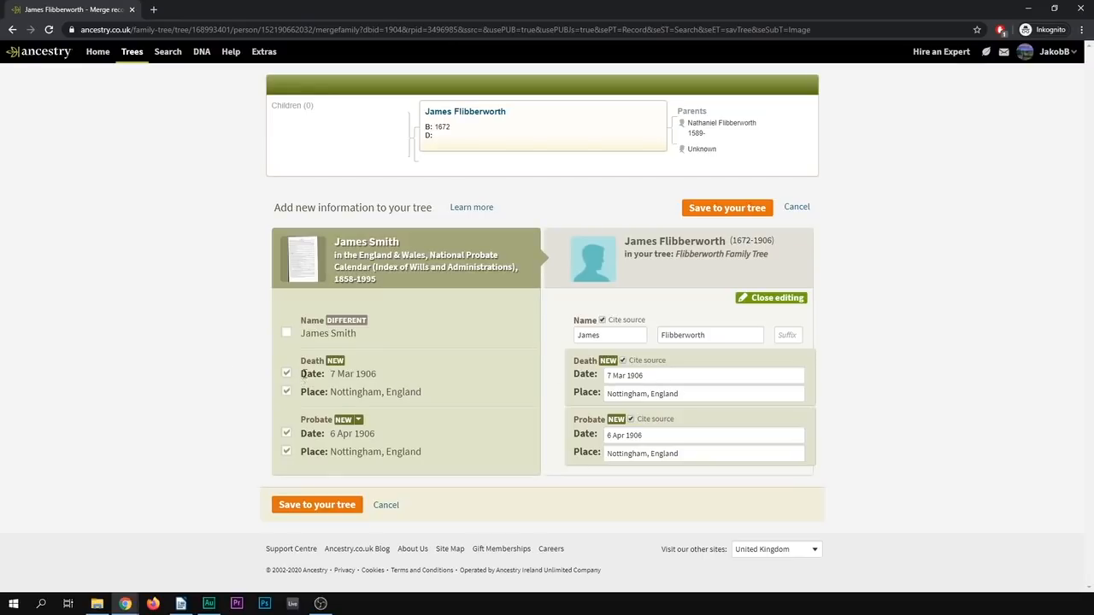
pyautogui.doubleClick(311, 359)
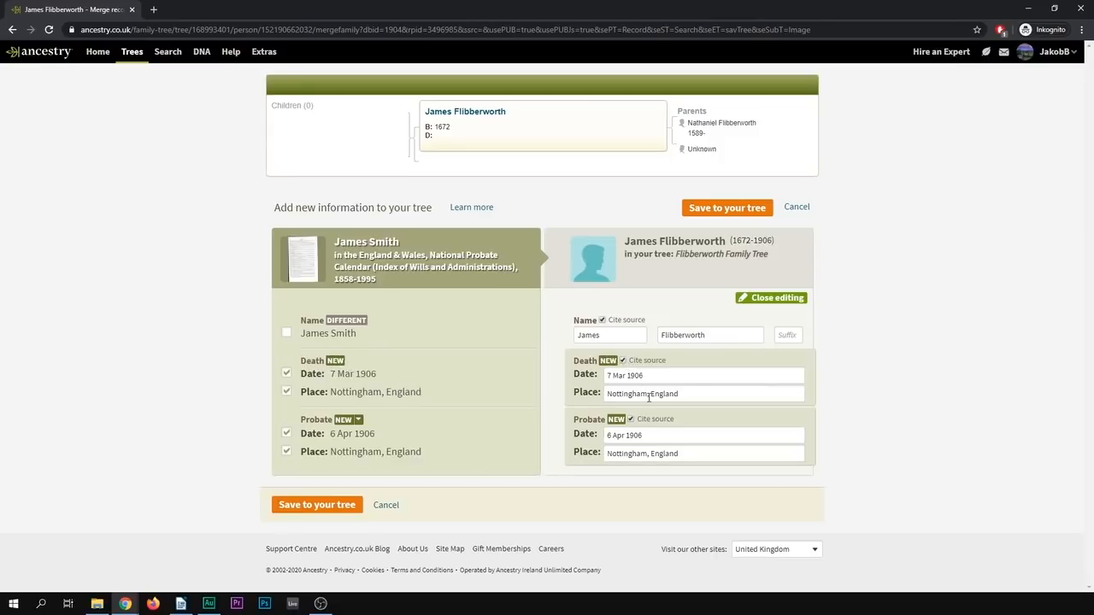
pyautogui.moveTo(195, 480)
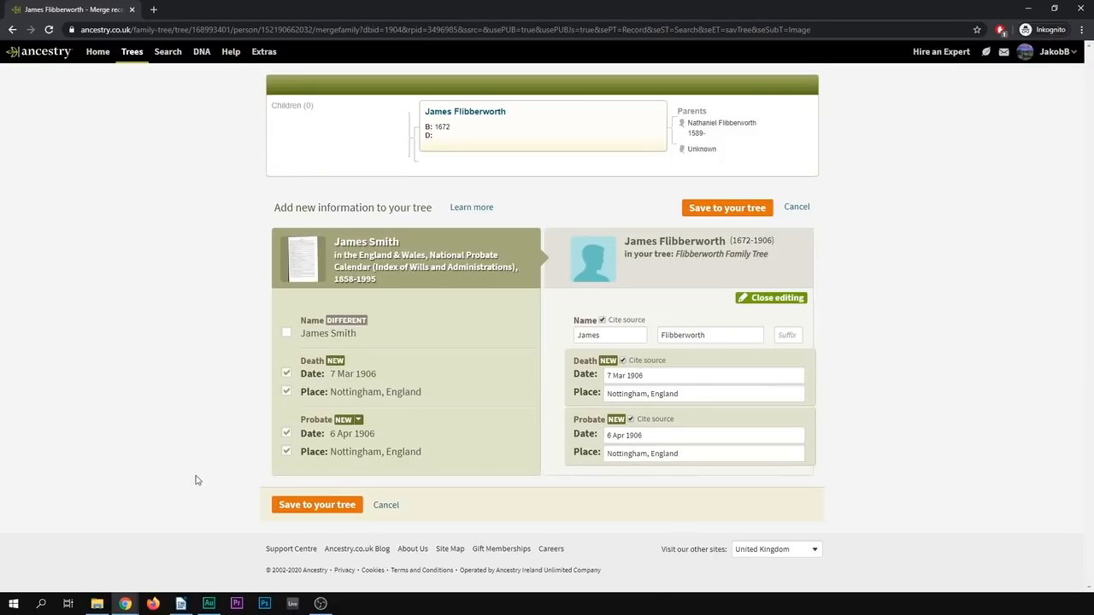
pyautogui.moveTo(345, 320)
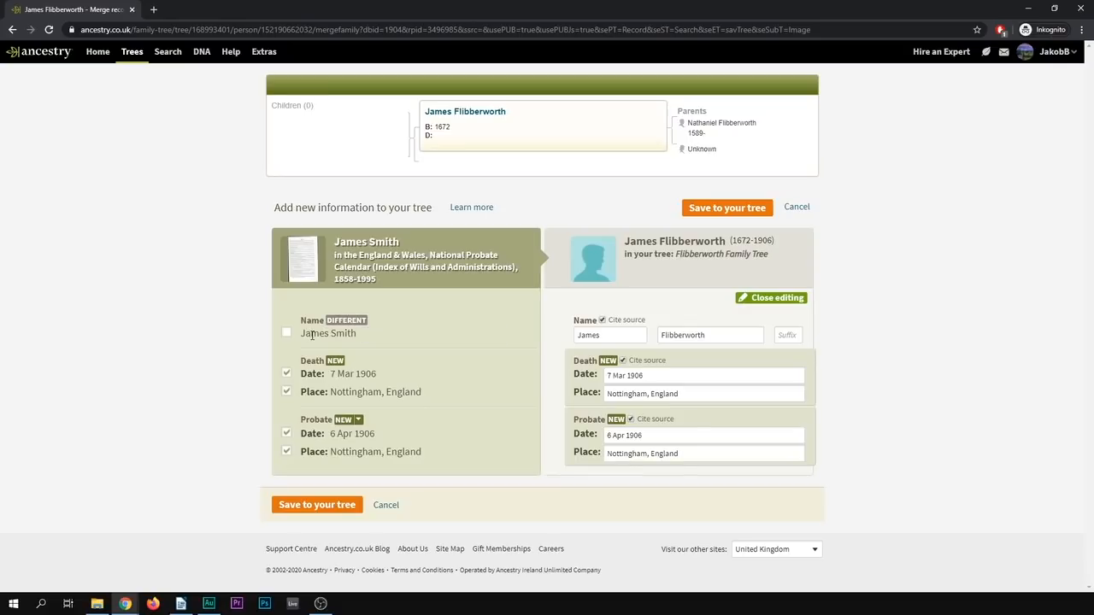
pyautogui.moveTo(722, 320)
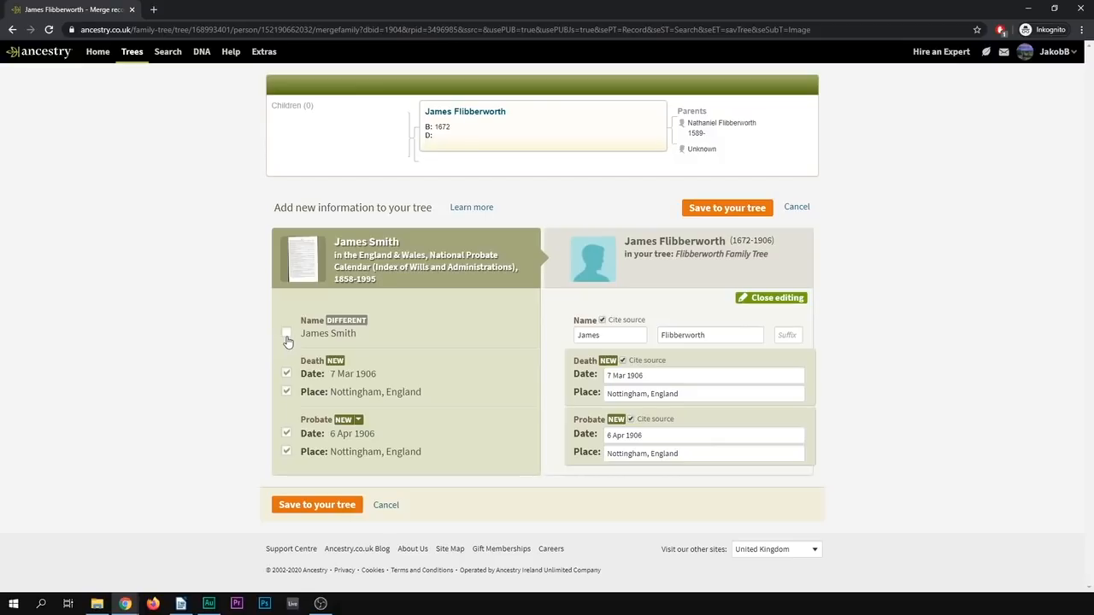
pyautogui.click(287, 334)
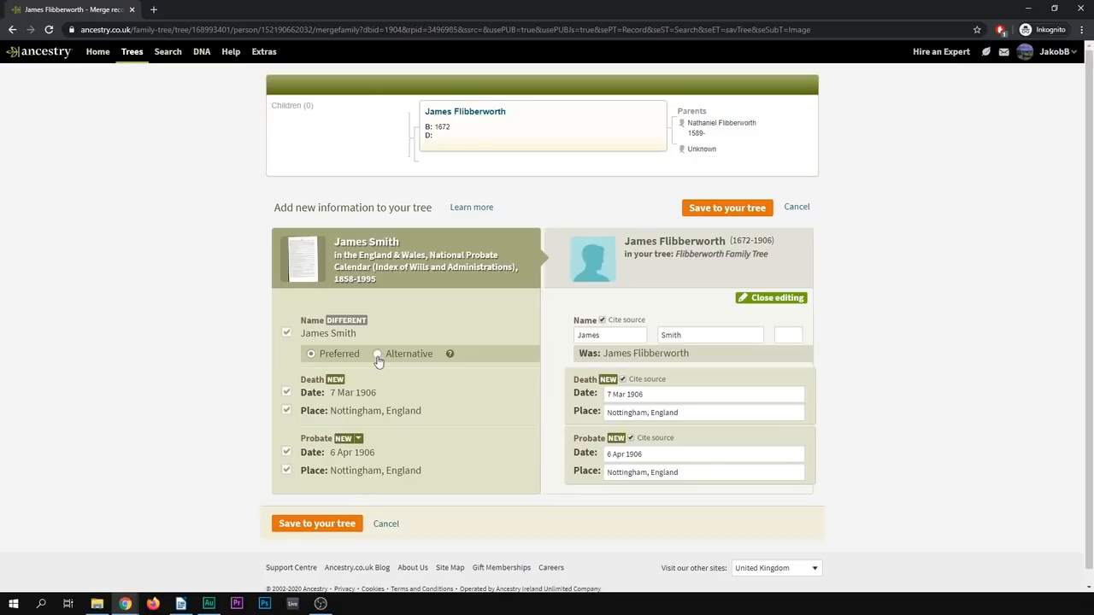
pyautogui.click(378, 354)
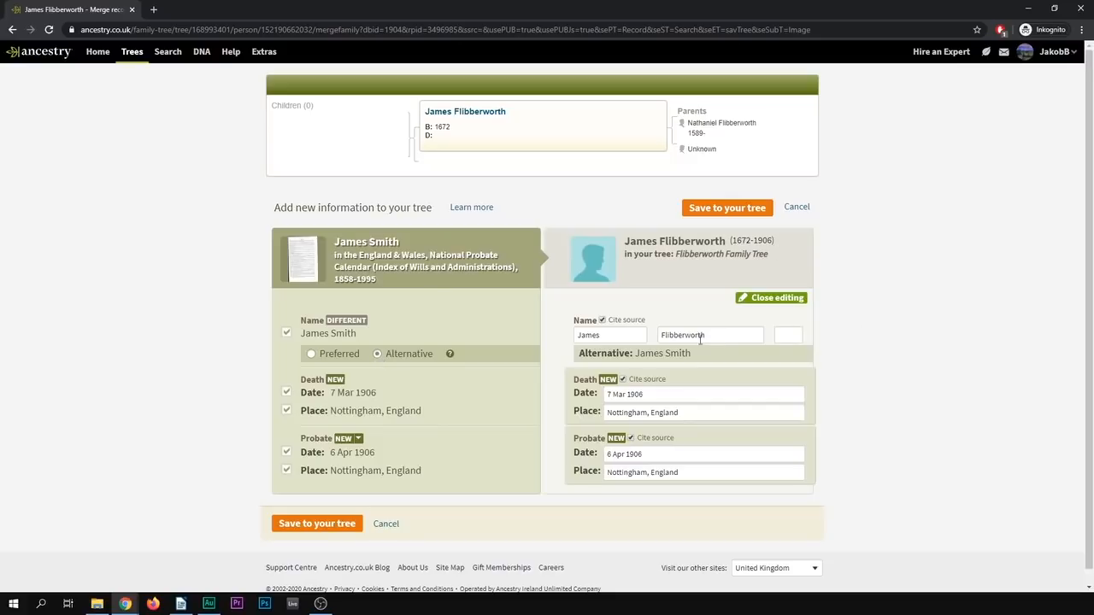
pyautogui.click(311, 353)
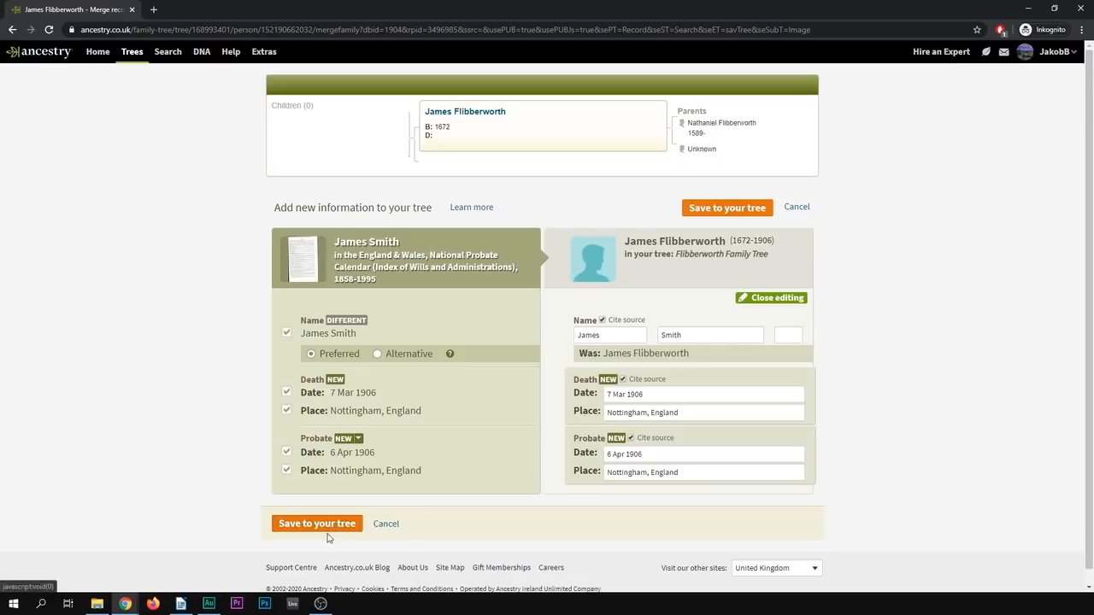
pyautogui.click(316, 523)
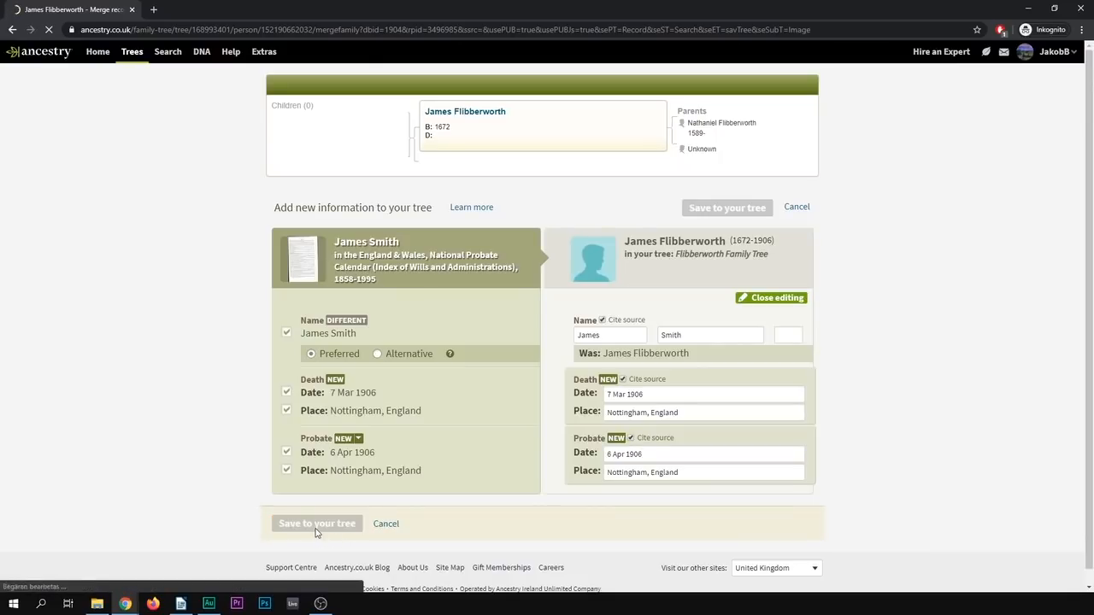
pyautogui.click(316, 523)
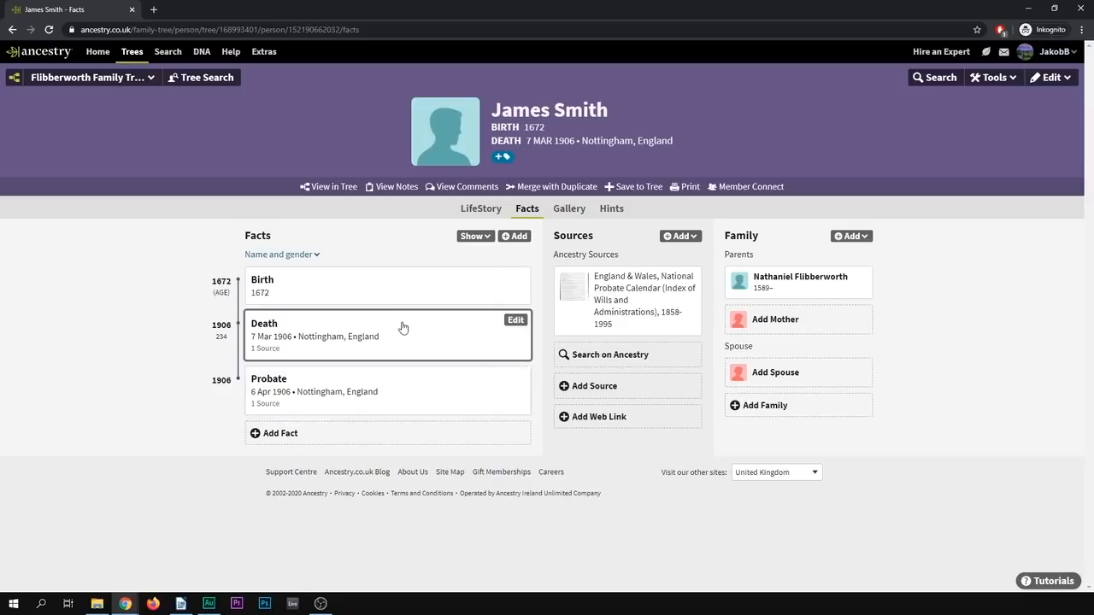
pyautogui.moveTo(622, 299)
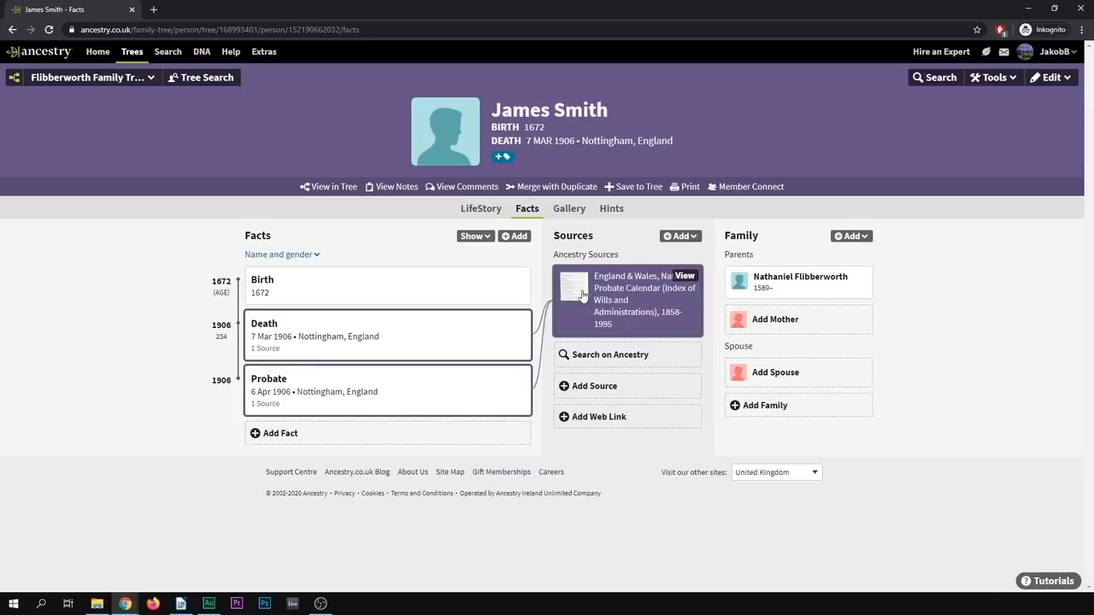
pyautogui.moveTo(356, 229)
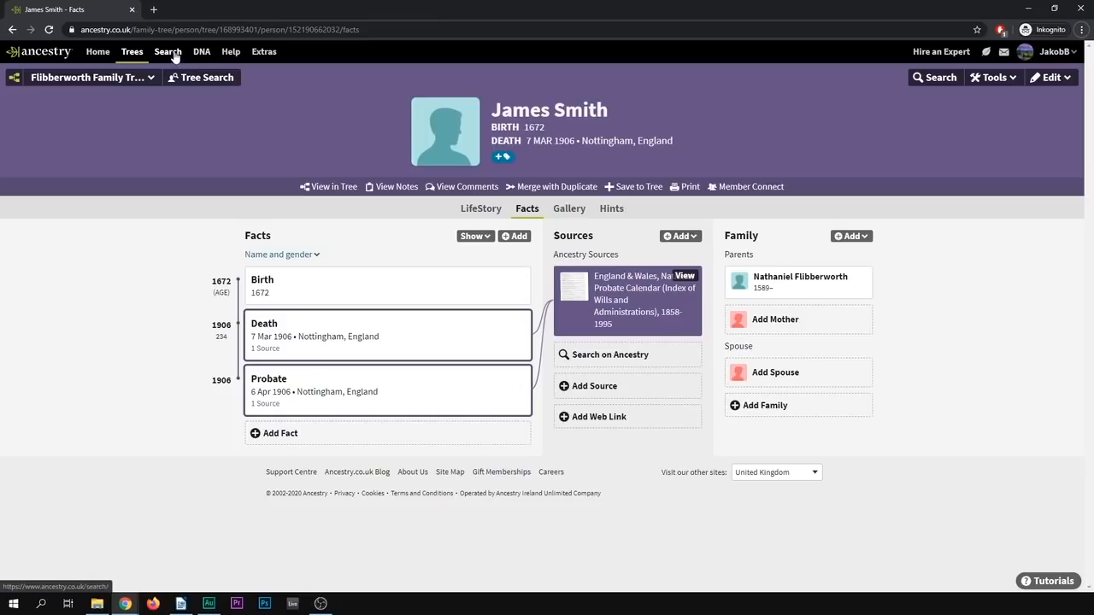
# Step: From the Search menu visit Search All Records, then go to the Card Catalogue
pyautogui.click(168, 52)
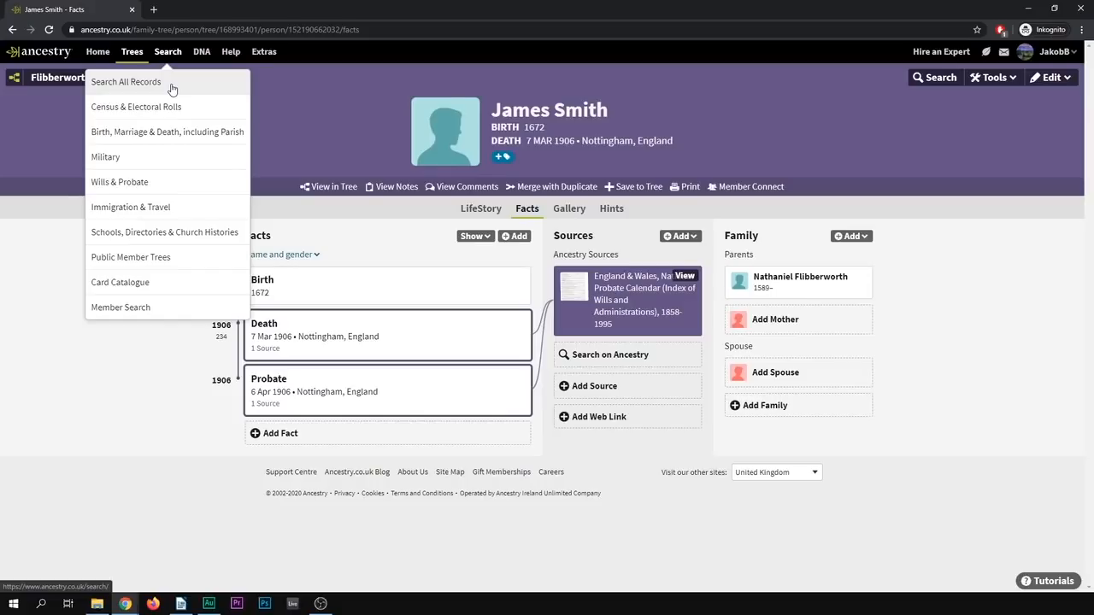
pyautogui.moveTo(168, 87)
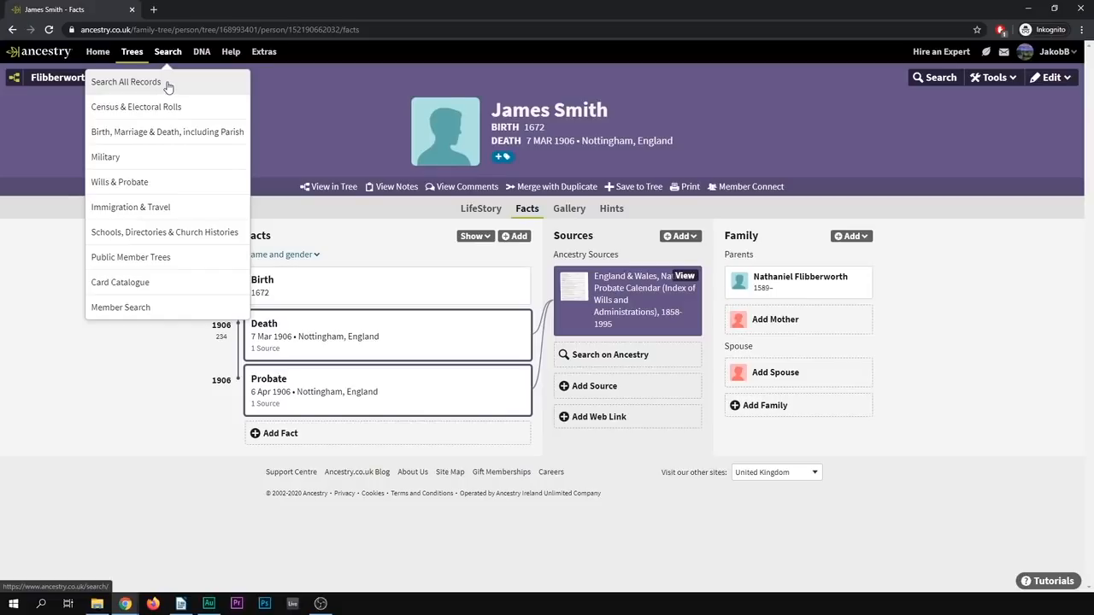
pyautogui.click(126, 83)
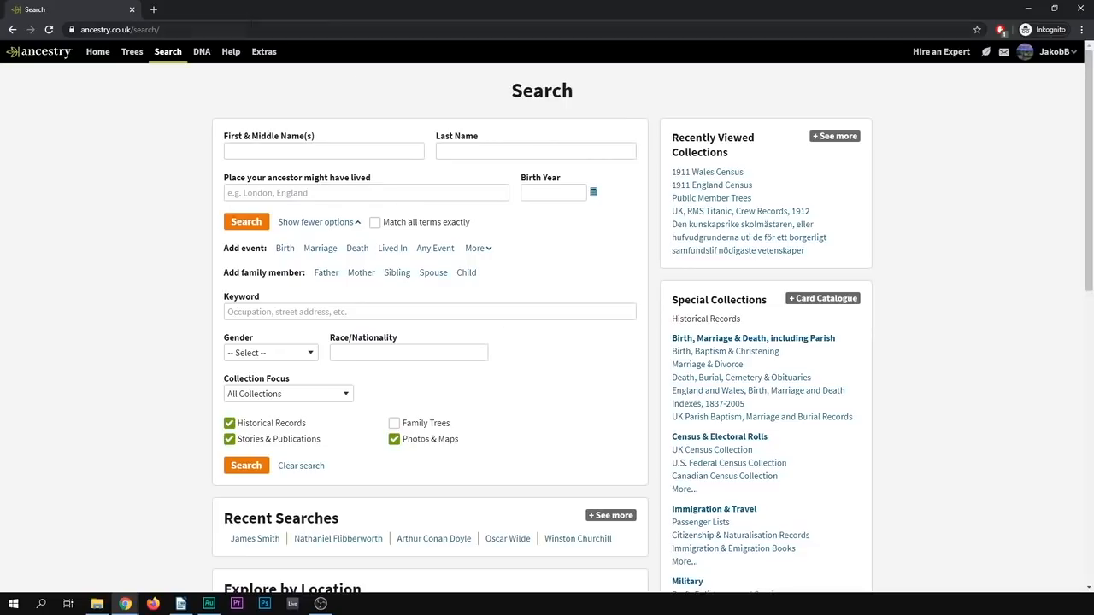
pyautogui.click(168, 51)
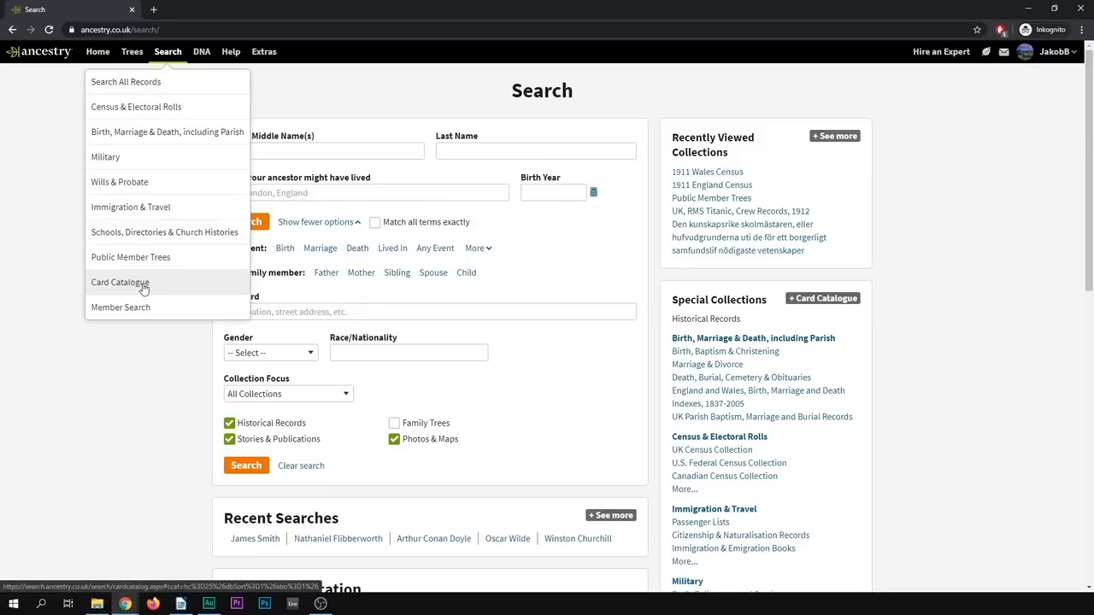
pyautogui.click(120, 282)
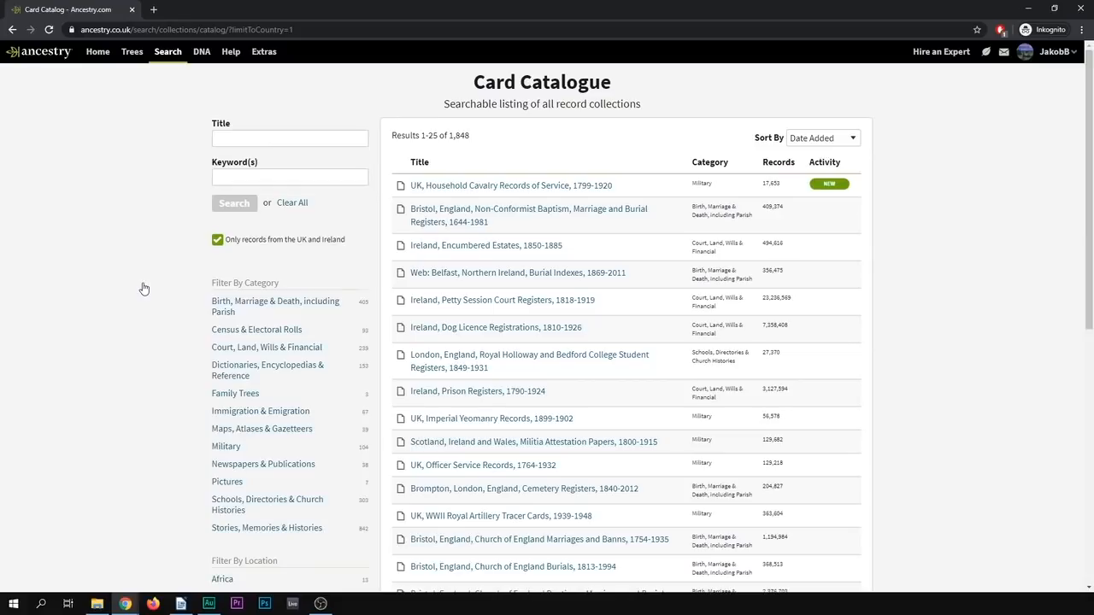
# Step: Scroll through the Card Catalogue's 1,848 UK and Ireland collections
pyautogui.scroll(-3)
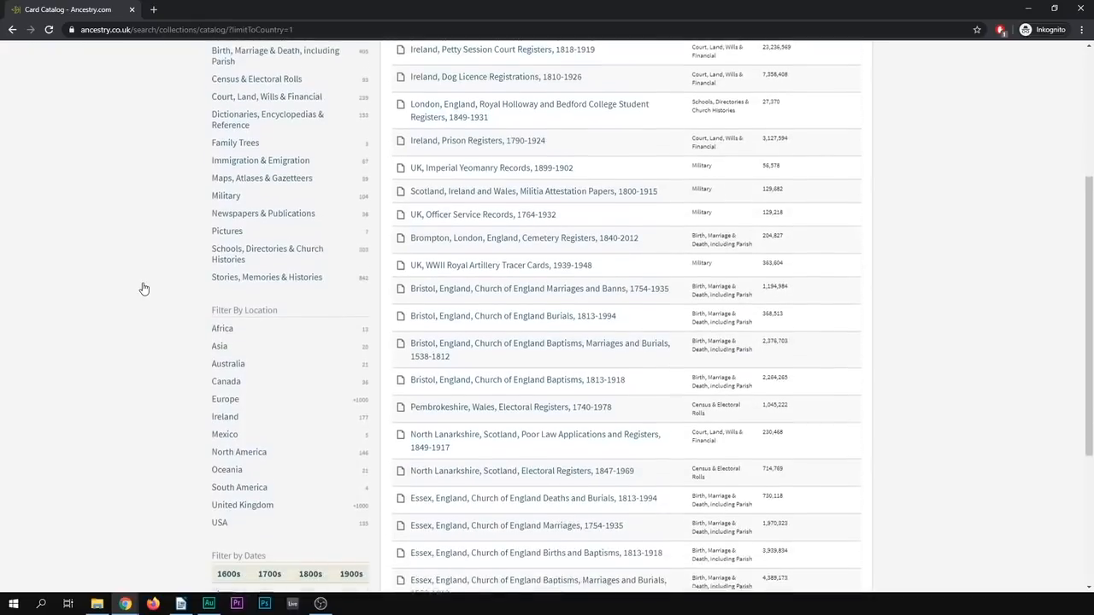
pyautogui.scroll(-3)
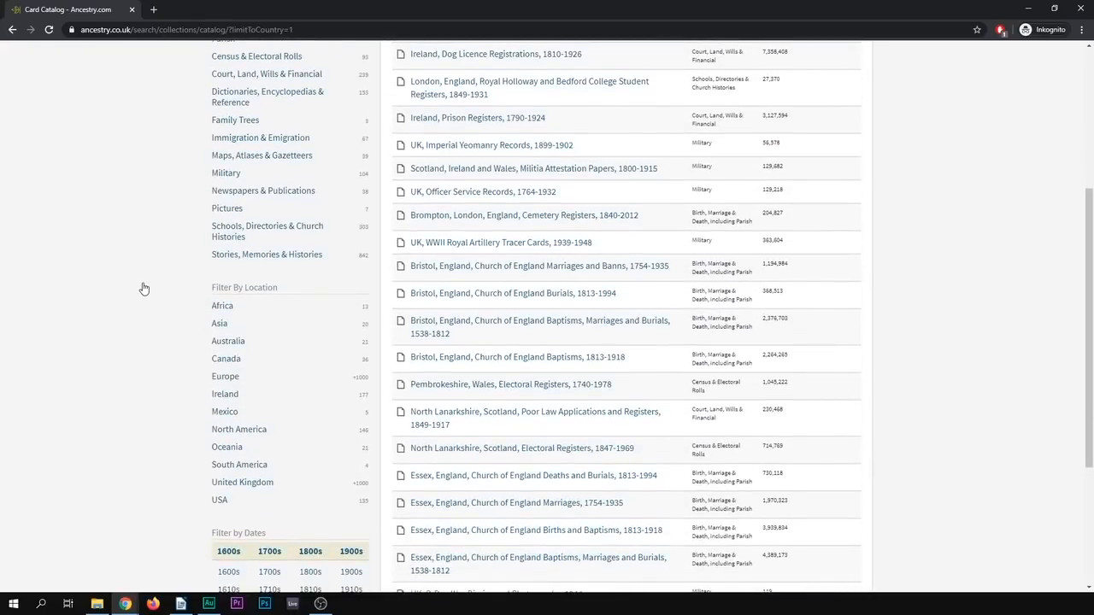
pyautogui.scroll(3)
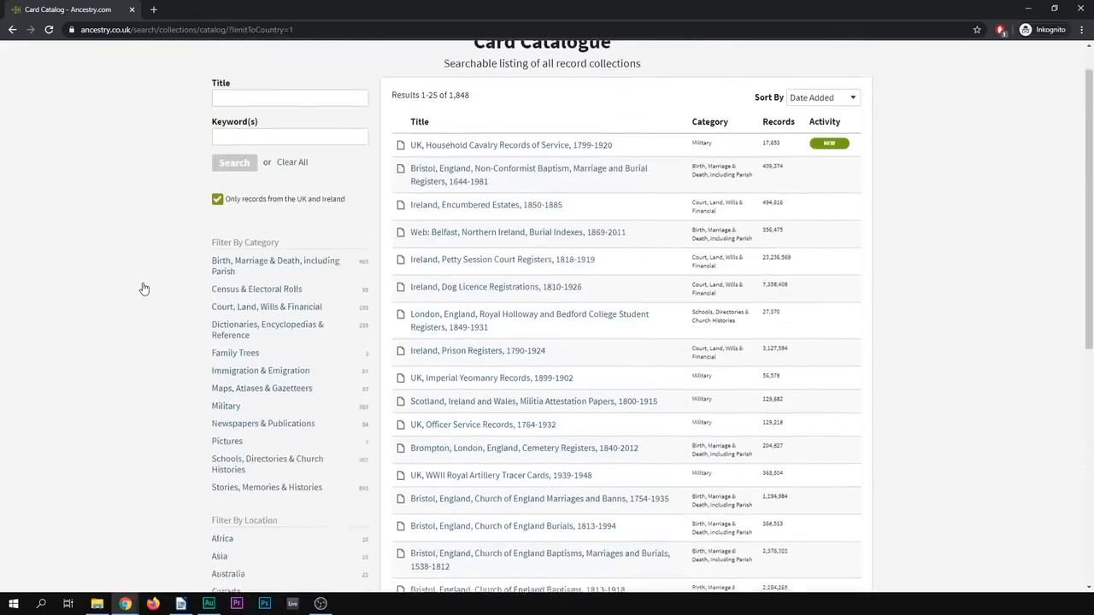
pyautogui.click(168, 51)
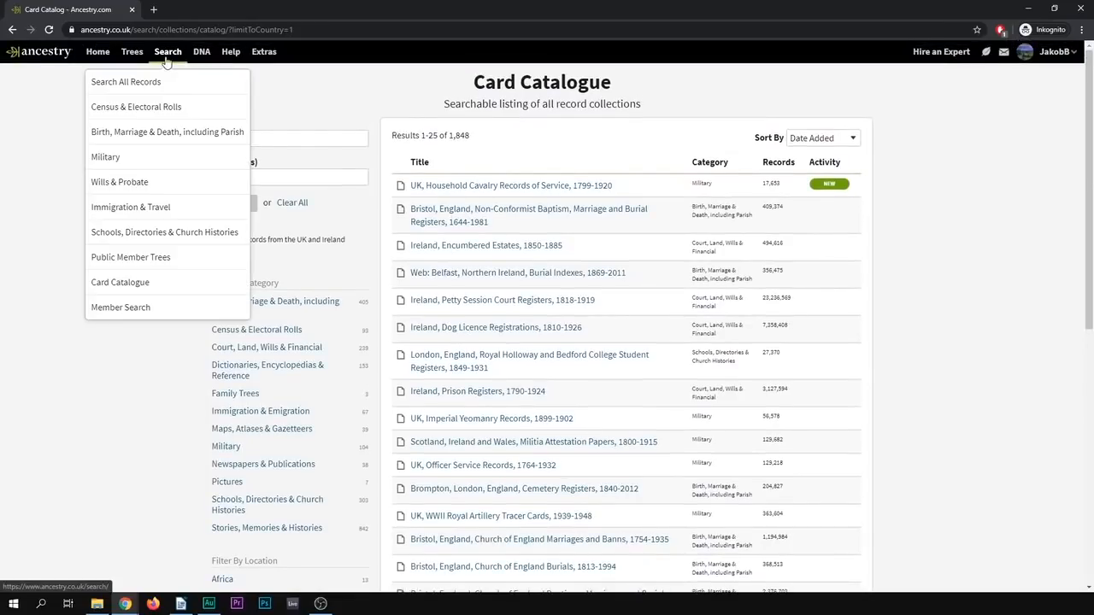
pyautogui.moveTo(152, 112)
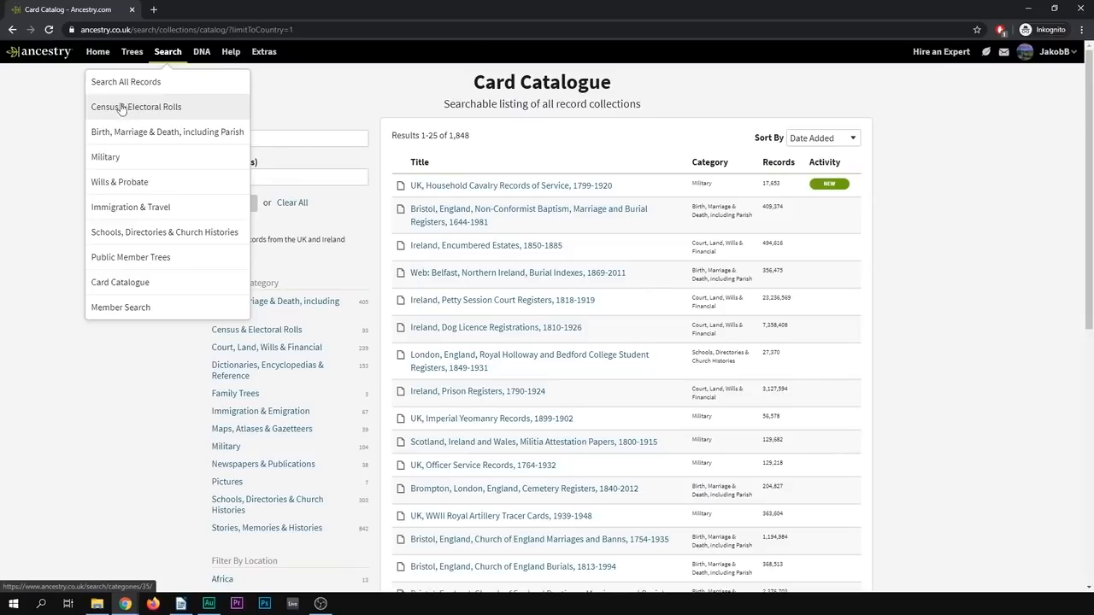
pyautogui.moveTo(141, 113)
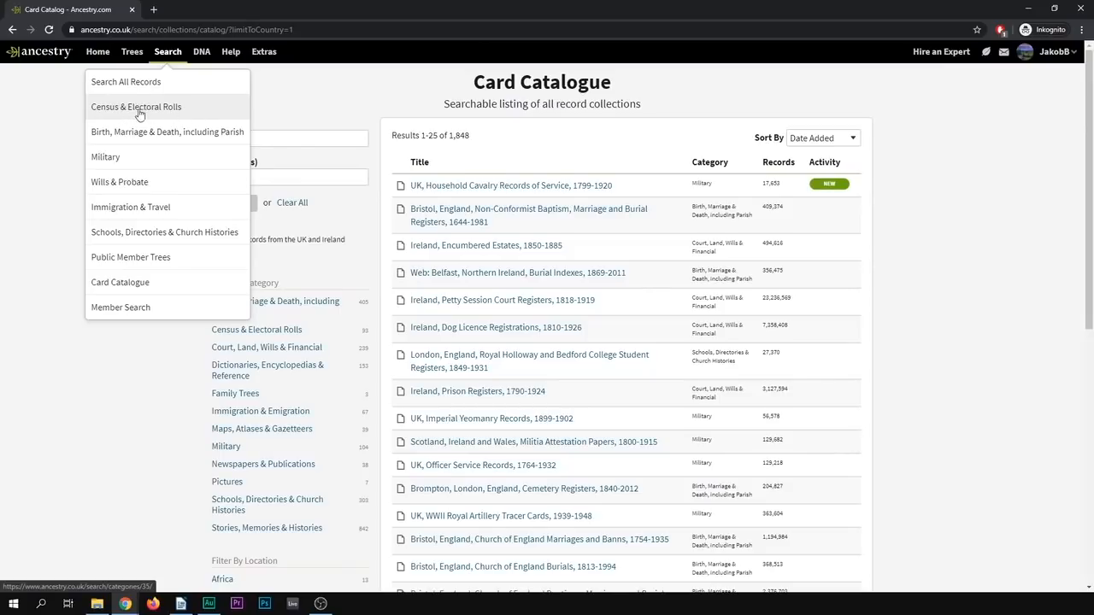
pyautogui.moveTo(181, 113)
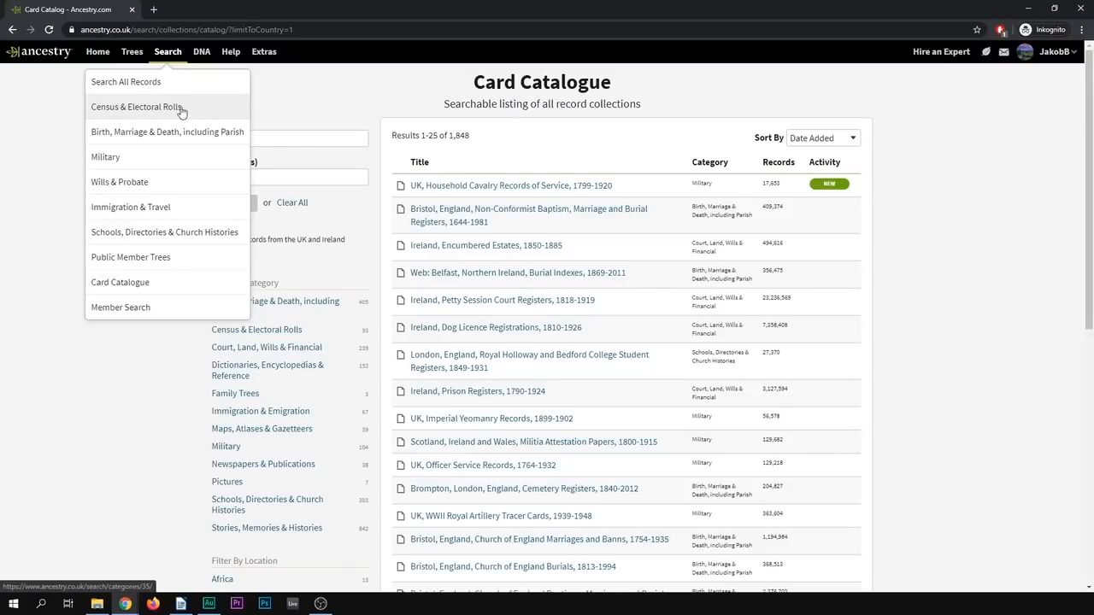
pyautogui.click(167, 51)
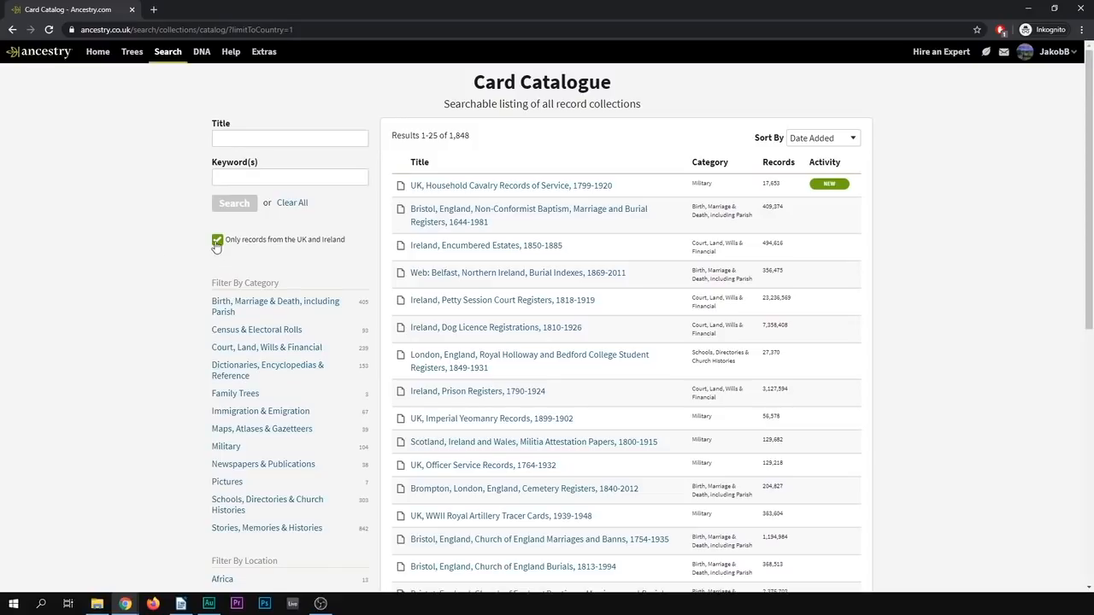
pyautogui.moveTo(282, 243)
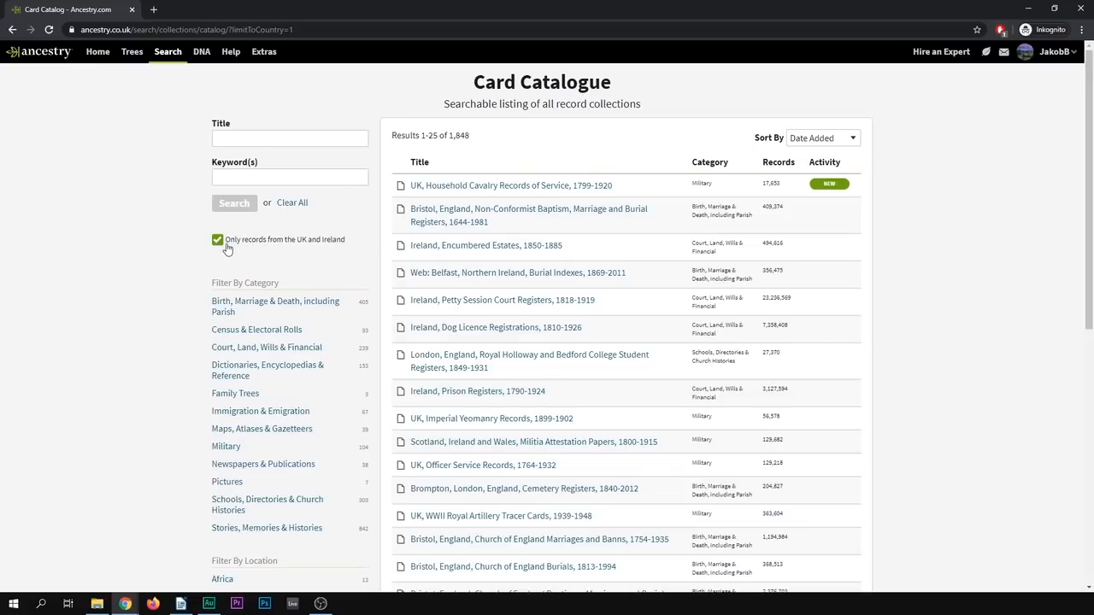
# Step: Untick 'Only records from the UK and Ireland' so all 32,777 worldwide collections are listed
pyautogui.click(217, 239)
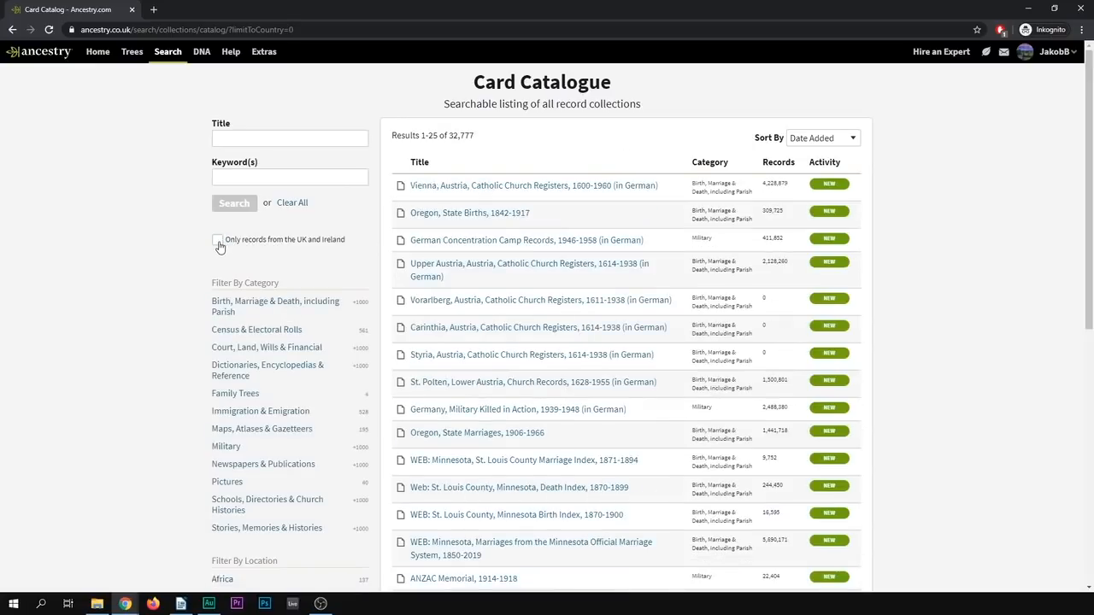
pyautogui.scroll(-3)
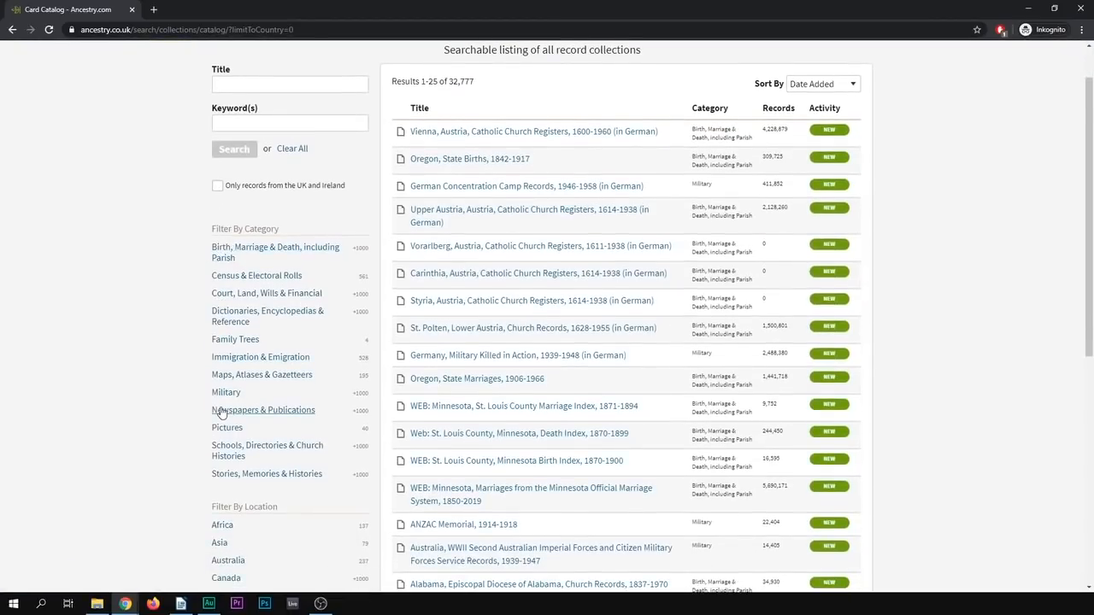
pyautogui.scroll(-3)
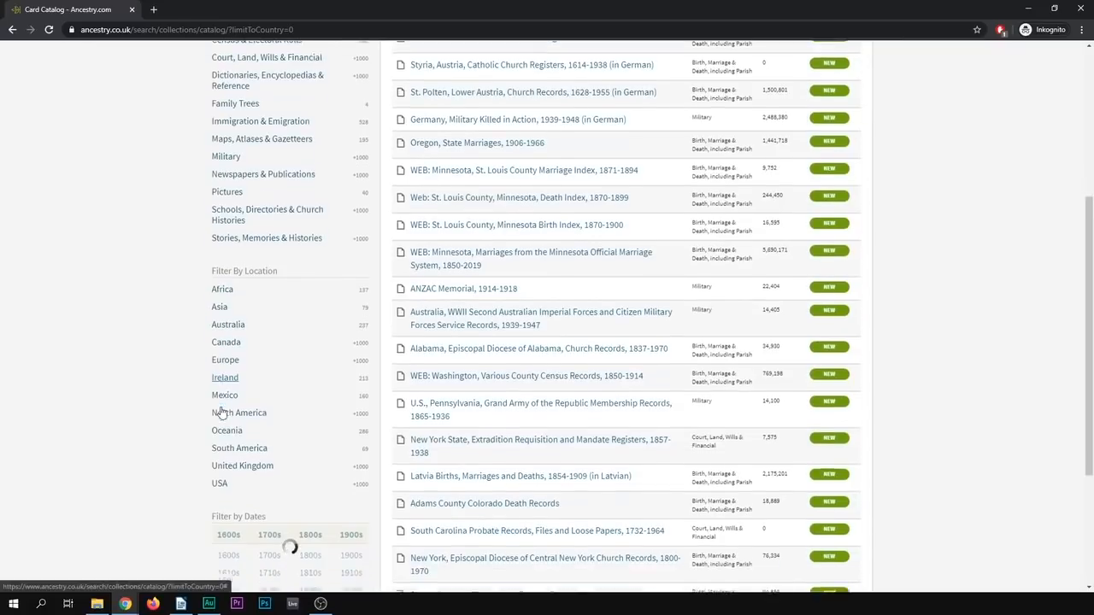
pyautogui.scroll(-3)
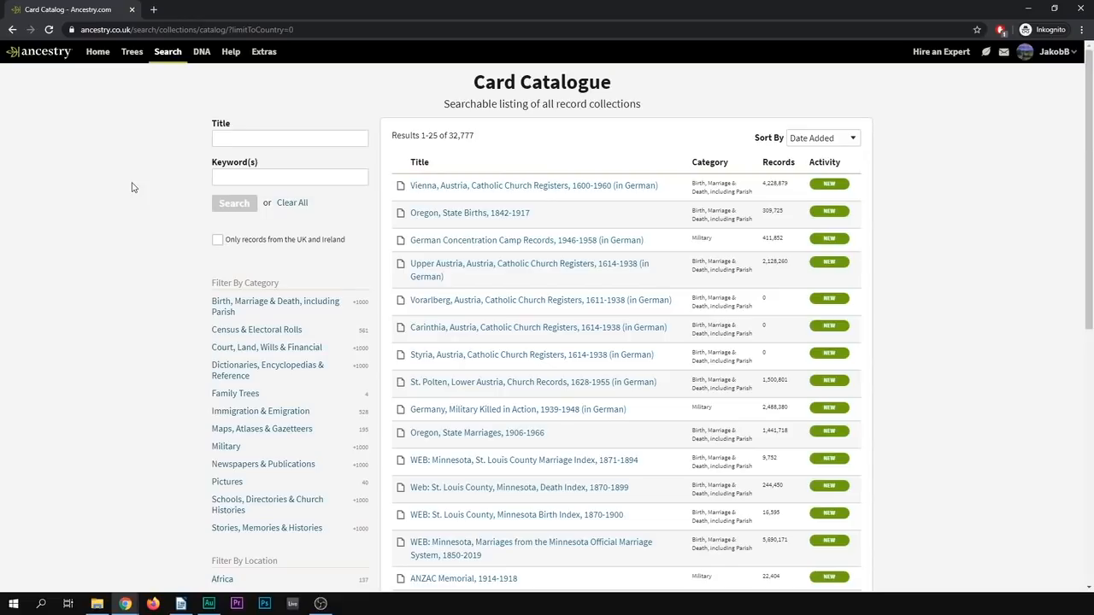
pyautogui.moveTo(287, 412)
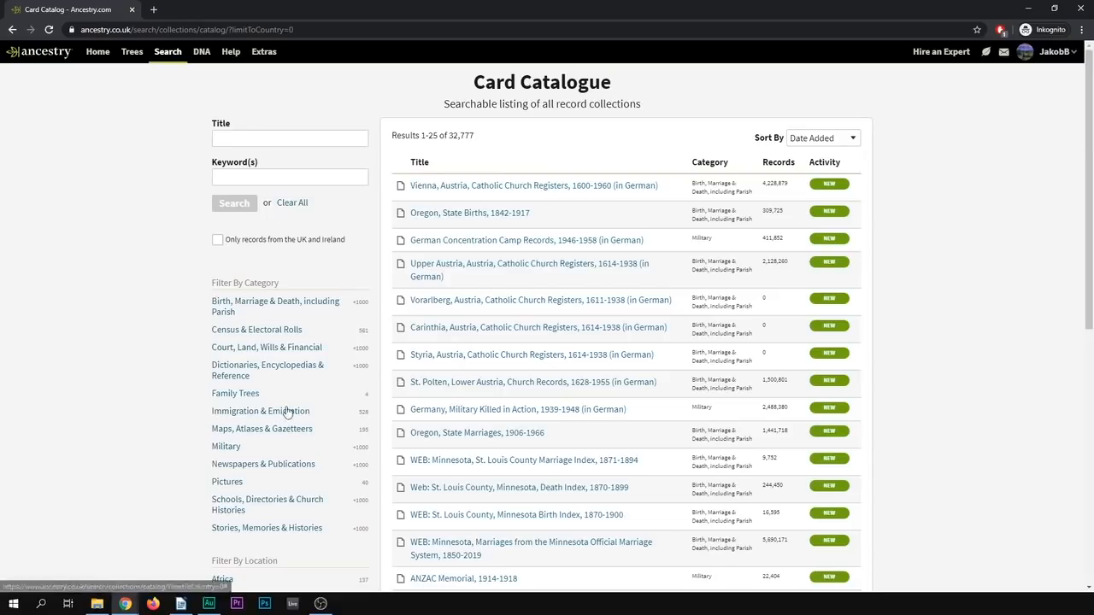
# Step: Filter the catalogue to Immigration & Emigration, then to Passenger Lists
pyautogui.click(260, 410)
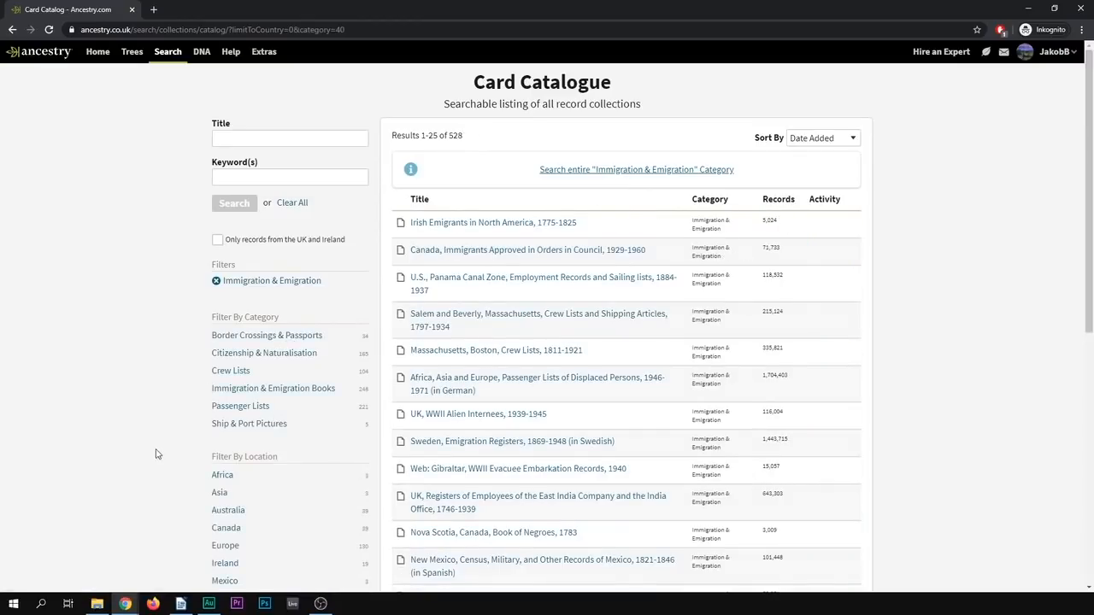
pyautogui.moveTo(140, 381)
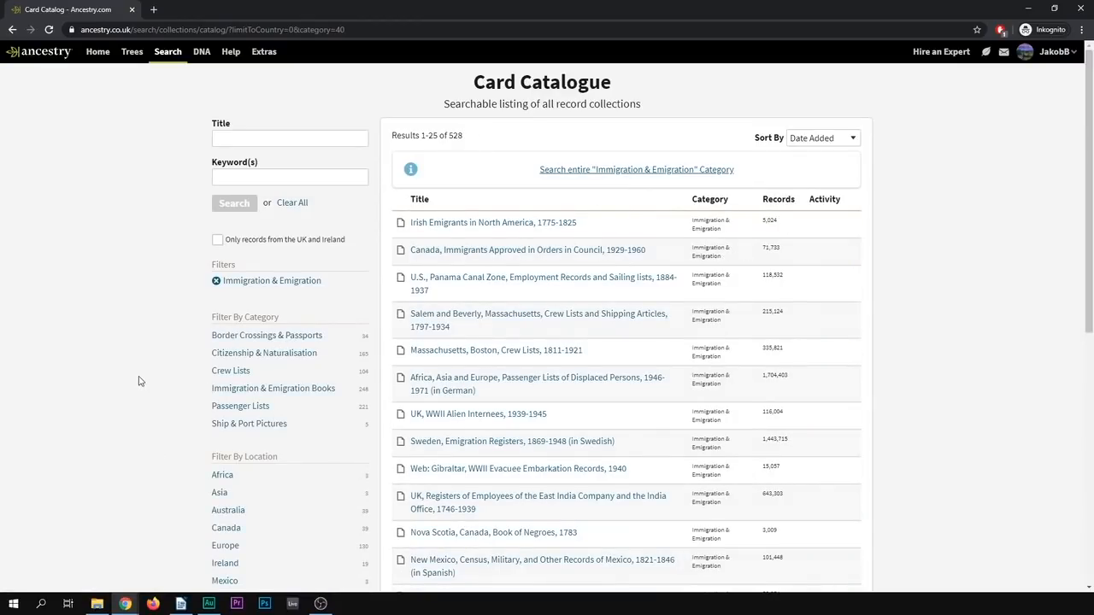
pyautogui.scroll(-3)
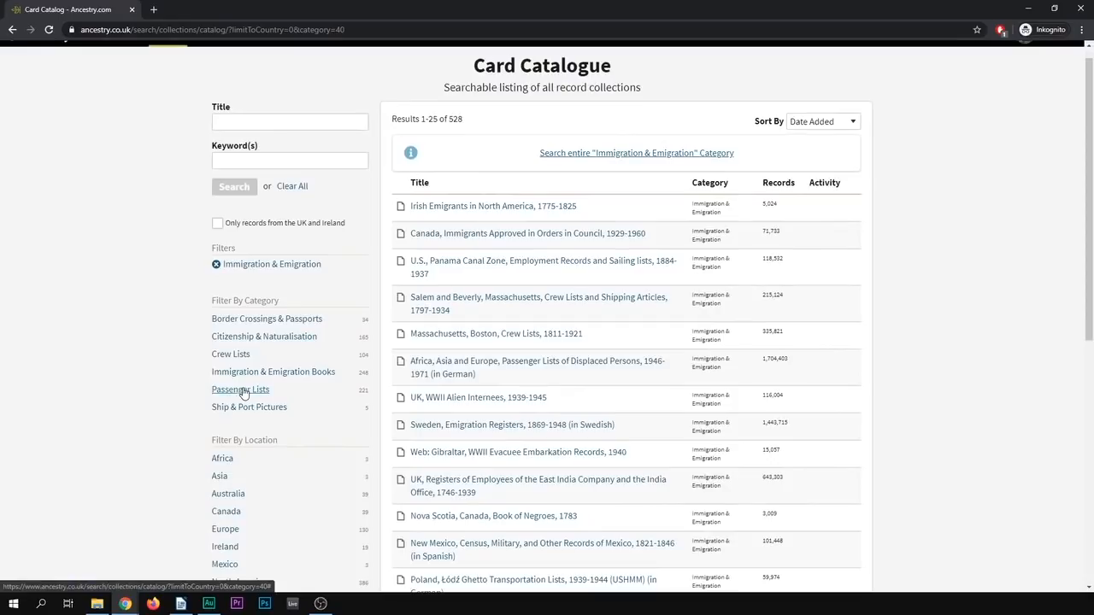
pyautogui.moveTo(241, 392)
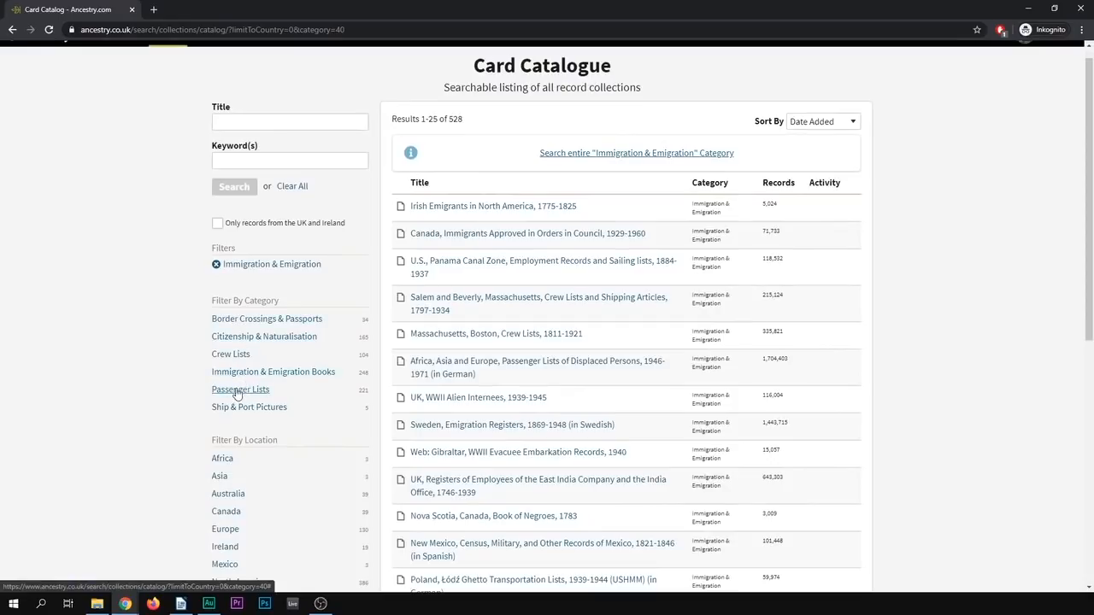
pyautogui.click(239, 390)
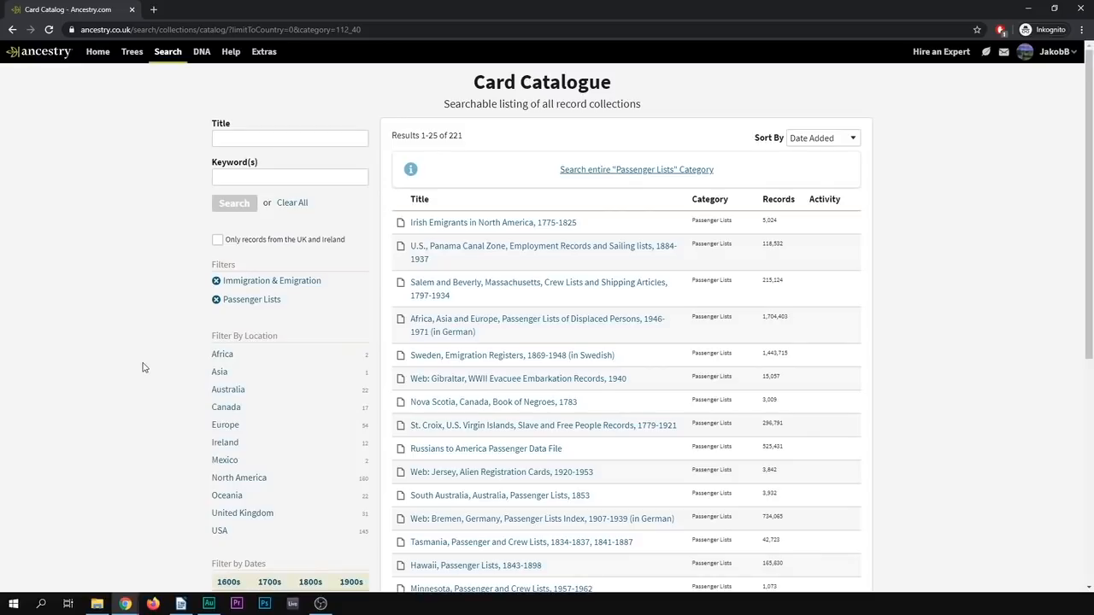
# Step: Scroll down the filters toward the decade date filters for the passenger lists
pyautogui.scroll(-3)
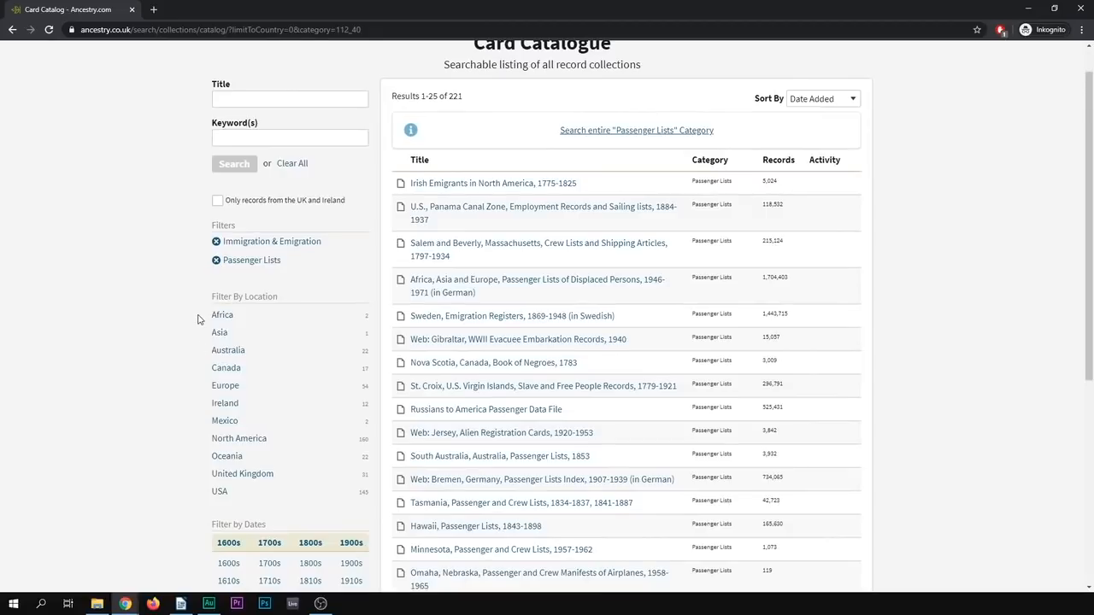
pyautogui.scroll(-3)
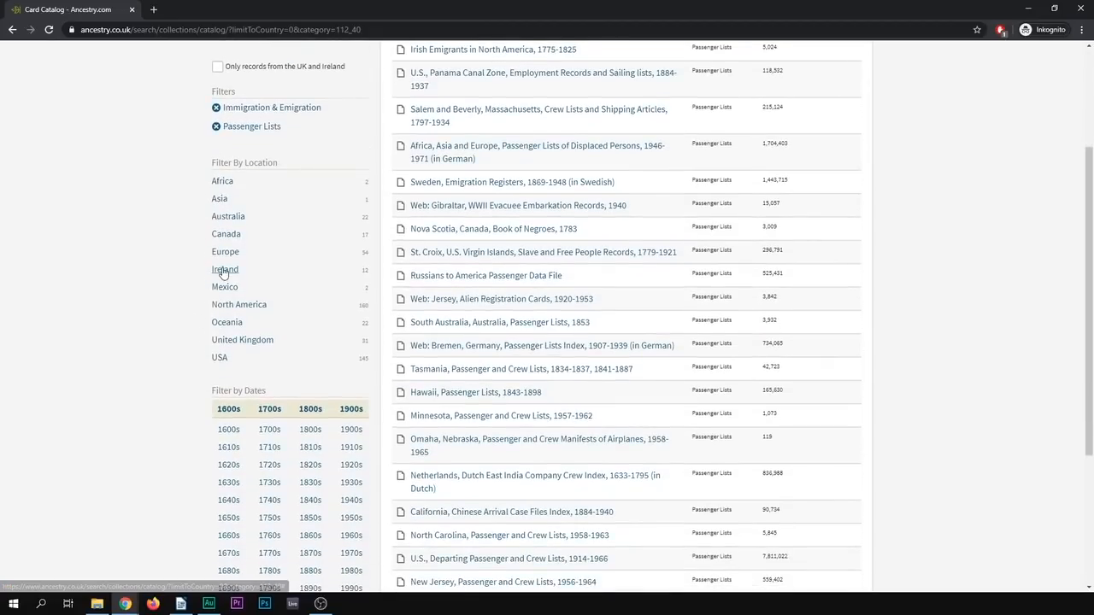
pyautogui.scroll(-3)
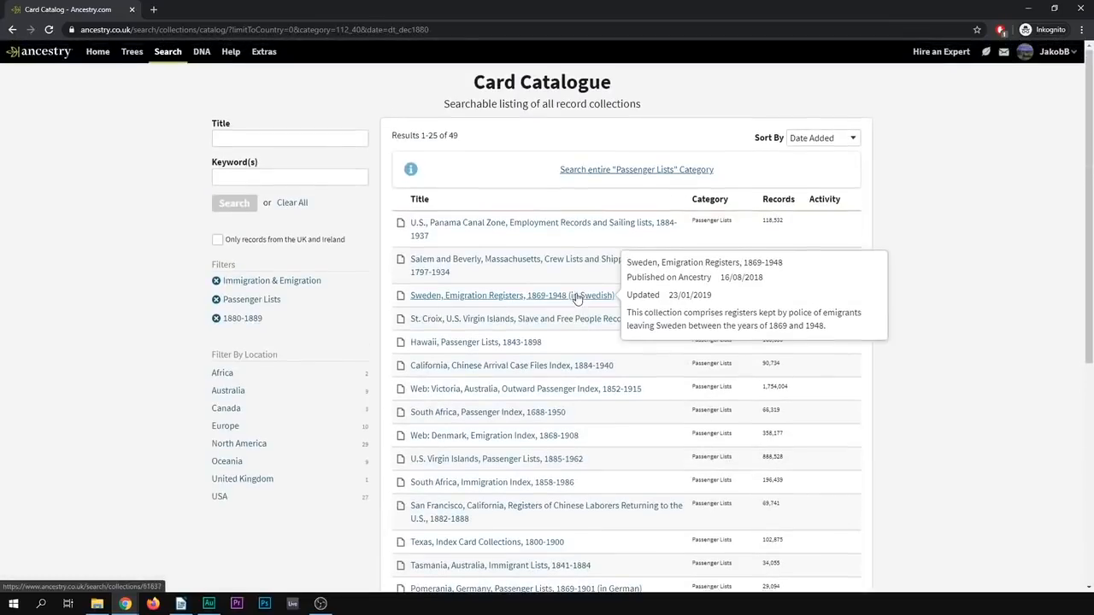
pyautogui.scroll(-3)
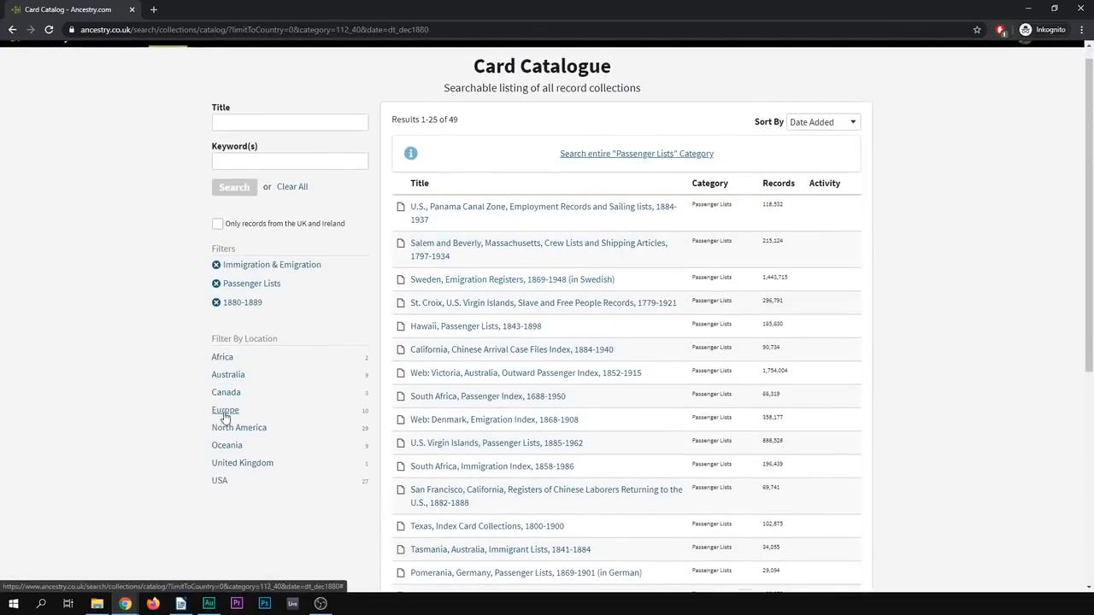
# Step: Filter the Card Catalogue by location to Europe, then United Kingdom
pyautogui.click(225, 410)
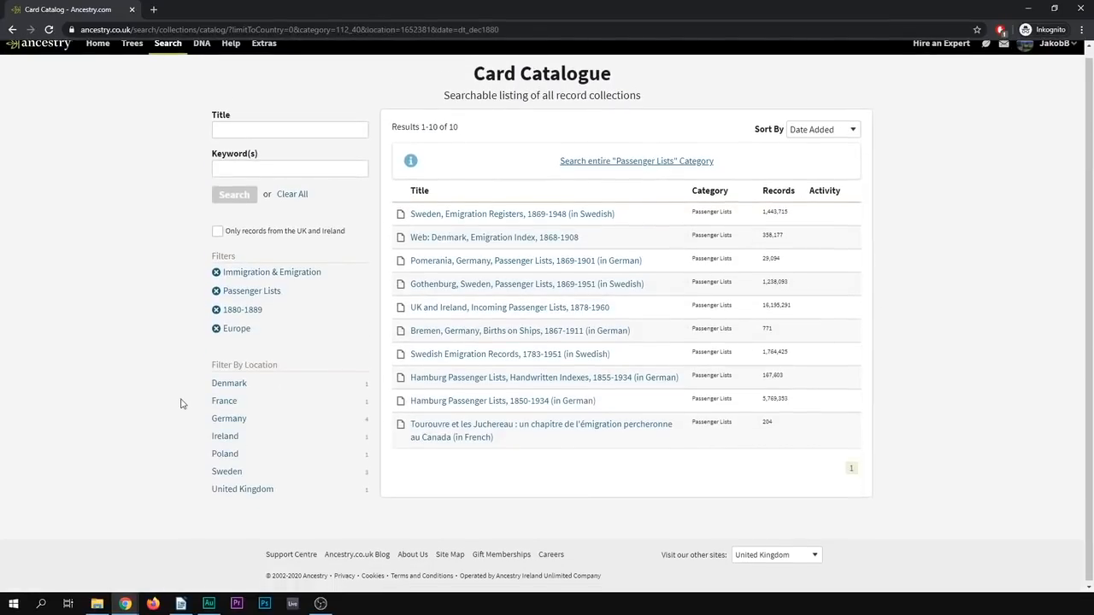
pyautogui.click(242, 489)
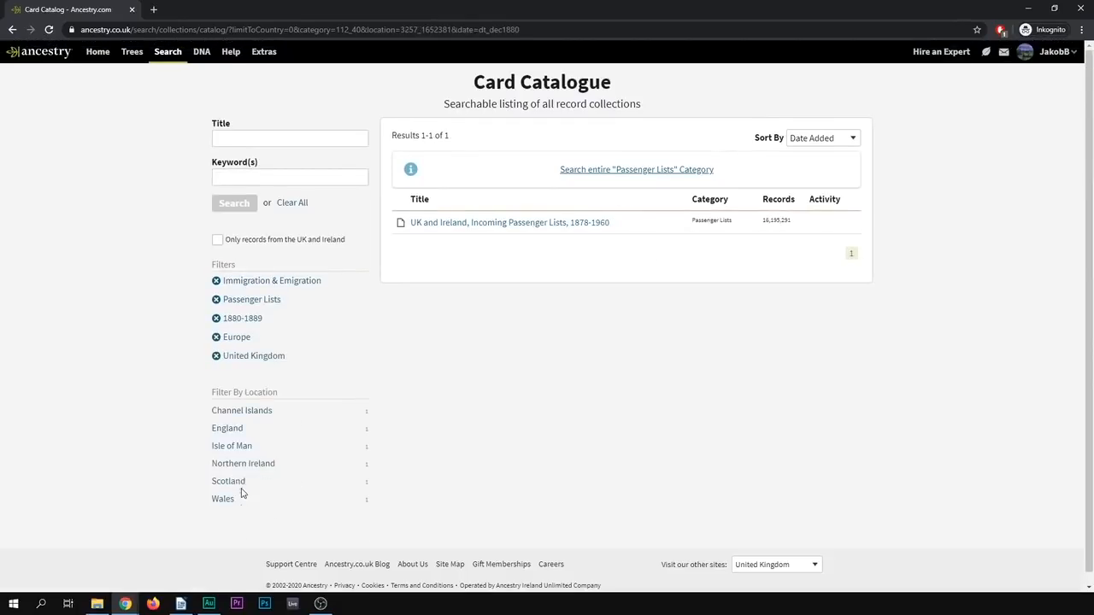
pyautogui.moveTo(511, 267)
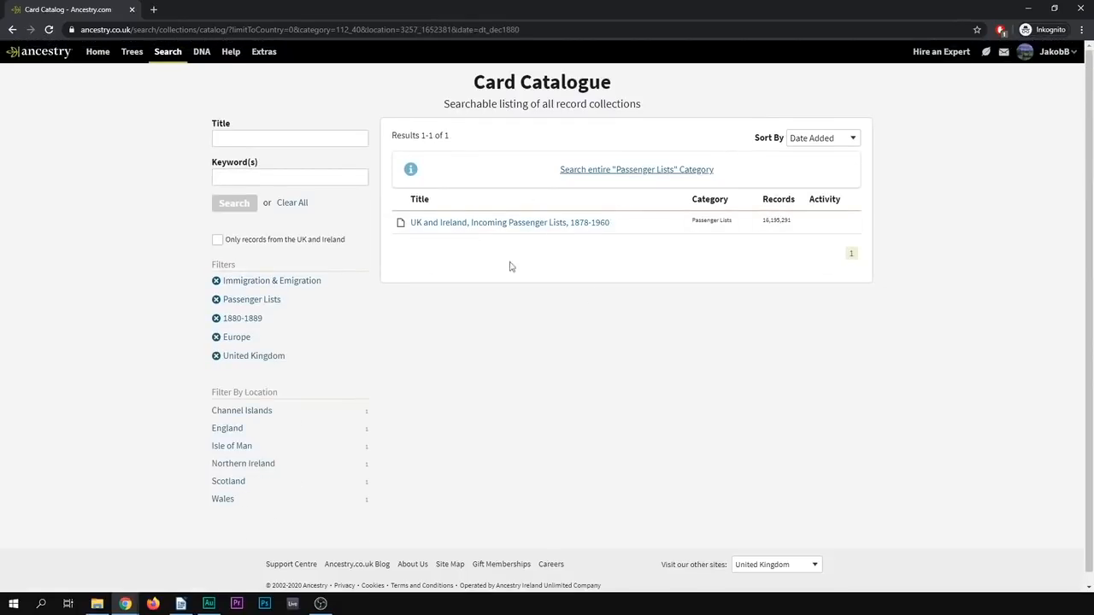
pyautogui.moveTo(694, 268)
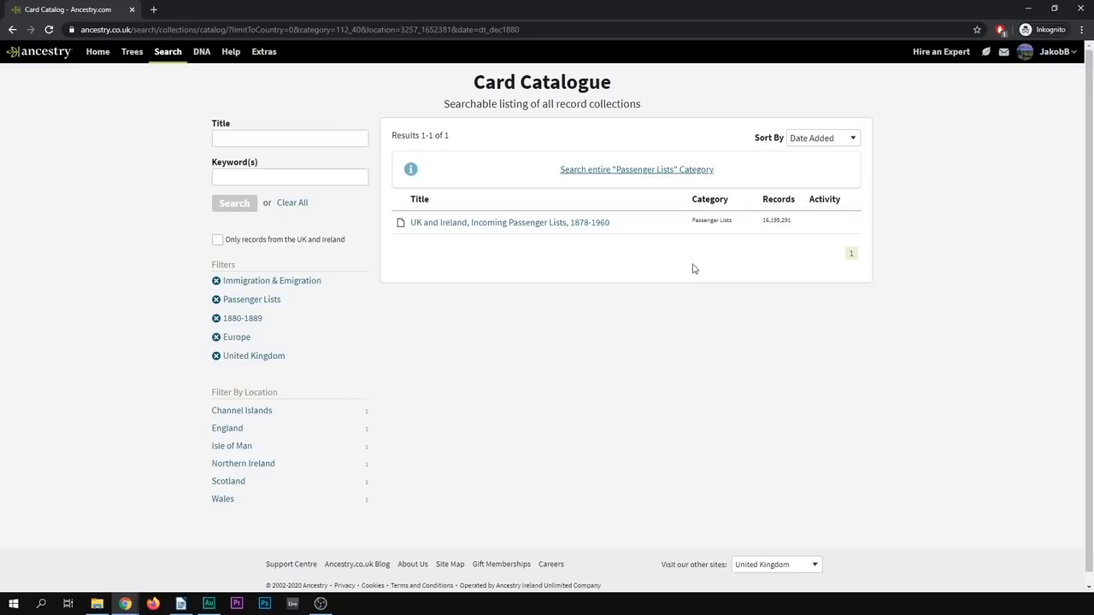
pyautogui.doubleClick(776, 220)
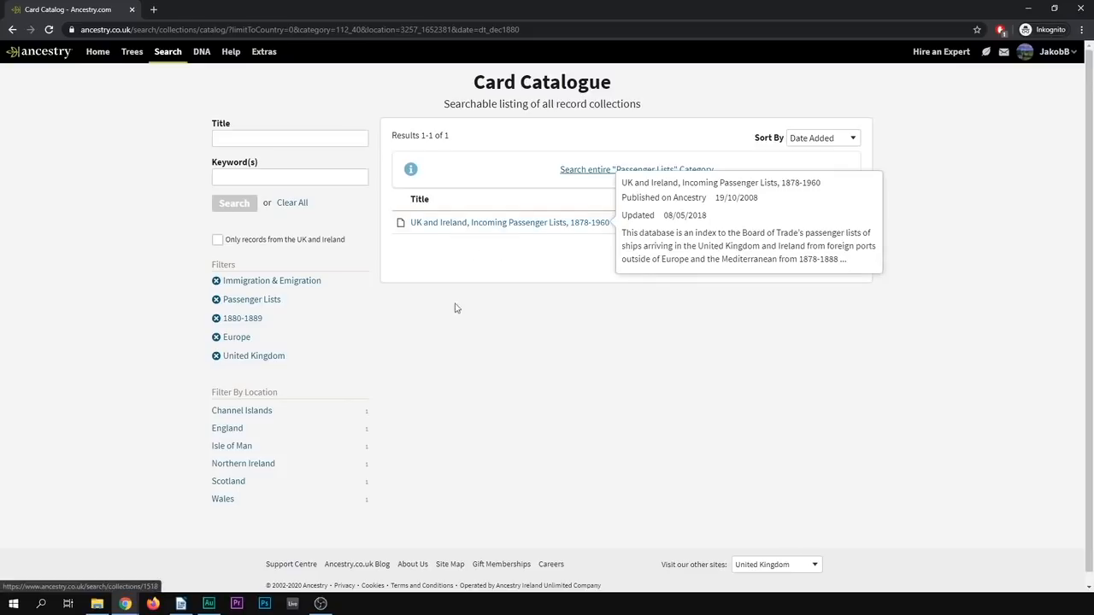
pyautogui.moveTo(372, 298)
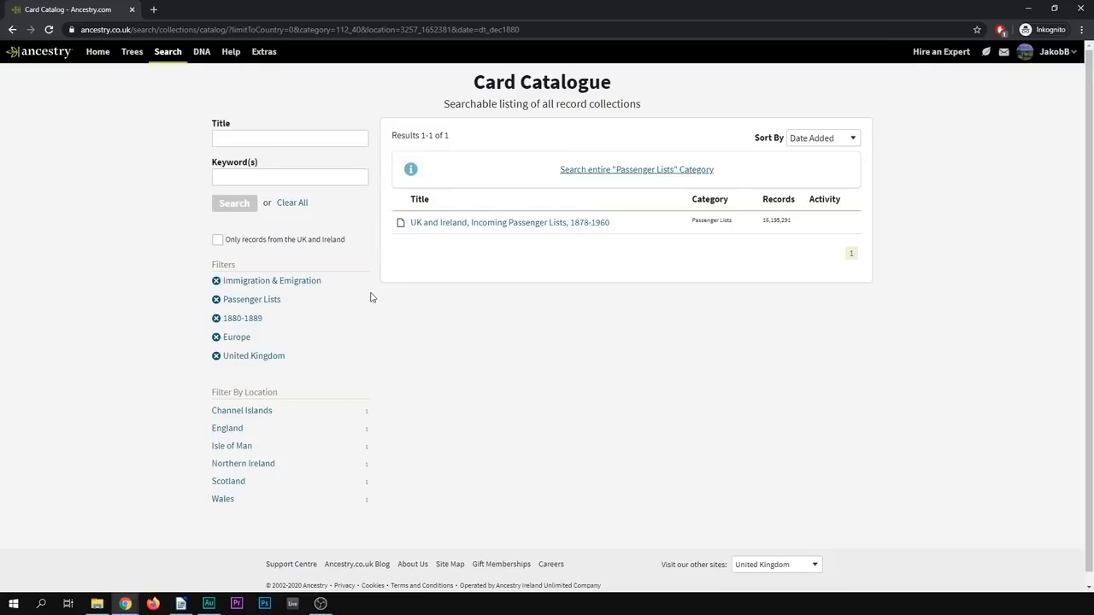
pyautogui.moveTo(421, 265)
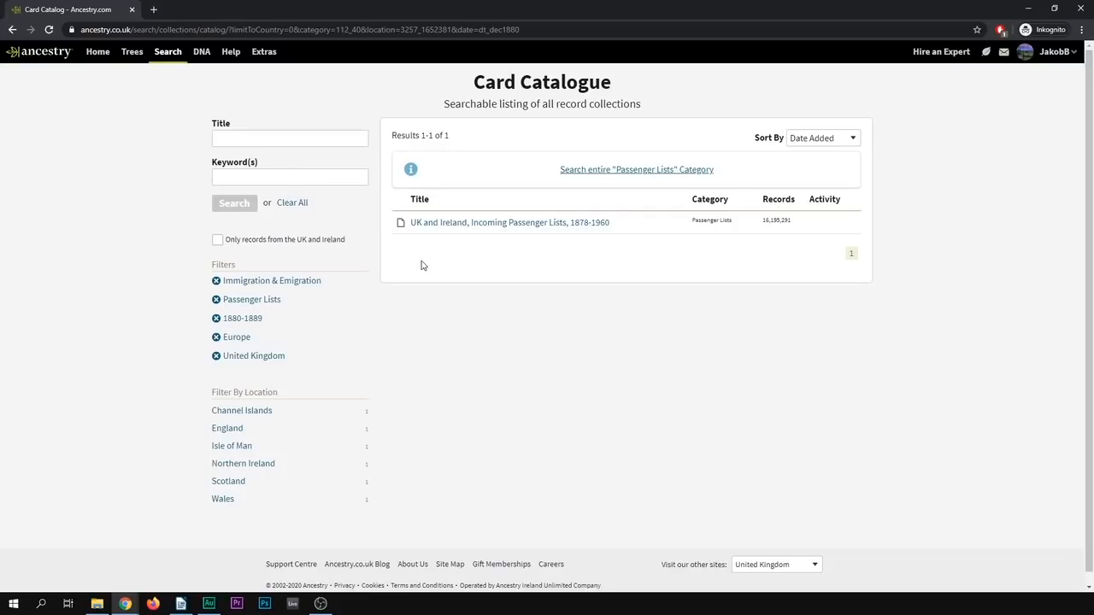
pyautogui.moveTo(325, 369)
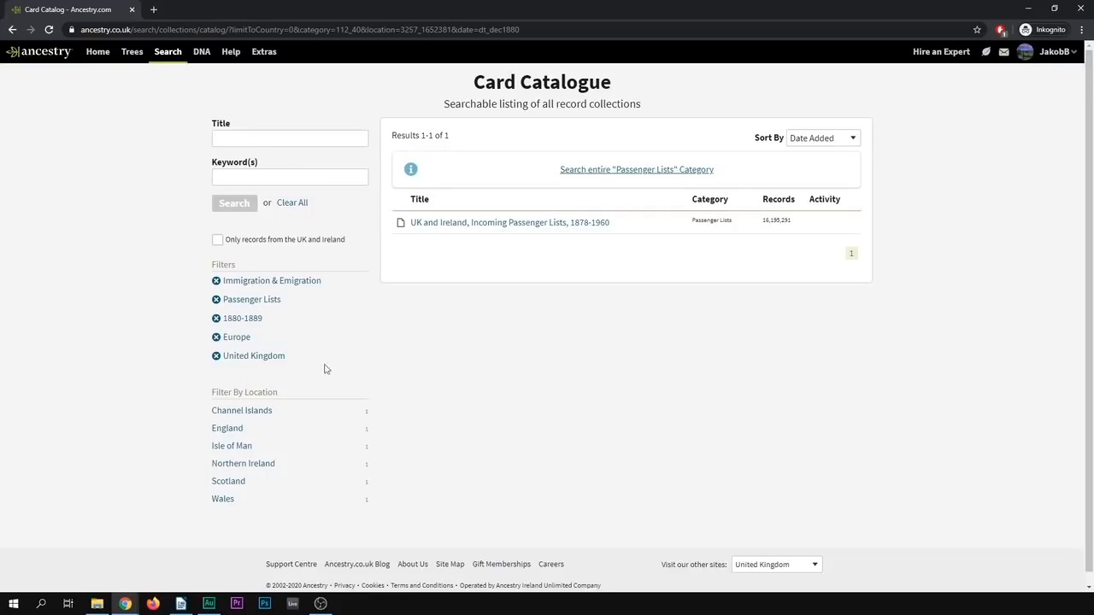
pyautogui.moveTo(297, 267)
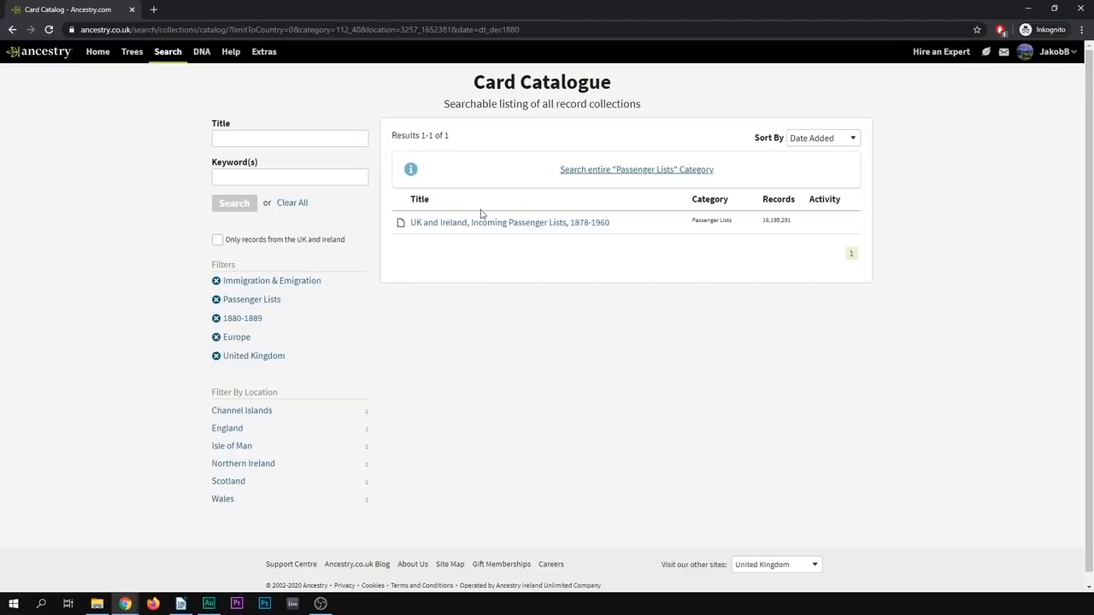
# Step: Browse the UK and Ireland incoming passenger lists by port Maryport, England, year 1923, month July
pyautogui.click(509, 222)
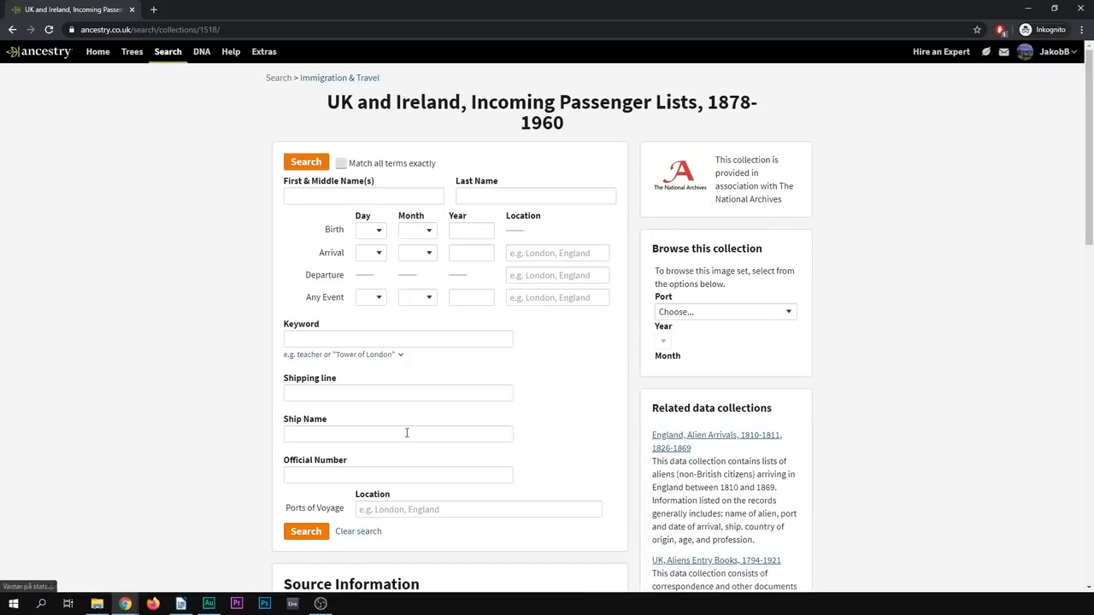
pyautogui.moveTo(404, 380)
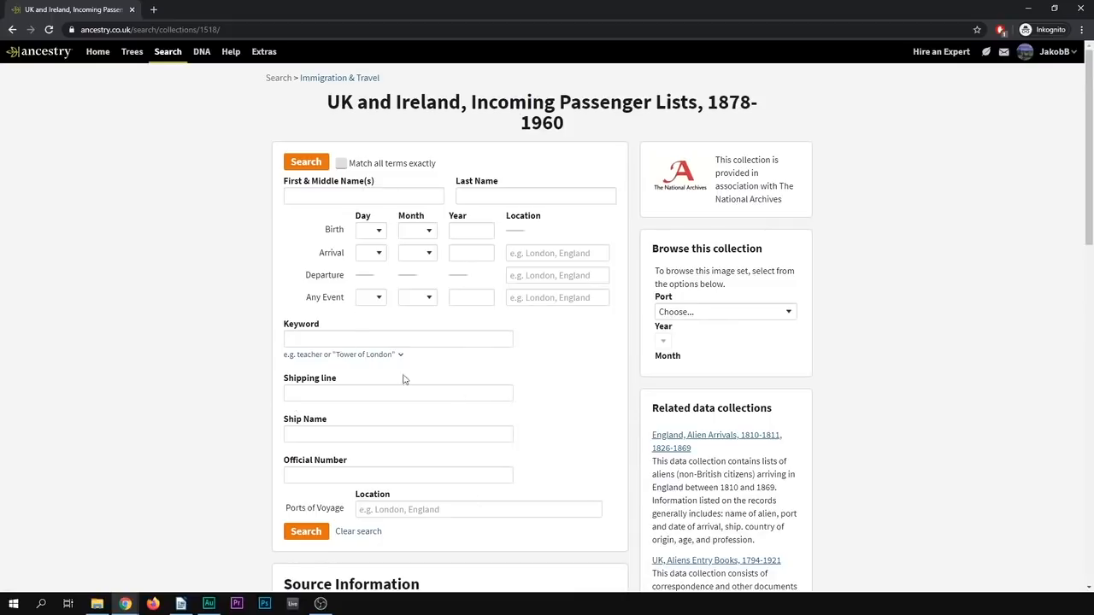
pyautogui.moveTo(606, 169)
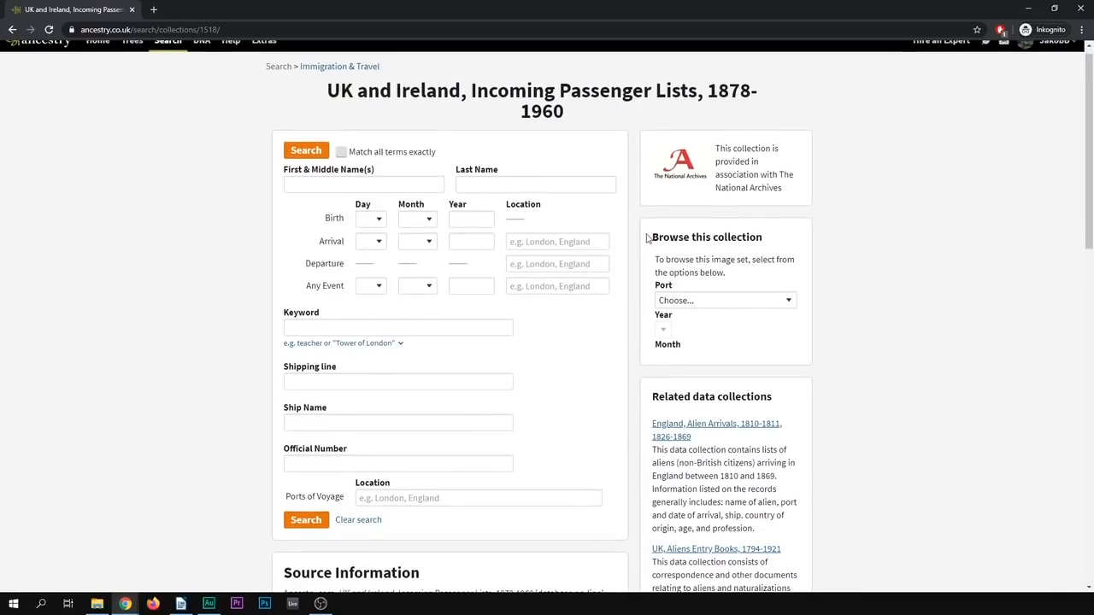
pyautogui.moveTo(725, 294)
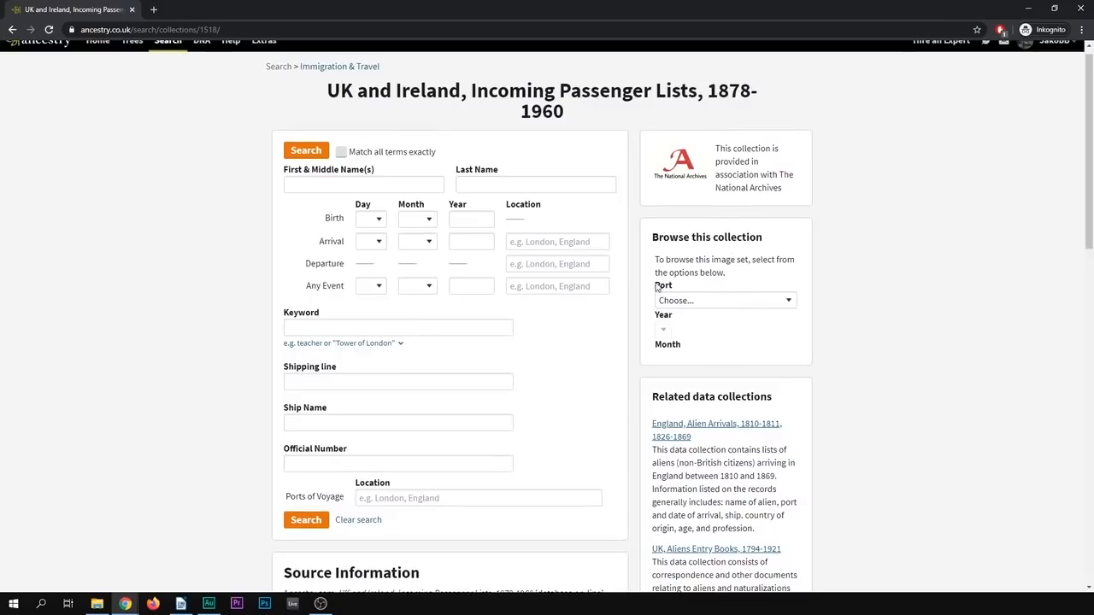
pyautogui.click(724, 301)
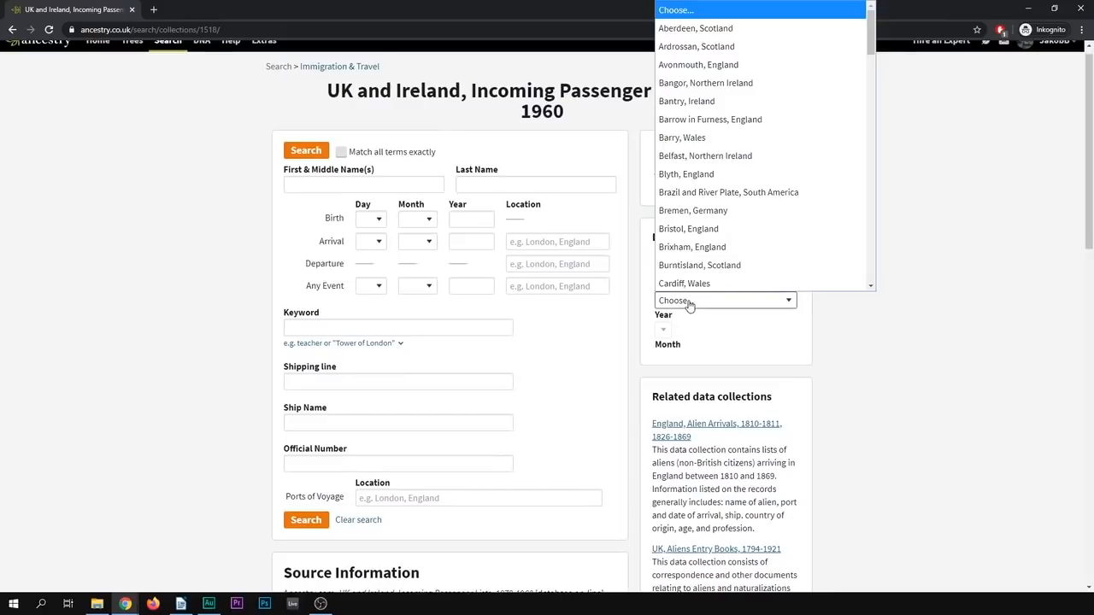
pyautogui.scroll(-3)
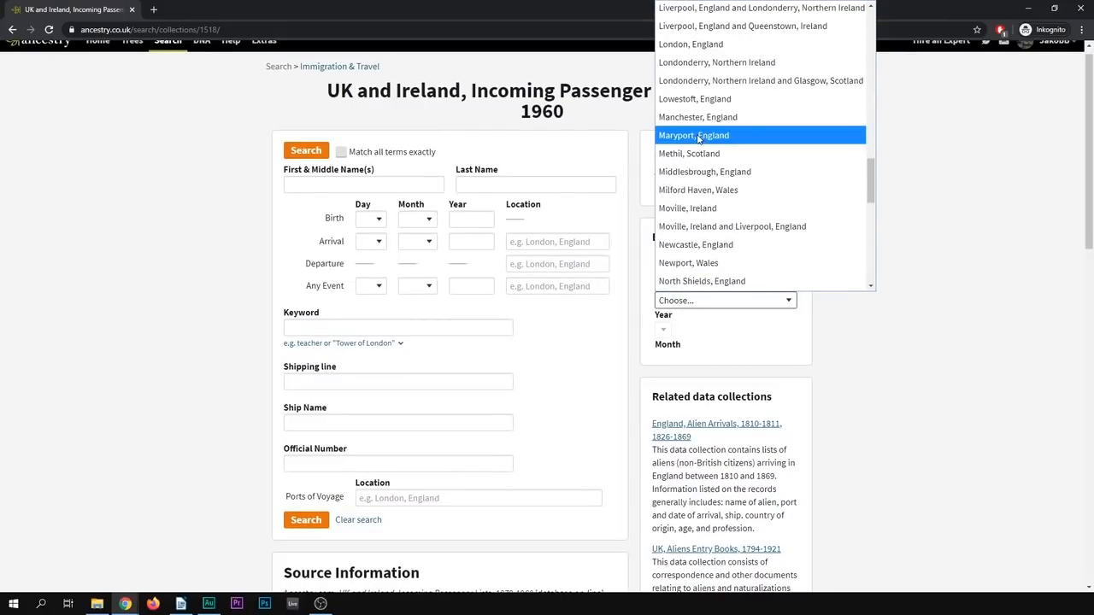
pyautogui.click(694, 135)
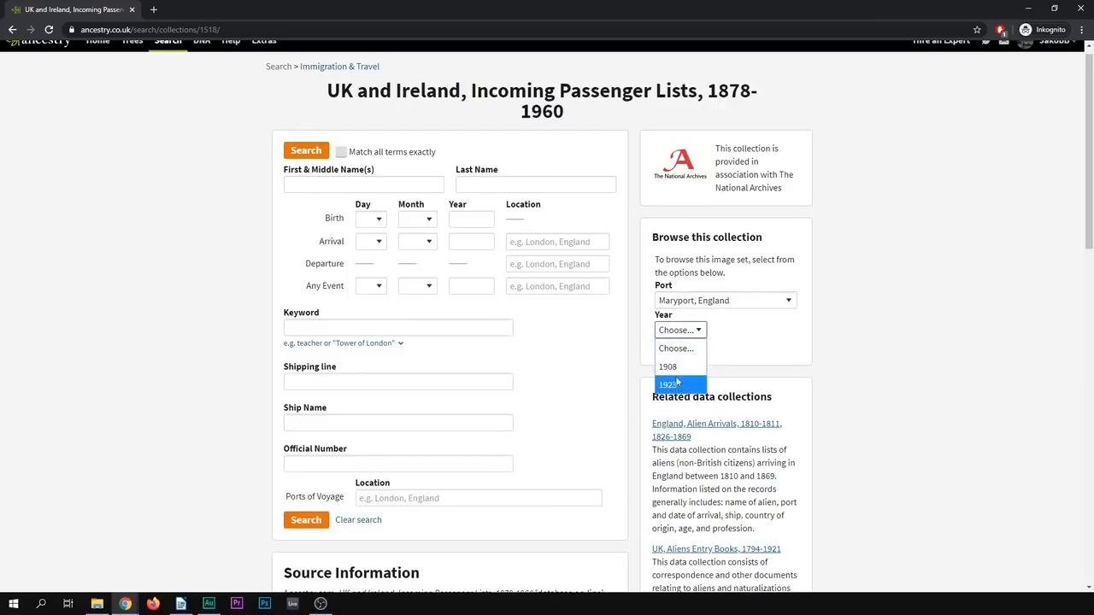
pyautogui.click(668, 383)
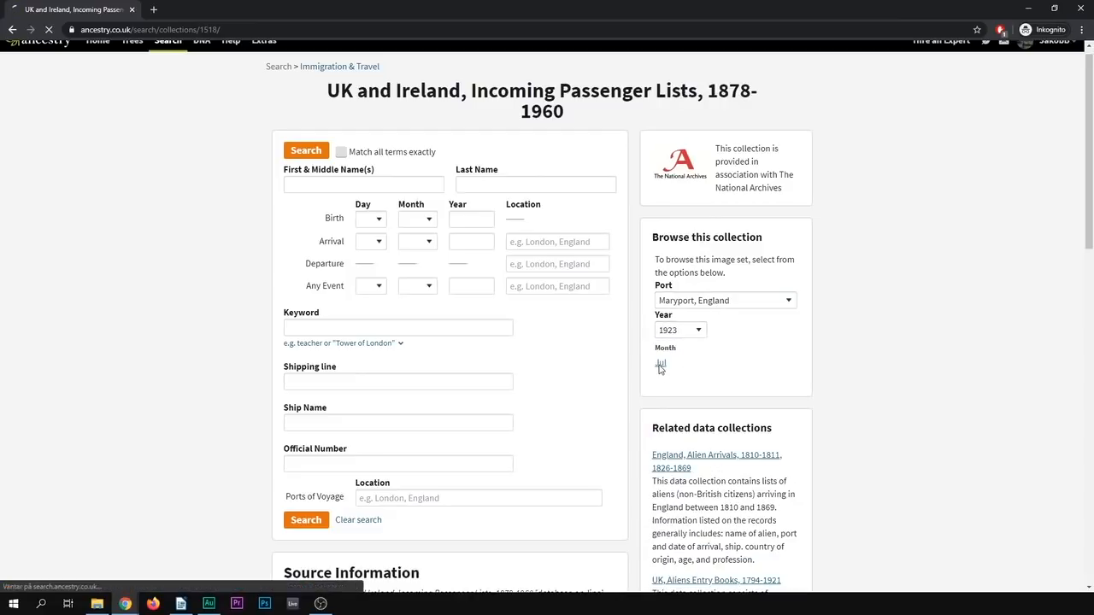
pyautogui.click(659, 366)
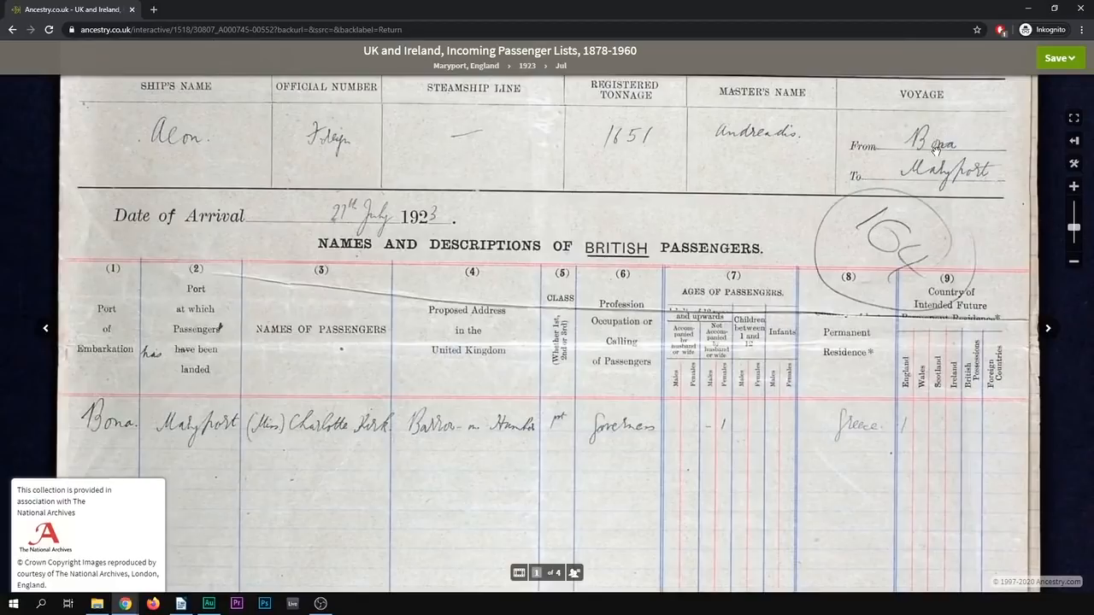
# Step: Save the July 1923 Maryport passenger list image to the computer
pyautogui.click(1059, 58)
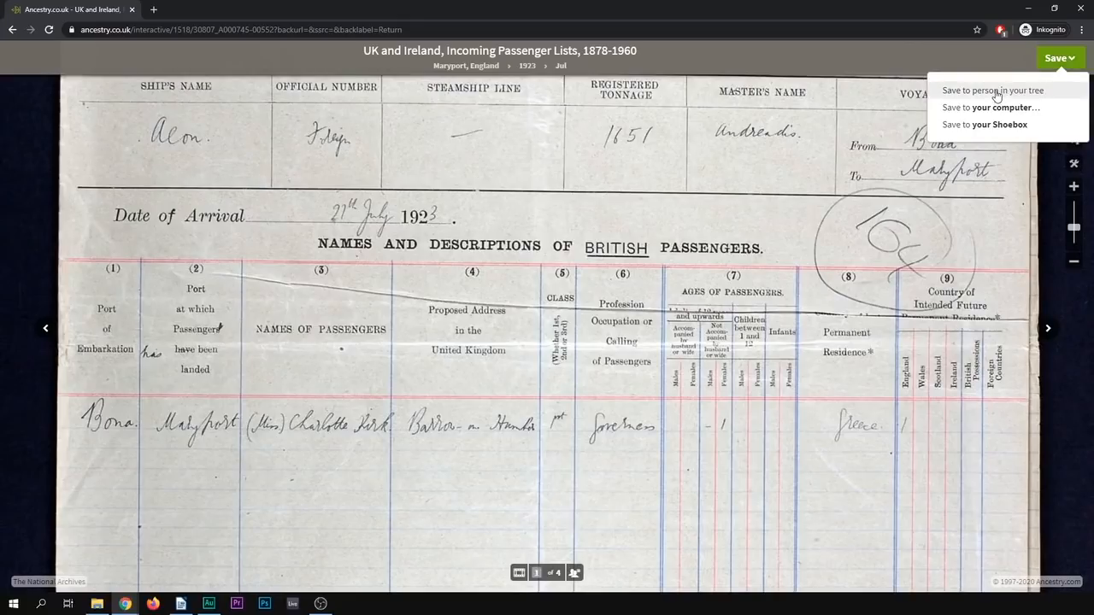
pyautogui.moveTo(988, 123)
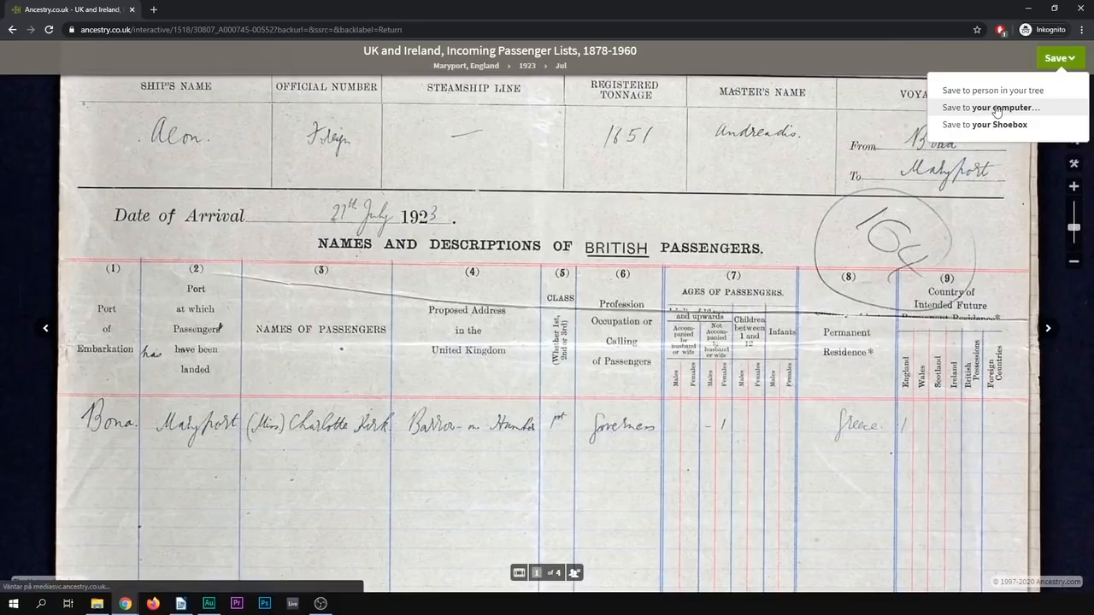
pyautogui.click(990, 106)
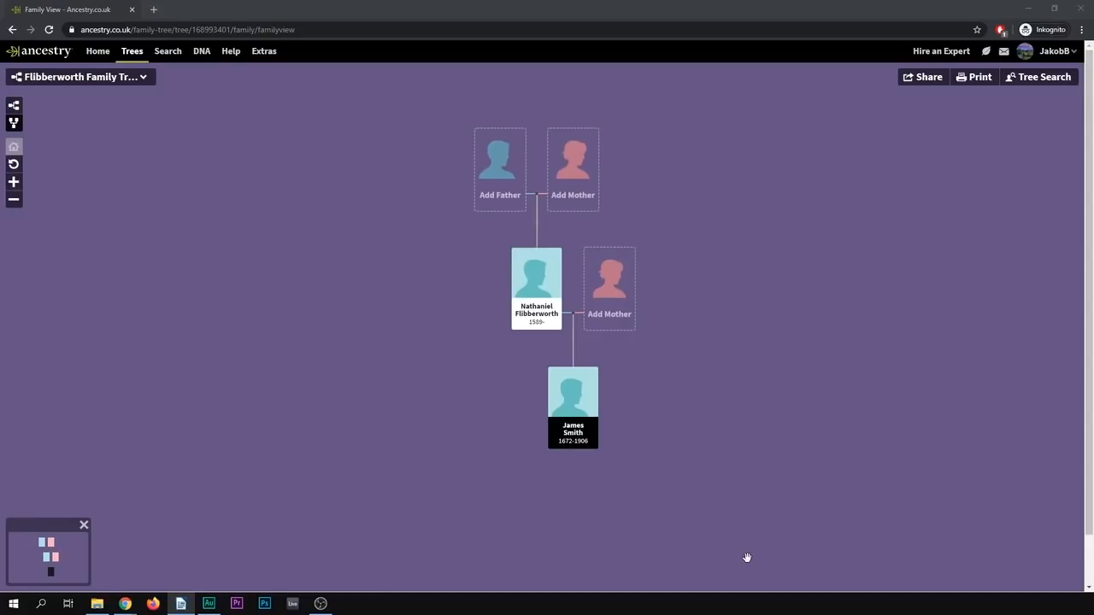
pyautogui.moveTo(629, 471)
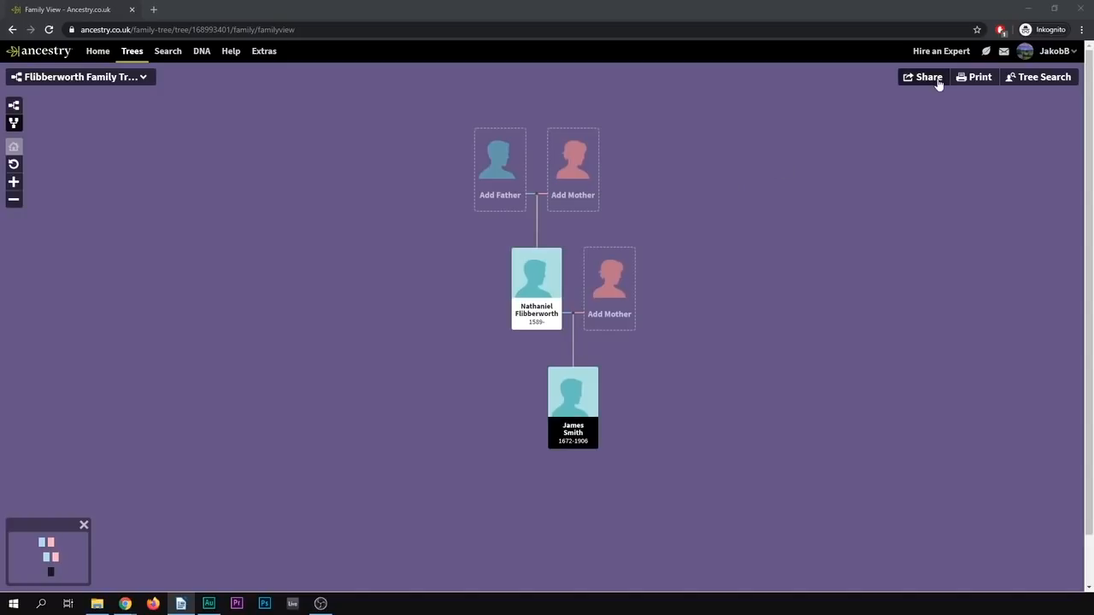
pyautogui.moveTo(932, 84)
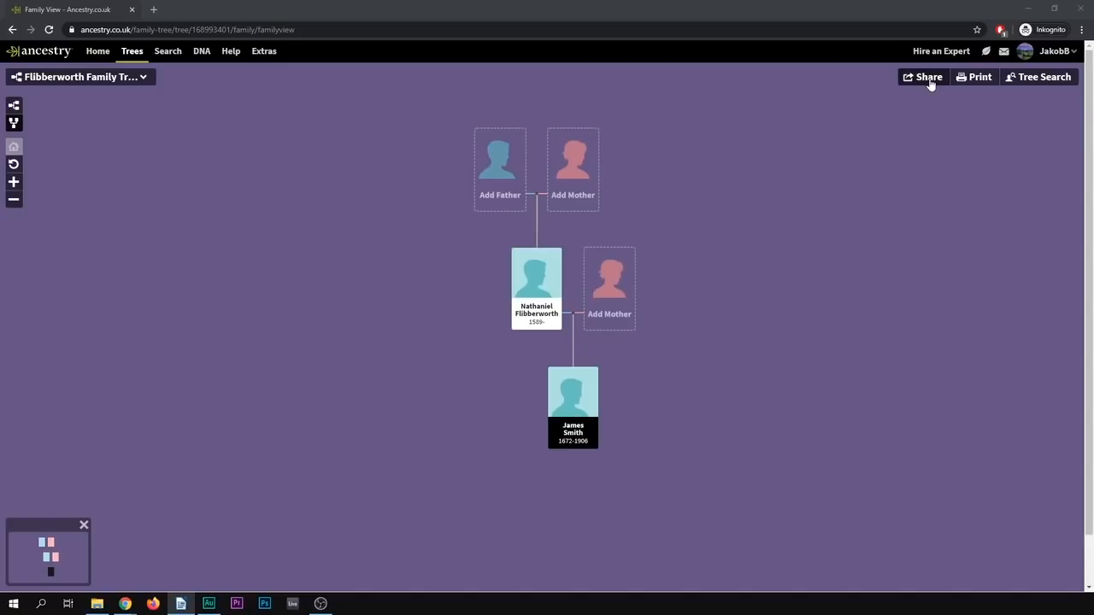
# Step: Bring up the tree's Share dialog and choose sharing by unique link
pyautogui.click(925, 77)
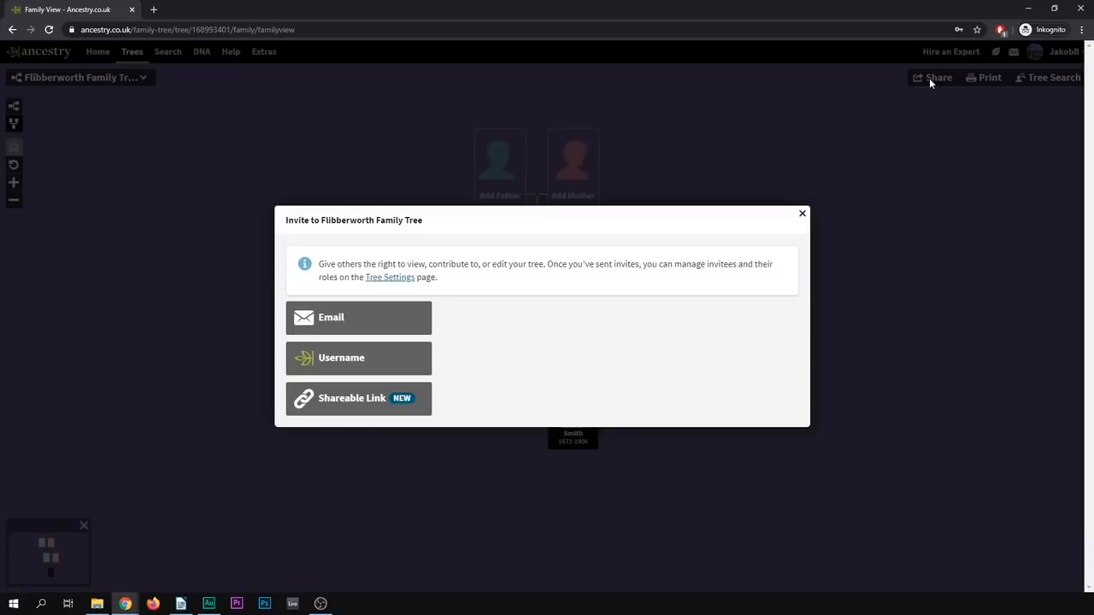
pyautogui.moveTo(359, 316)
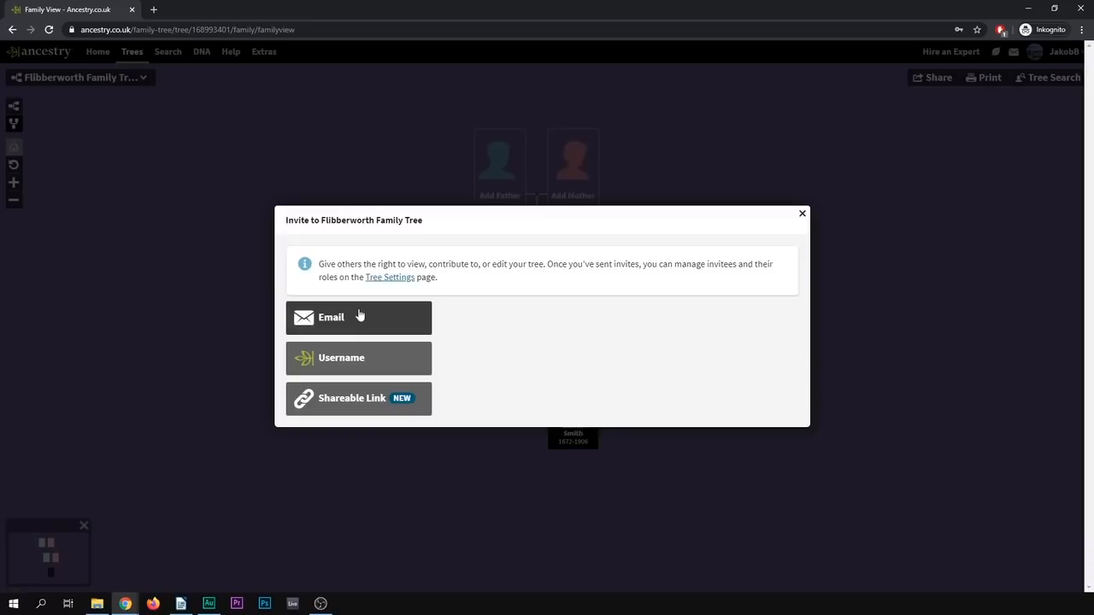
pyautogui.click(332, 316)
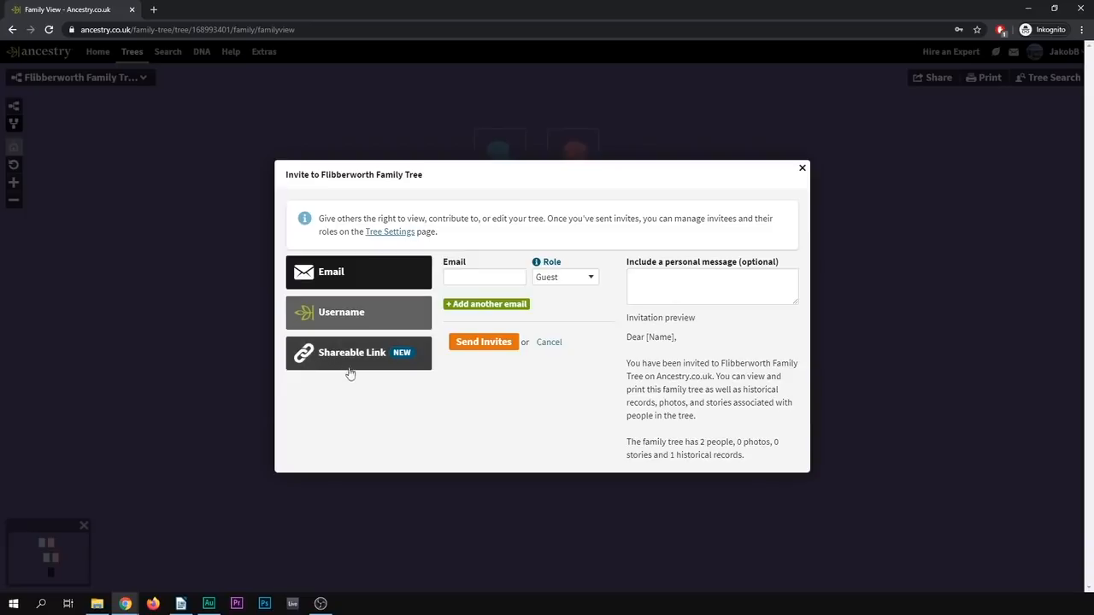
pyautogui.moveTo(336, 376)
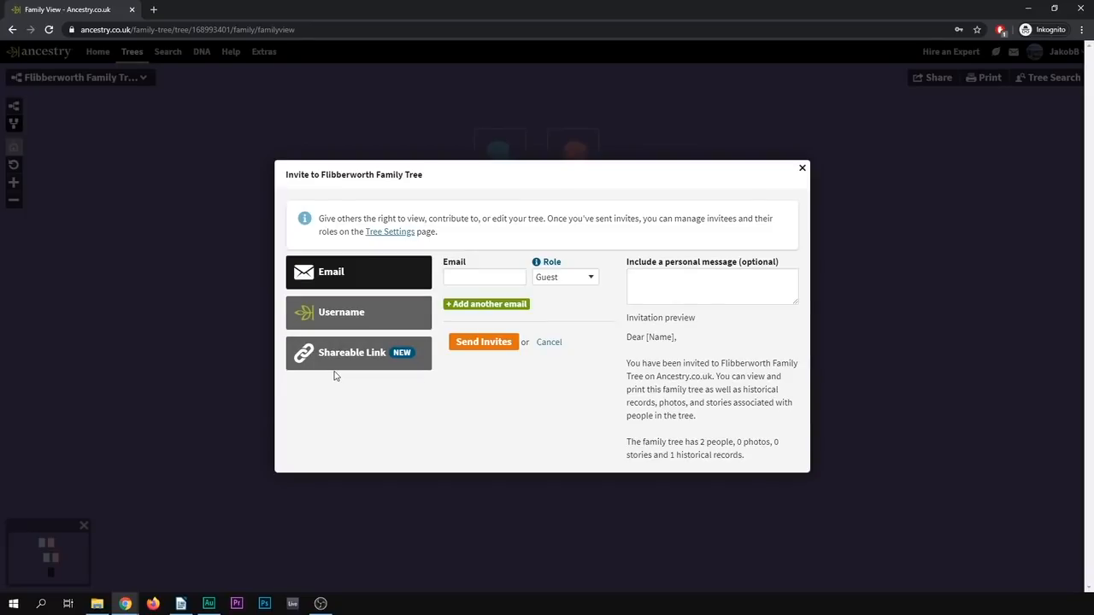
pyautogui.click(359, 311)
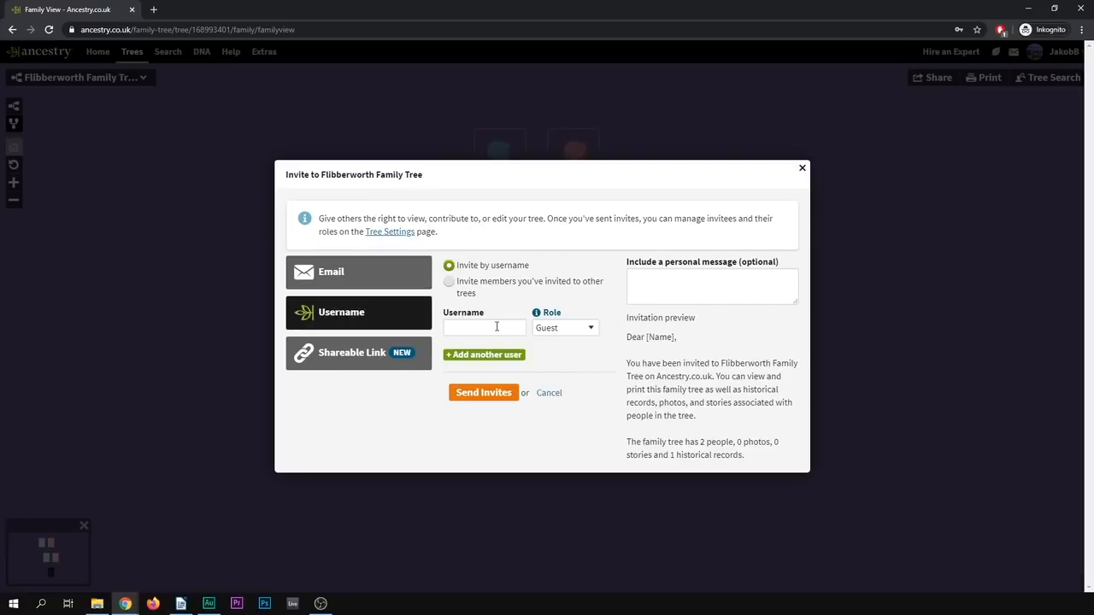
pyautogui.click(352, 352)
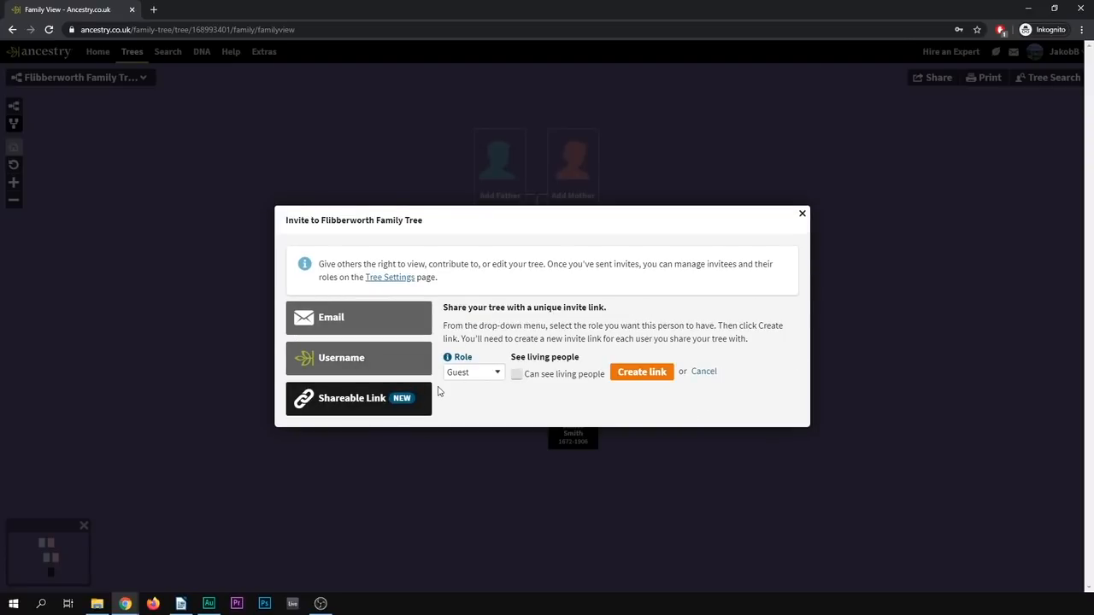
# Step: Generate and copy an invite link with Contributor role and living people visible
pyautogui.click(472, 373)
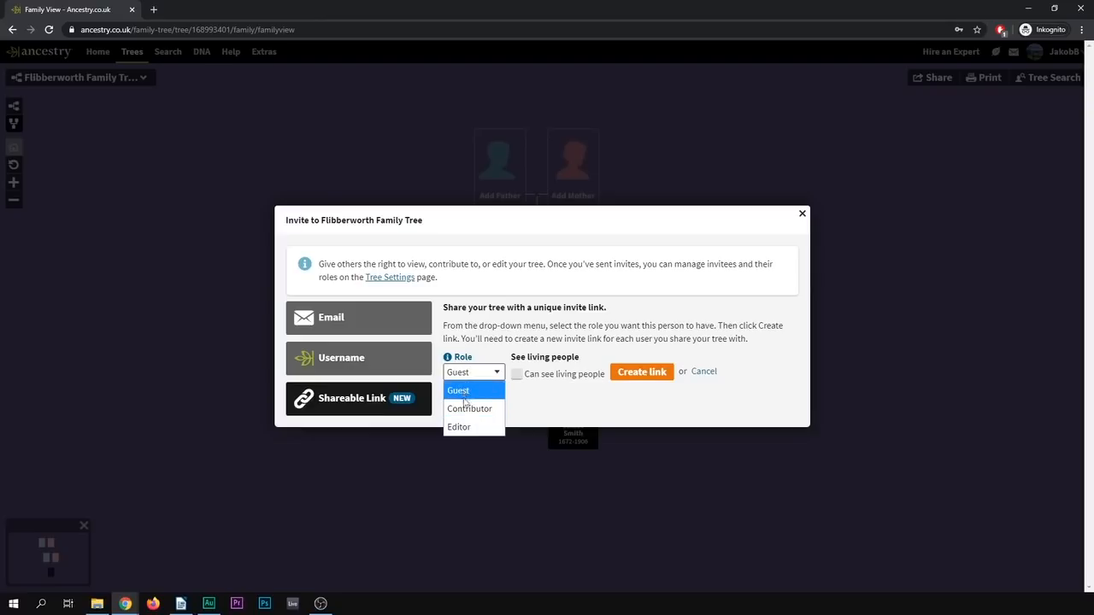
pyautogui.moveTo(468, 409)
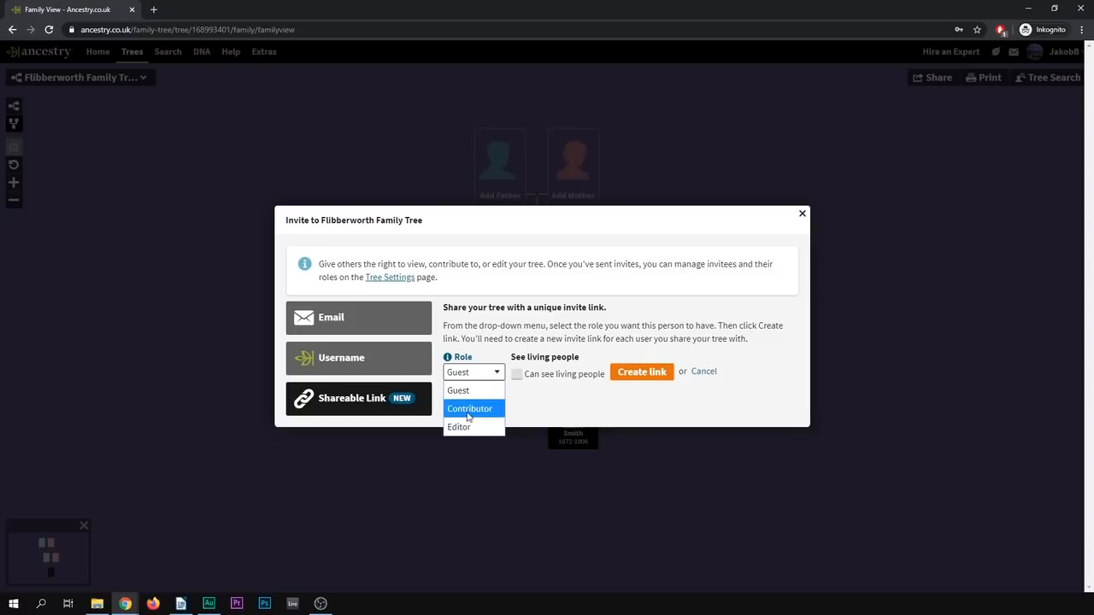
pyautogui.click(468, 409)
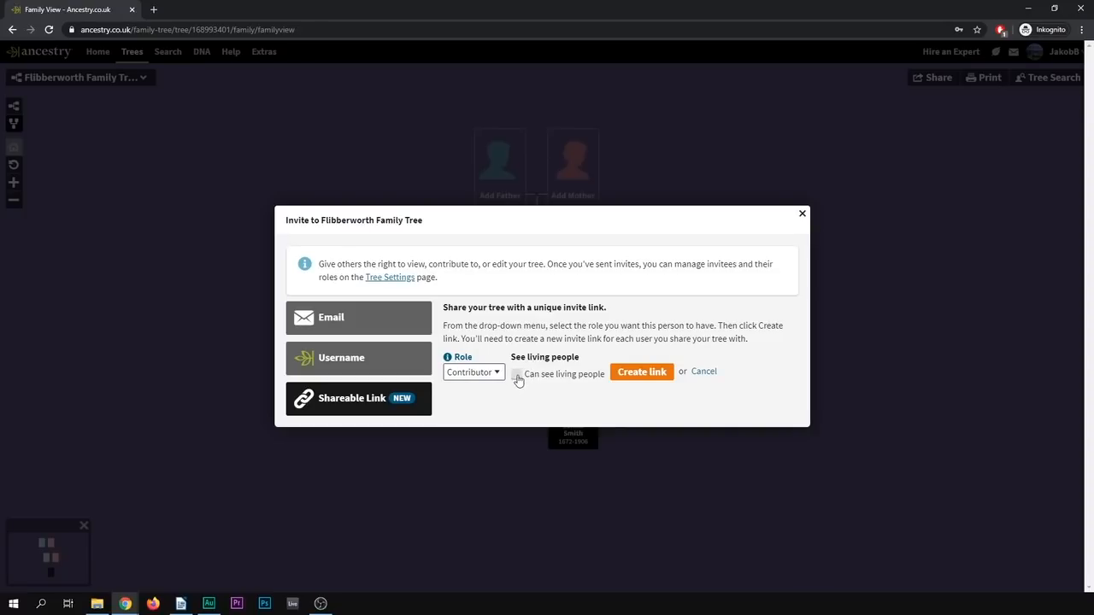
pyautogui.click(516, 373)
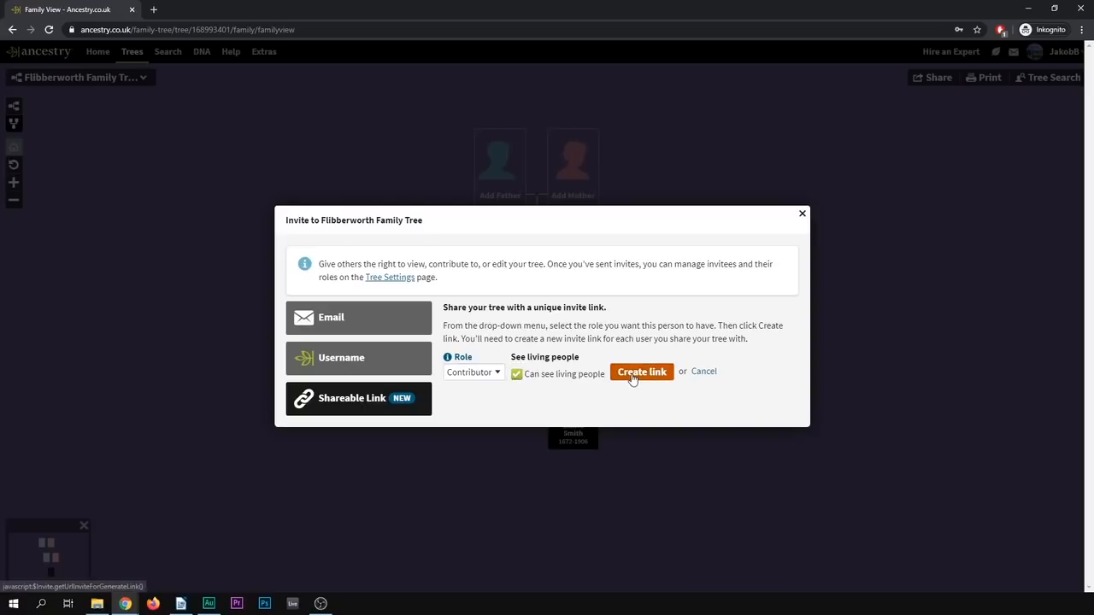
pyautogui.click(641, 373)
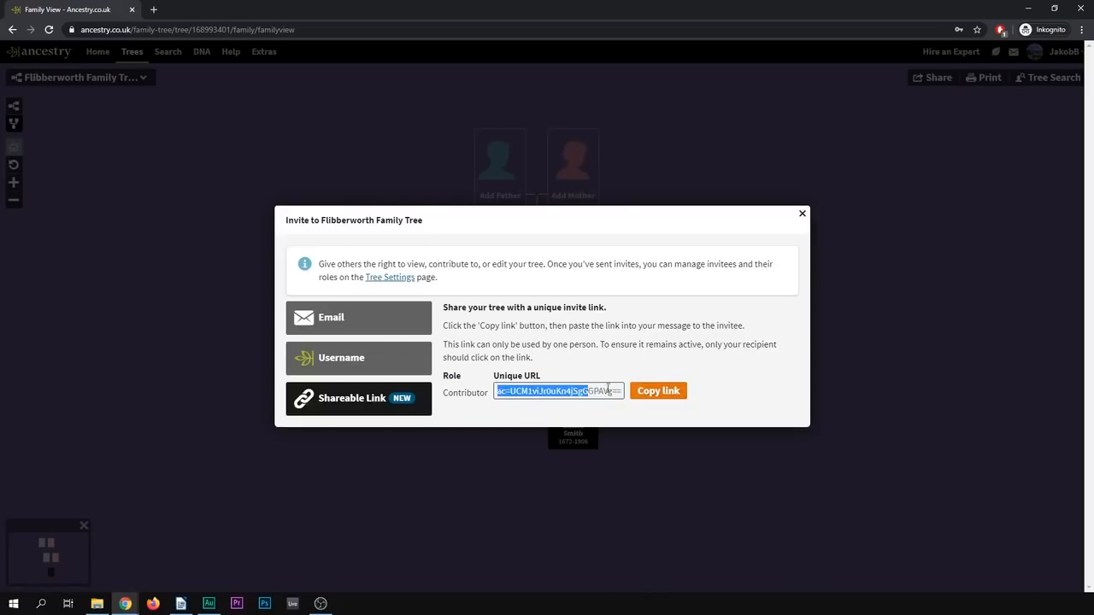
pyautogui.click(658, 389)
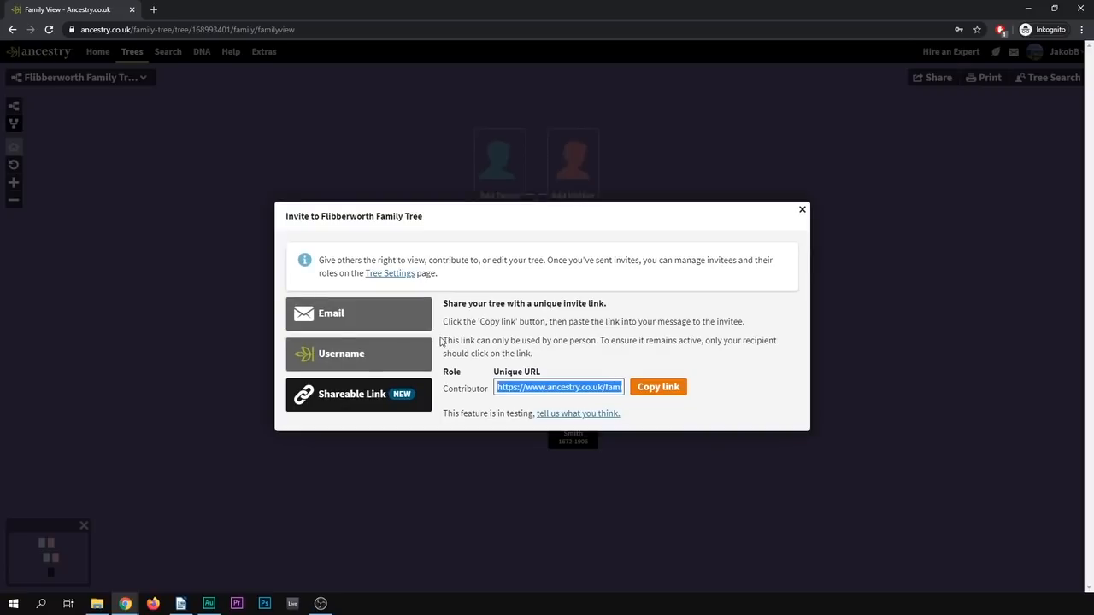
# Step: Look over the username invite option and its role choices
pyautogui.click(341, 352)
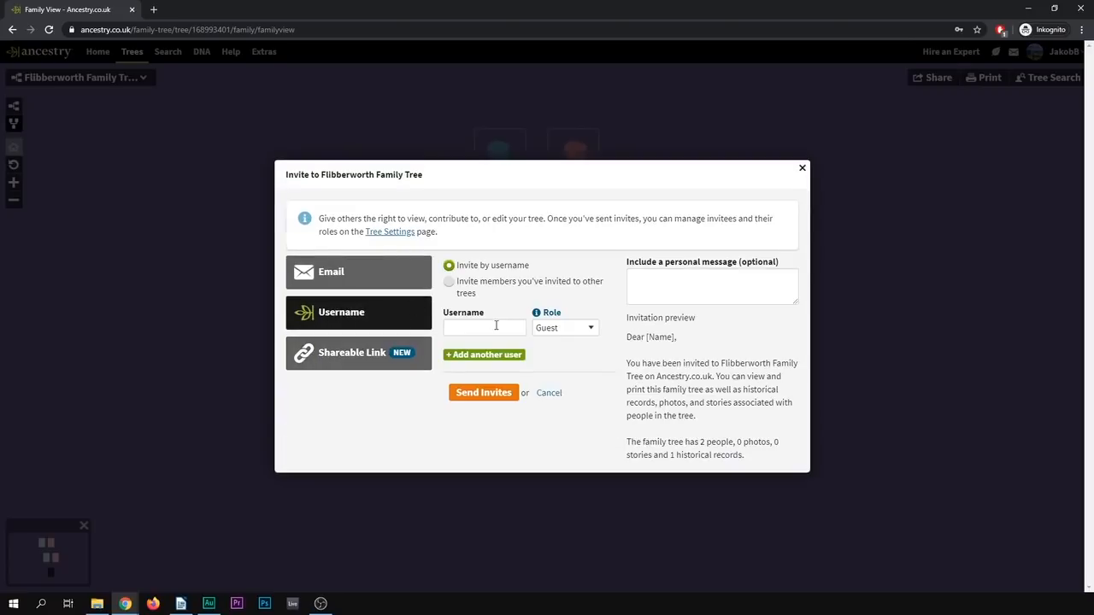
pyautogui.click(486, 328)
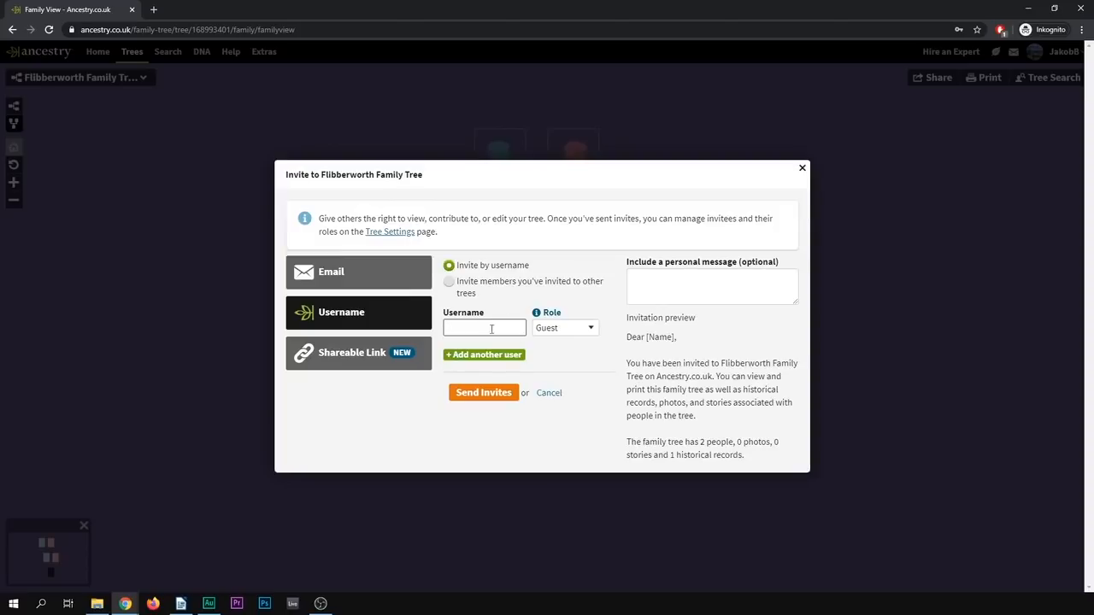
pyautogui.click(564, 329)
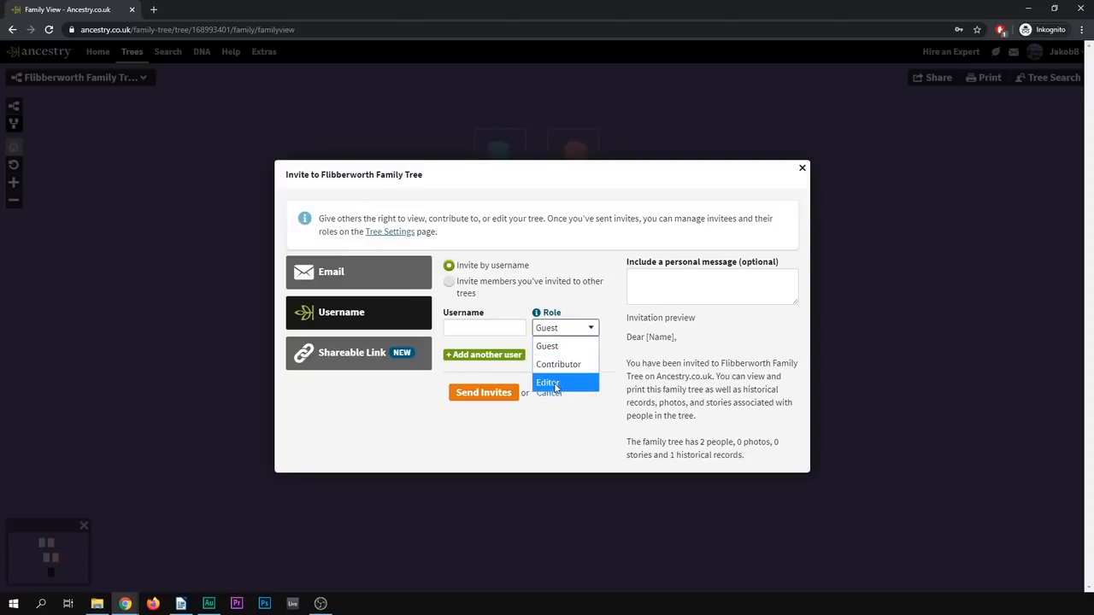
# Step: Return to the email invitation form with the Guest role
pyautogui.click(331, 270)
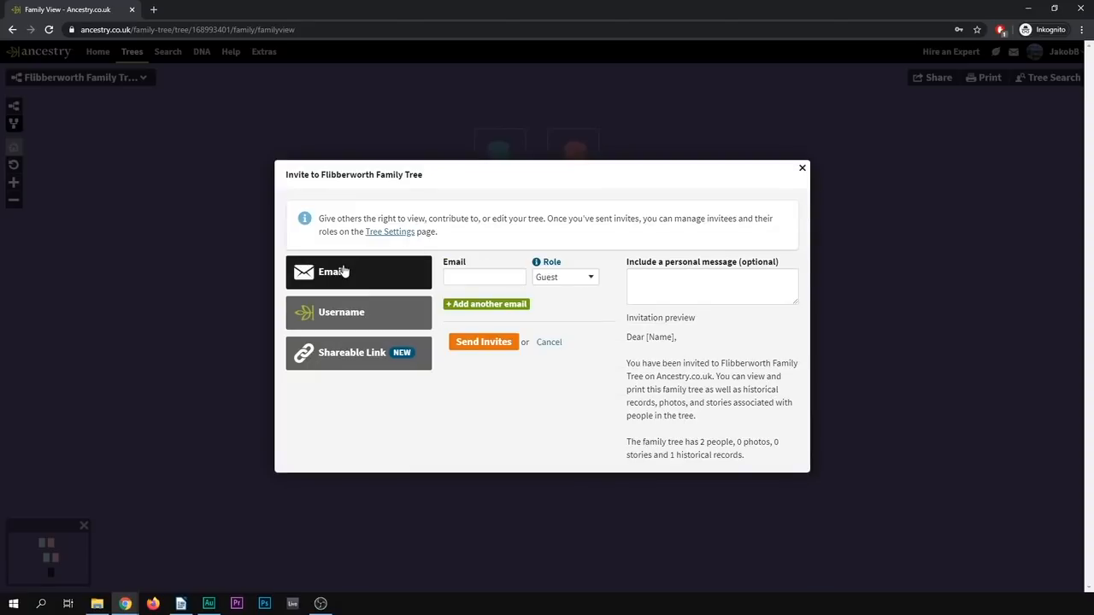
pyautogui.click(342, 311)
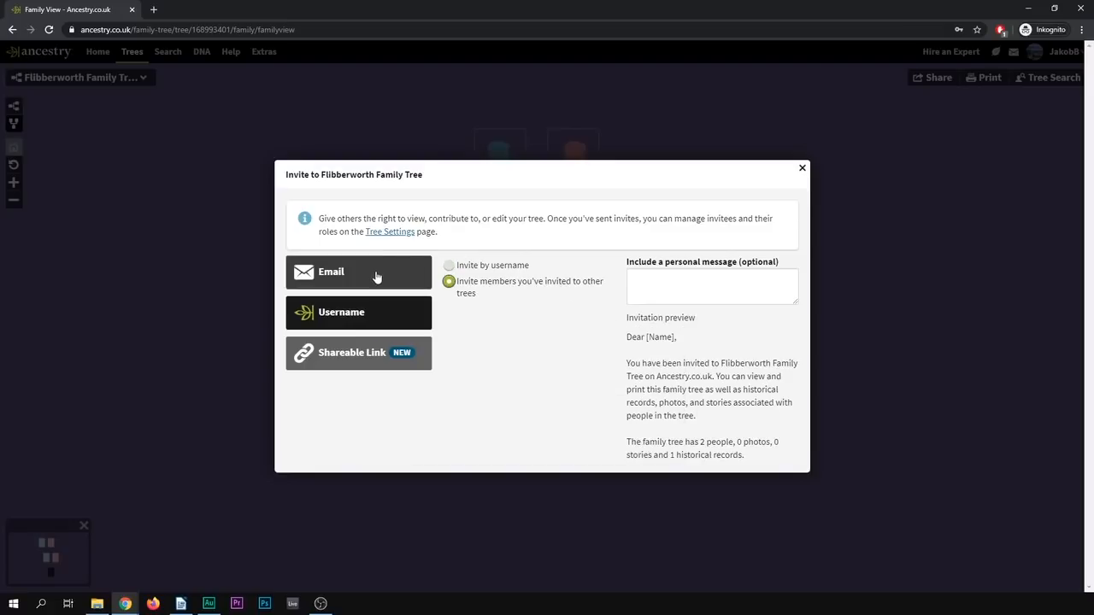
pyautogui.click(331, 272)
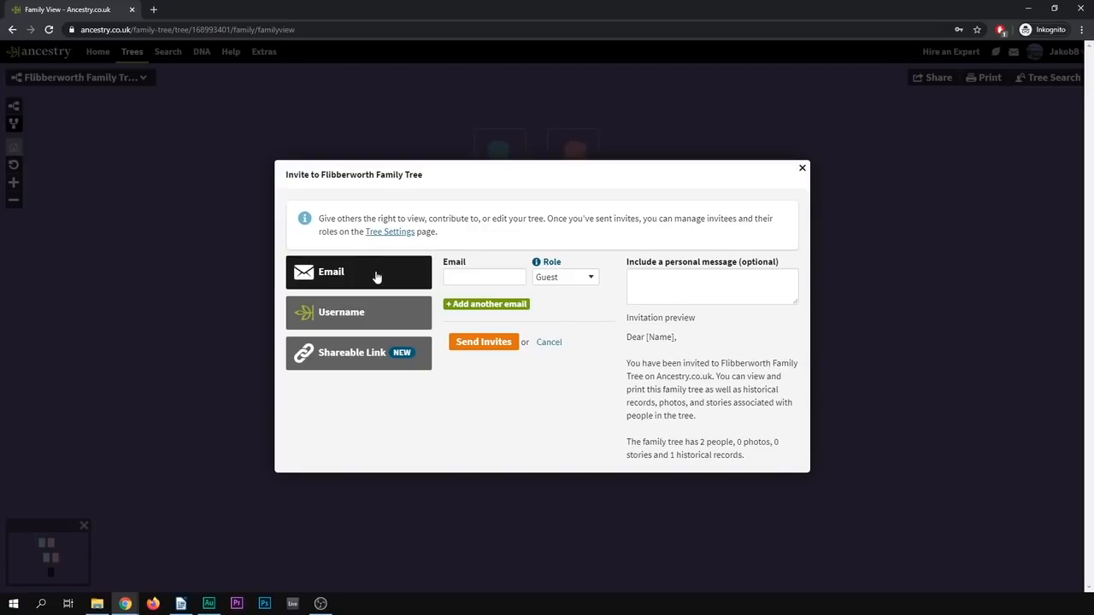
pyautogui.moveTo(386, 274)
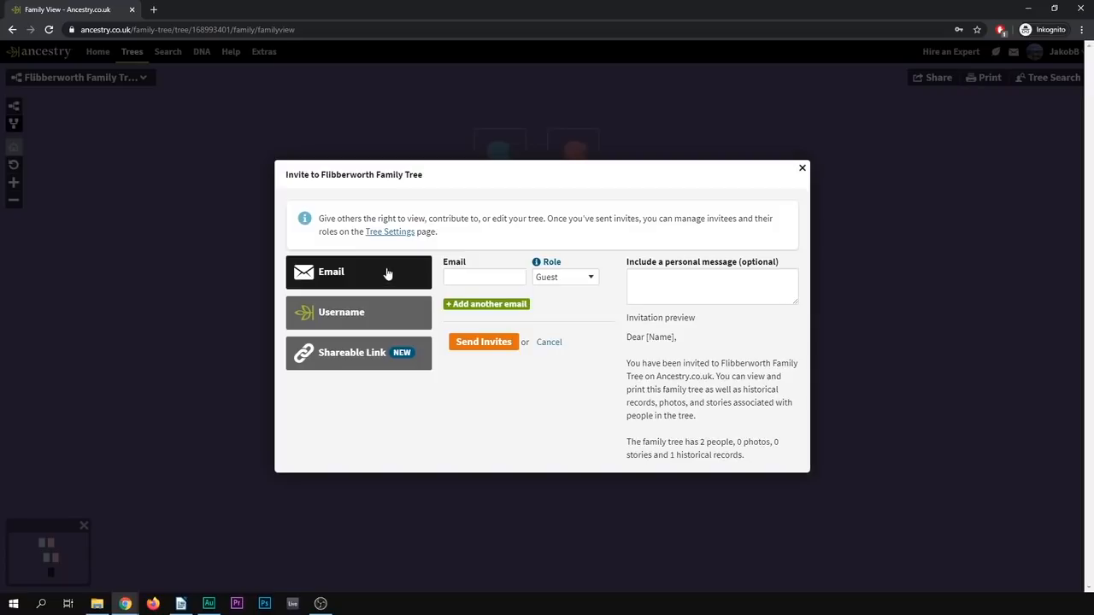
pyautogui.moveTo(801, 168)
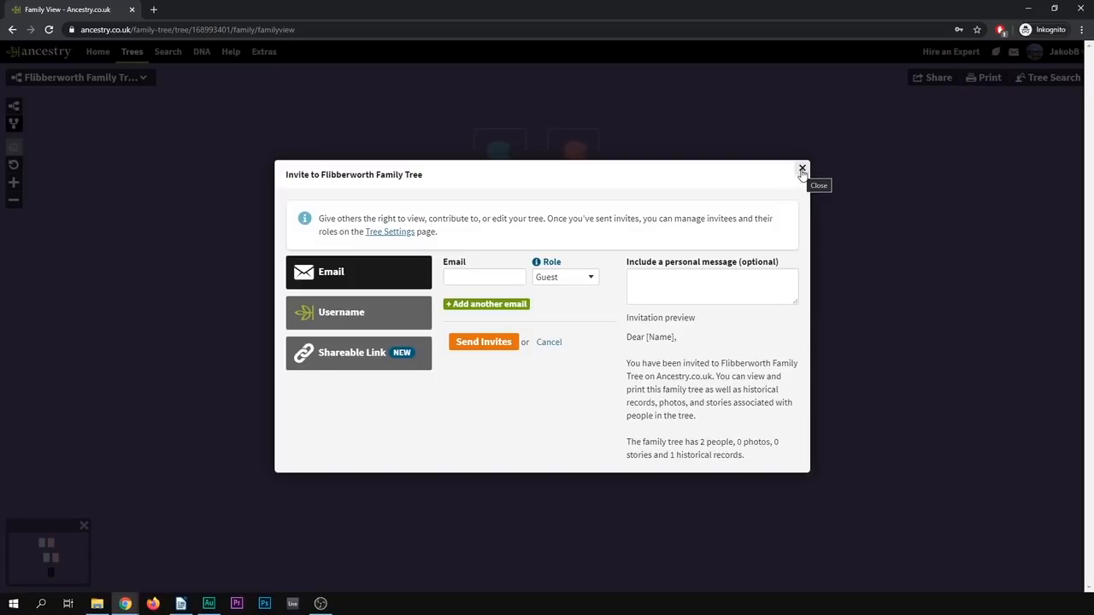
# Step: Close the invite dialog and show the Help menu above the Flibberworth tree
pyautogui.click(801, 167)
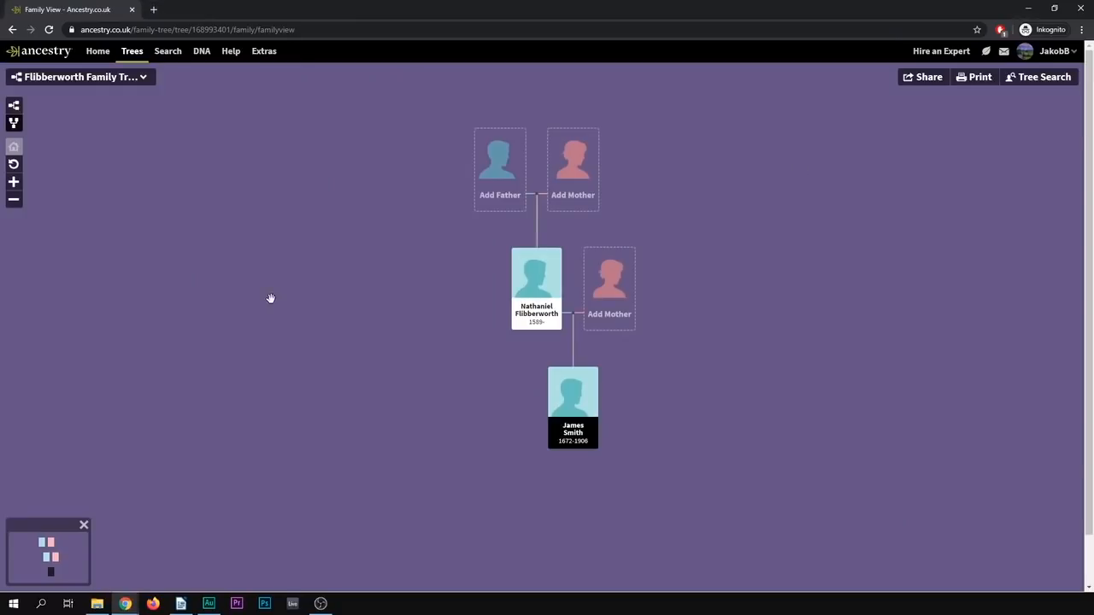
pyautogui.moveTo(202, 195)
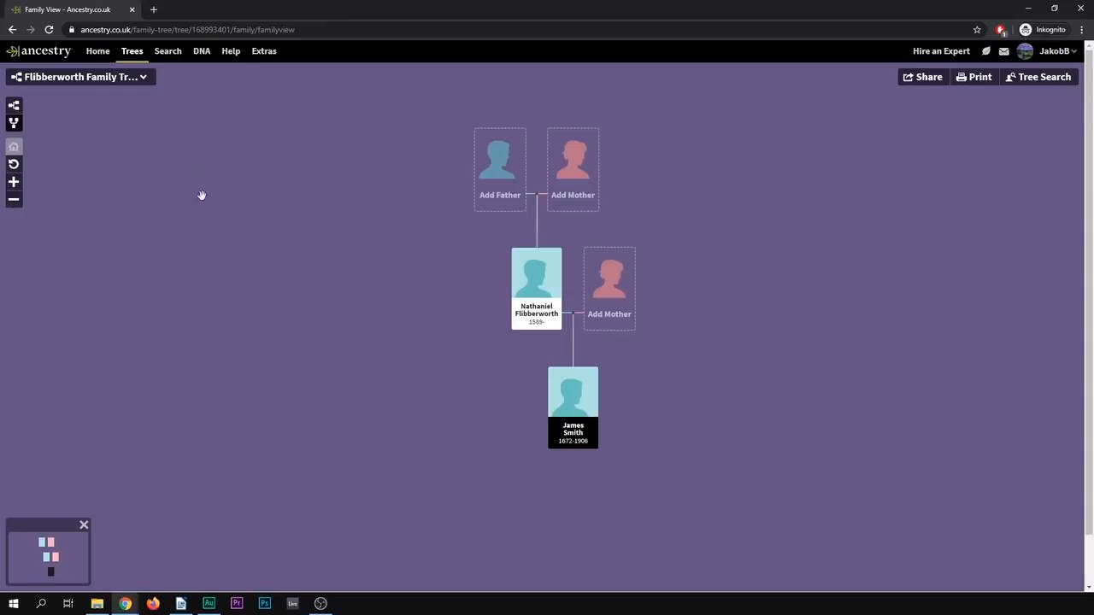
pyautogui.moveTo(277, 150)
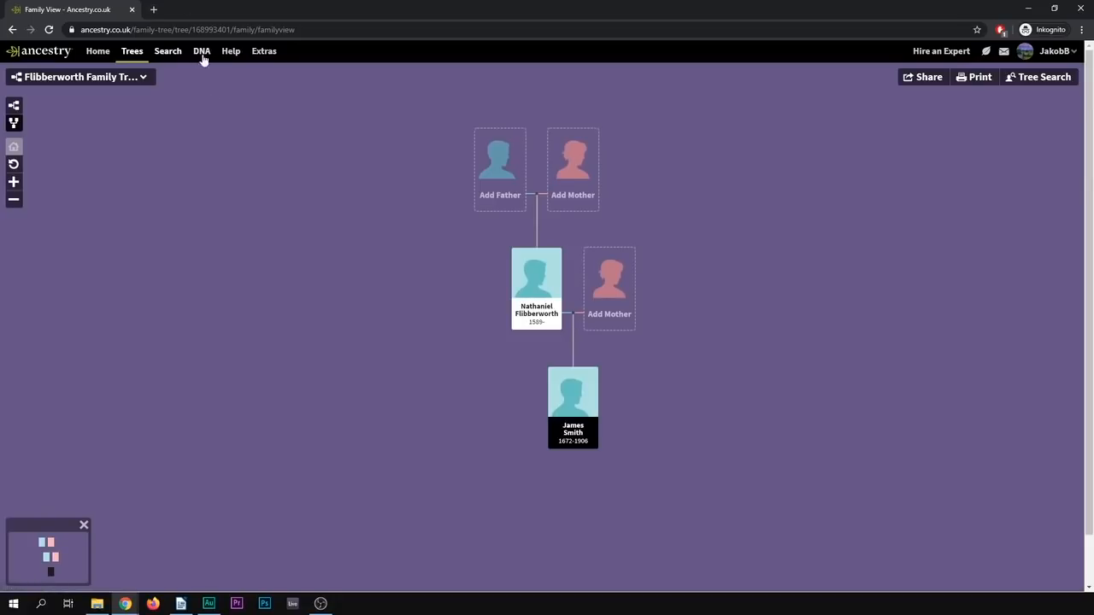
pyautogui.click(231, 51)
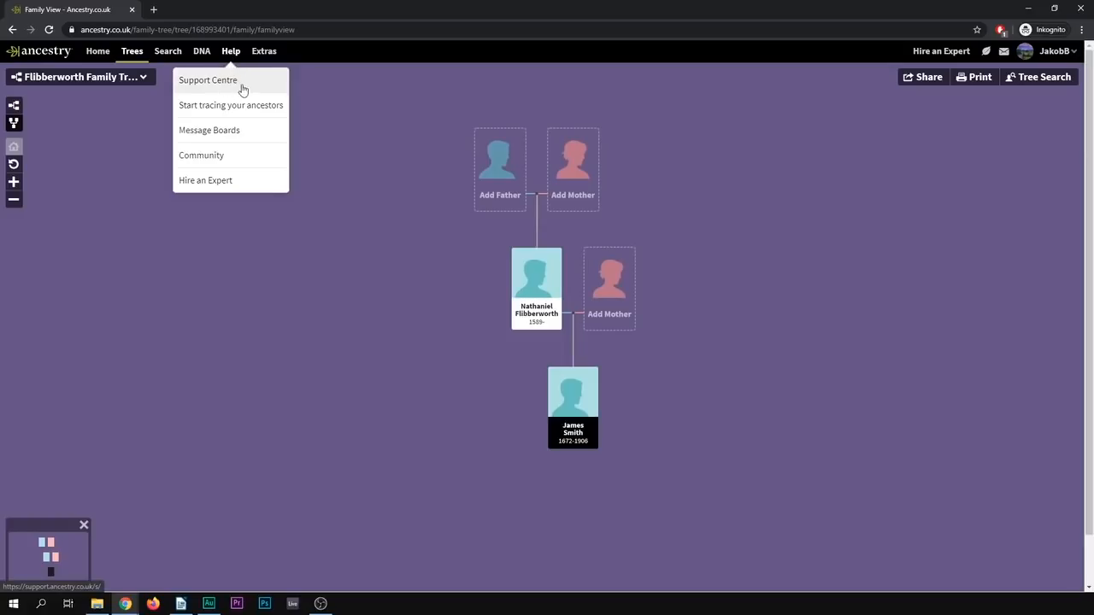
# Step: In the Support Centre, search 'share' and read through the Sharing a Family Tree article
pyautogui.click(208, 80)
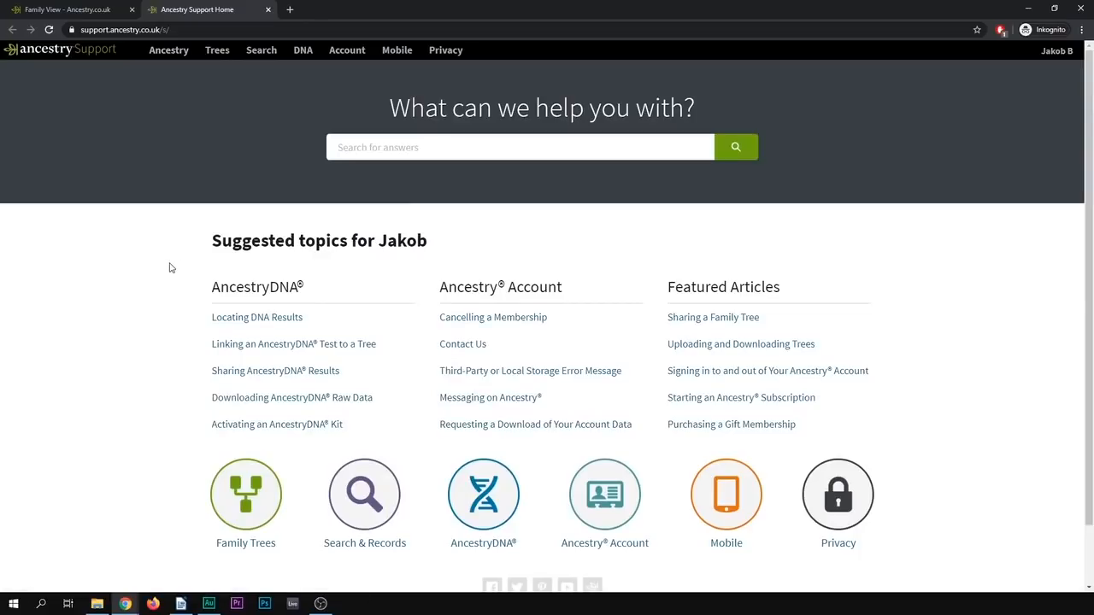
pyautogui.moveTo(320, 216)
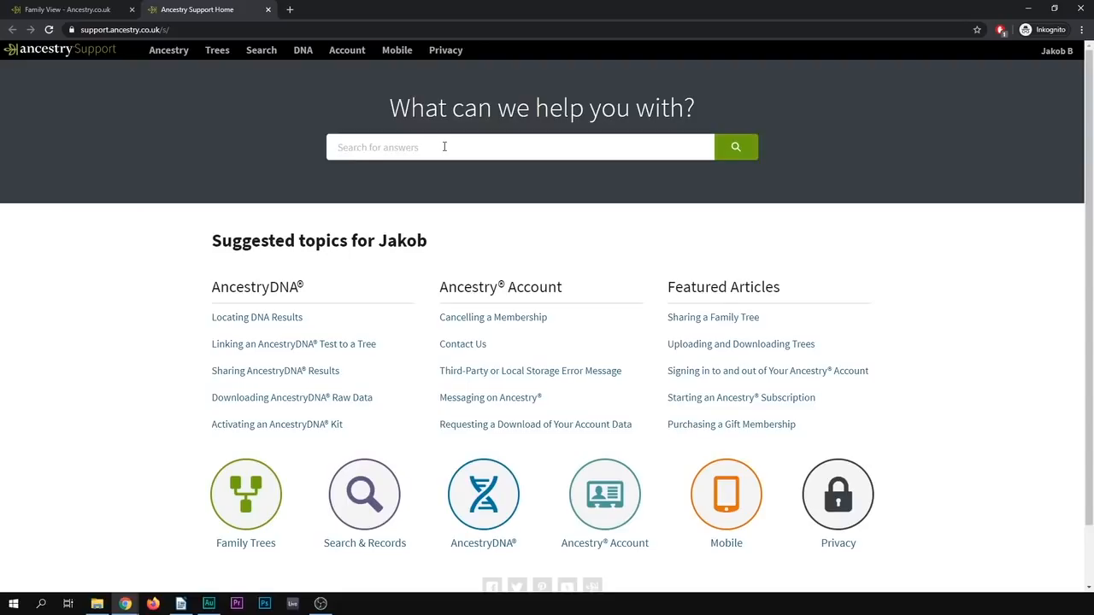
pyautogui.write('share')
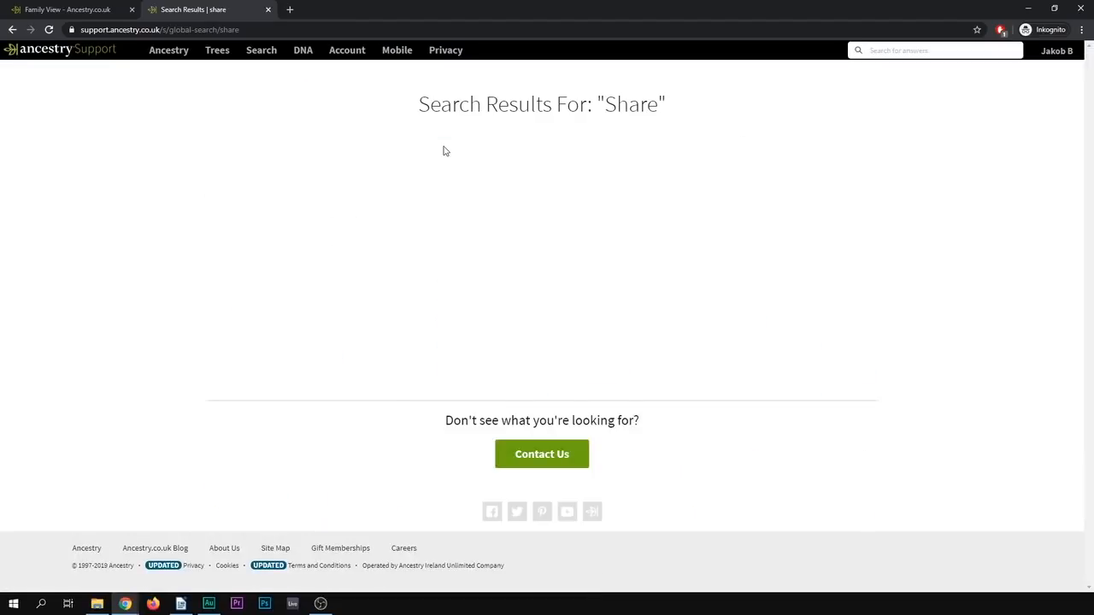
pyautogui.moveTo(413, 150)
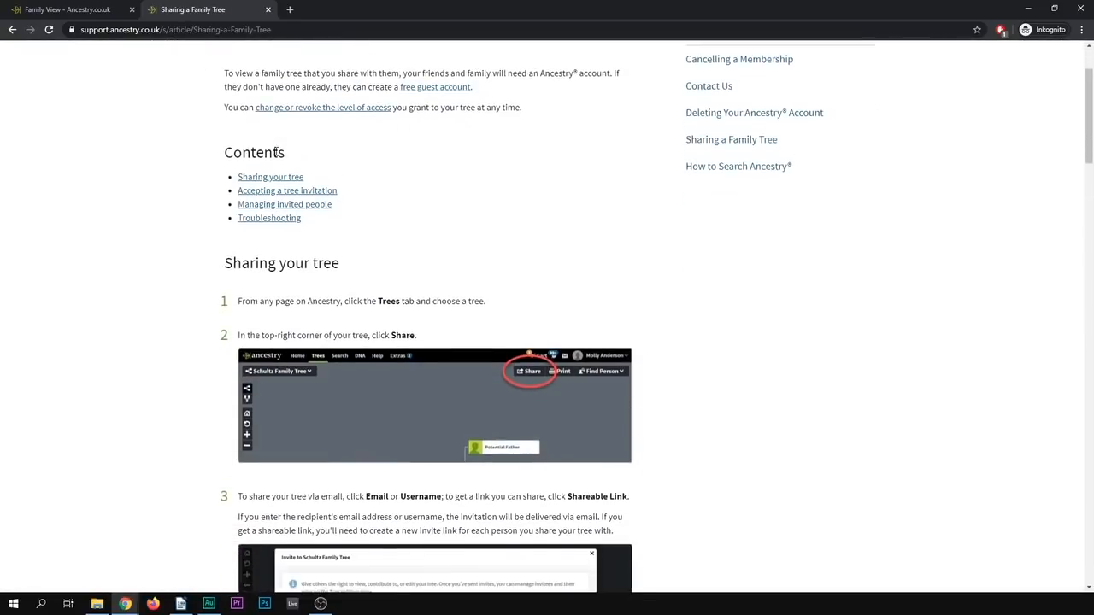
pyautogui.scroll(-3)
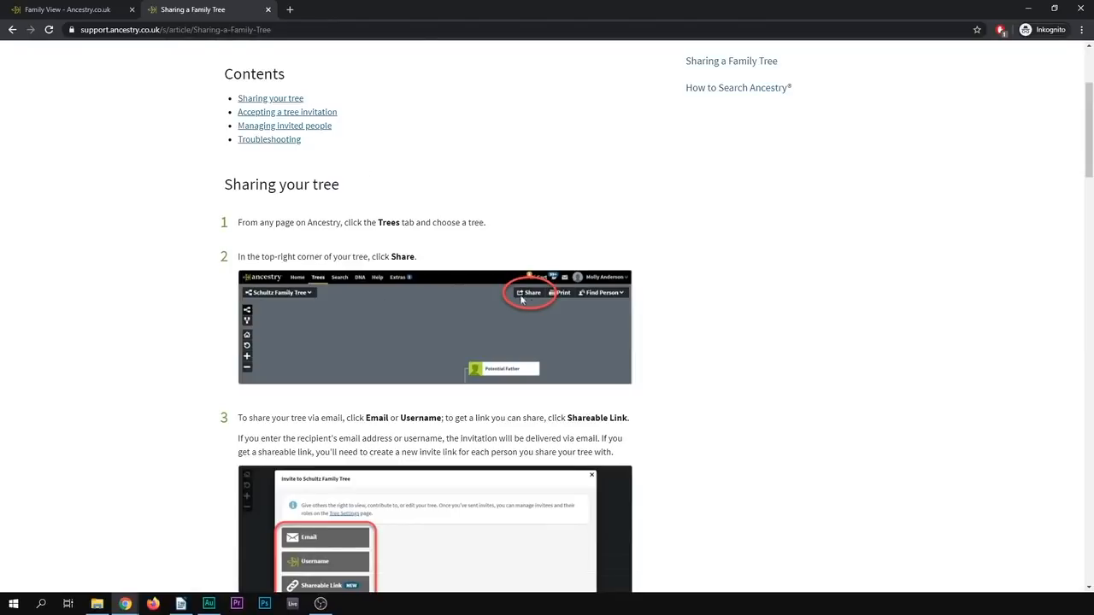
pyautogui.scroll(-3)
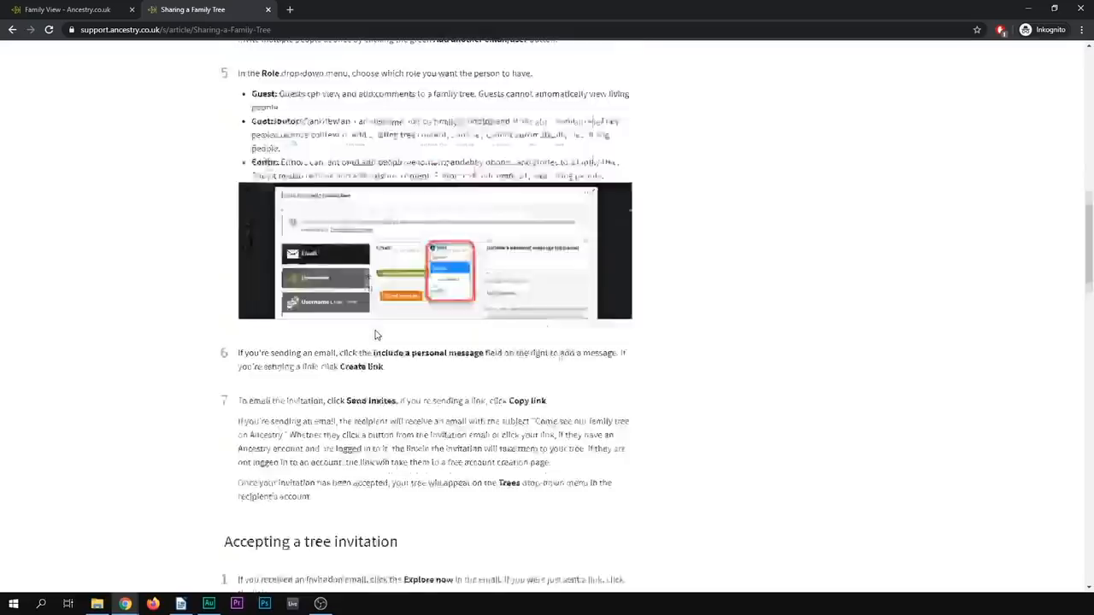
pyautogui.scroll(-3)
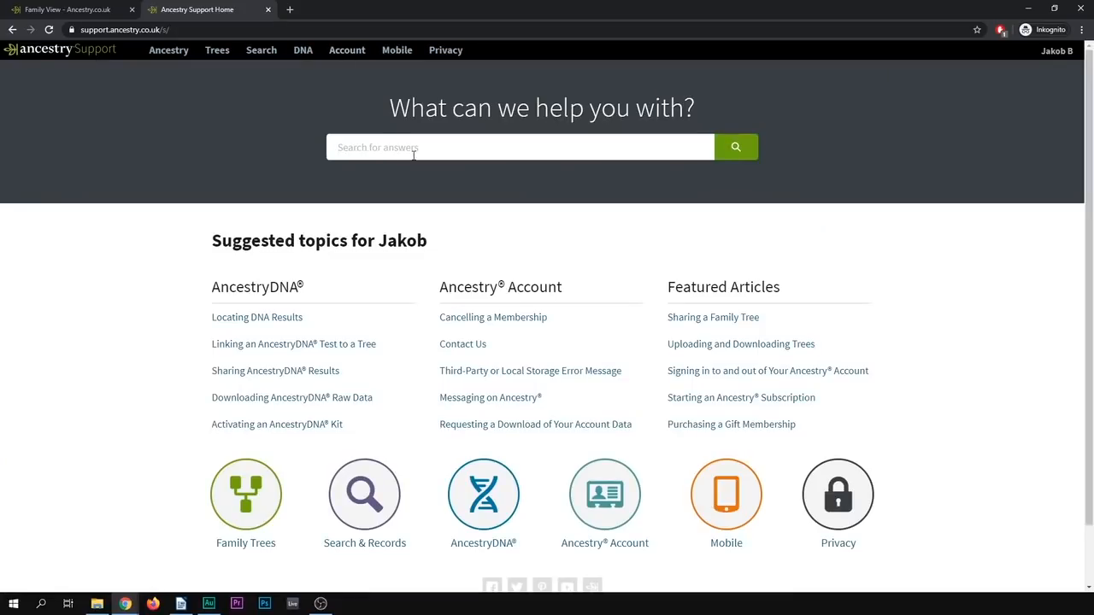
pyautogui.write('getting star')
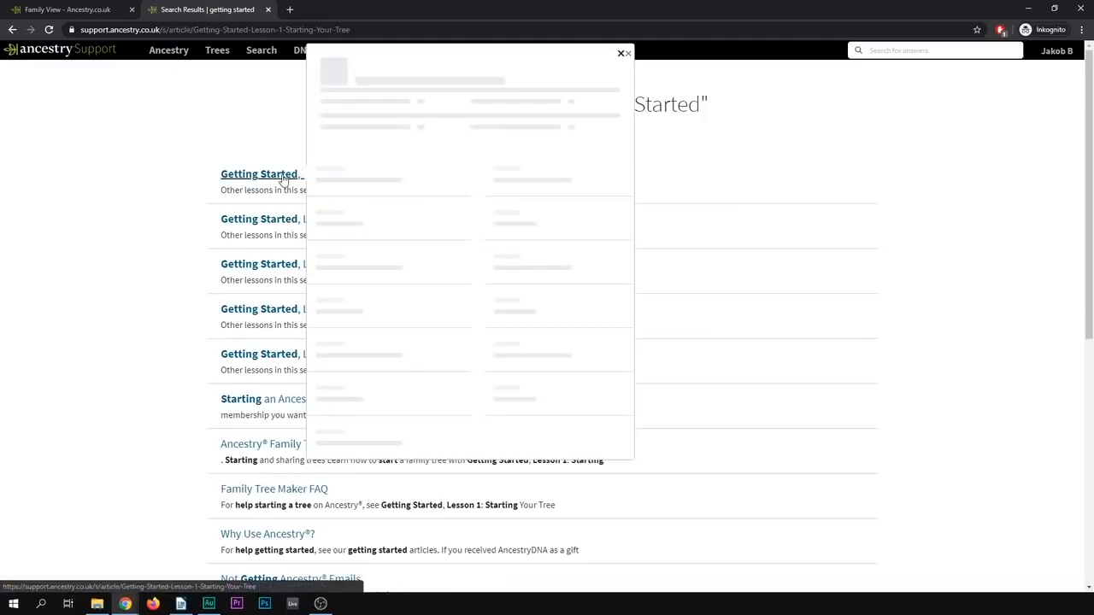
pyautogui.click(258, 175)
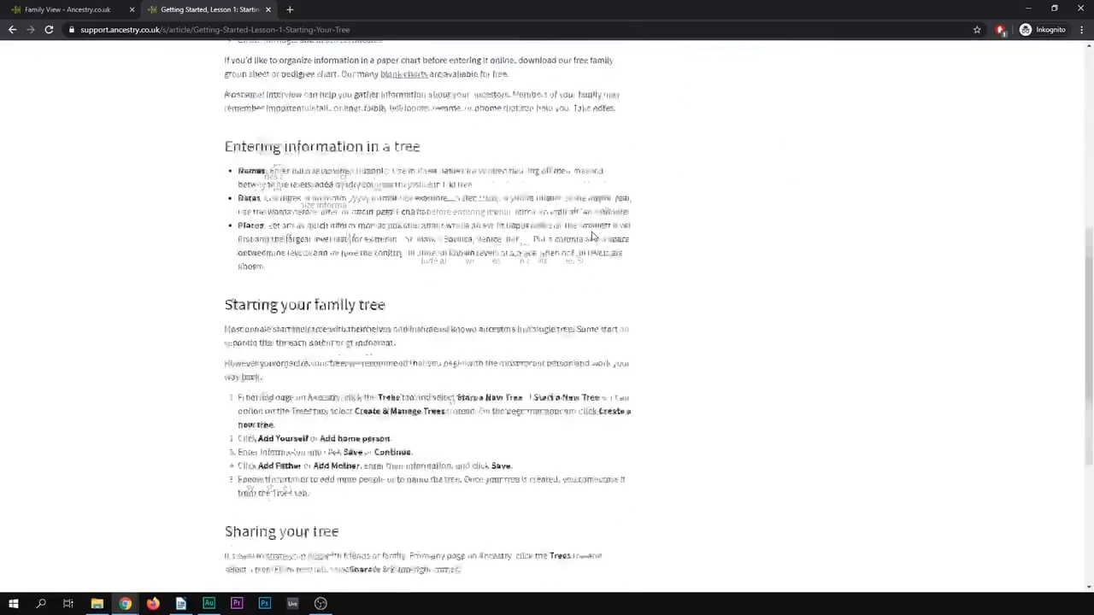
pyautogui.scroll(3)
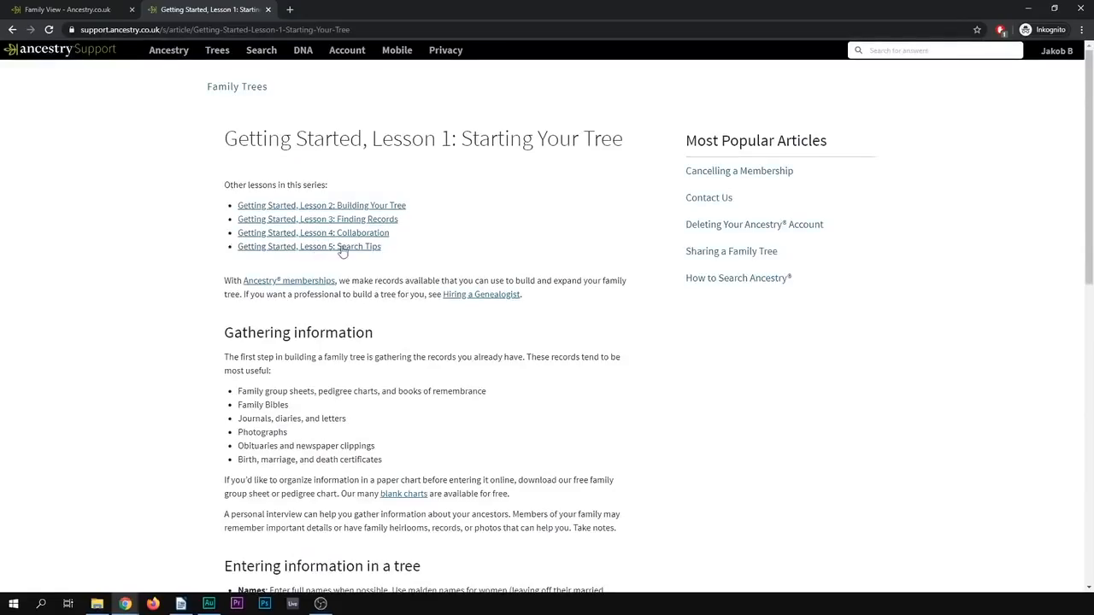
pyautogui.click(308, 246)
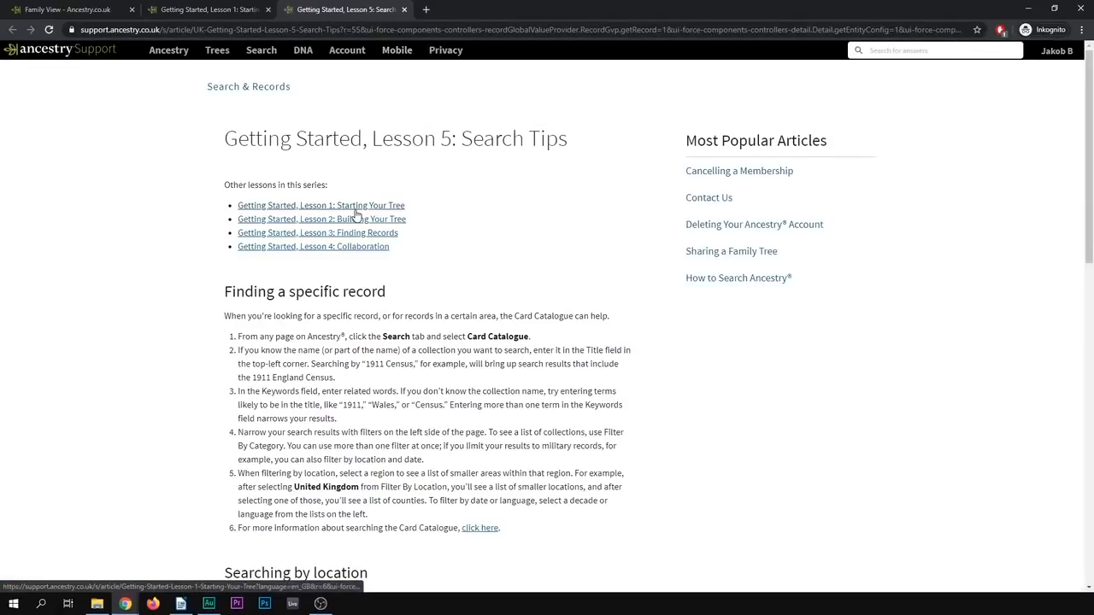
pyautogui.scroll(-3)
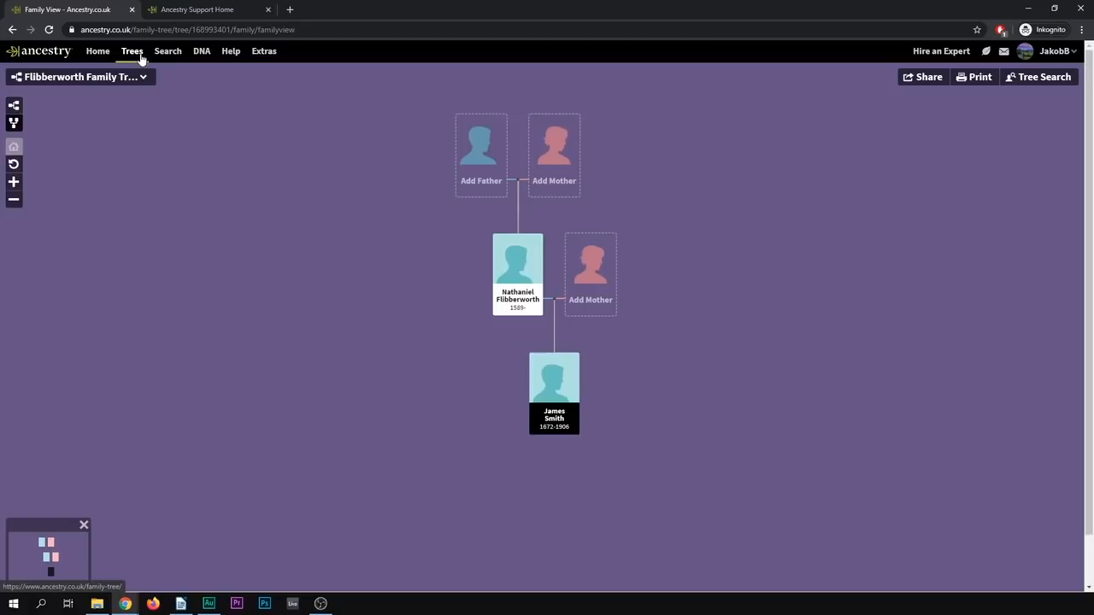
# Step: Switch from the Flibberworth tree to the Vasa tree via the Trees menu
pyautogui.click(131, 52)
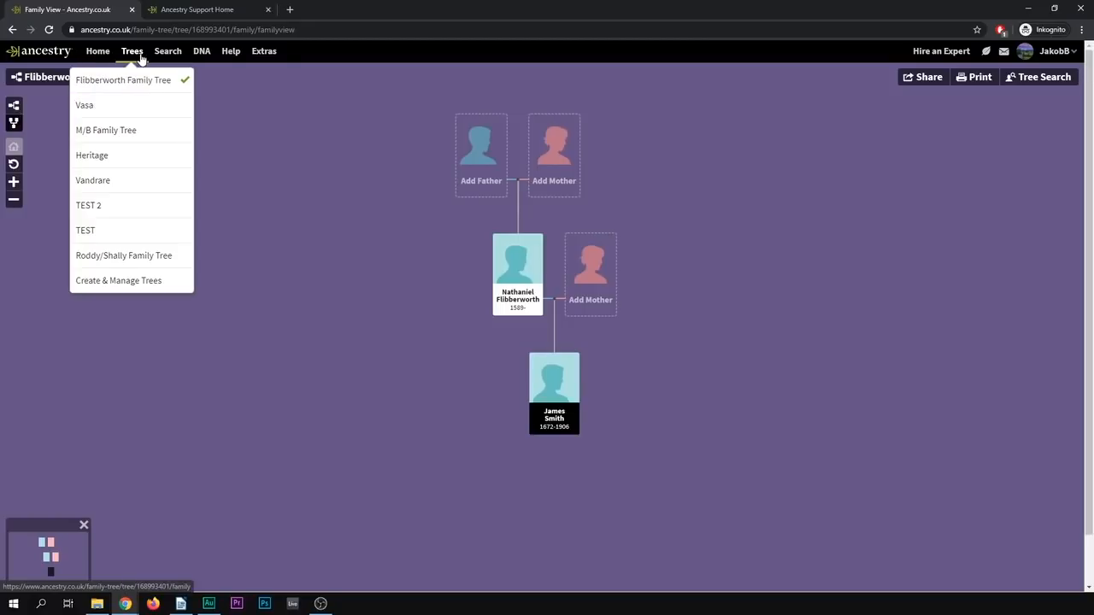
pyautogui.click(86, 104)
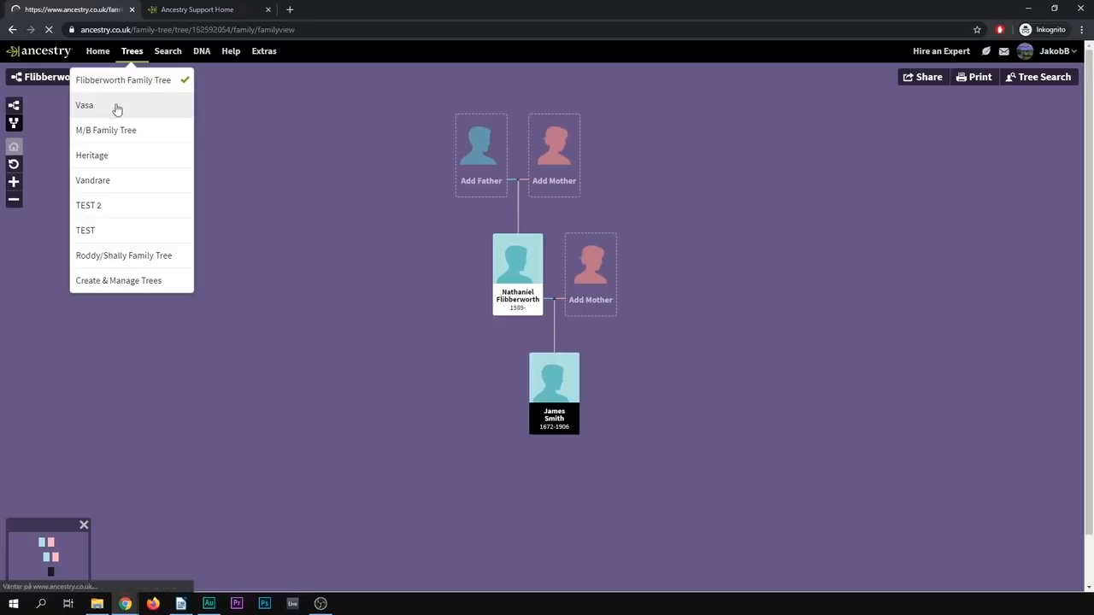
pyautogui.click(84, 105)
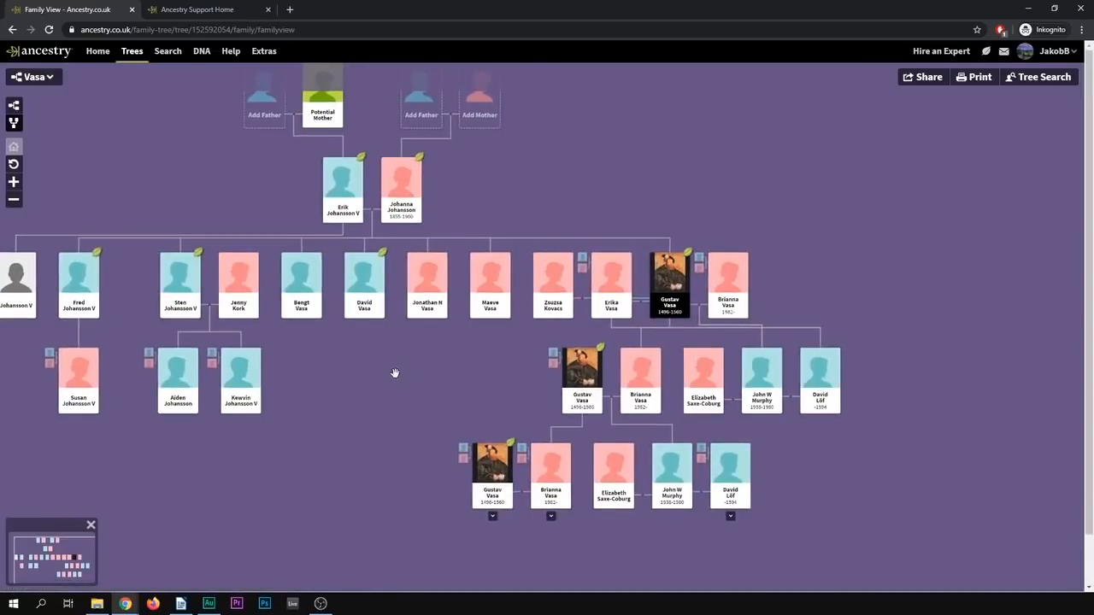
pyautogui.moveTo(414, 366)
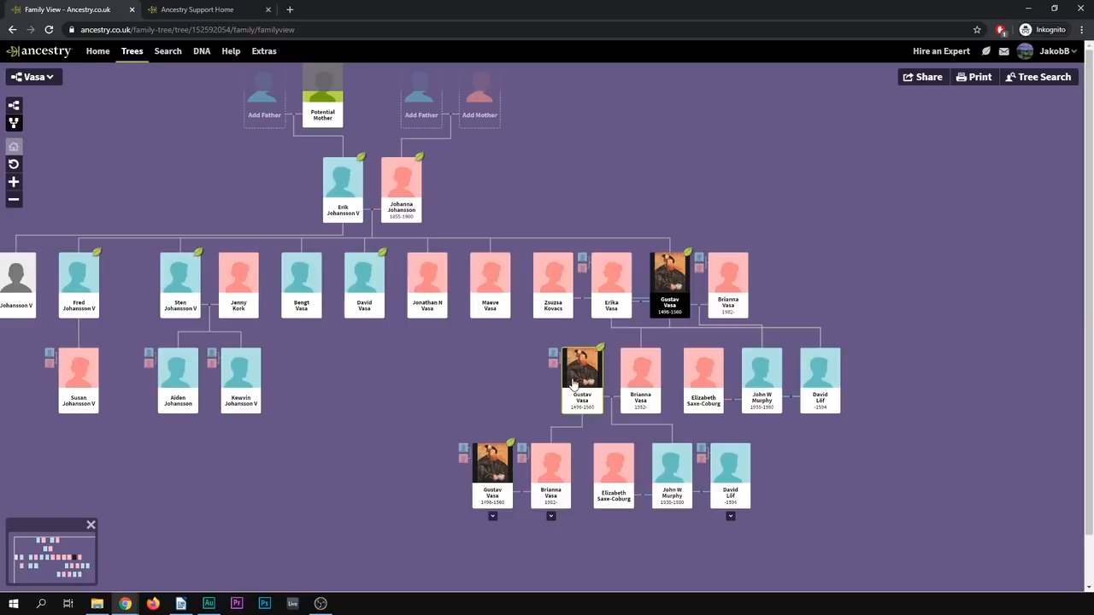
pyautogui.moveTo(608, 316)
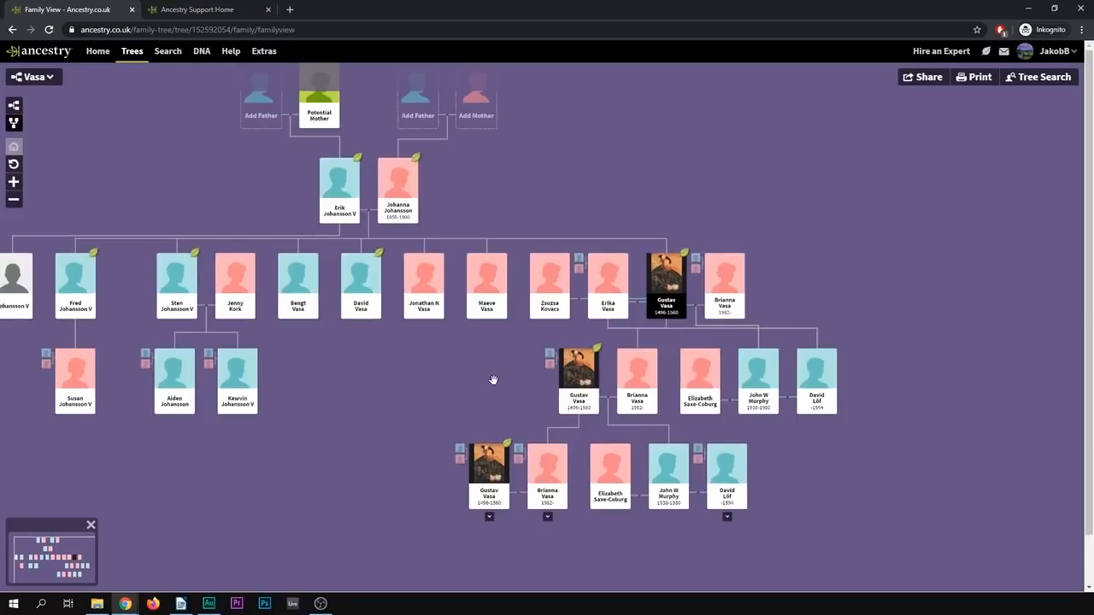
pyautogui.moveTo(608, 287)
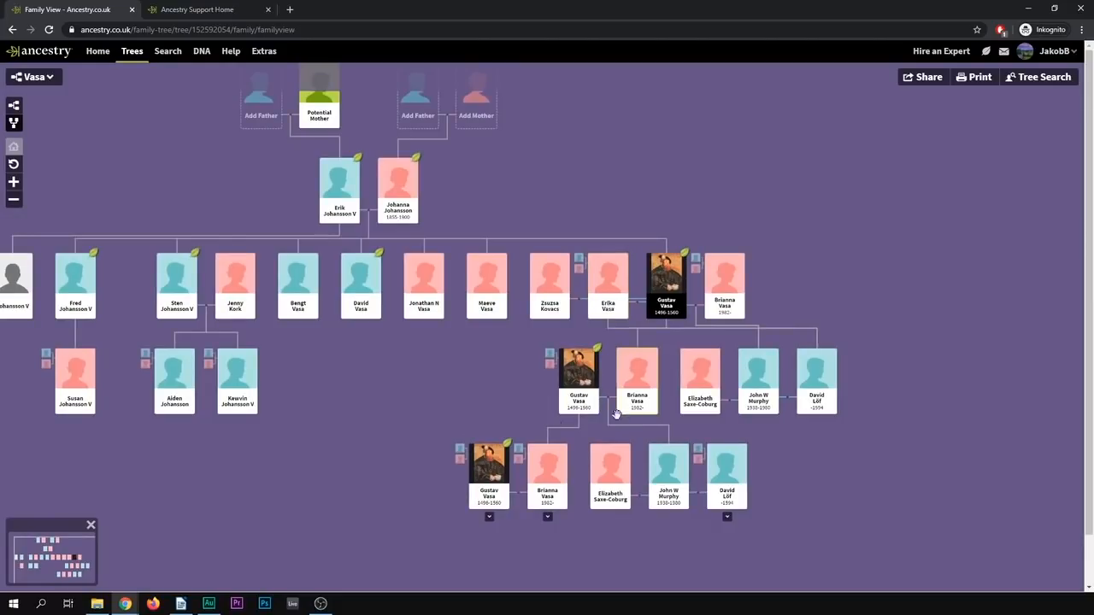
pyautogui.moveTo(485, 430)
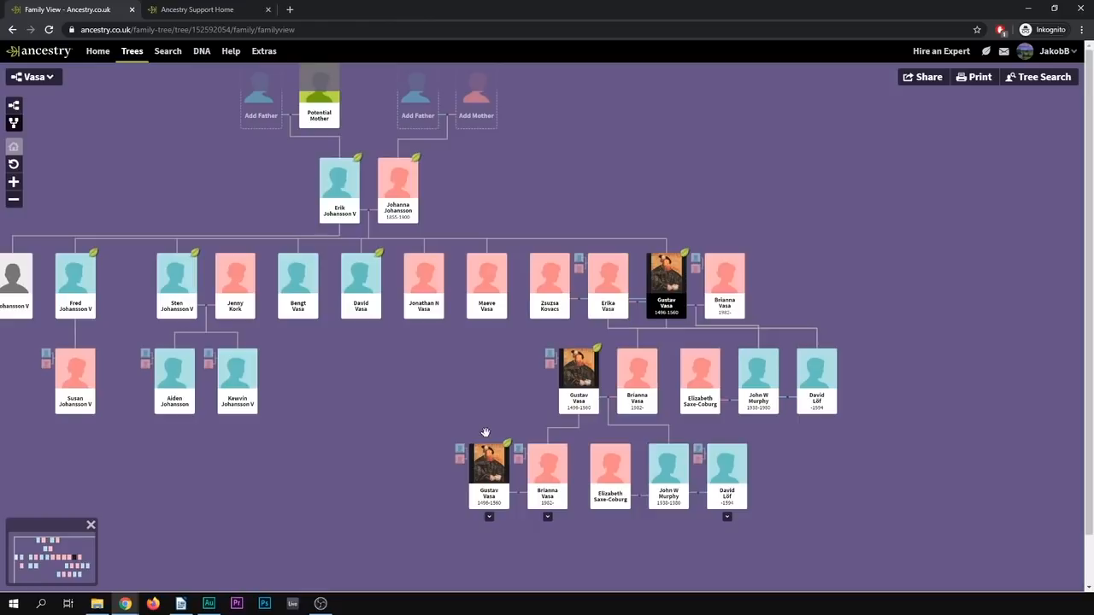
pyautogui.moveTo(667, 291)
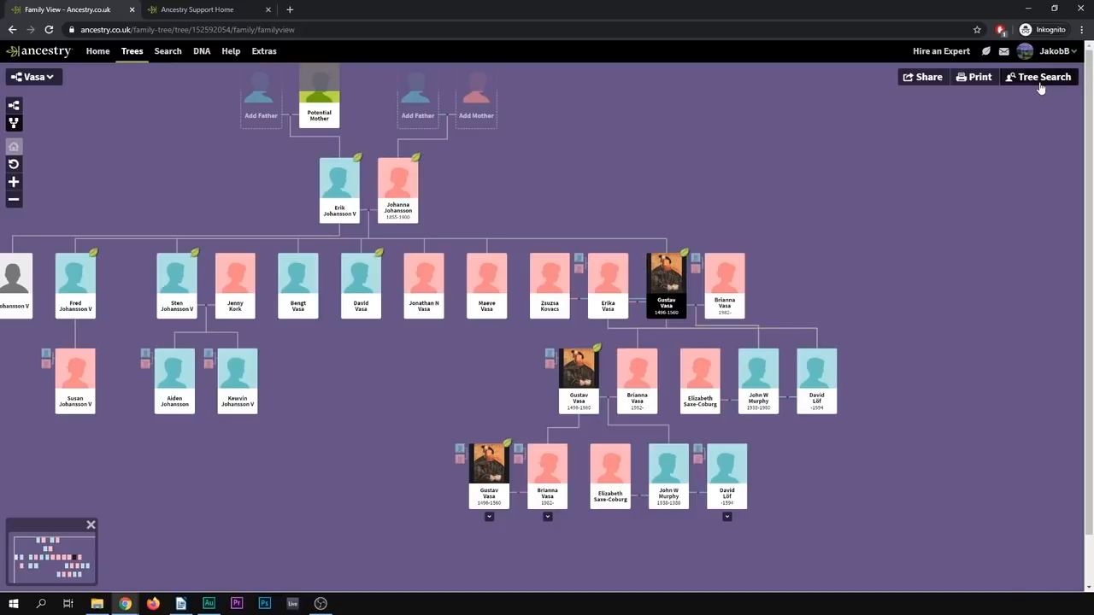
# Step: Show the List of all People page for the Vasa tree's 24 people
pyautogui.click(1039, 77)
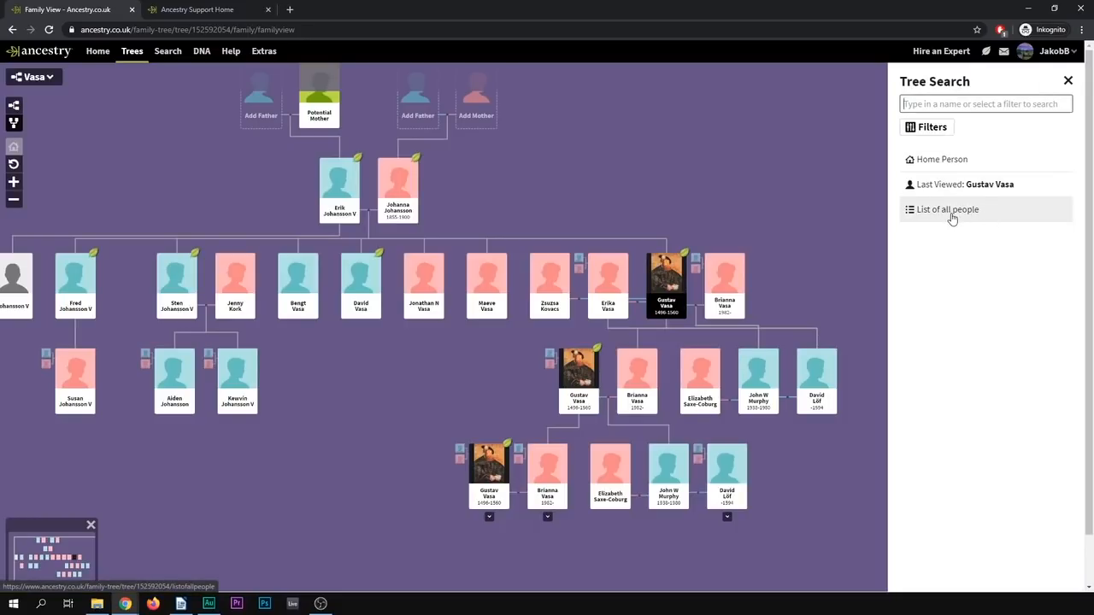
pyautogui.click(947, 209)
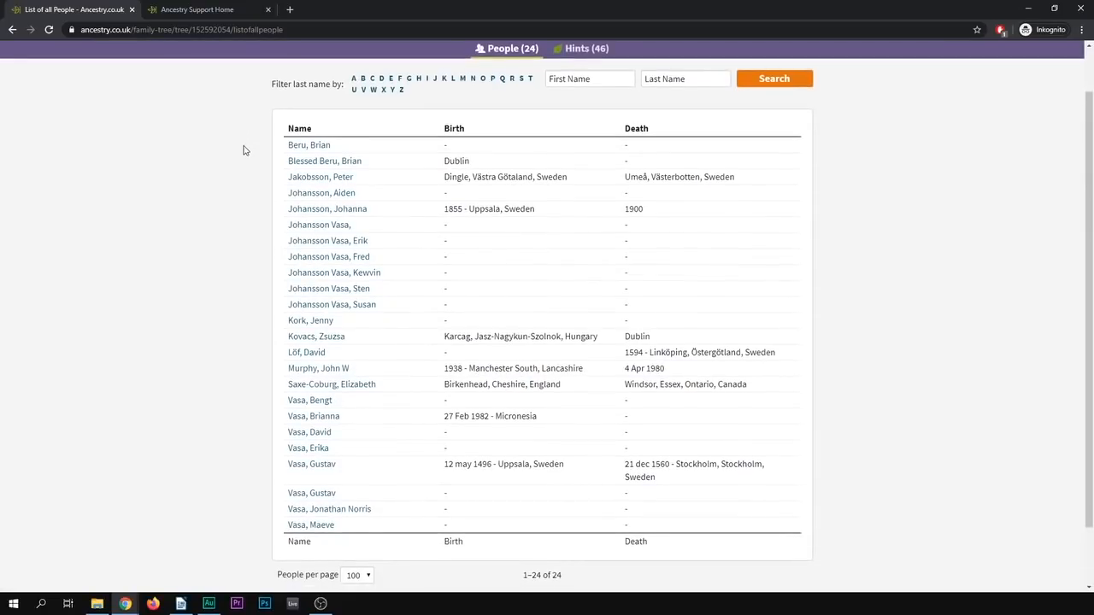
pyautogui.moveTo(277, 374)
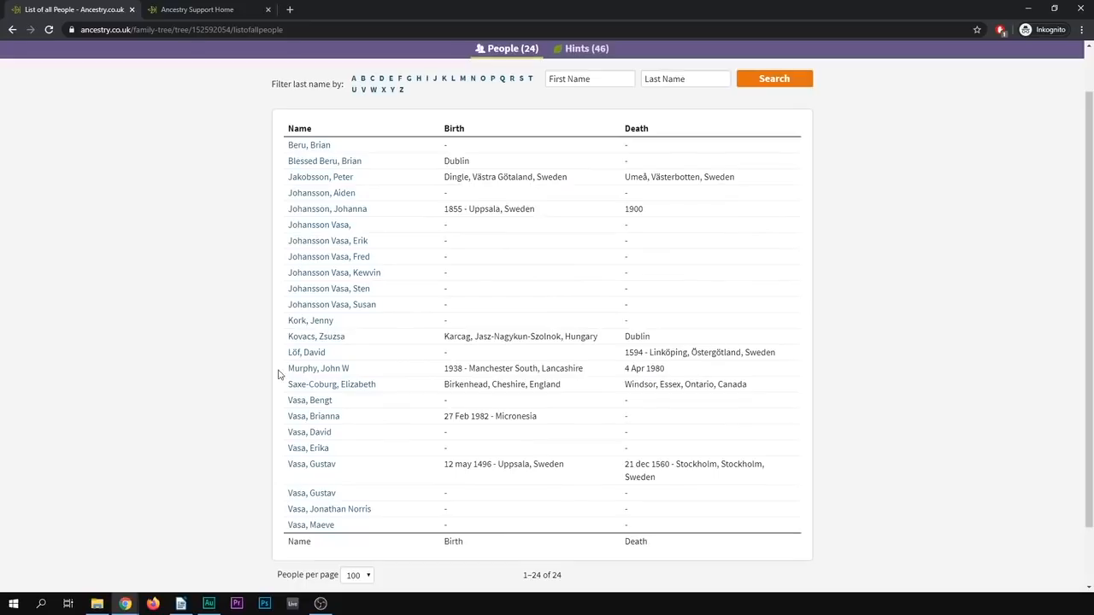
pyautogui.moveTo(328, 289)
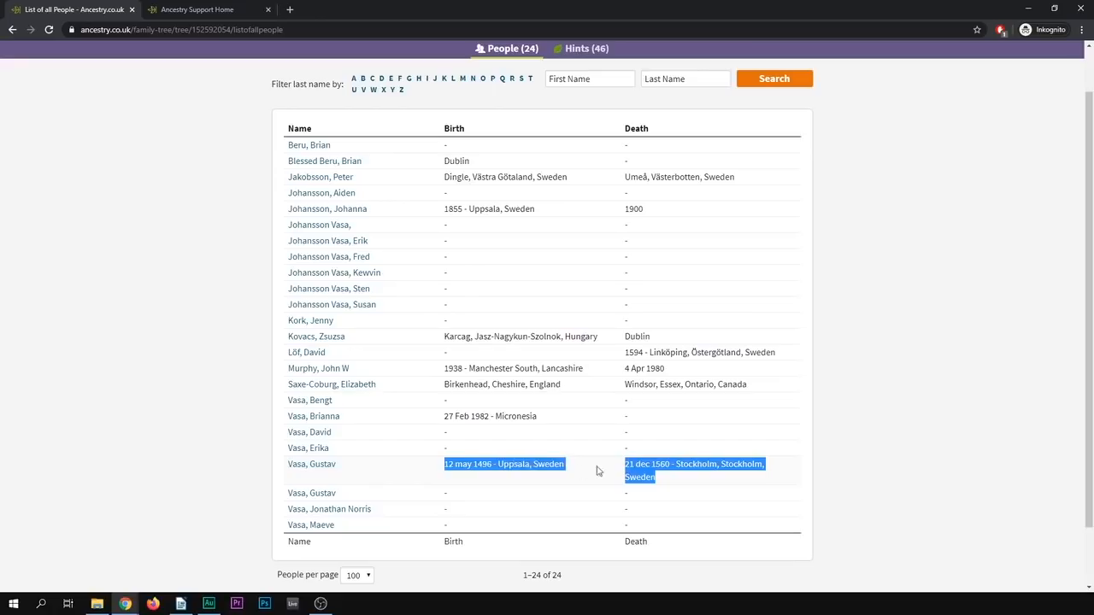
pyautogui.click(633, 496)
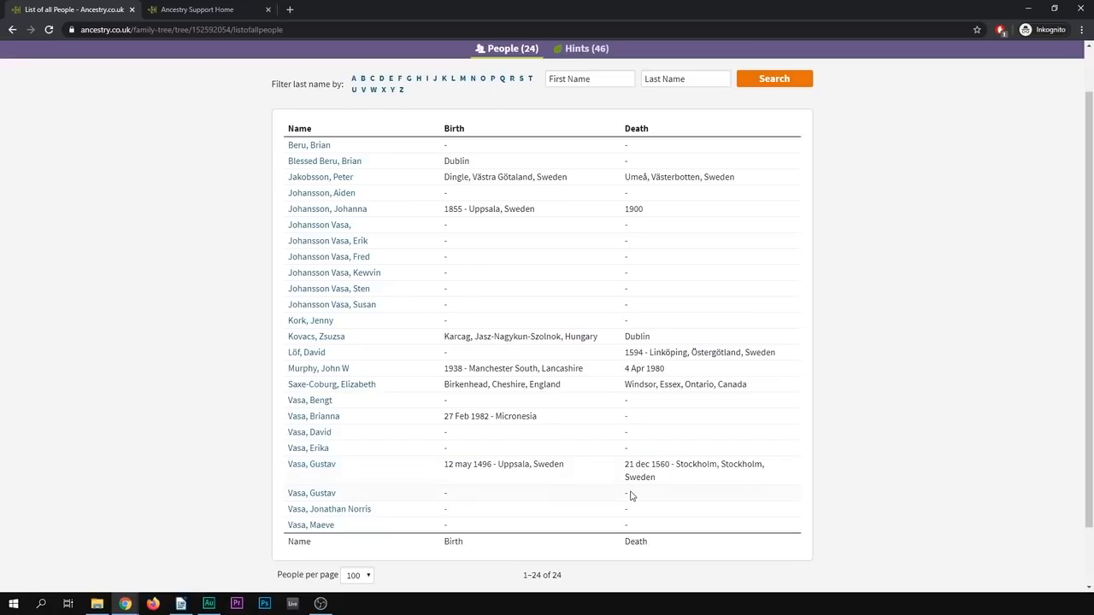
pyautogui.moveTo(311, 492)
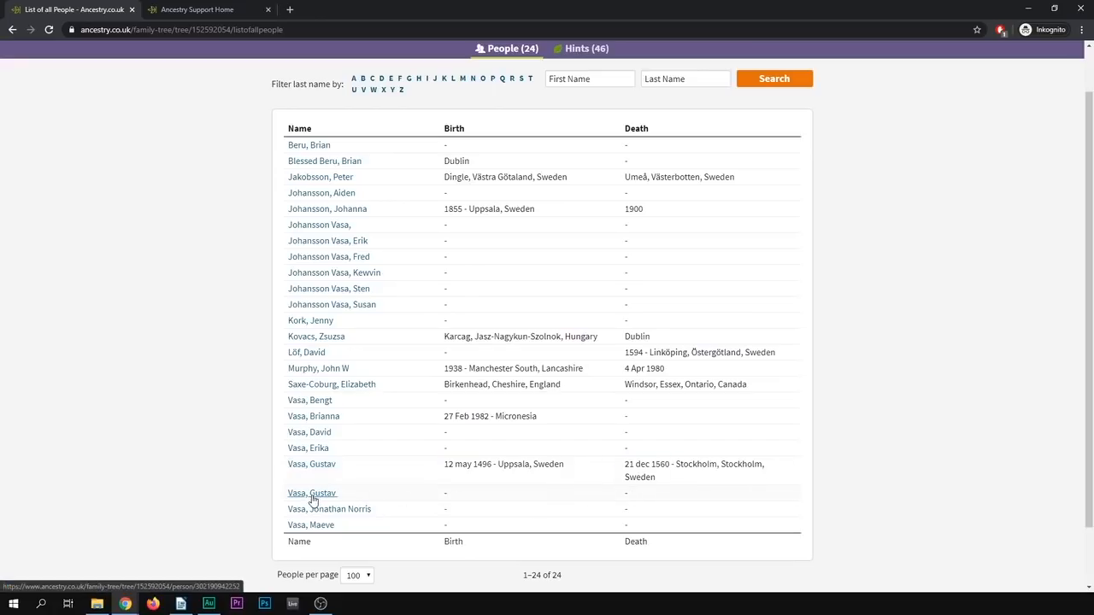
# Step: Open the undated Gustav Vasa's facts page and his Tools action menu
pyautogui.click(311, 492)
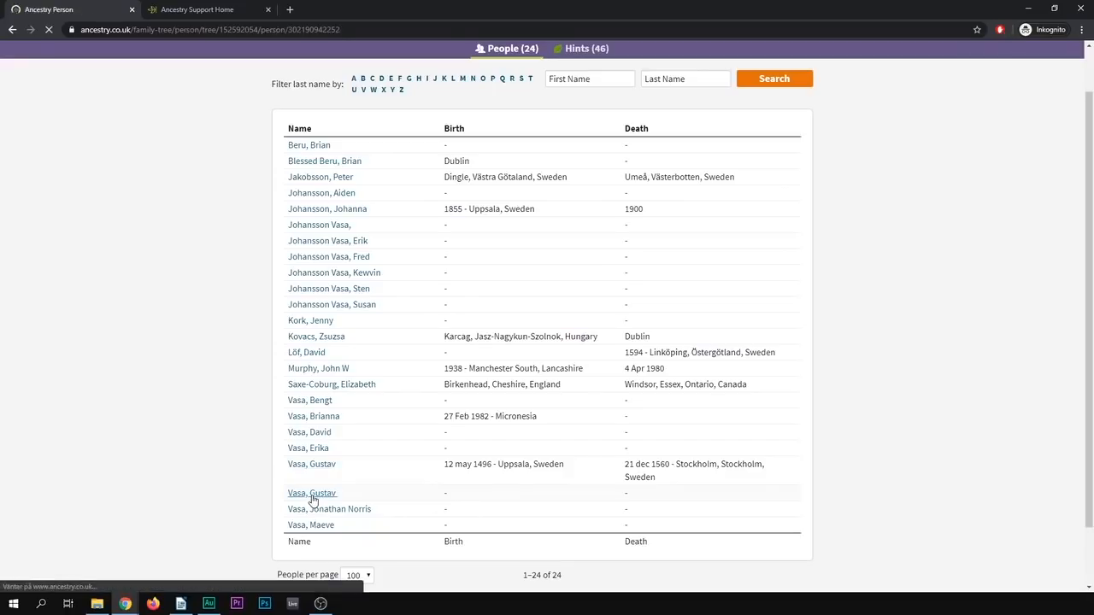
pyautogui.click(311, 492)
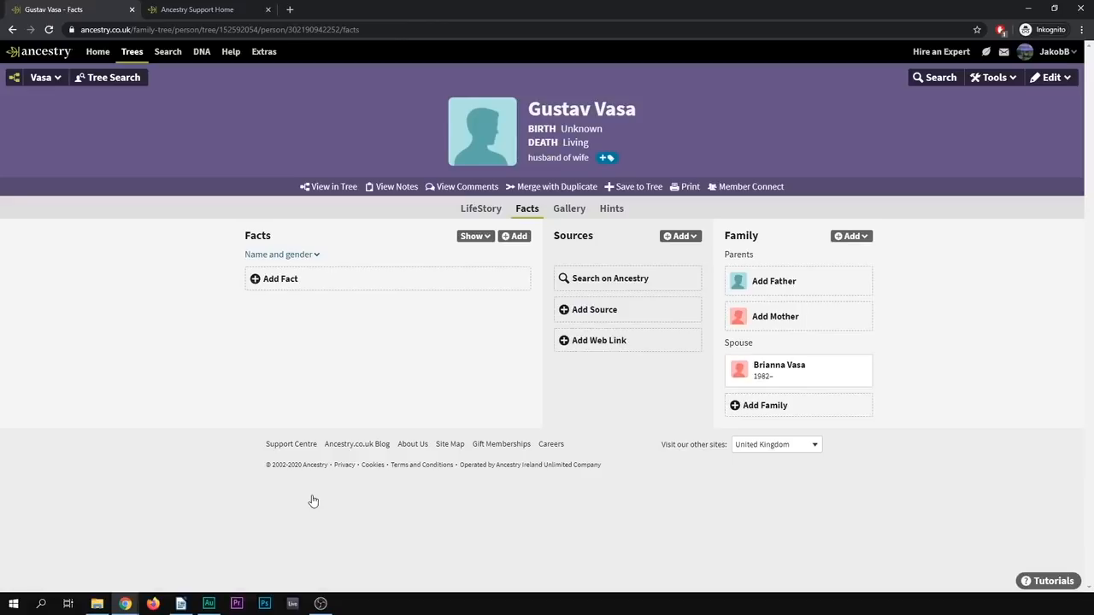
pyautogui.moveTo(790, 328)
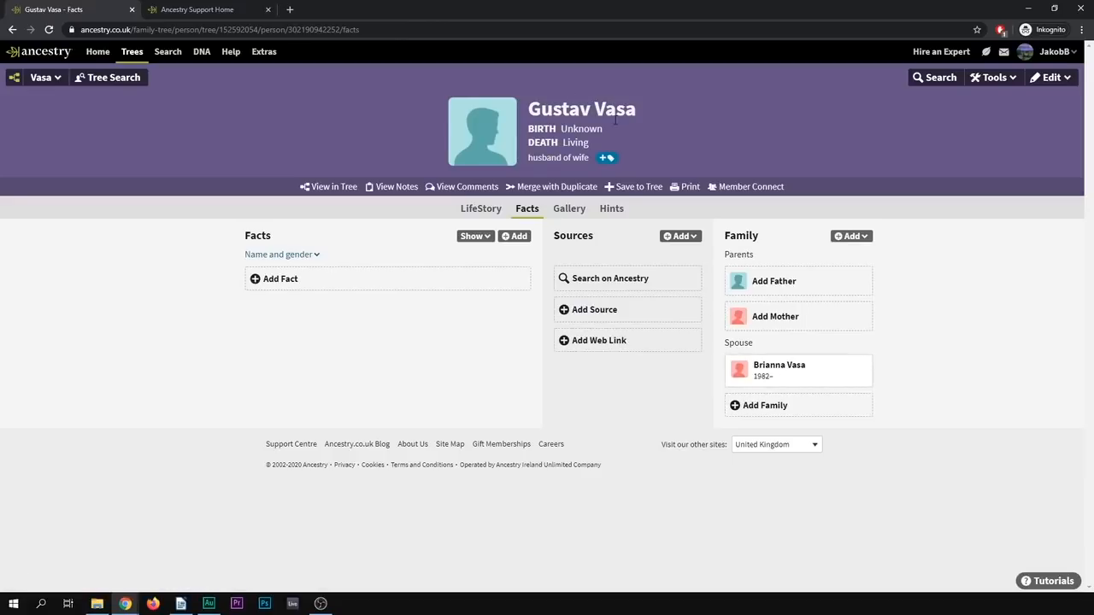
pyautogui.moveTo(513, 137)
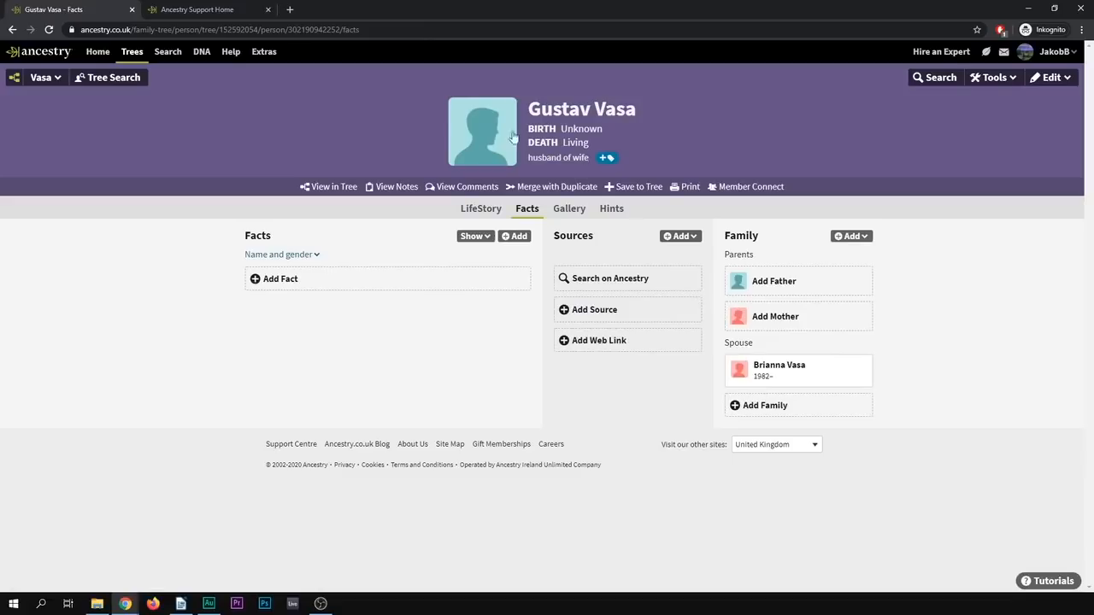
pyautogui.moveTo(779, 370)
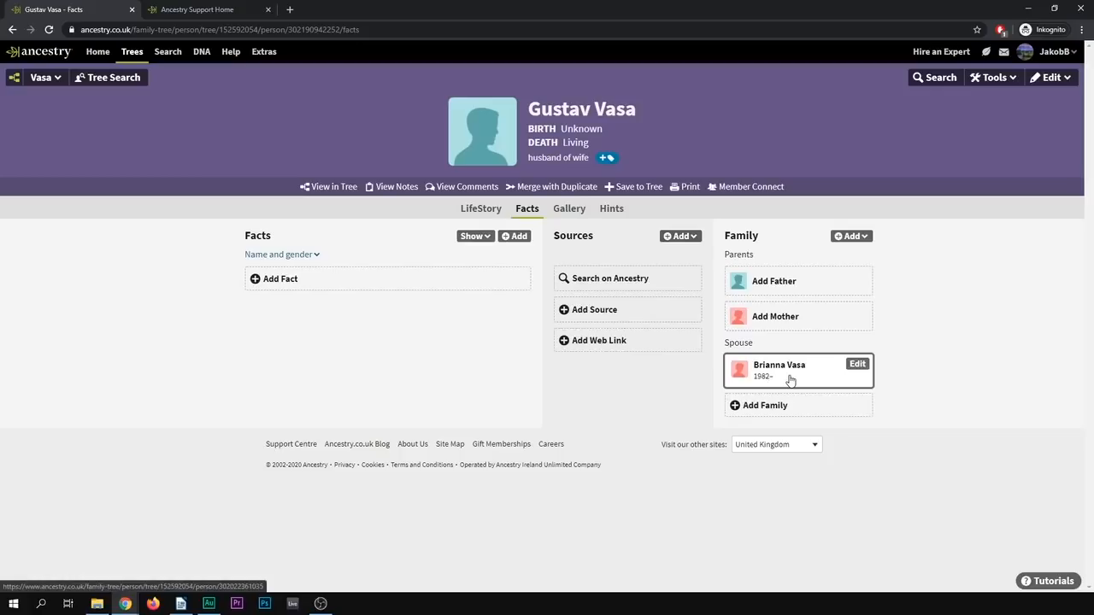
pyautogui.moveTo(892, 349)
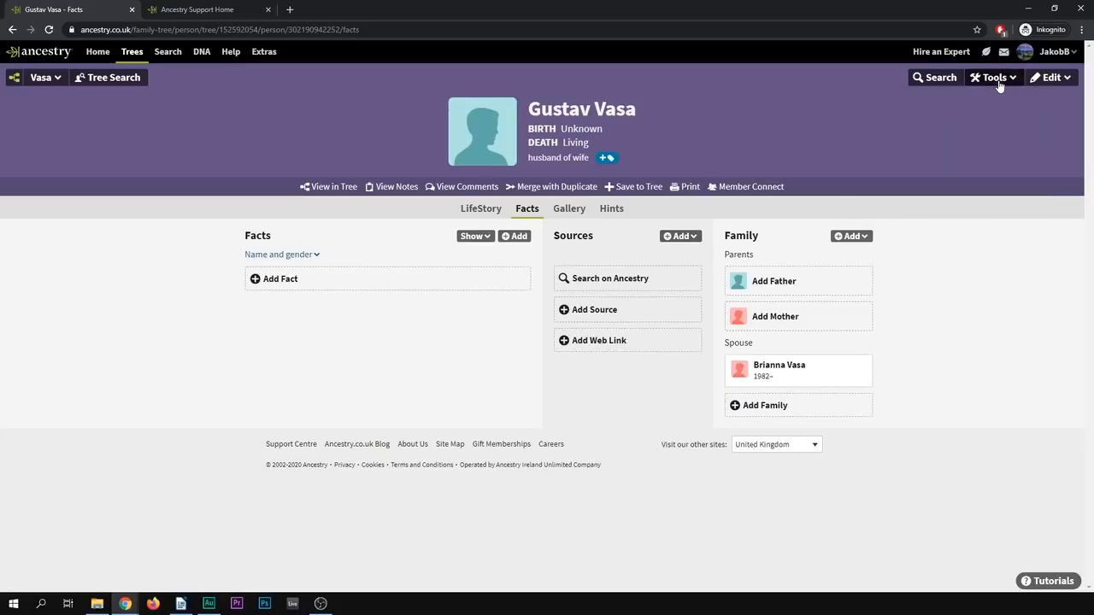
pyautogui.click(993, 77)
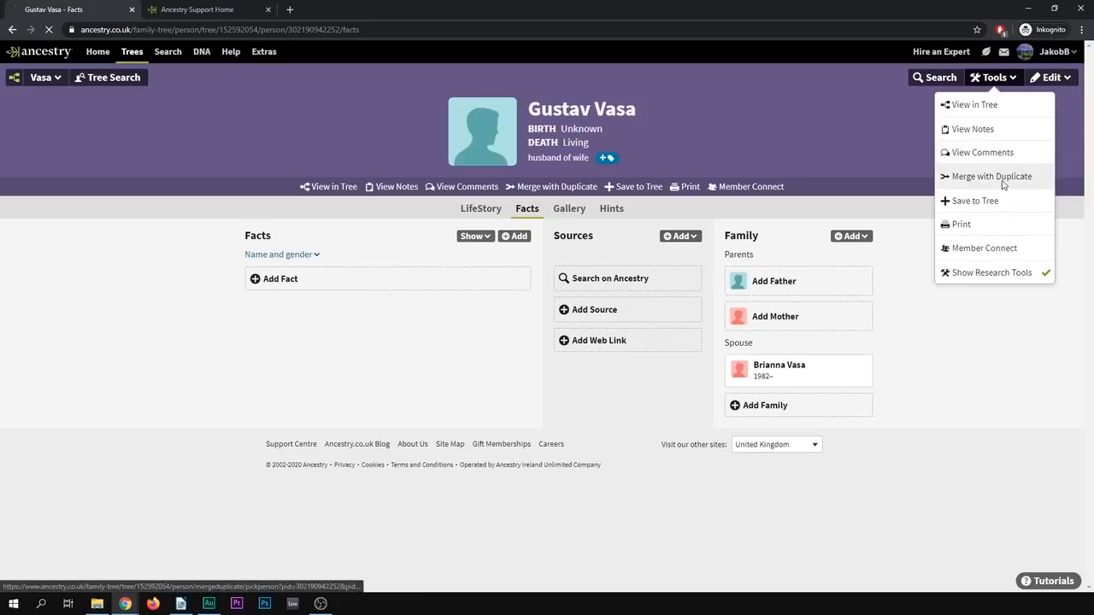
# Step: Pair the undated Gustav Vasa with the 'gustav vasa' born 1496, died 1560, as duplicates to merge
pyautogui.click(992, 176)
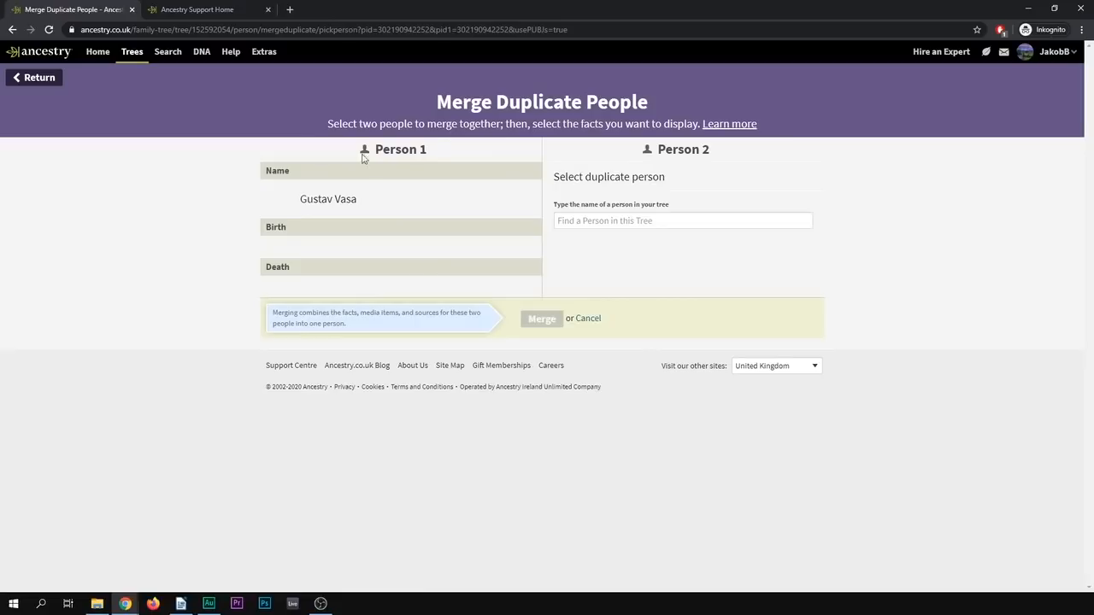
pyautogui.moveTo(397, 263)
pyautogui.write('g')
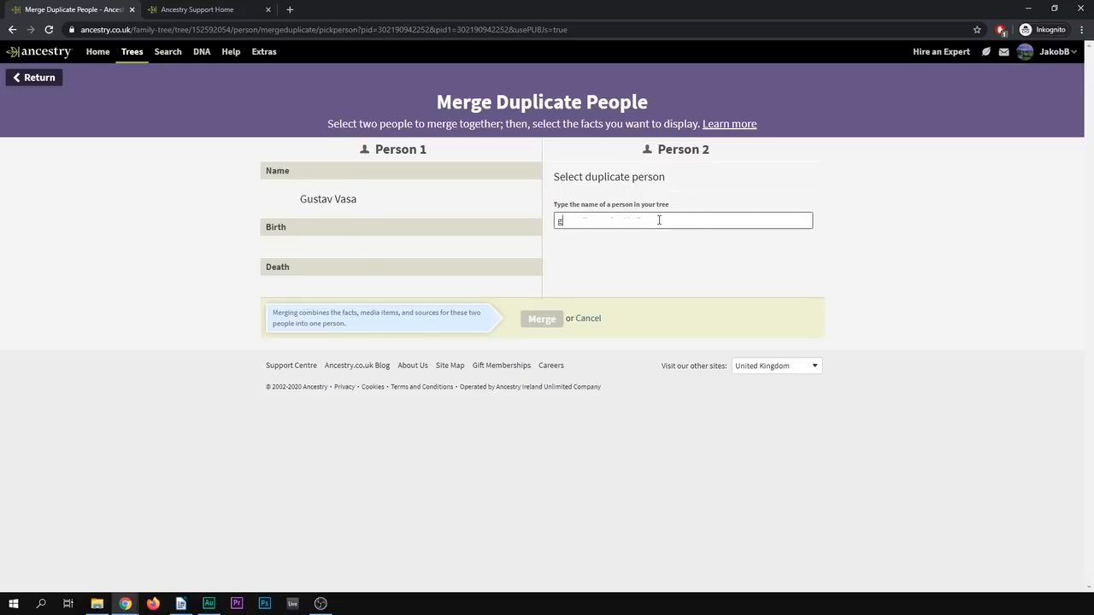
pyautogui.write('ustav vasa')
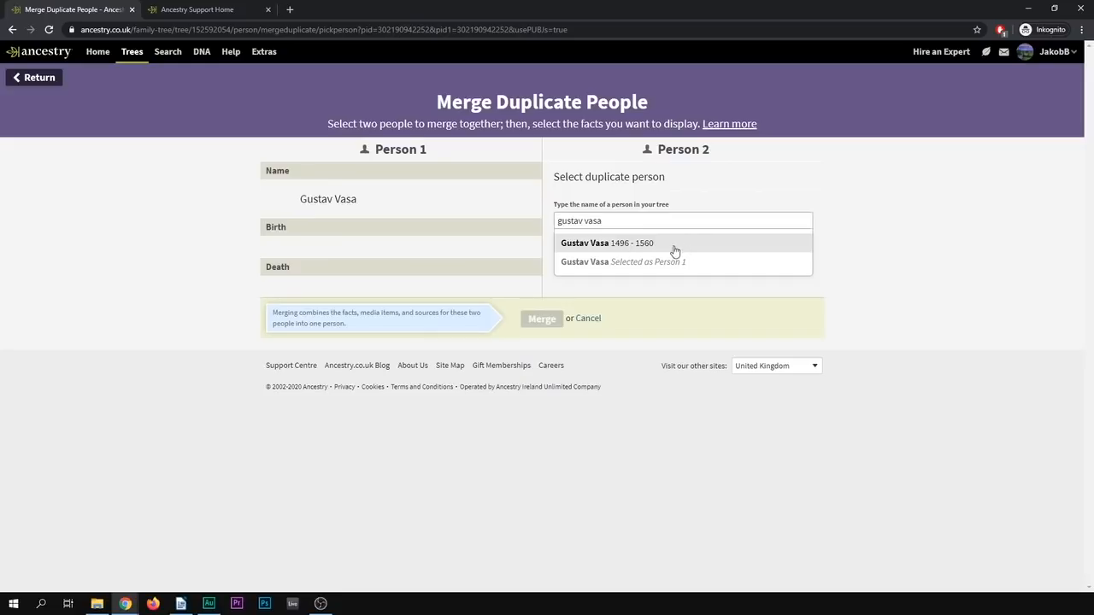
pyautogui.click(605, 243)
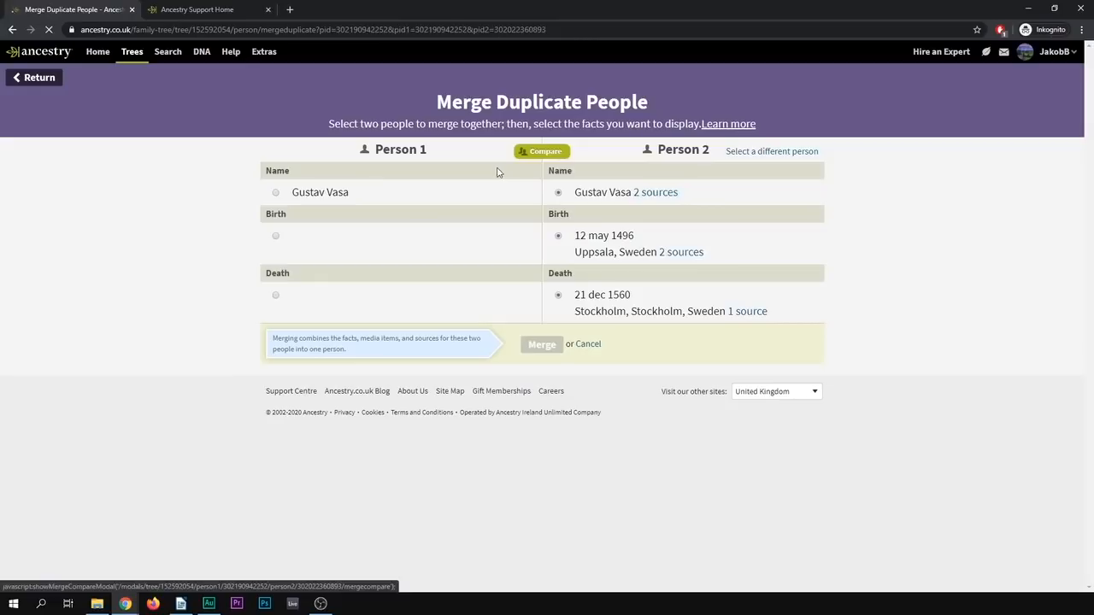
pyautogui.moveTo(403, 208)
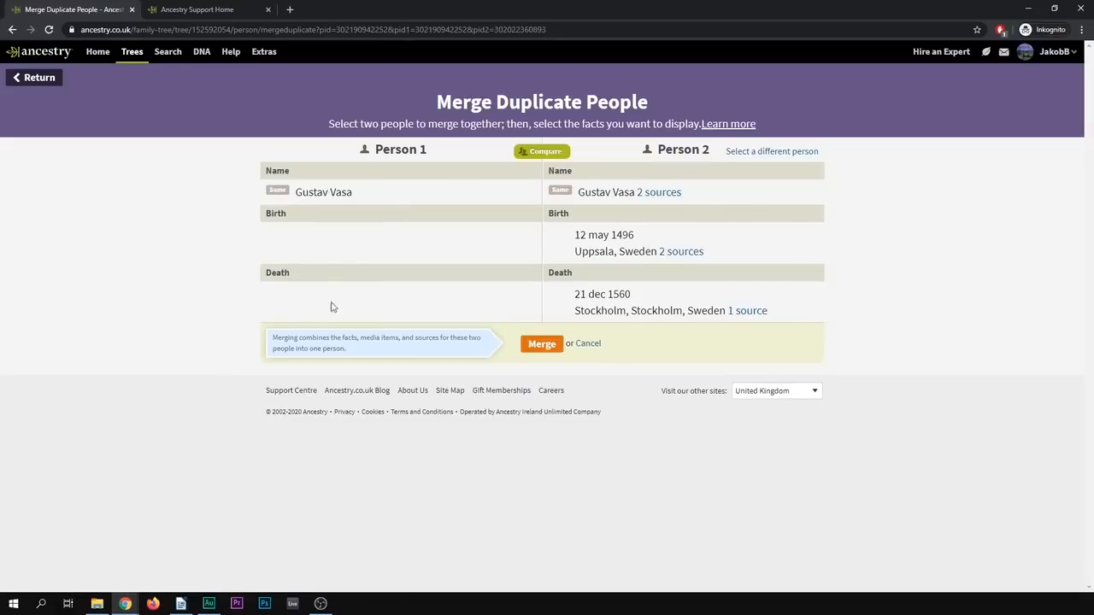
pyautogui.moveTo(562, 212)
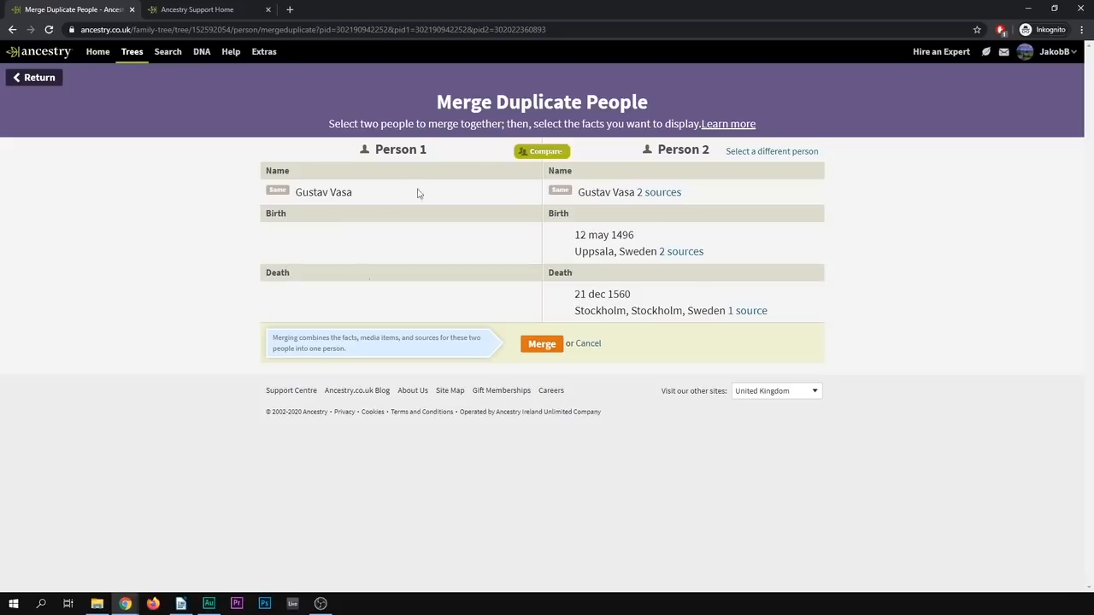
pyautogui.moveTo(468, 352)
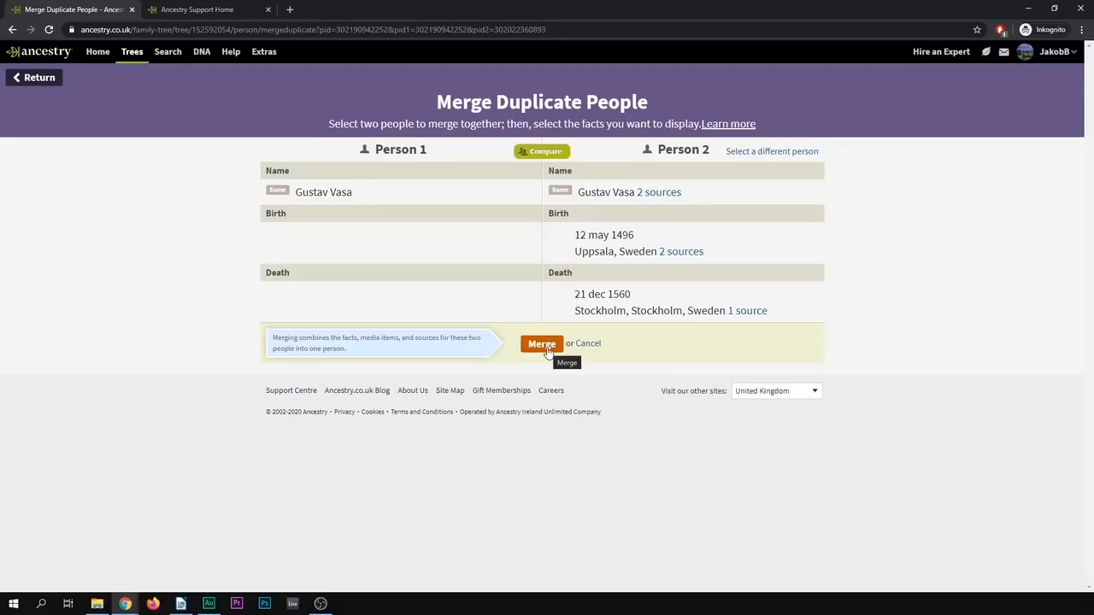
pyautogui.click(540, 342)
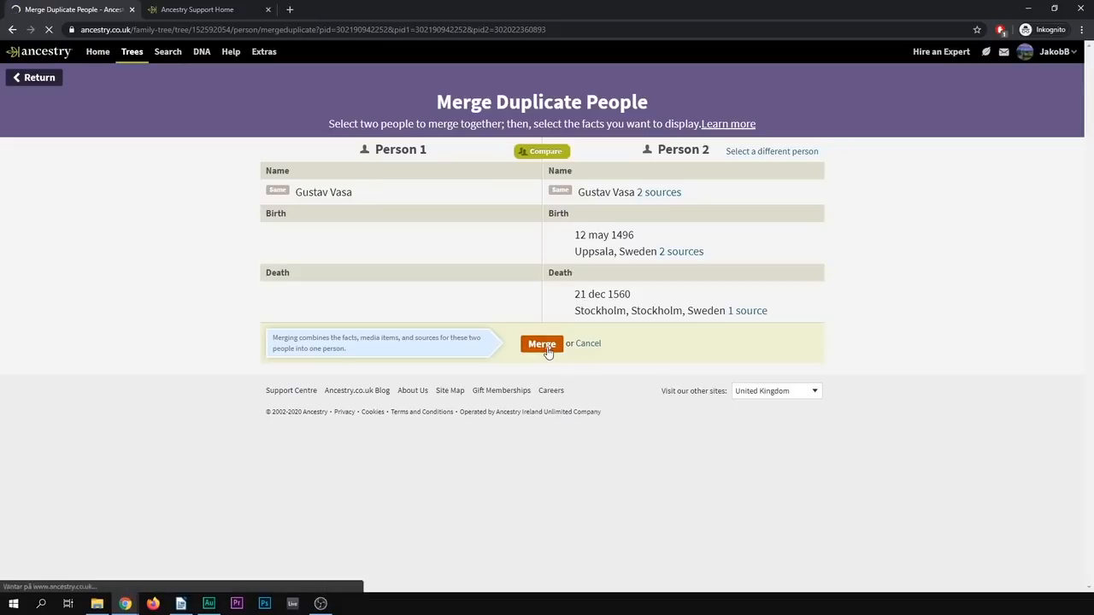
# Step: Complete the merge of the two Gustav Vasa records, then bring up the Vasa tree menu
pyautogui.click(540, 344)
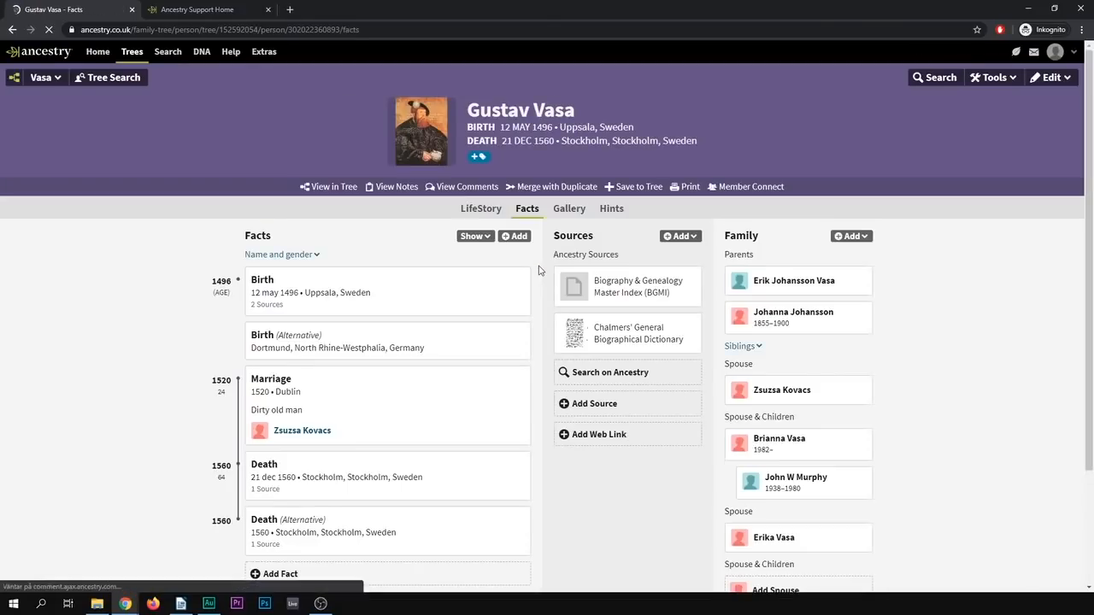
pyautogui.scroll(-3)
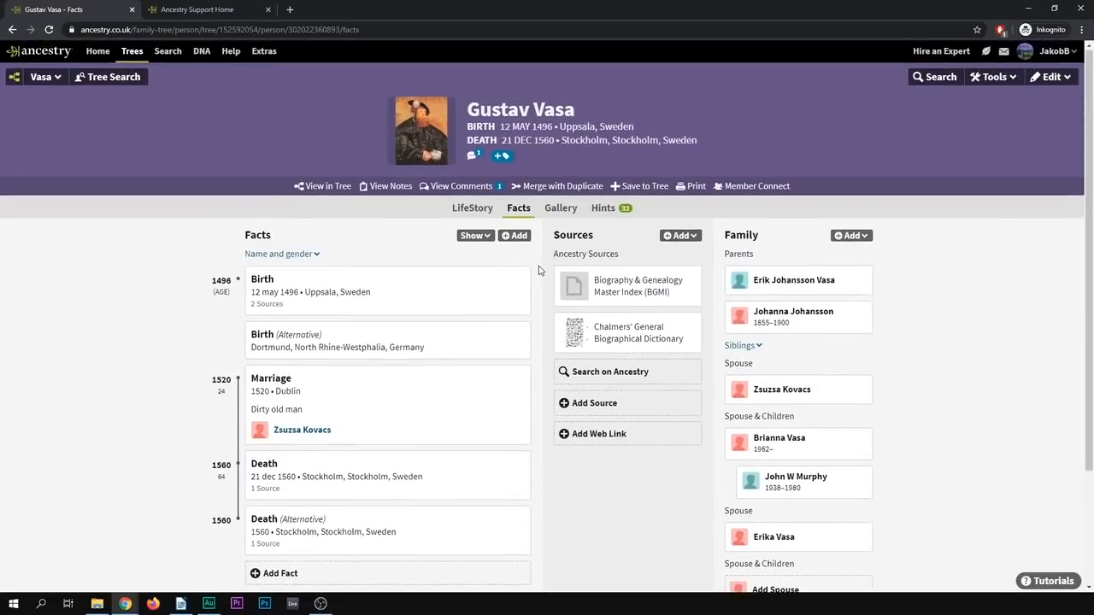
pyautogui.moveTo(297, 173)
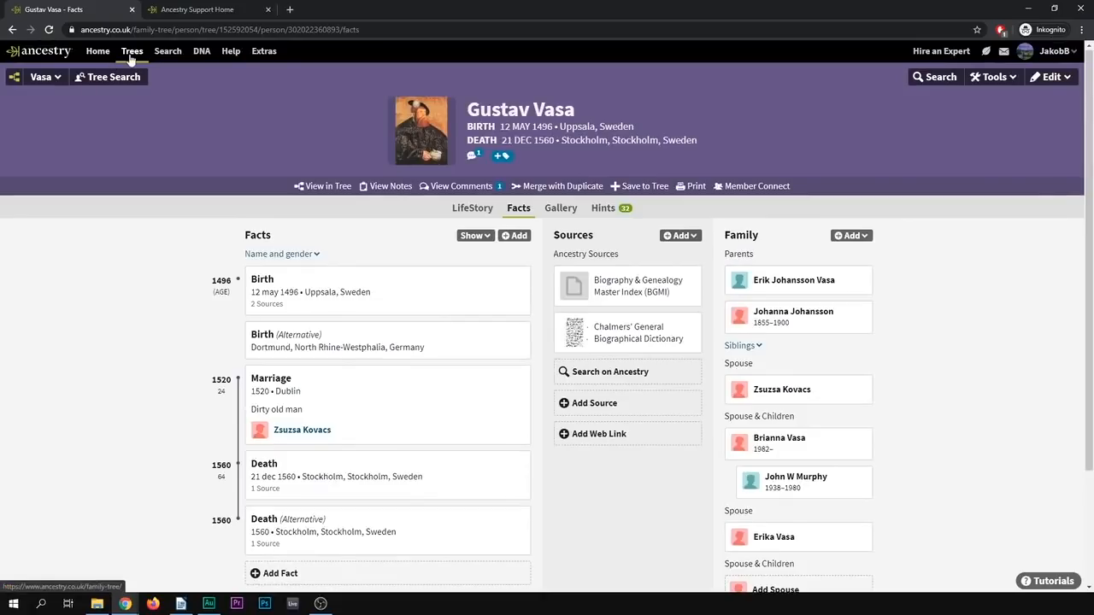
pyautogui.click(41, 77)
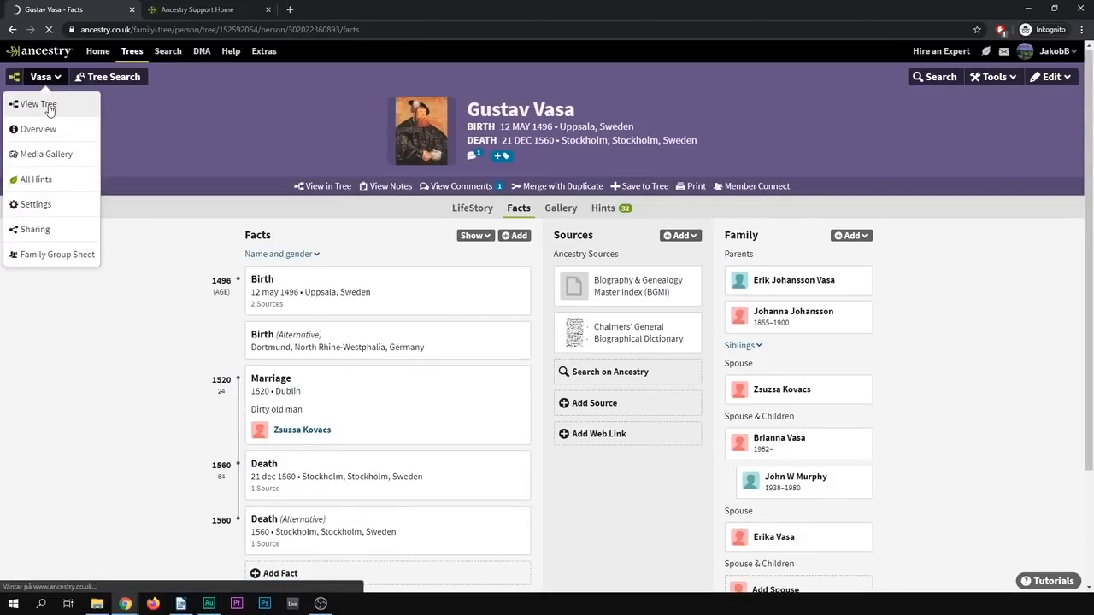
pyautogui.moveTo(419, 232)
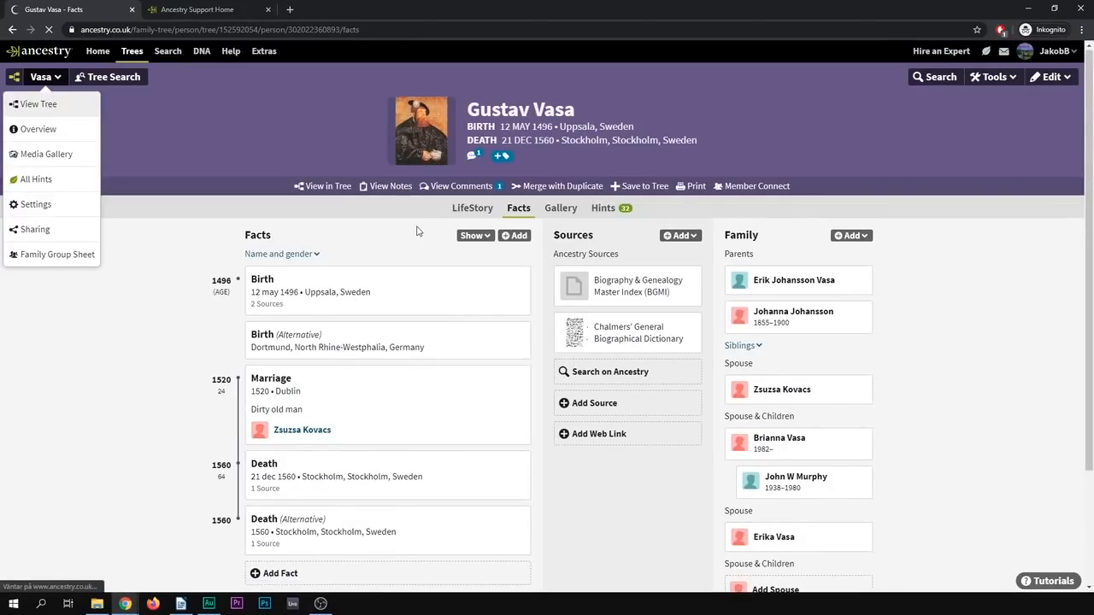
# Step: Return to the family tree view and go to the profile of Gustav Vasa 1496–1560
pyautogui.click(38, 104)
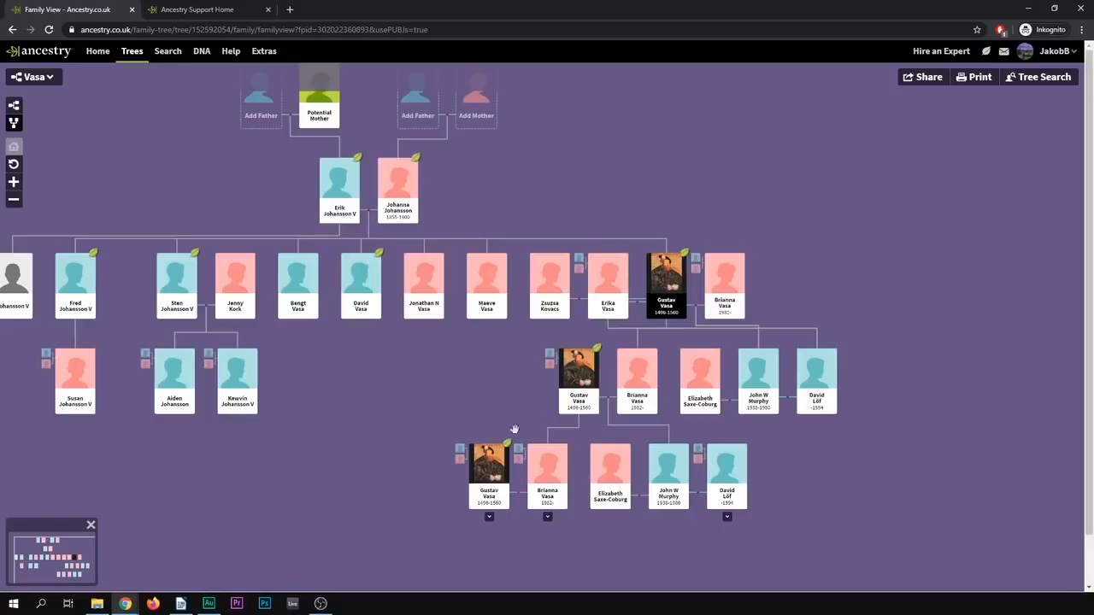
pyautogui.moveTo(545, 445)
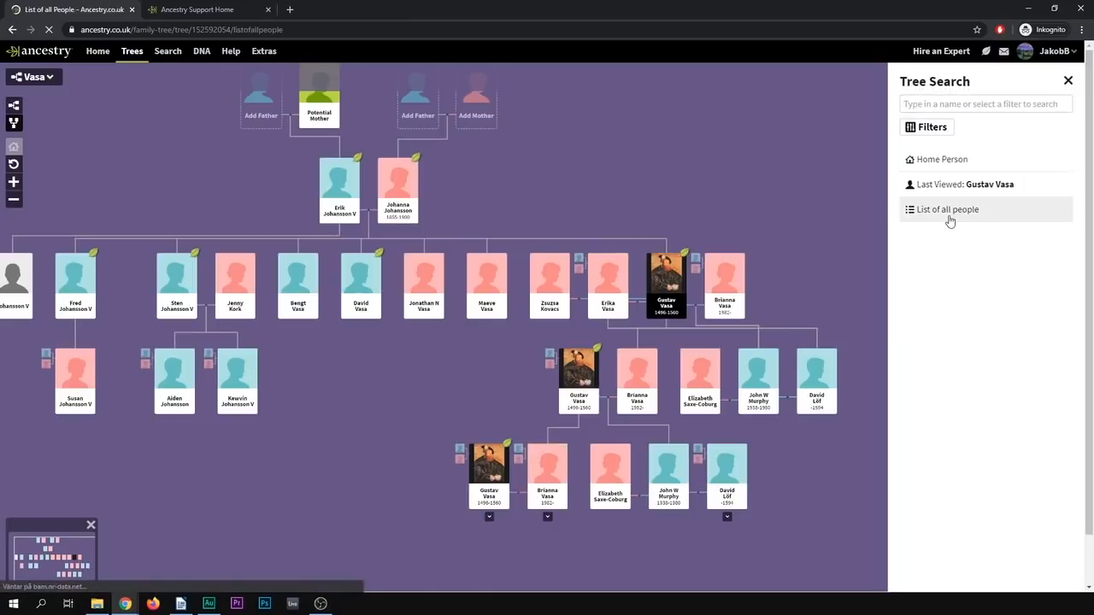
pyautogui.click(947, 209)
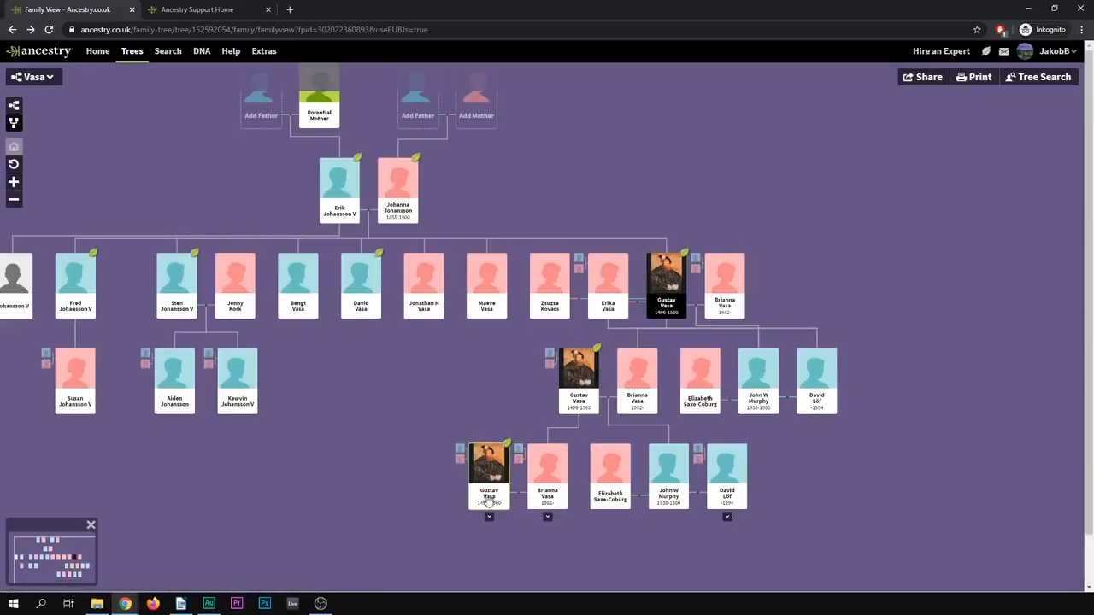
pyautogui.moveTo(706, 224)
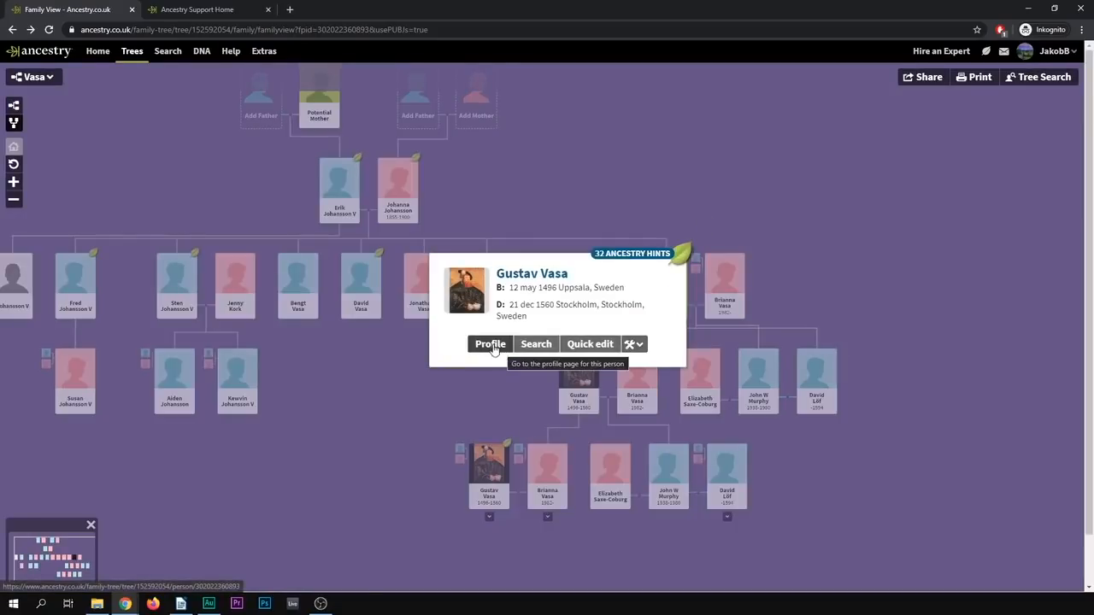
pyautogui.click(489, 344)
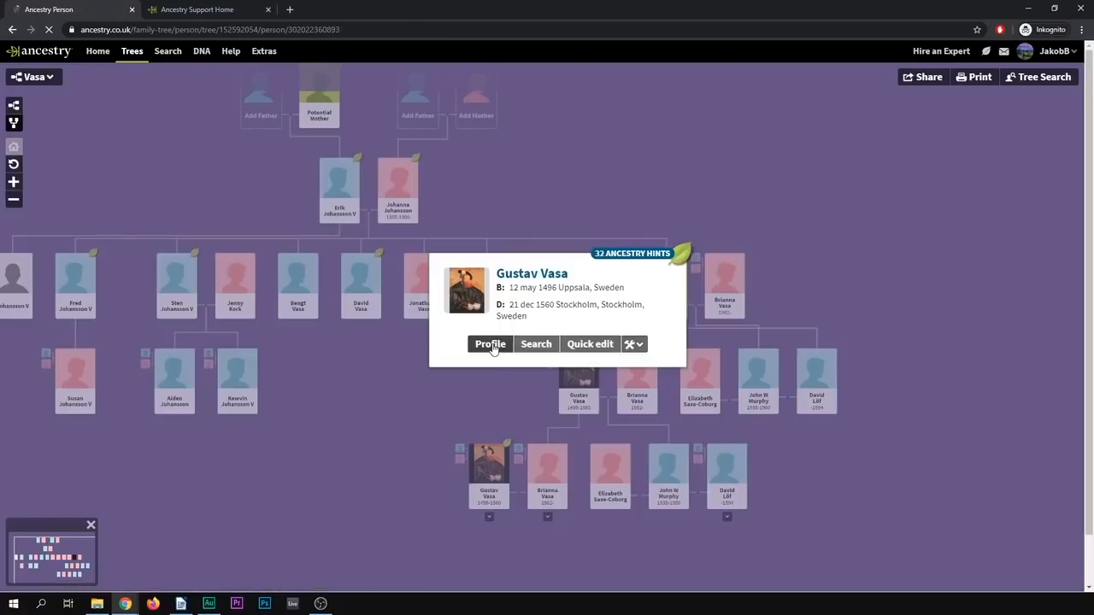
# Step: Review Gustav Vasa's 1496–1560 facts page and bring up its Edit menu
pyautogui.click(489, 343)
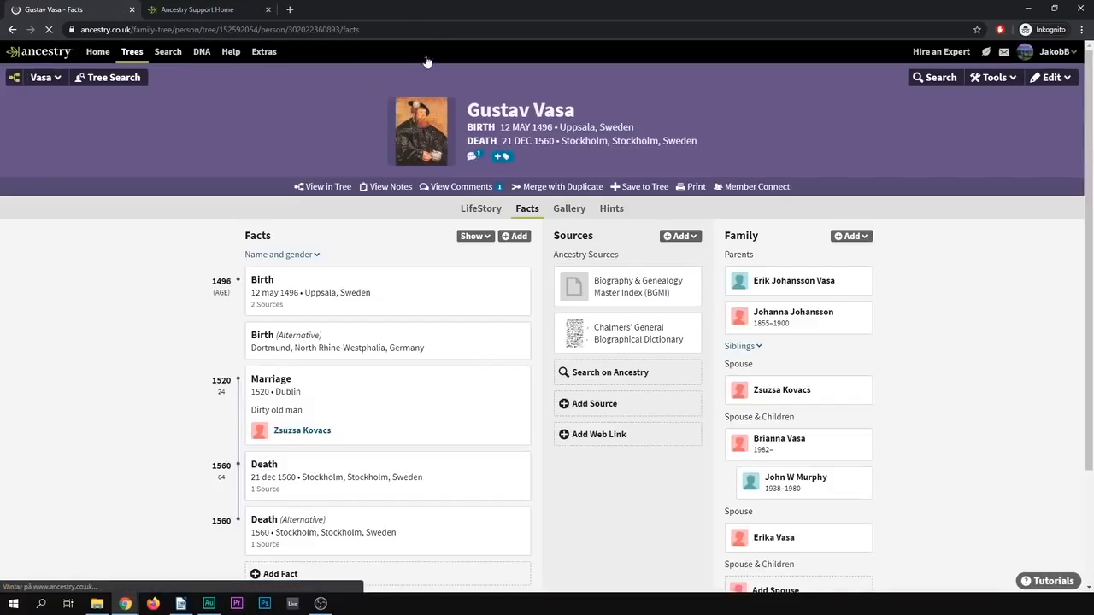
pyautogui.scroll(-3)
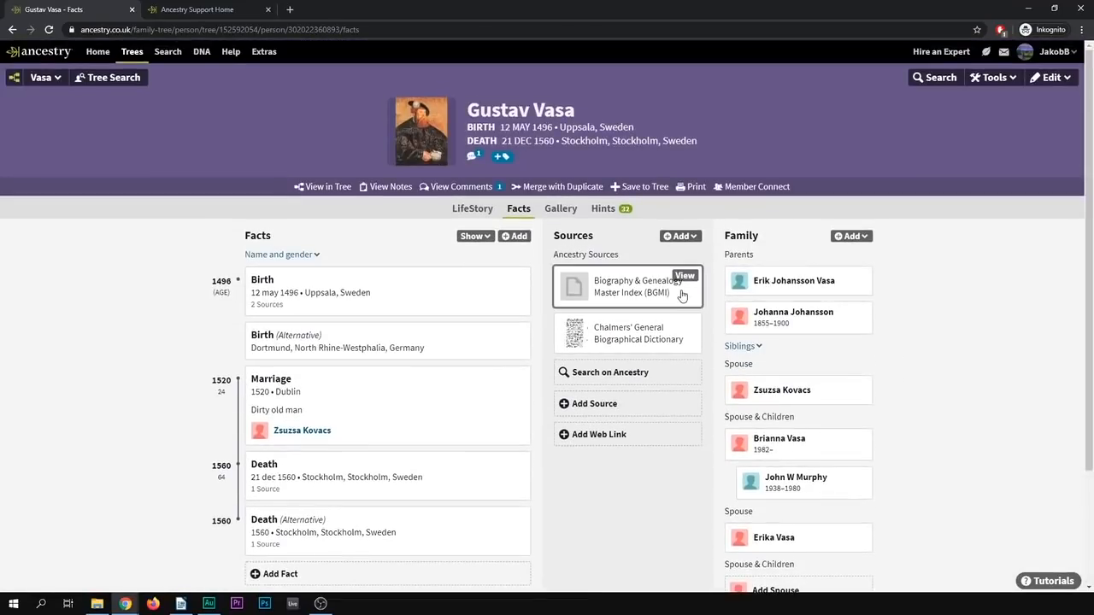
pyautogui.moveTo(670, 232)
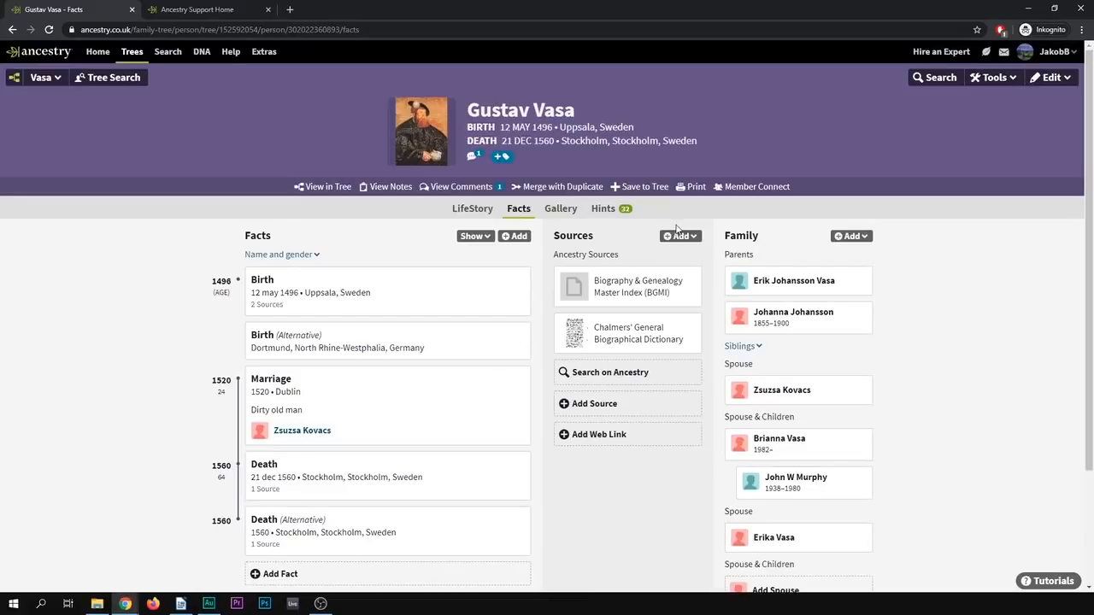
pyautogui.moveTo(1040, 117)
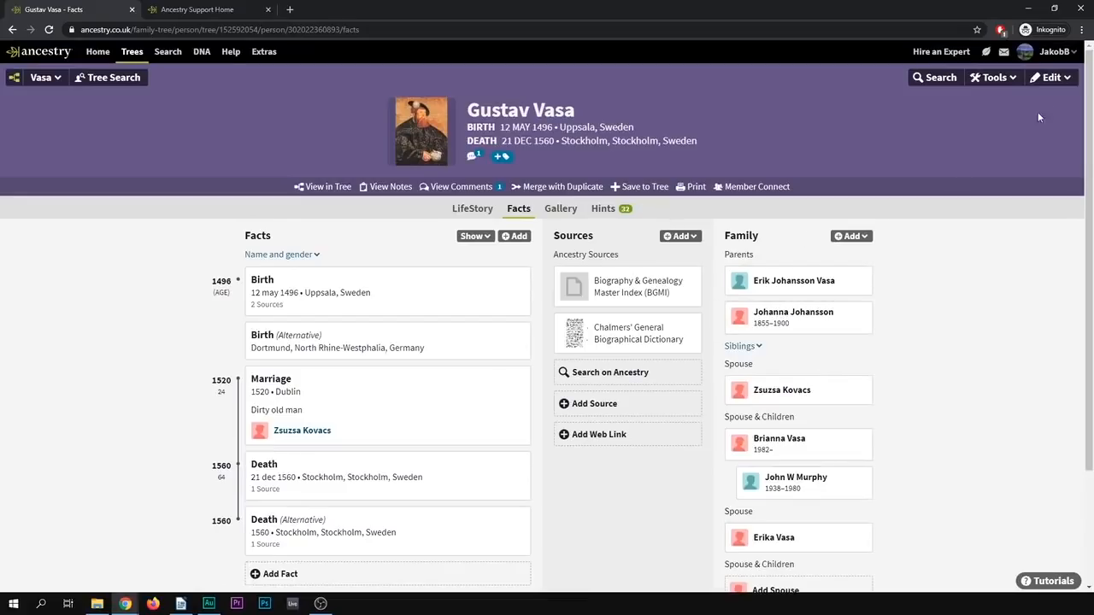
pyautogui.click(1051, 77)
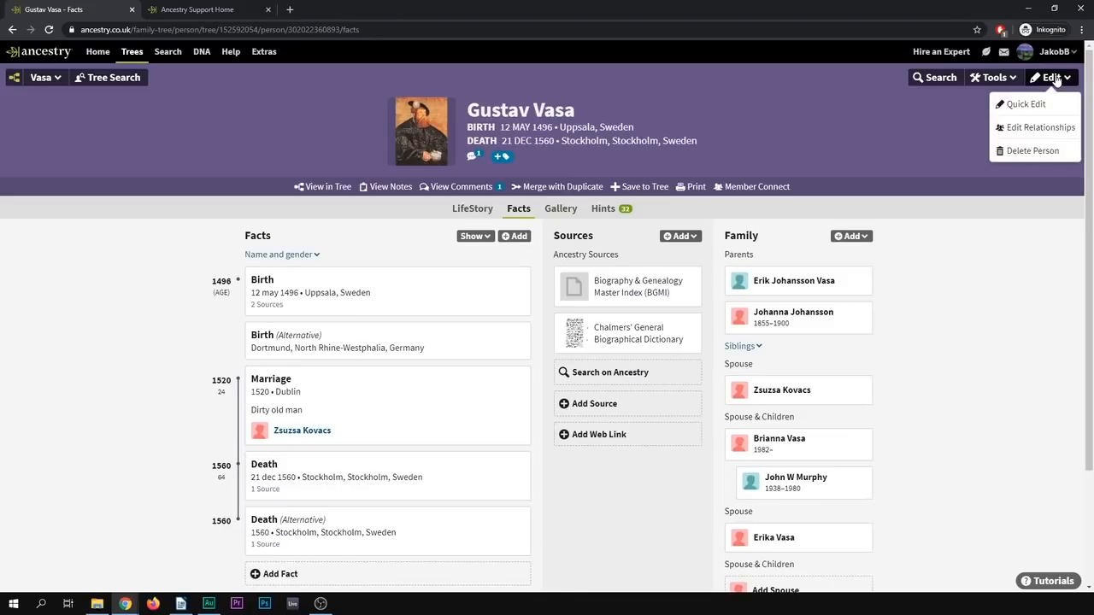
pyautogui.moveTo(1039, 126)
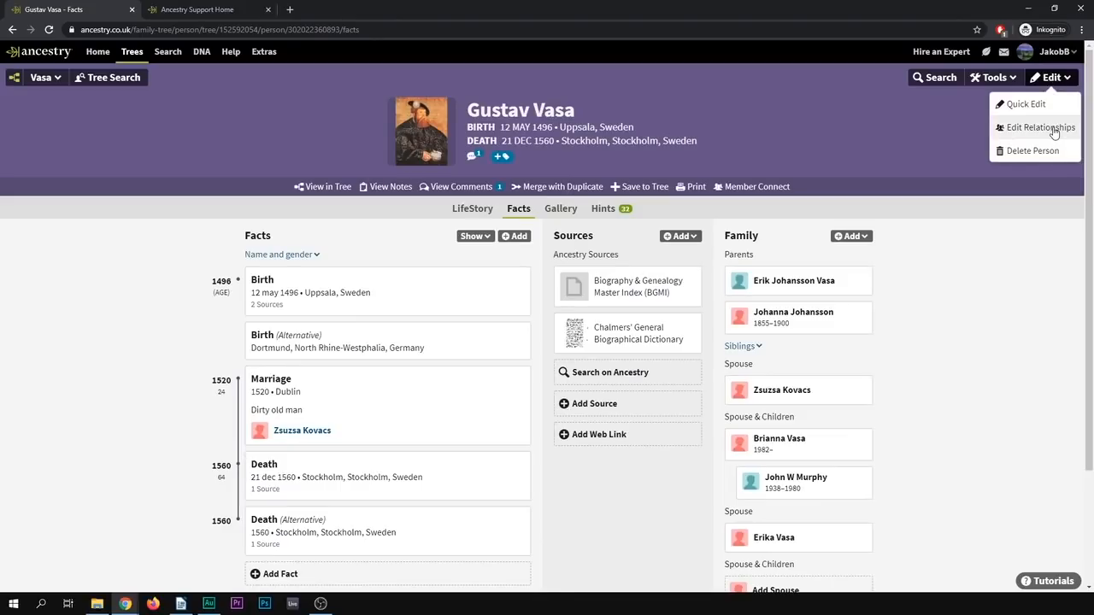
# Step: Show Edit Relationships for Gustav Vasa down to his children with an unknown spouse
pyautogui.click(1041, 126)
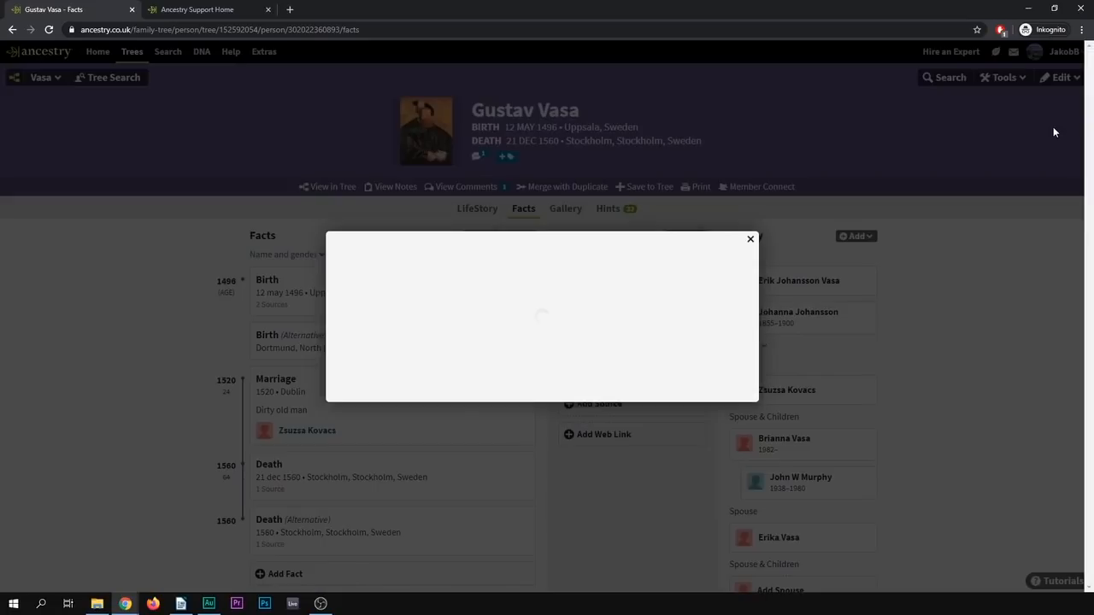
pyautogui.moveTo(629, 248)
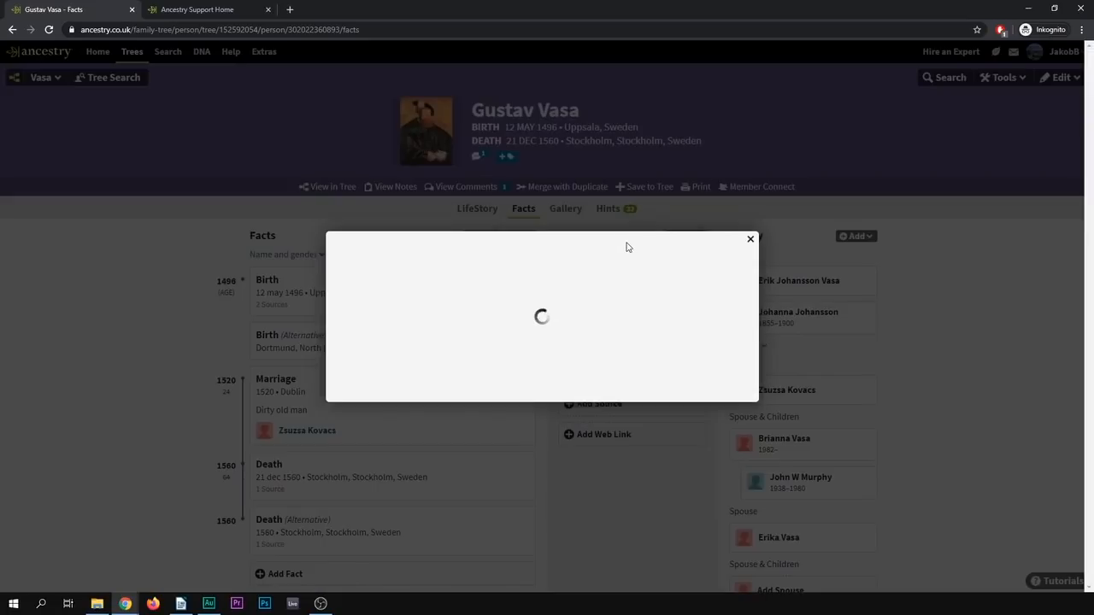
pyautogui.moveTo(550, 253)
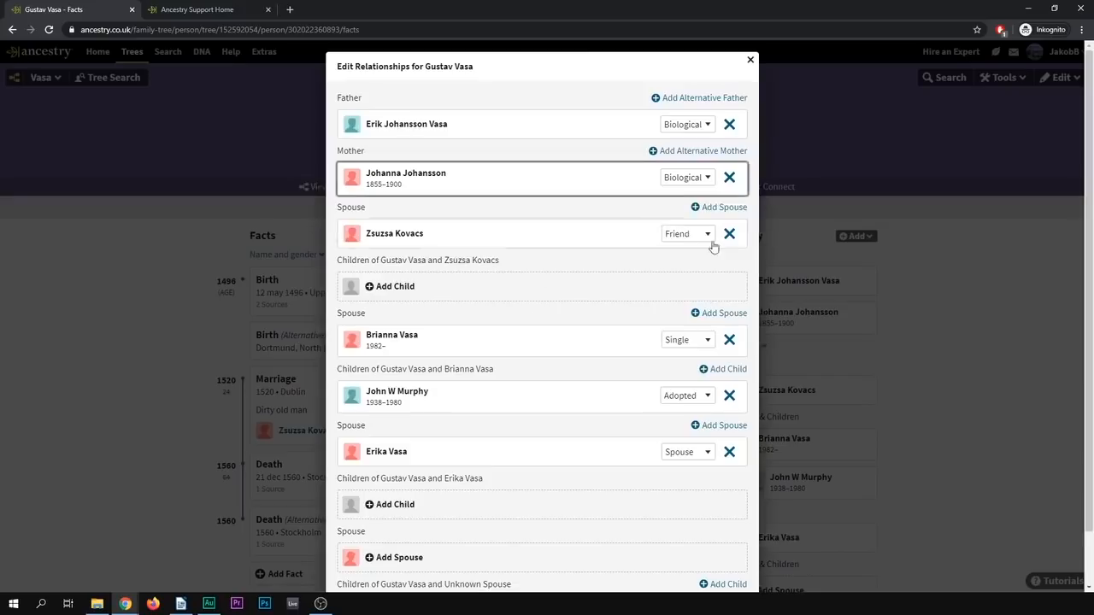
pyautogui.scroll(-3)
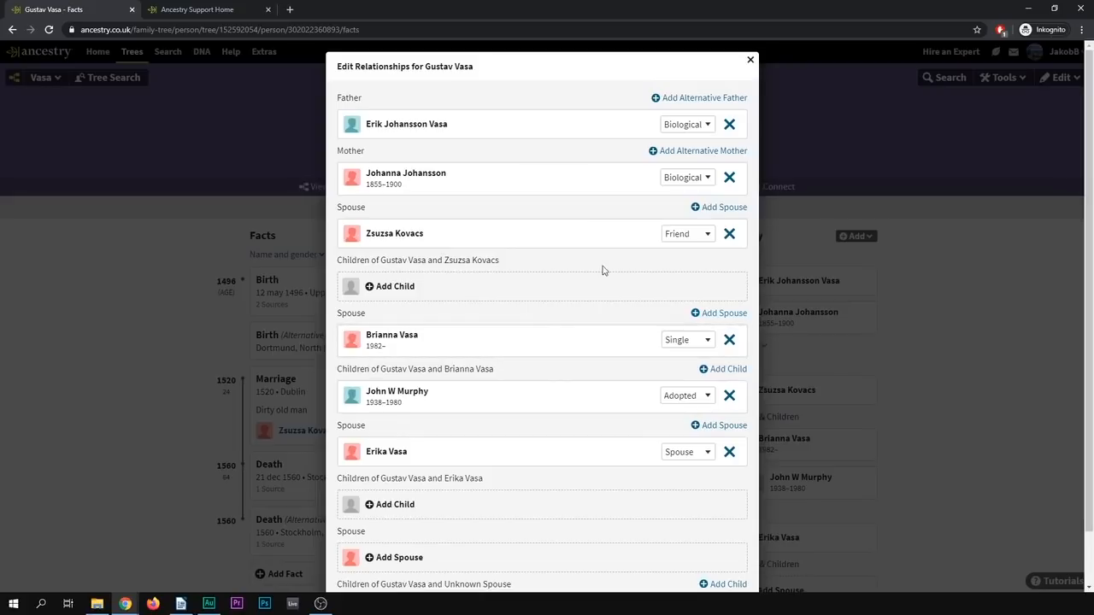
pyautogui.scroll(-3)
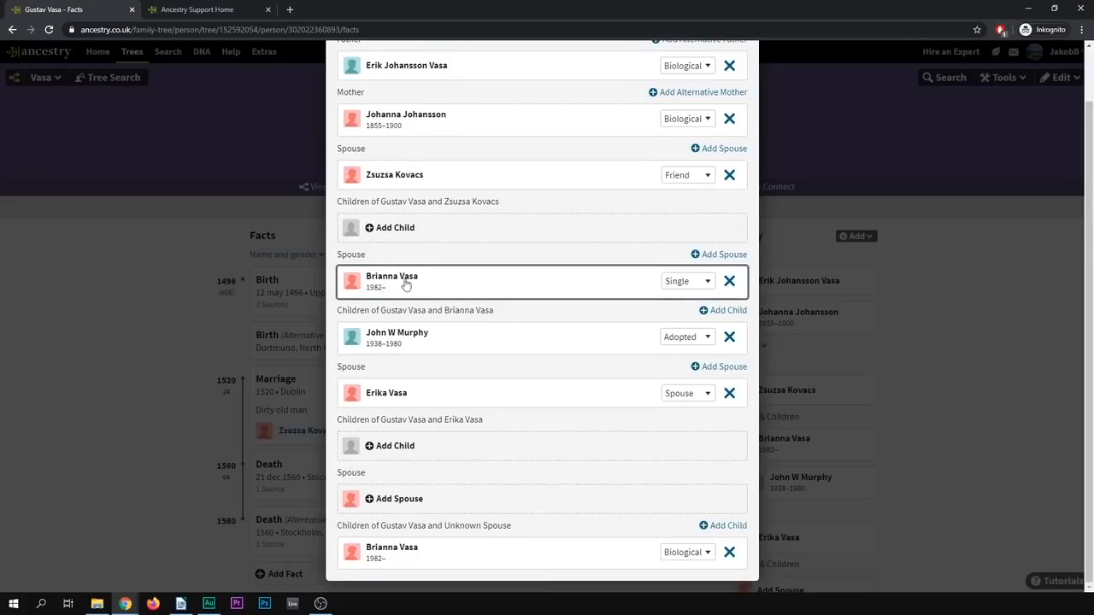
pyautogui.moveTo(412, 283)
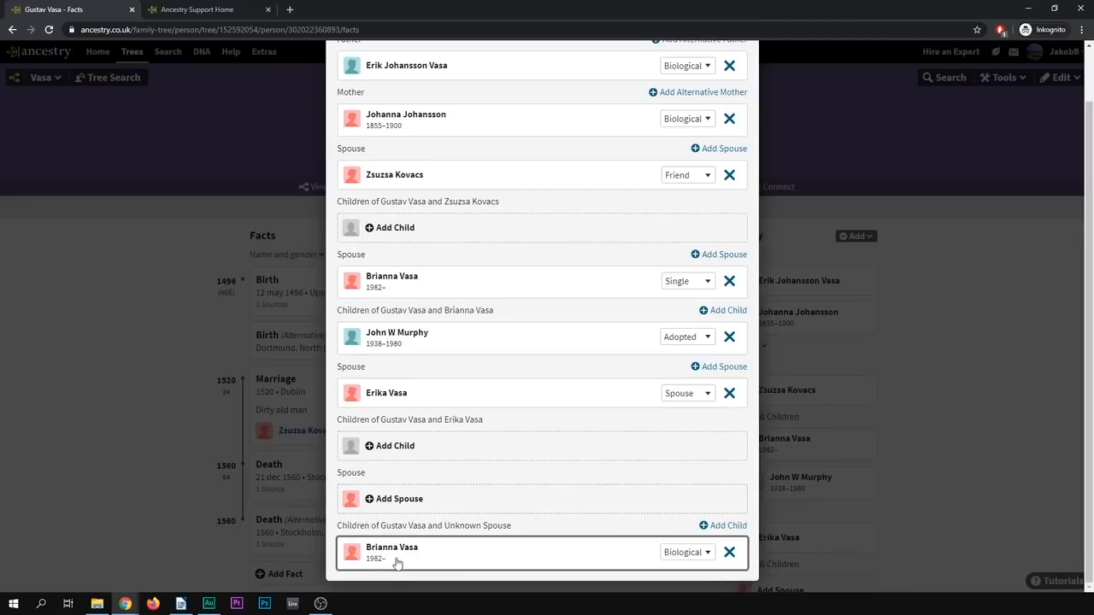
pyautogui.moveTo(400, 562)
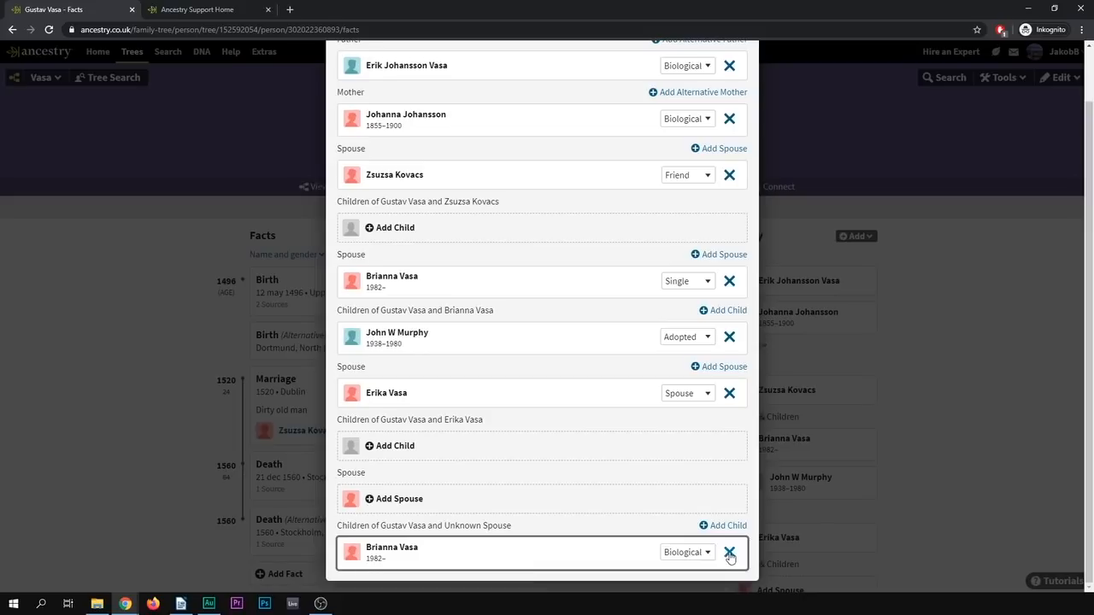
# Step: Remove Brianna Vasa as Gustav Vasa's child with the unknown spouse and confirm
pyautogui.click(729, 553)
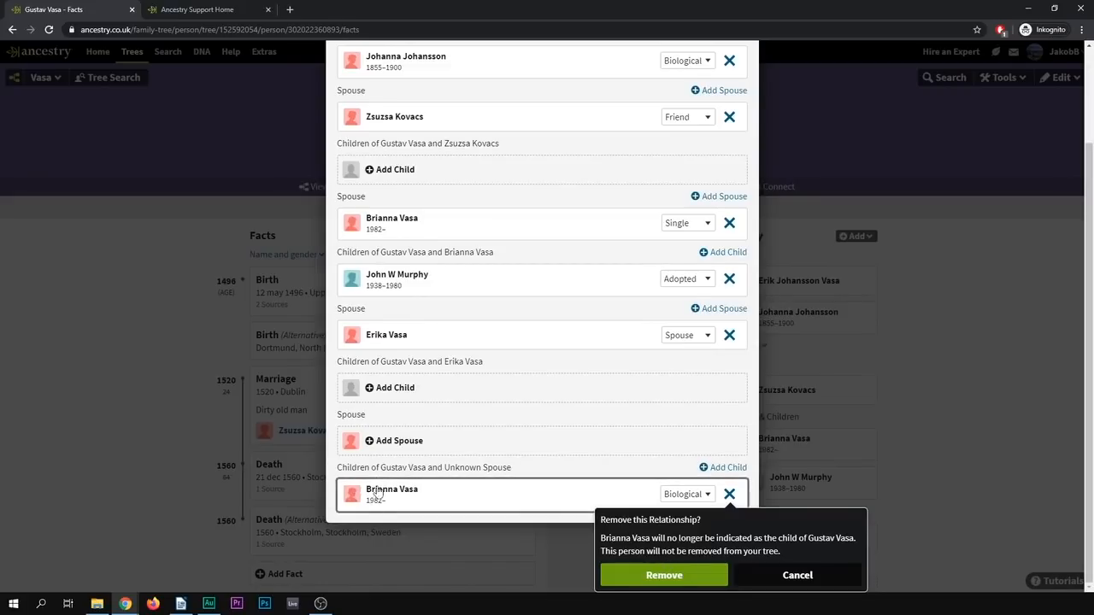
pyautogui.moveTo(383, 492)
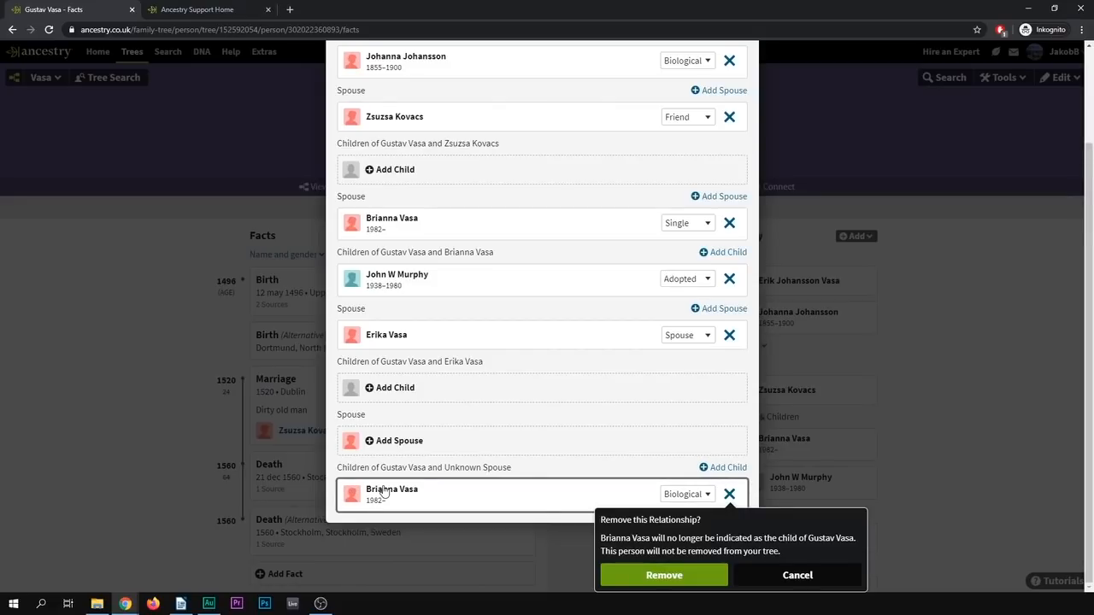
pyautogui.moveTo(423, 503)
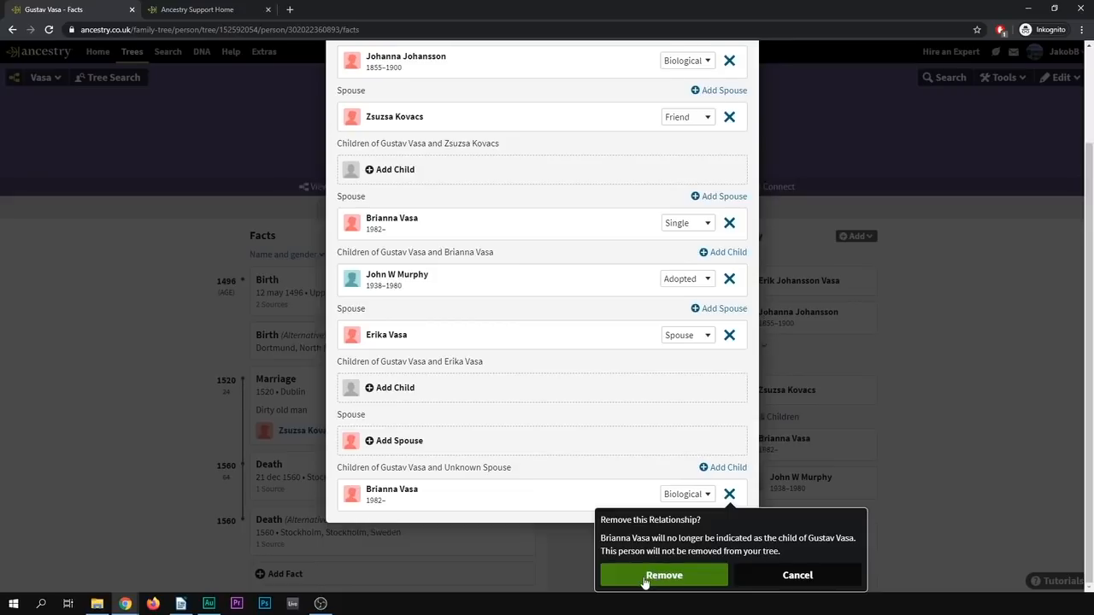
pyautogui.click(663, 575)
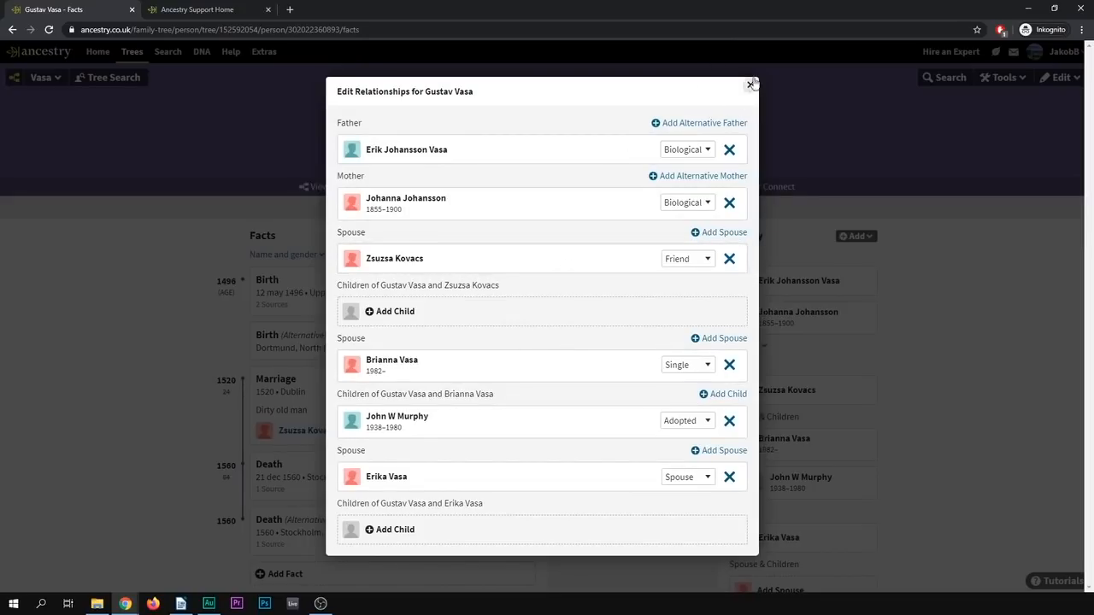
# Step: Leave the relationship editor and return to the Vasa family tree showing Gustav Vasa once
pyautogui.click(751, 86)
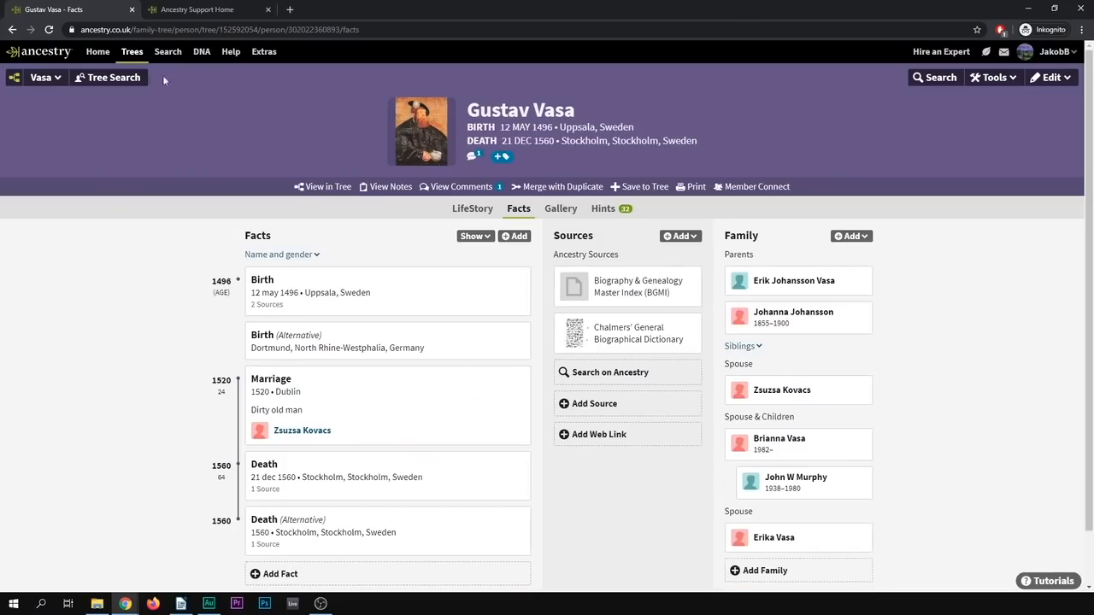
pyautogui.click(41, 77)
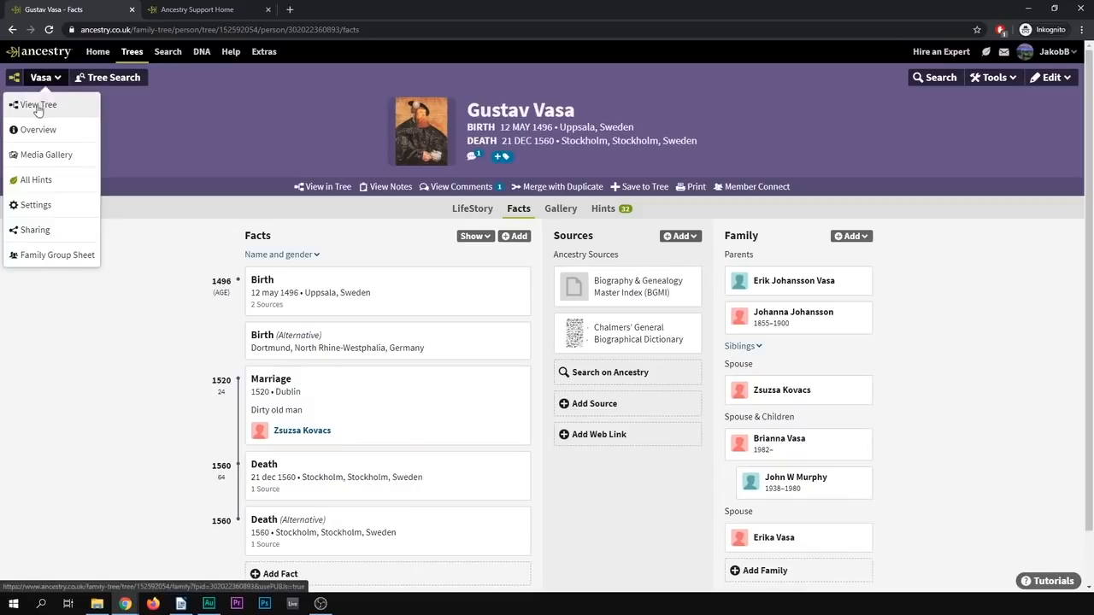
pyautogui.click(38, 105)
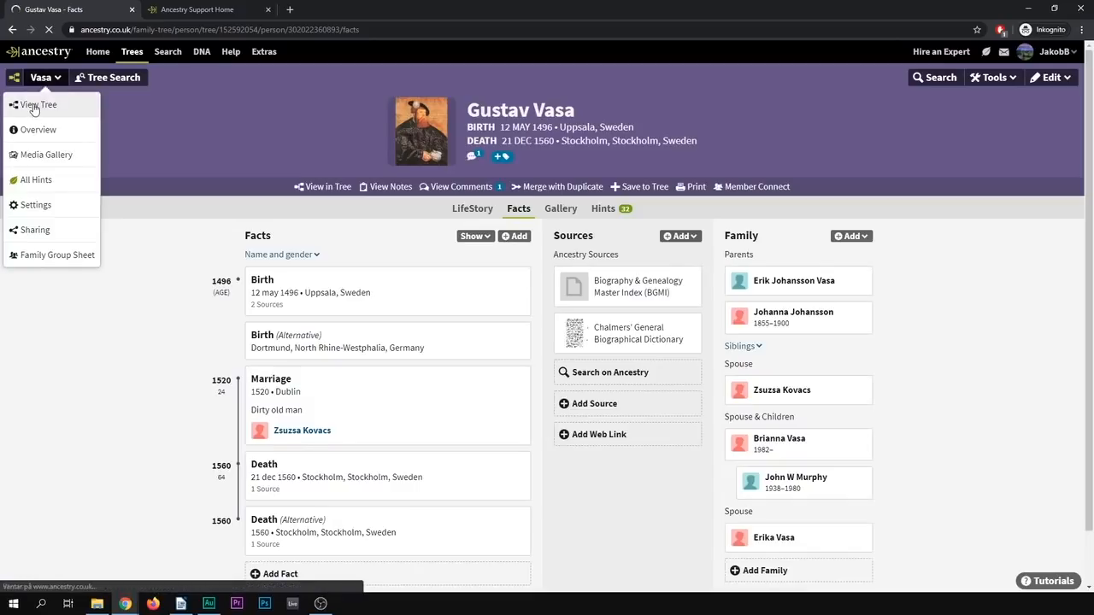
pyautogui.click(37, 105)
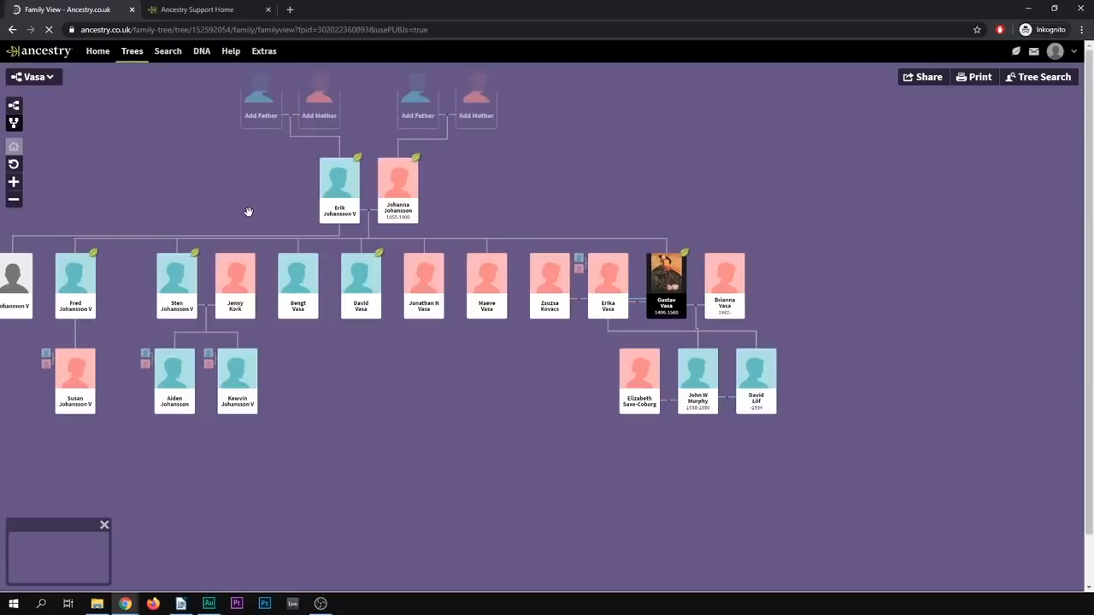